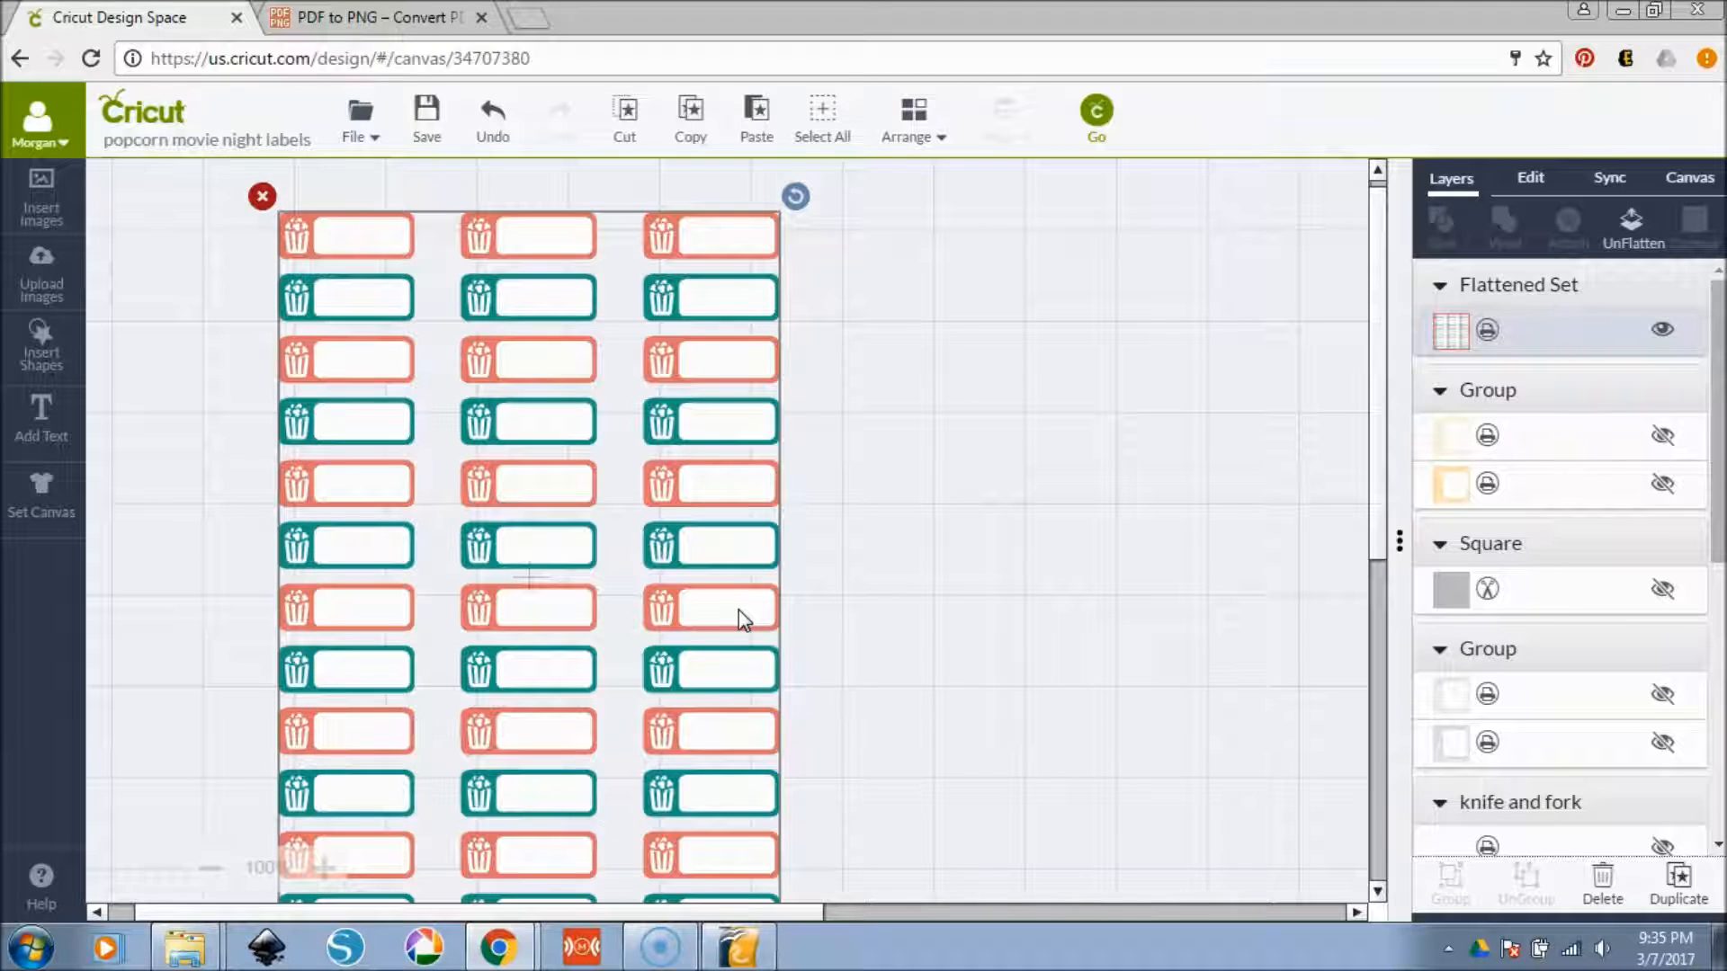
mouse_move(946, 590)
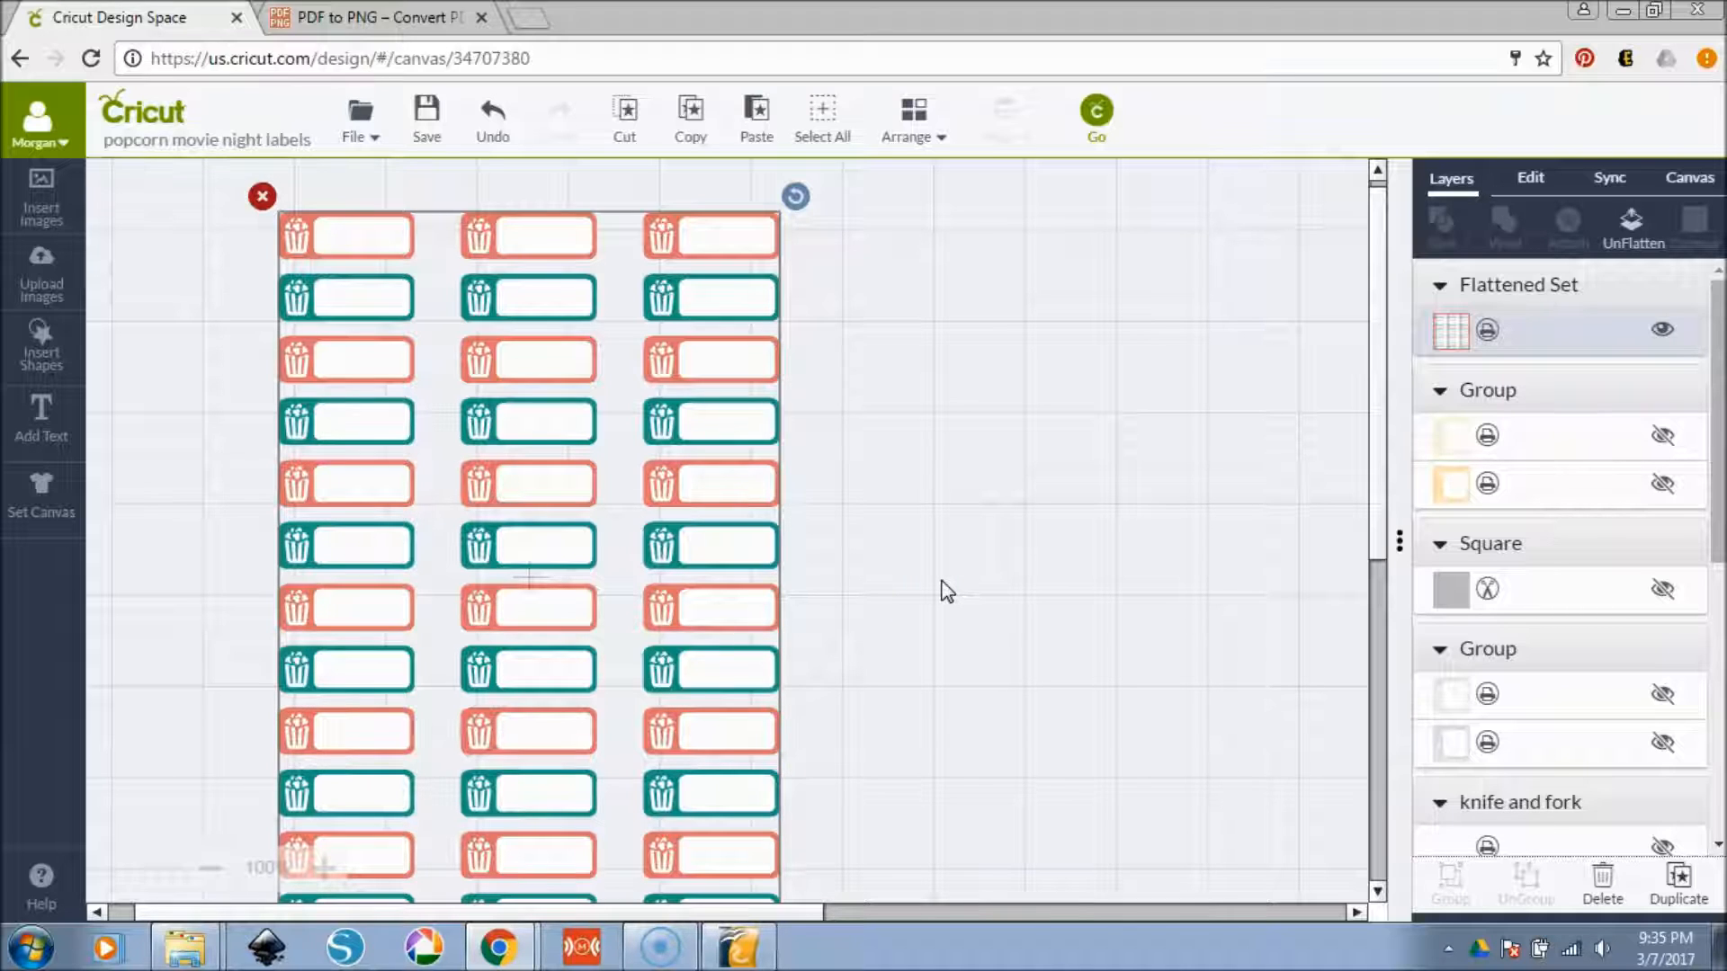
- Select the popcorn movie night label sheet to show its 5.5 by 8 inch size and position
scroll(down, 3)
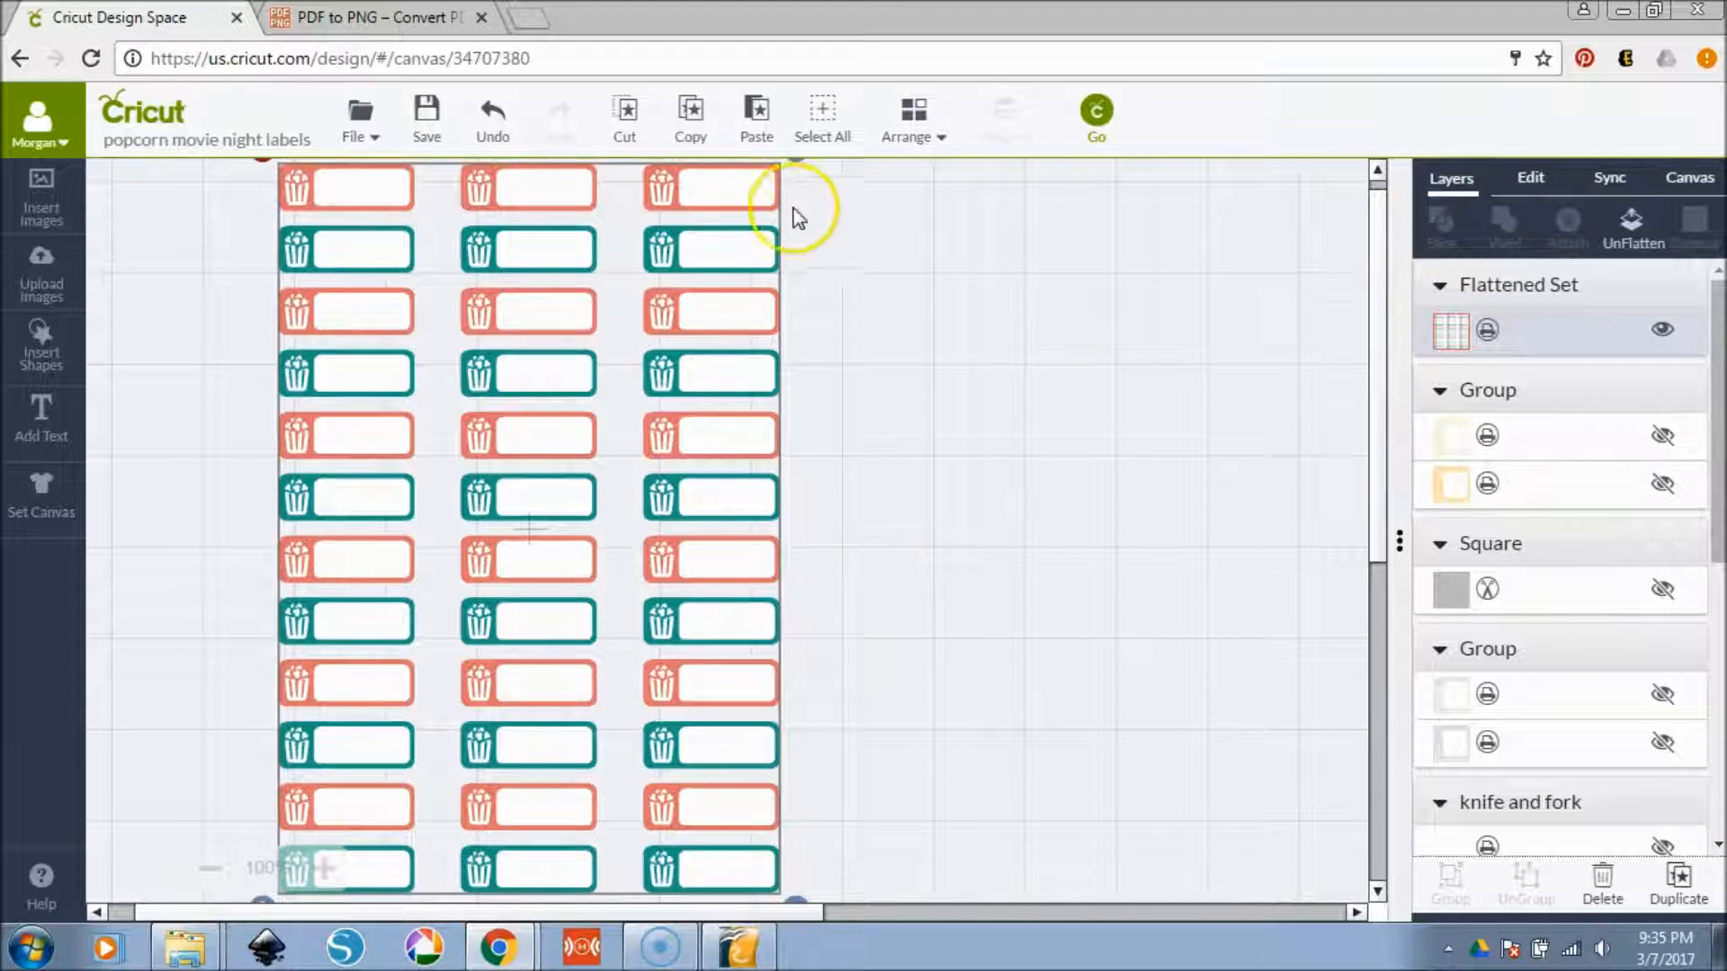
click(1530, 177)
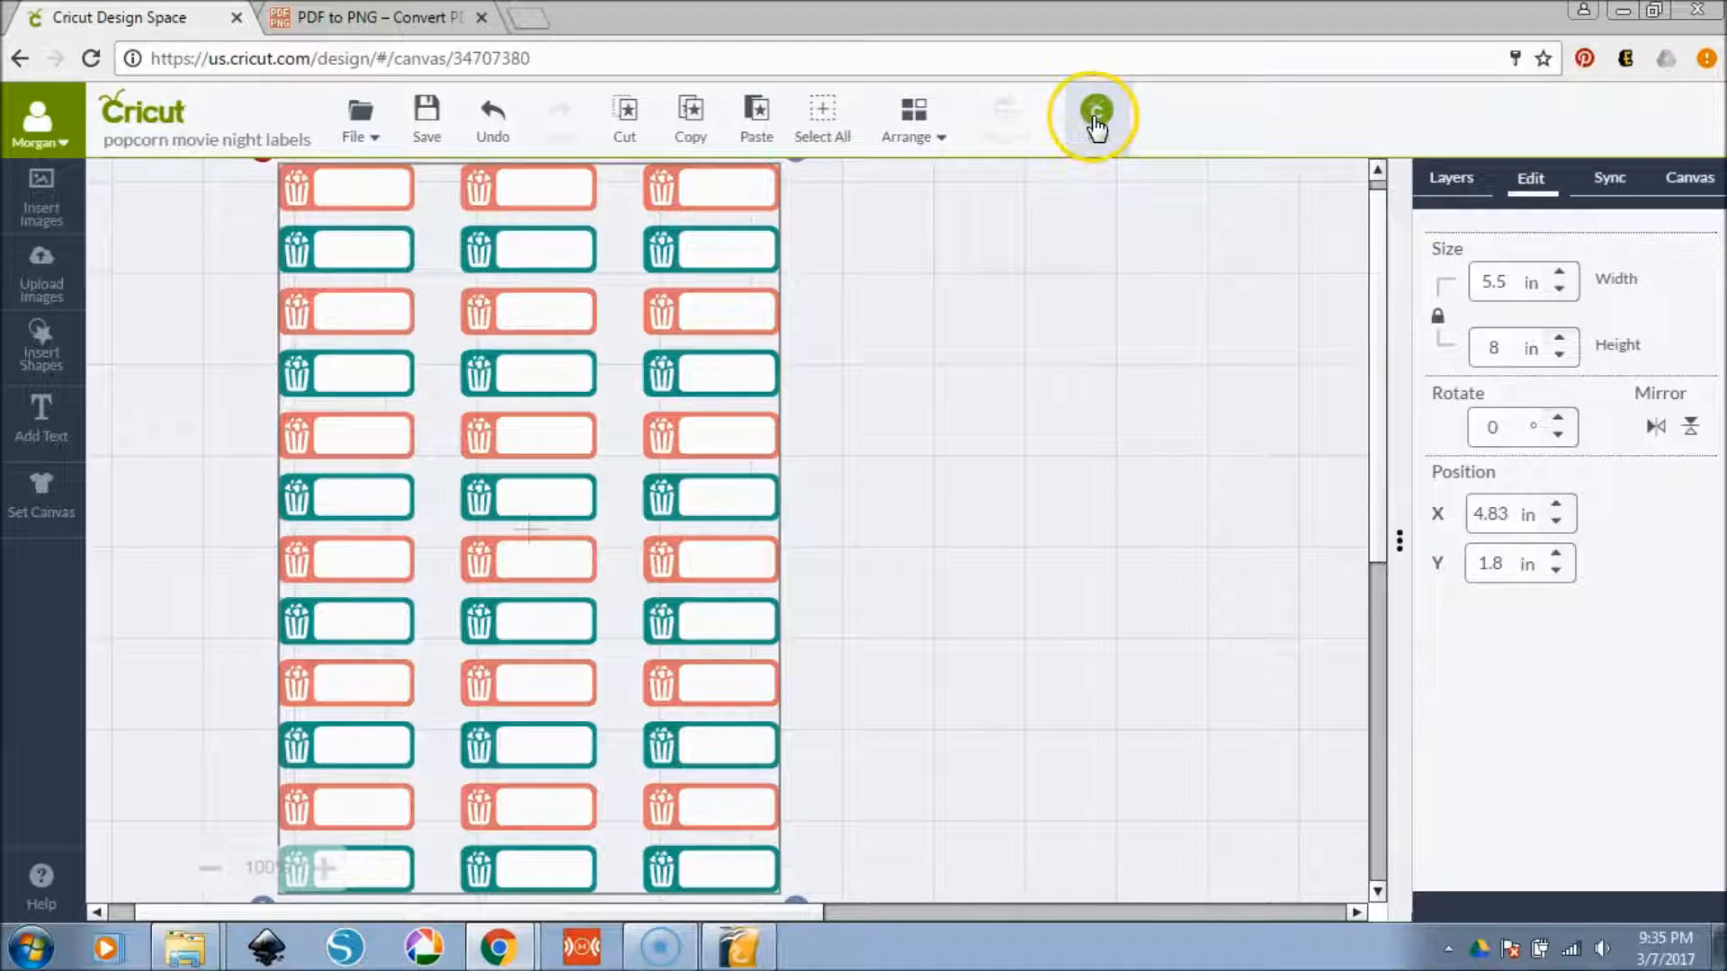
- Send the label sheet to the 8.5 by 11 mat preview, check CutePDF, and continue to print
click(1094, 114)
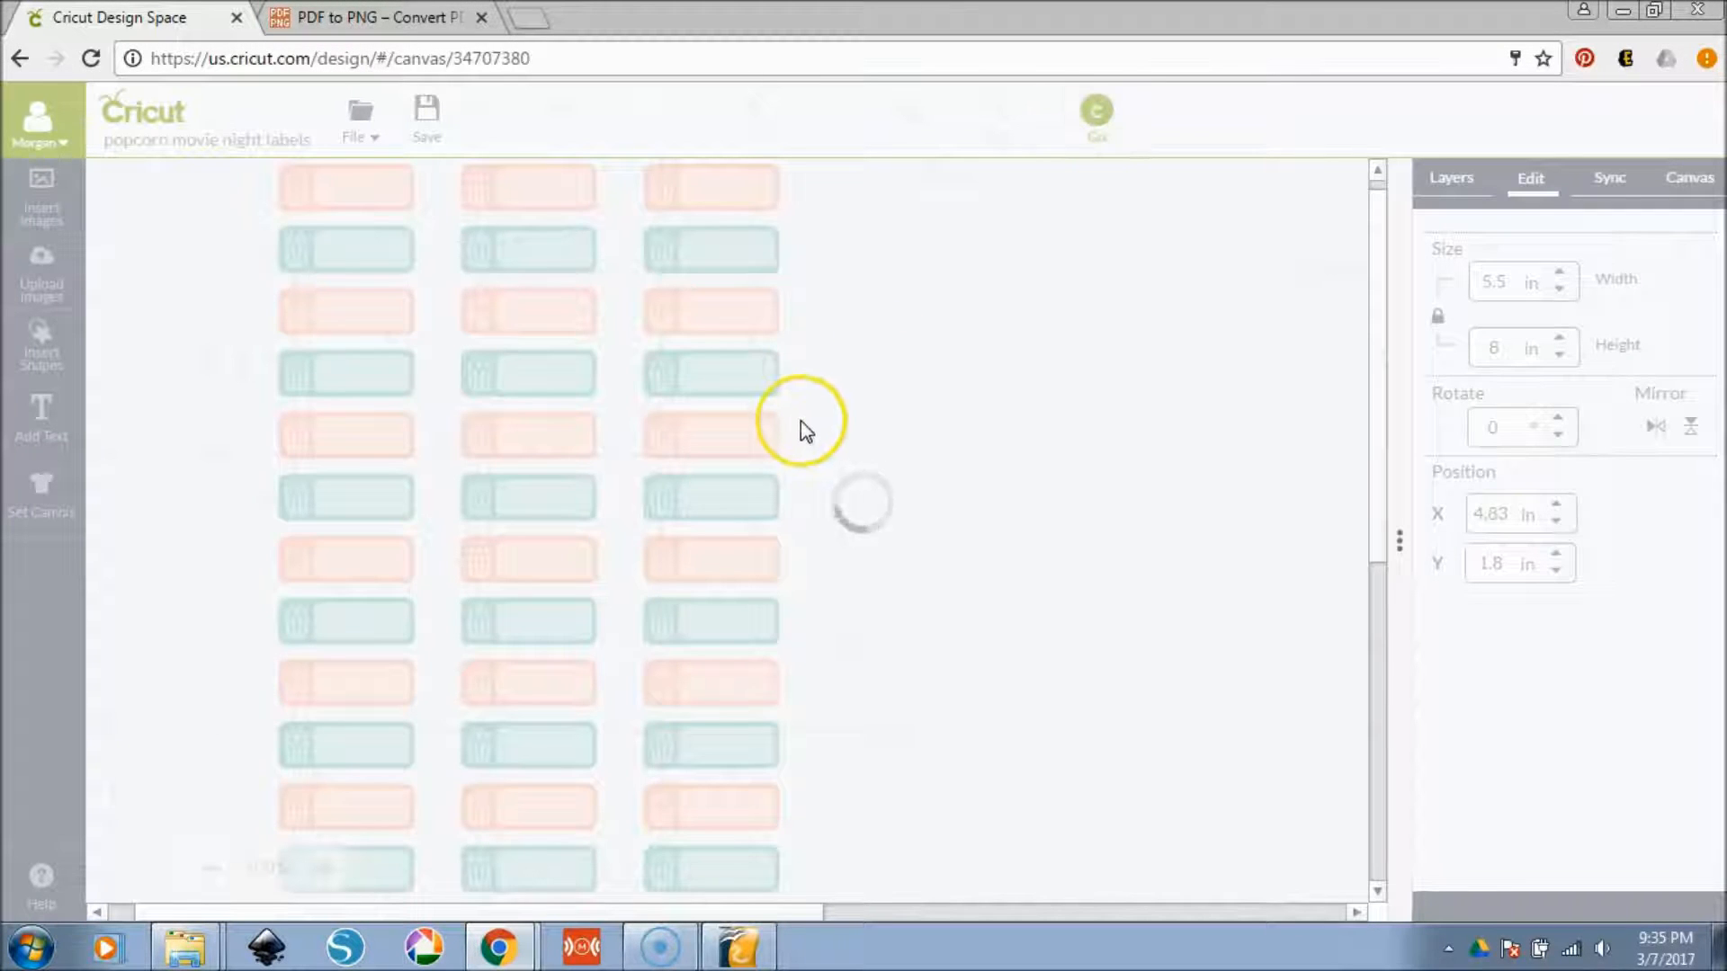
click(1094, 110)
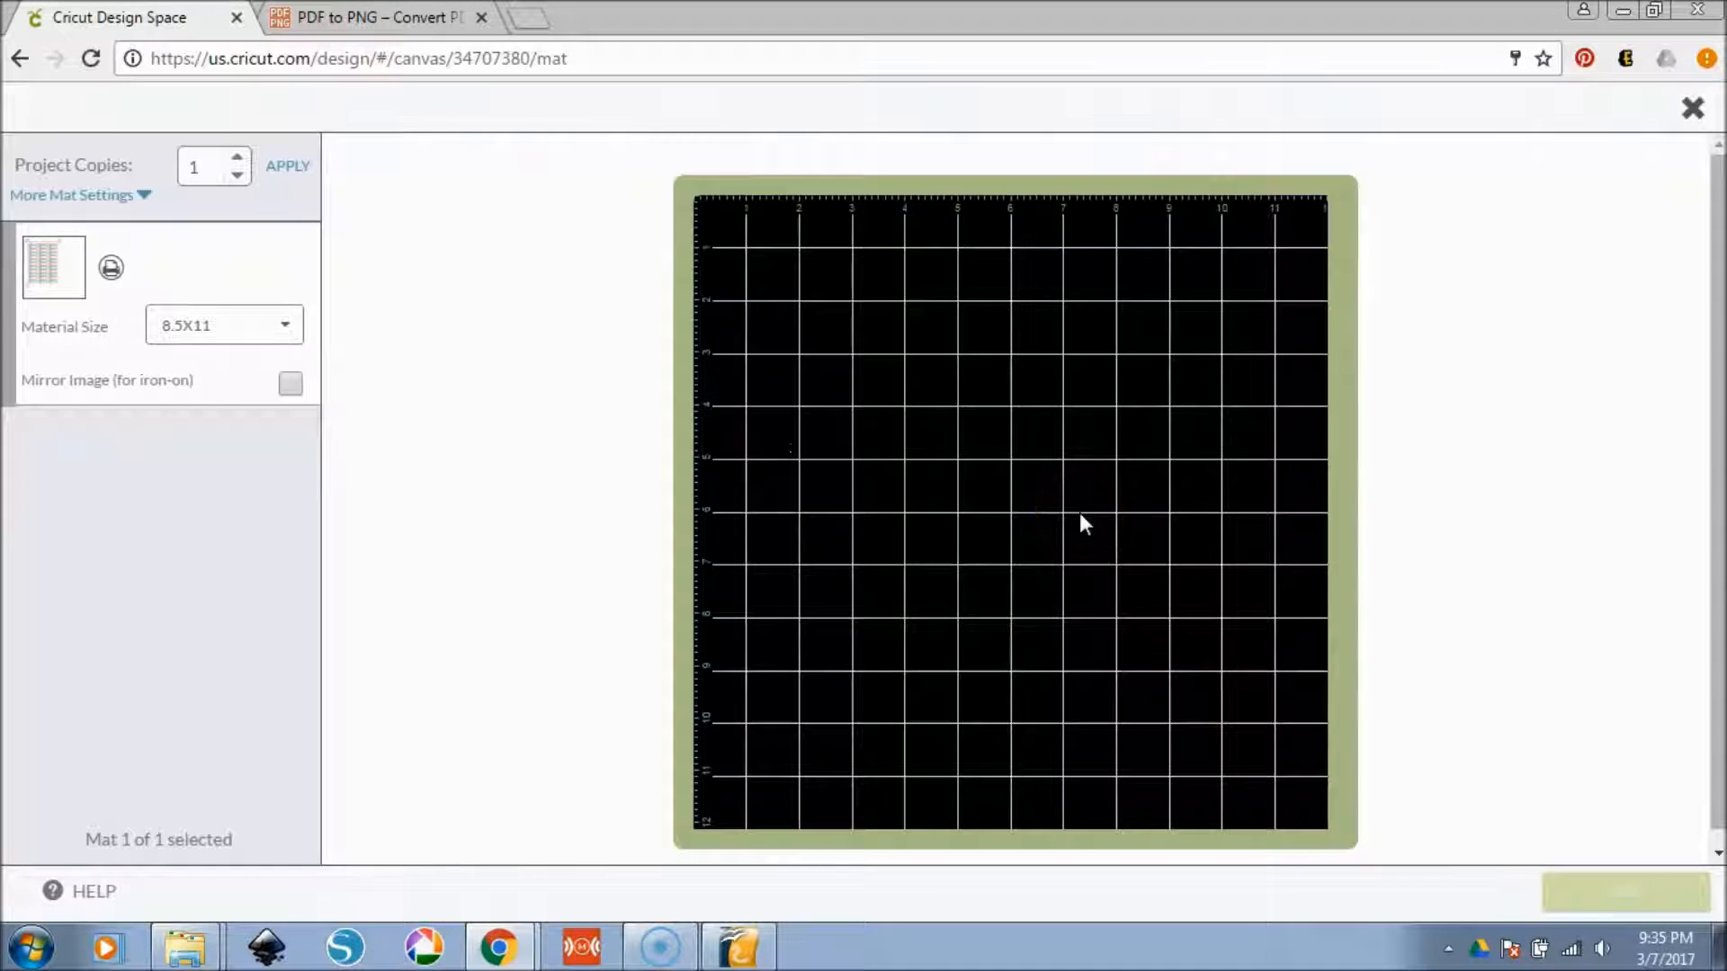
click(1630, 892)
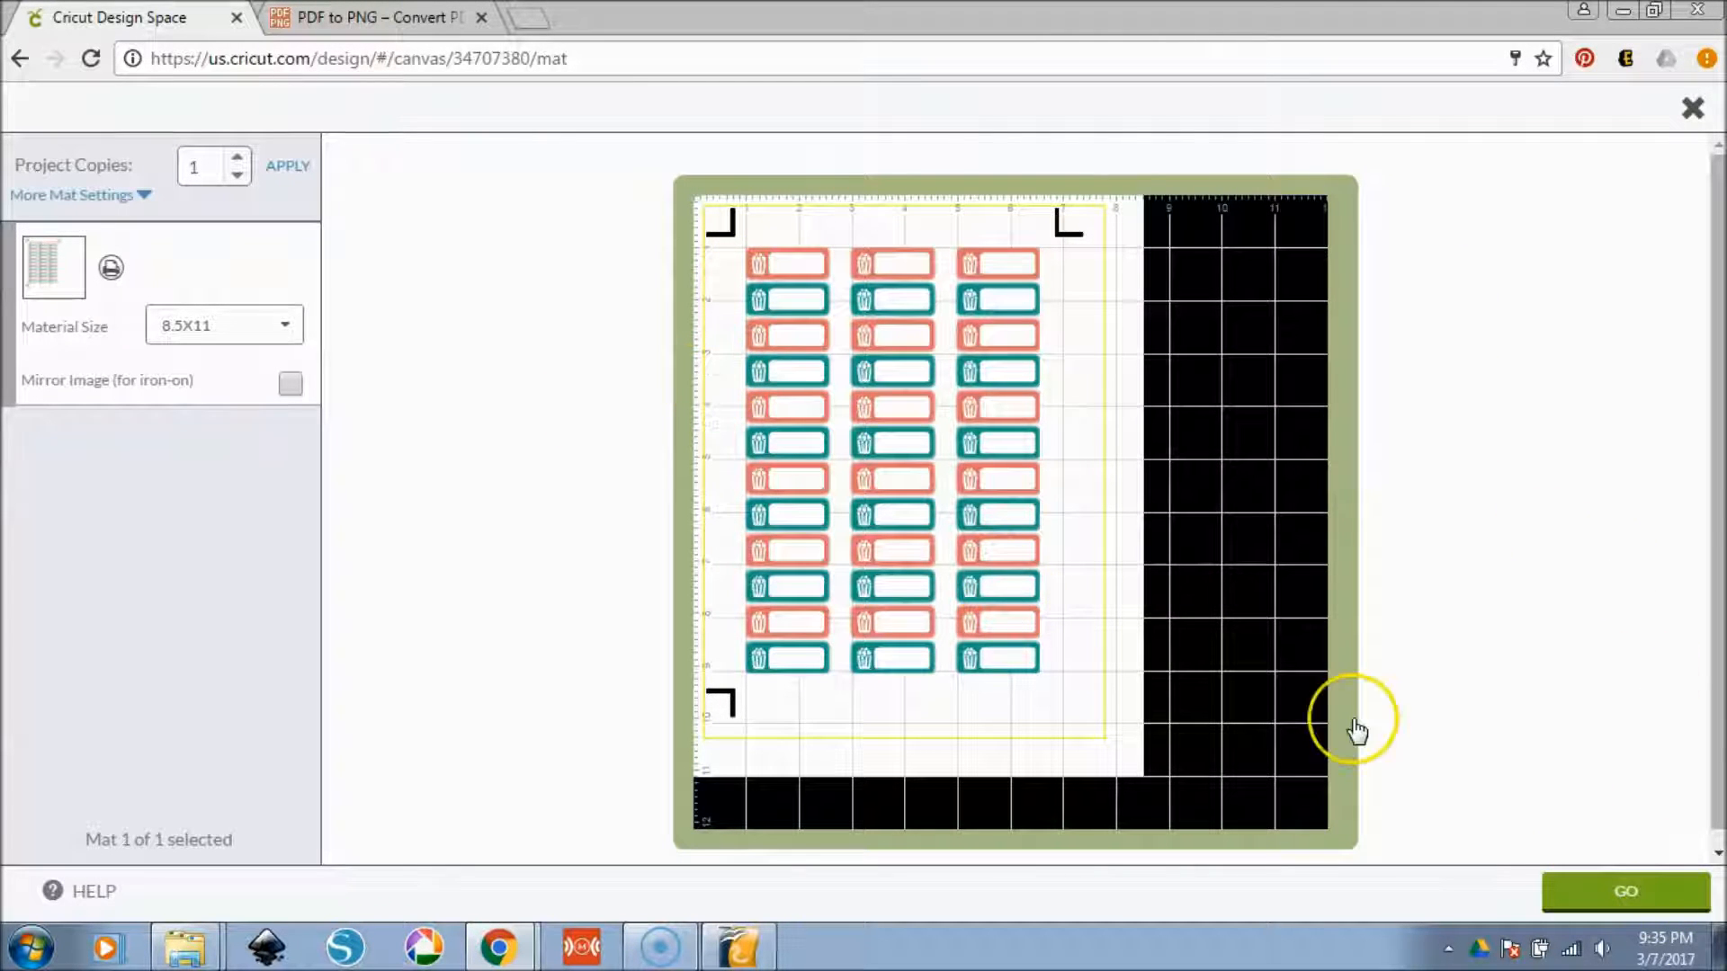
mouse_move(535, 28)
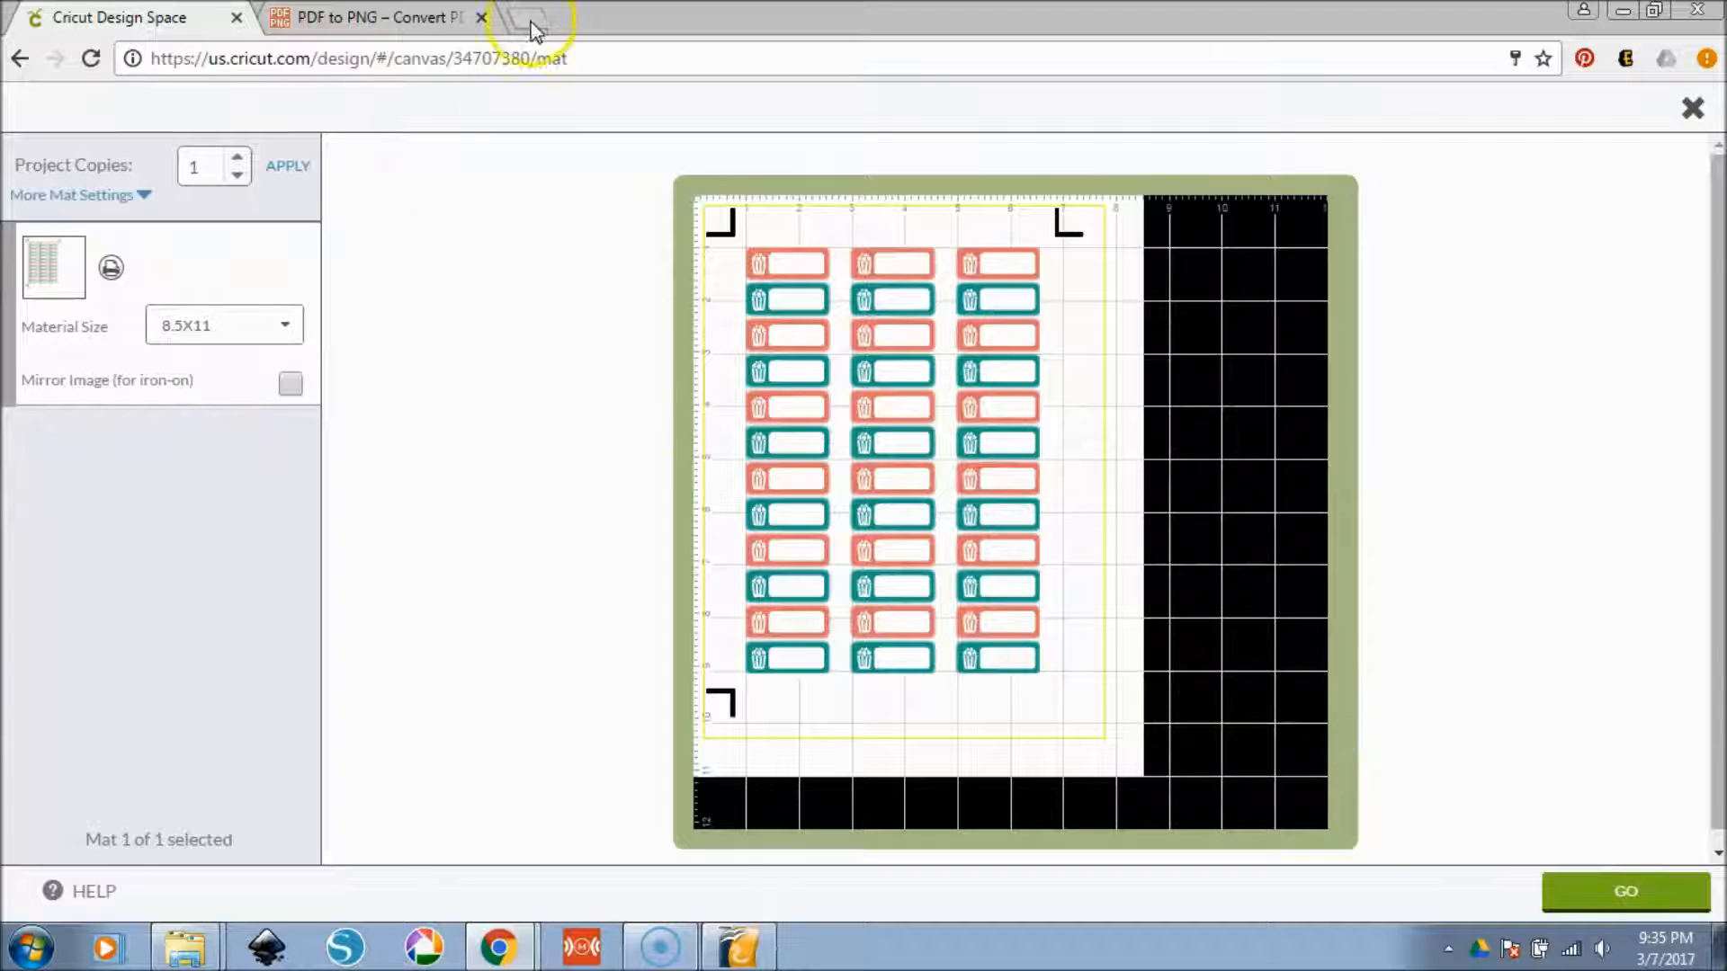
text(cutepdf.com)
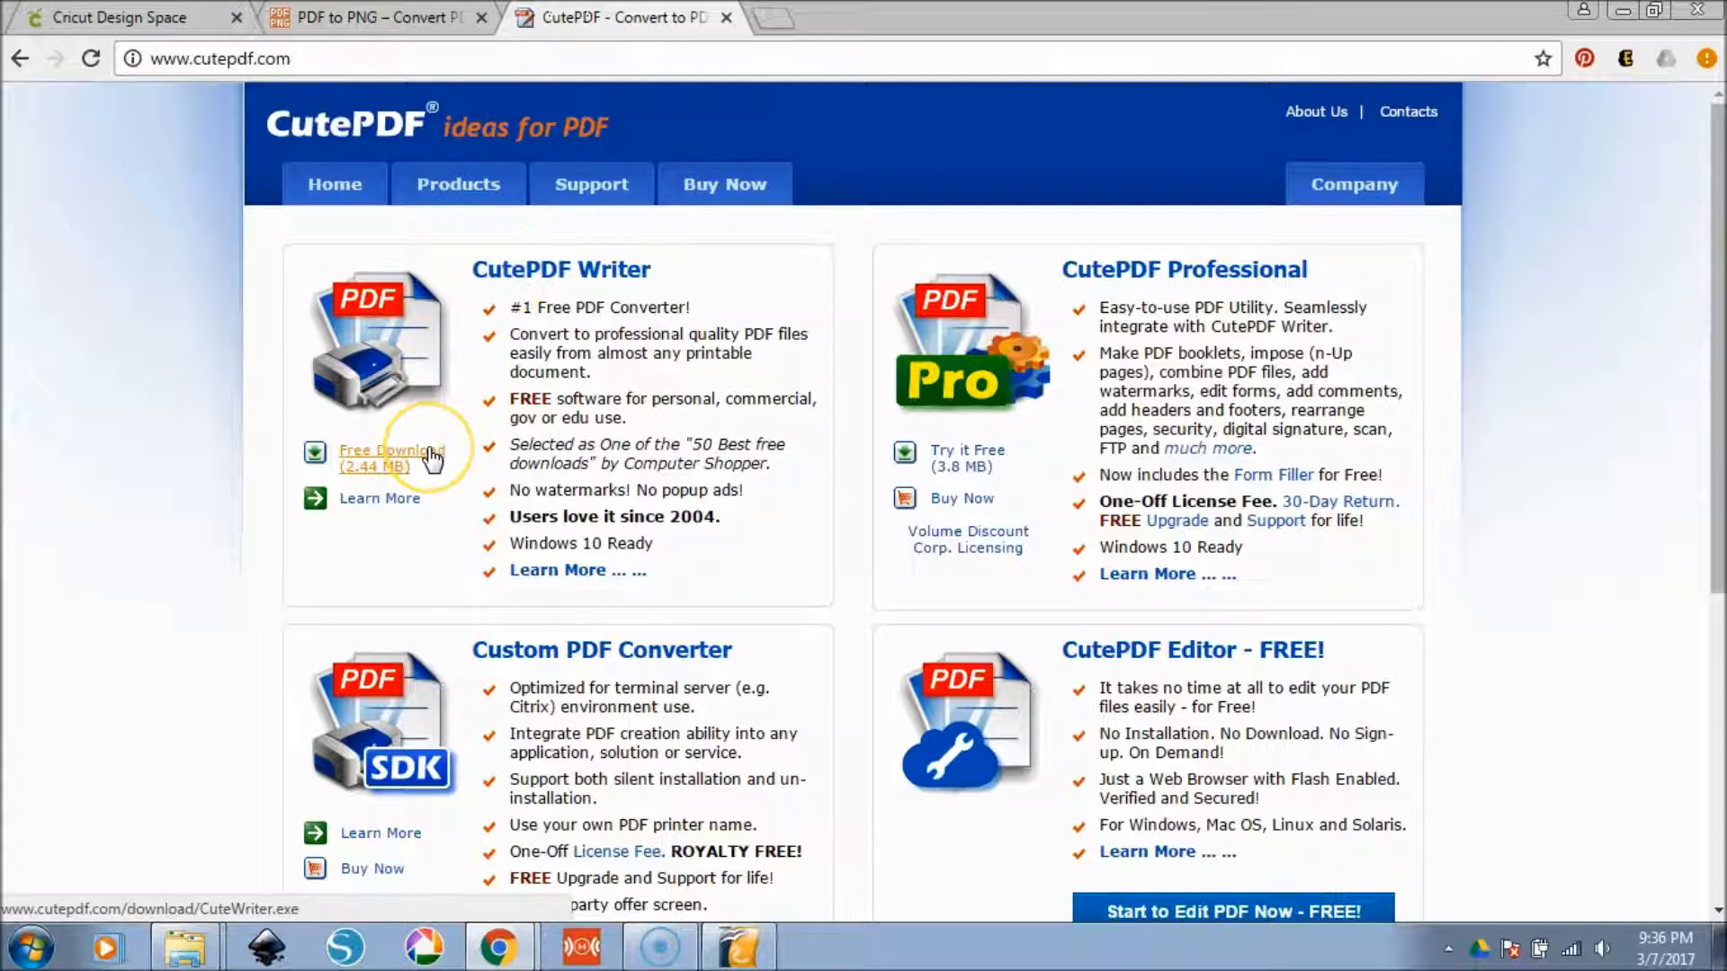
mouse_move(455, 394)
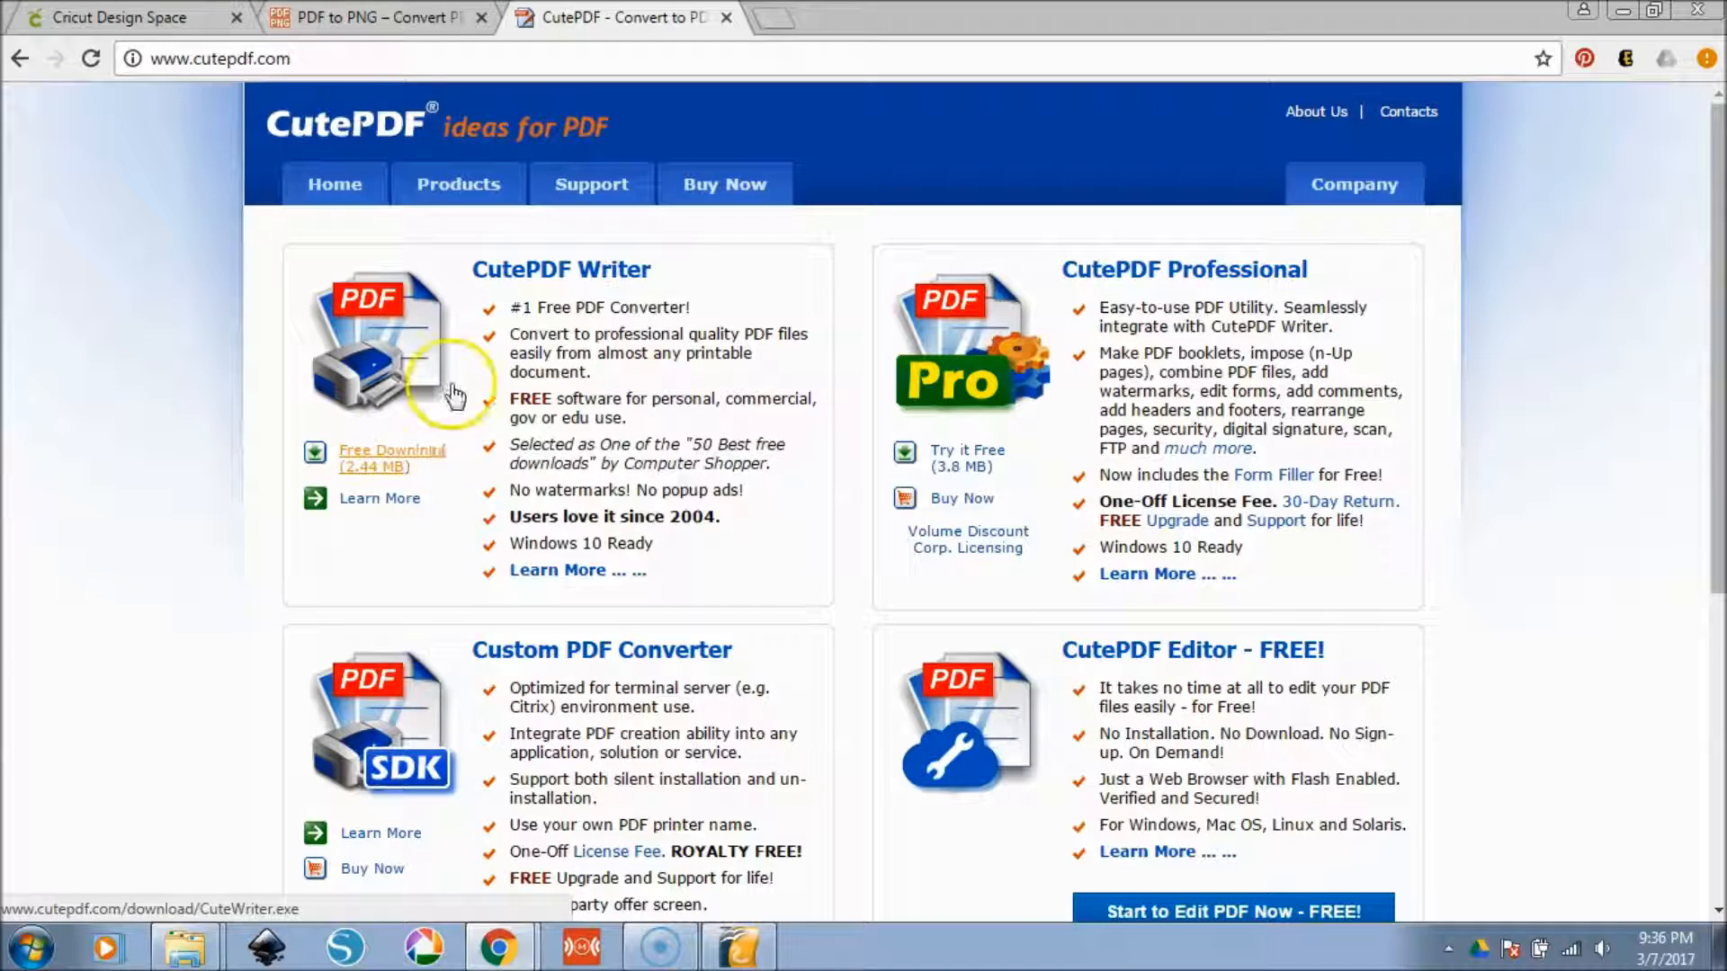
click(124, 18)
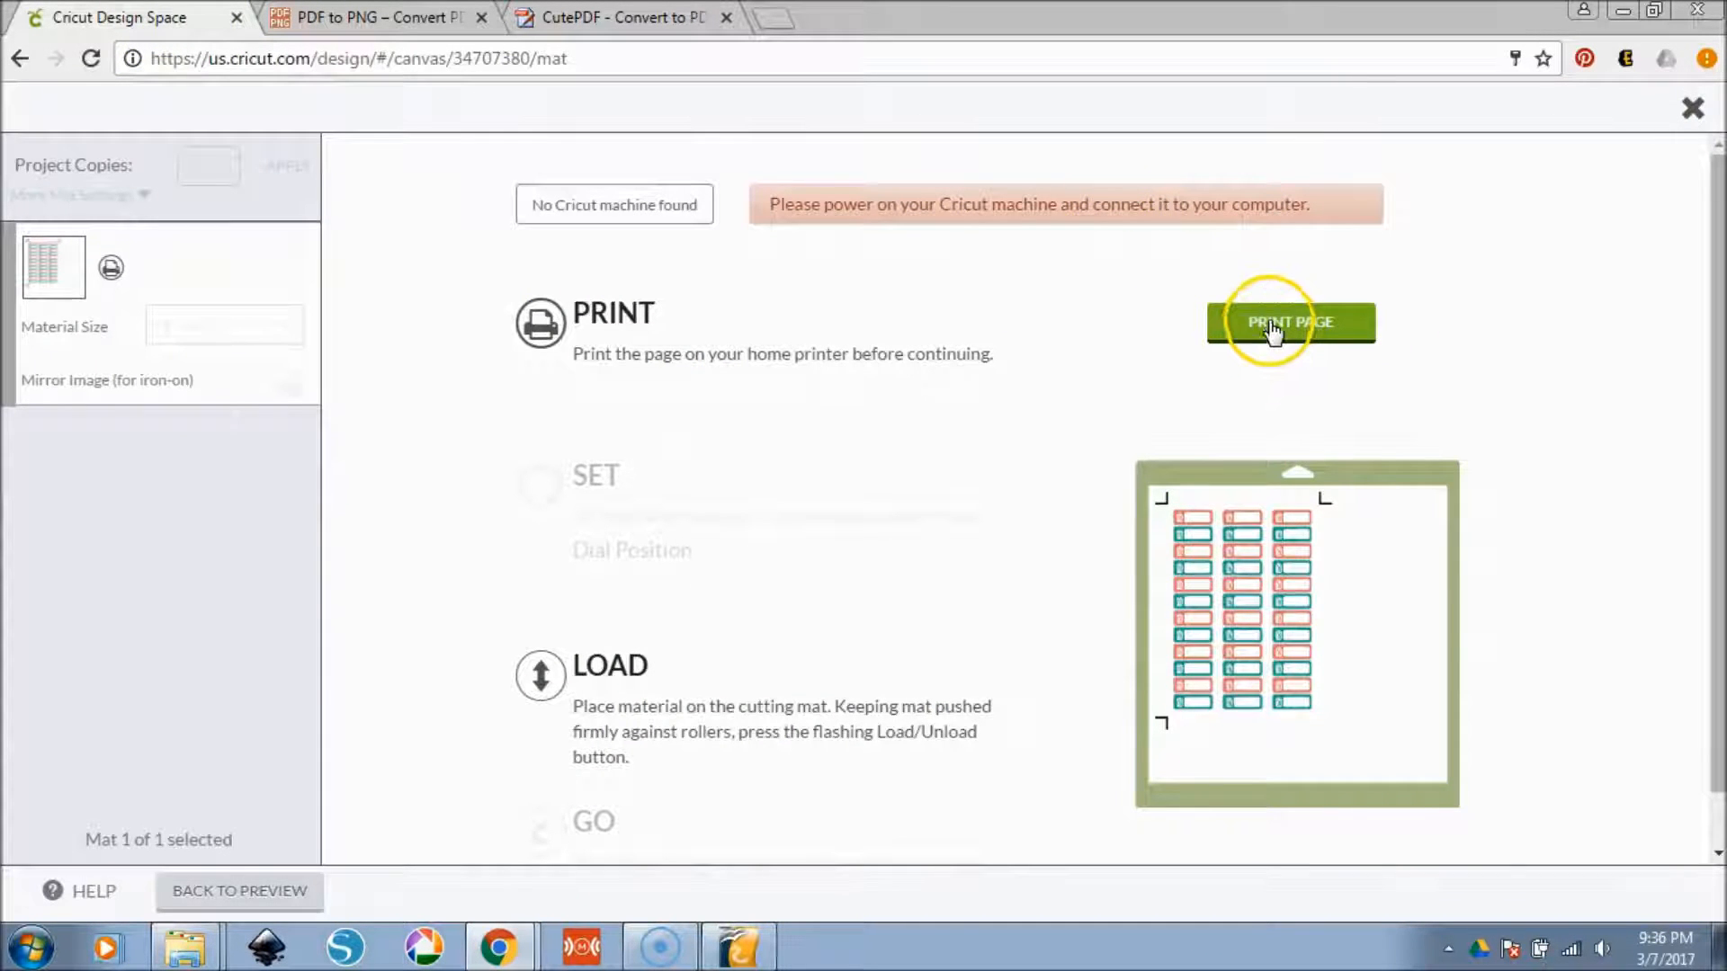
- Print the label sheet page to the CutePDF Writer printer
click(1289, 322)
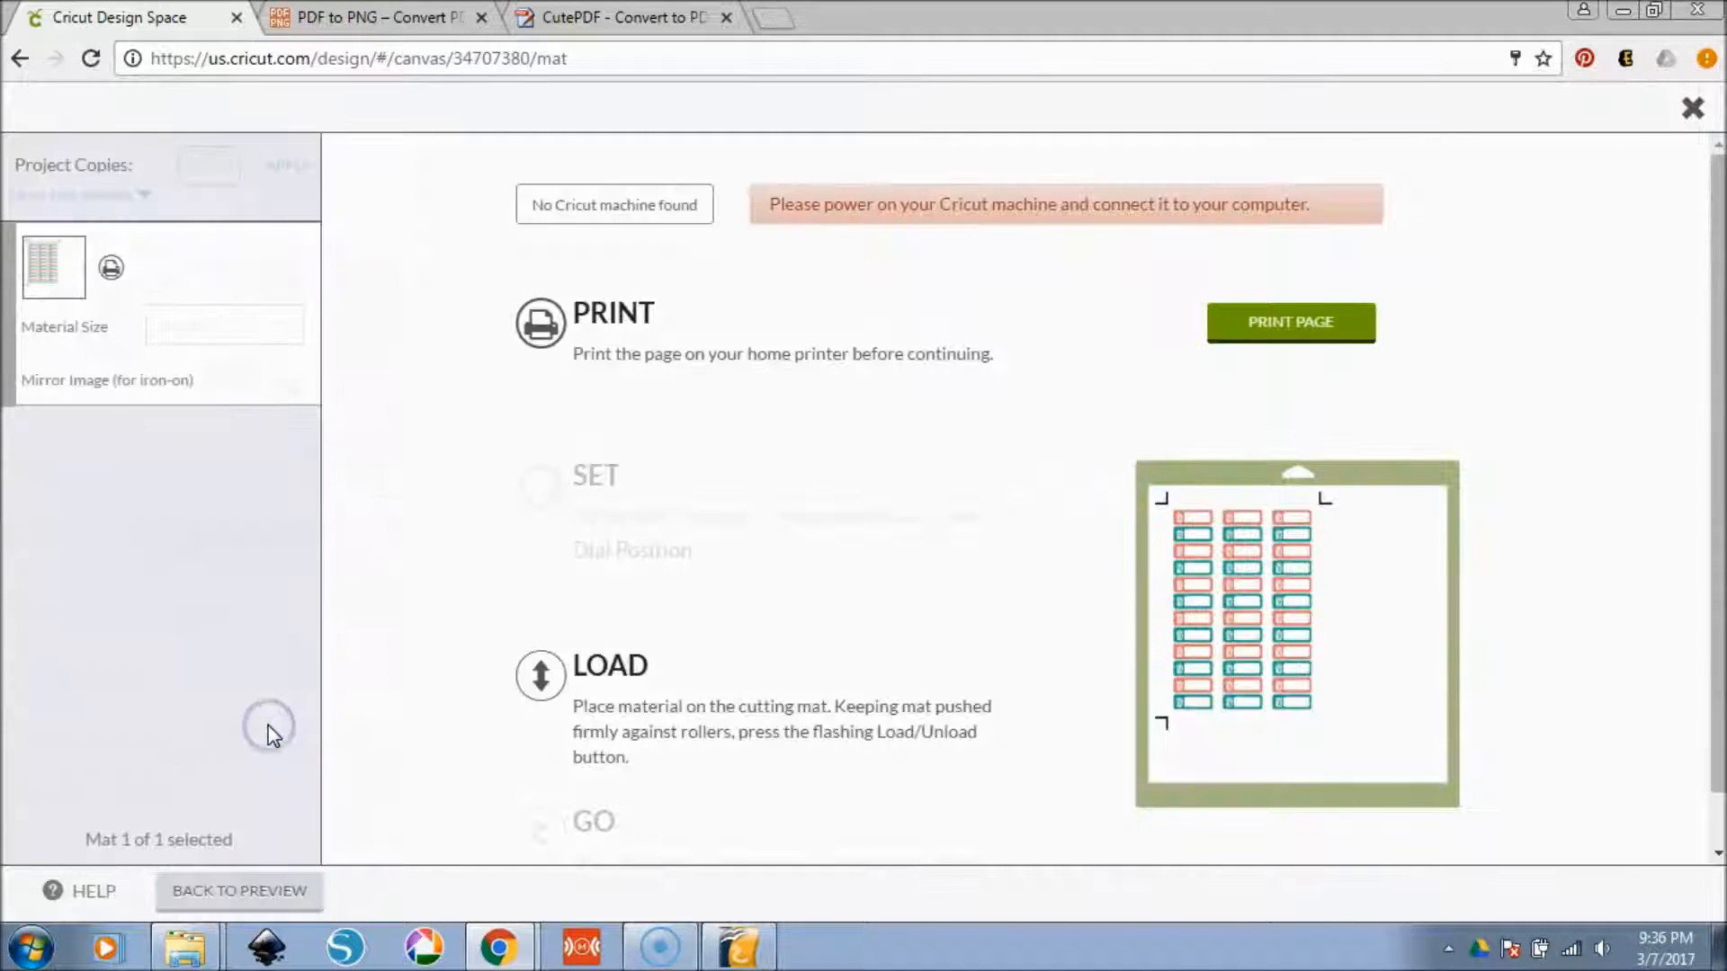
click(1289, 322)
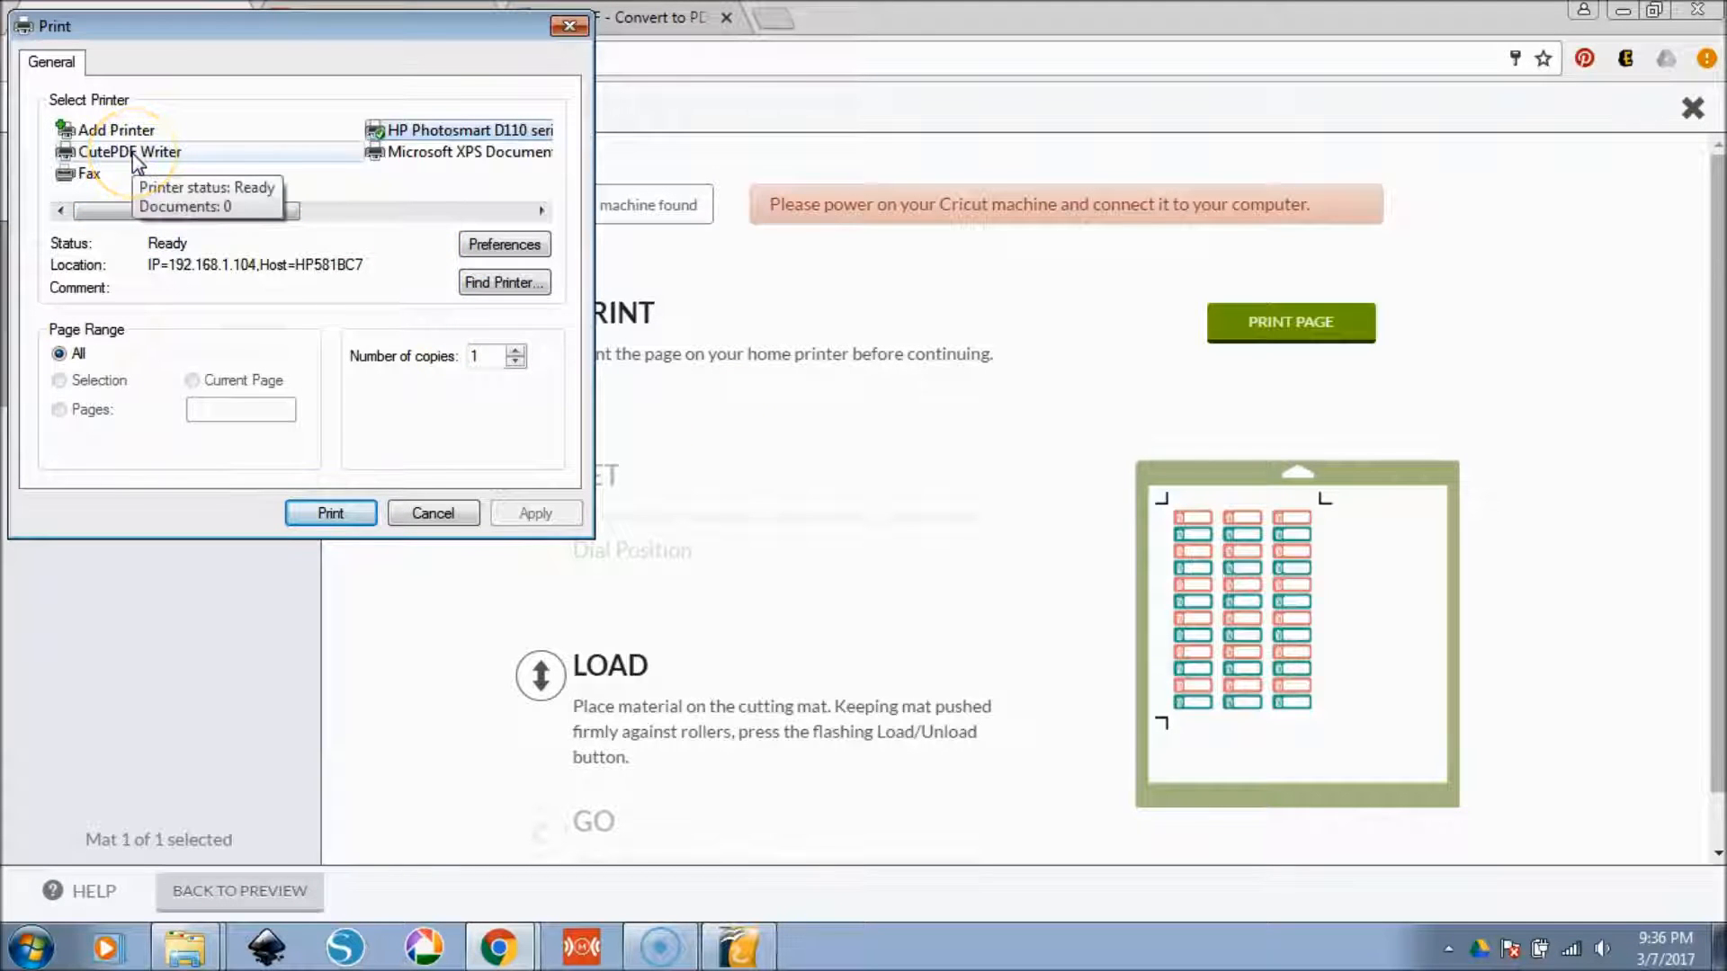
click(129, 151)
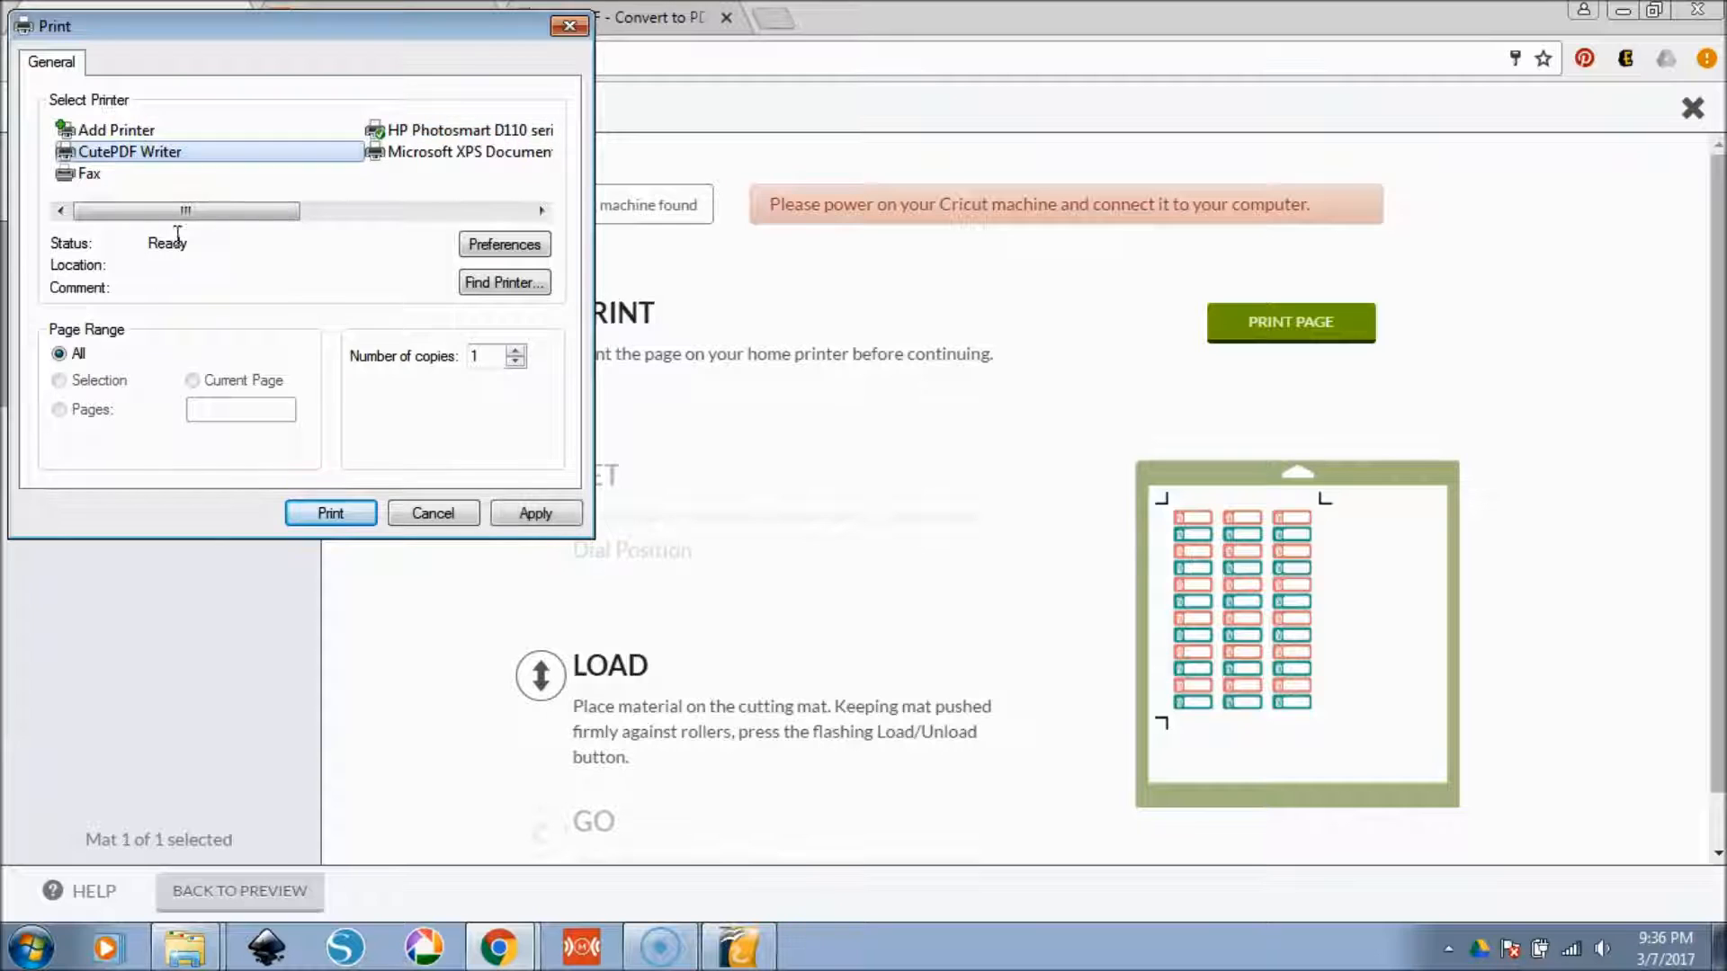
click(329, 513)
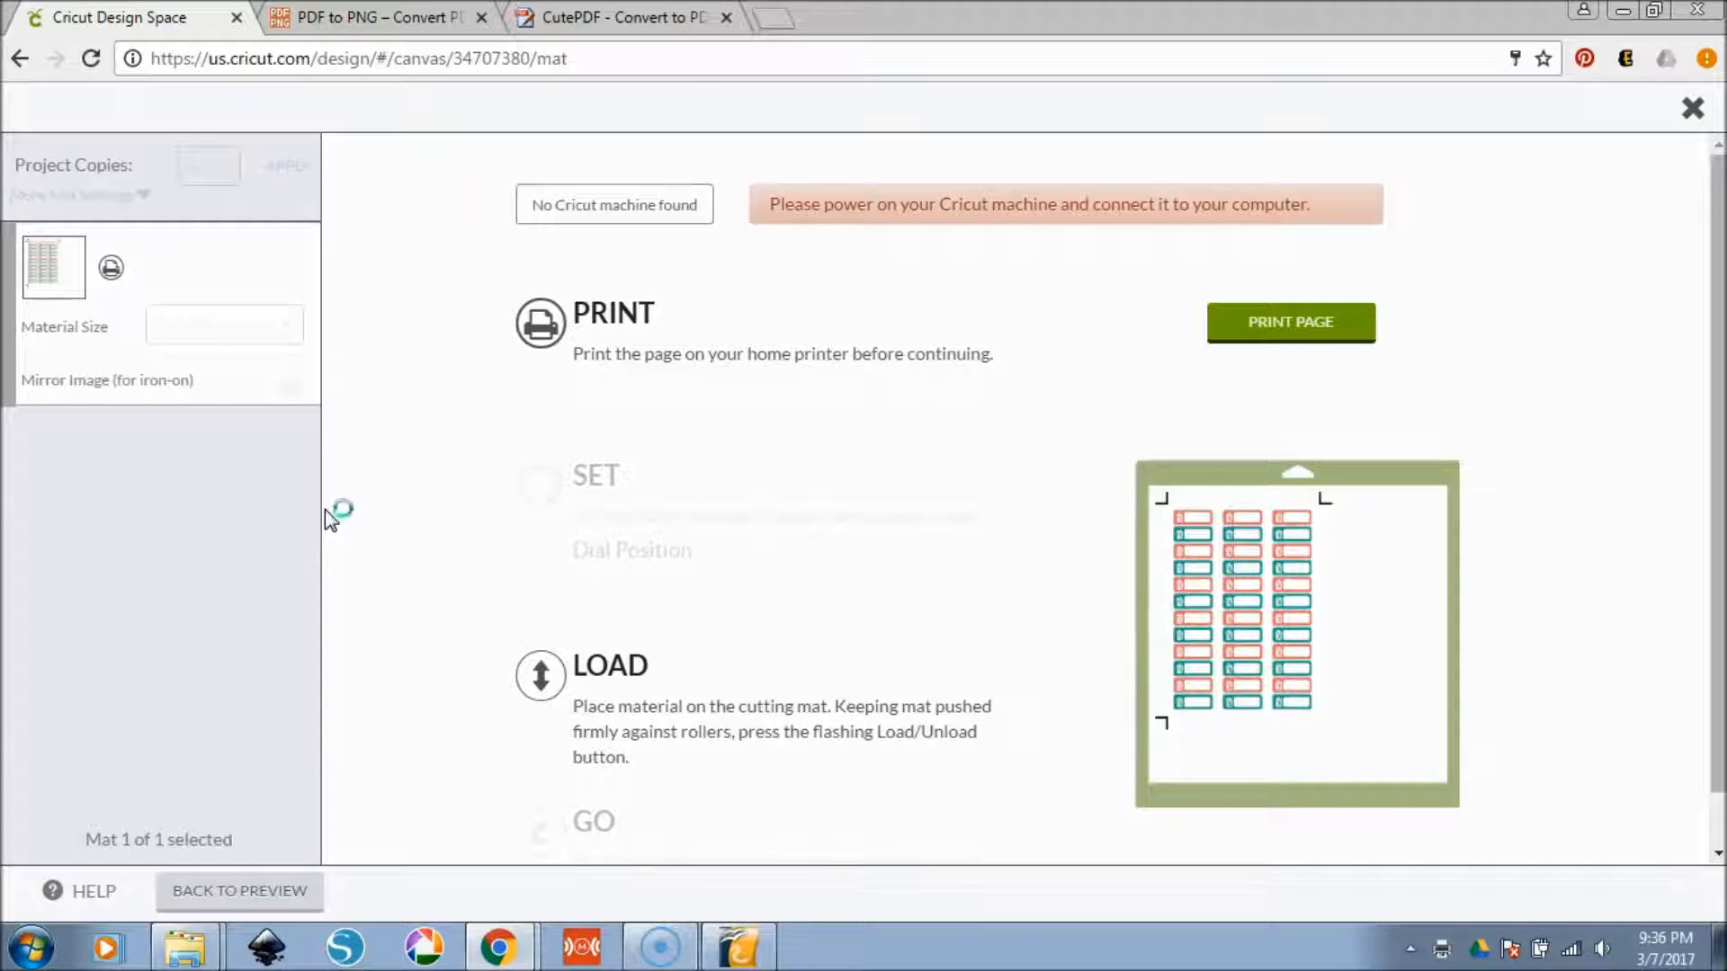
- Save the printed PDF in the TEST folder under a popcorn file name
click(1289, 322)
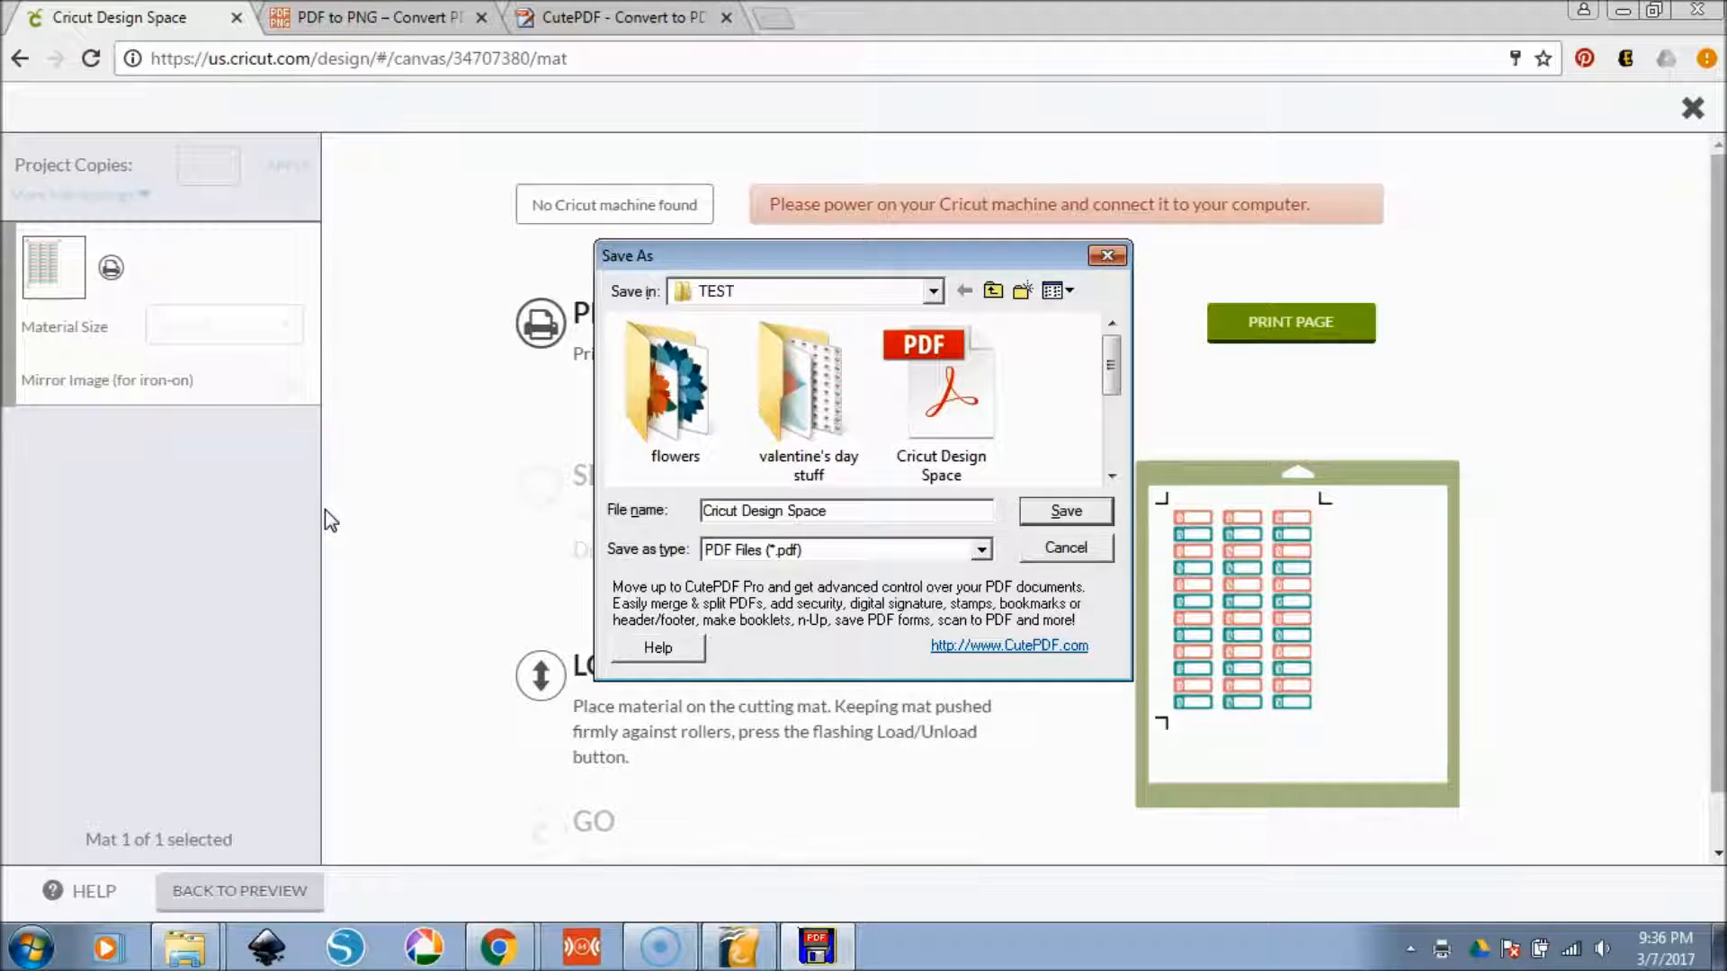
click(844, 510)
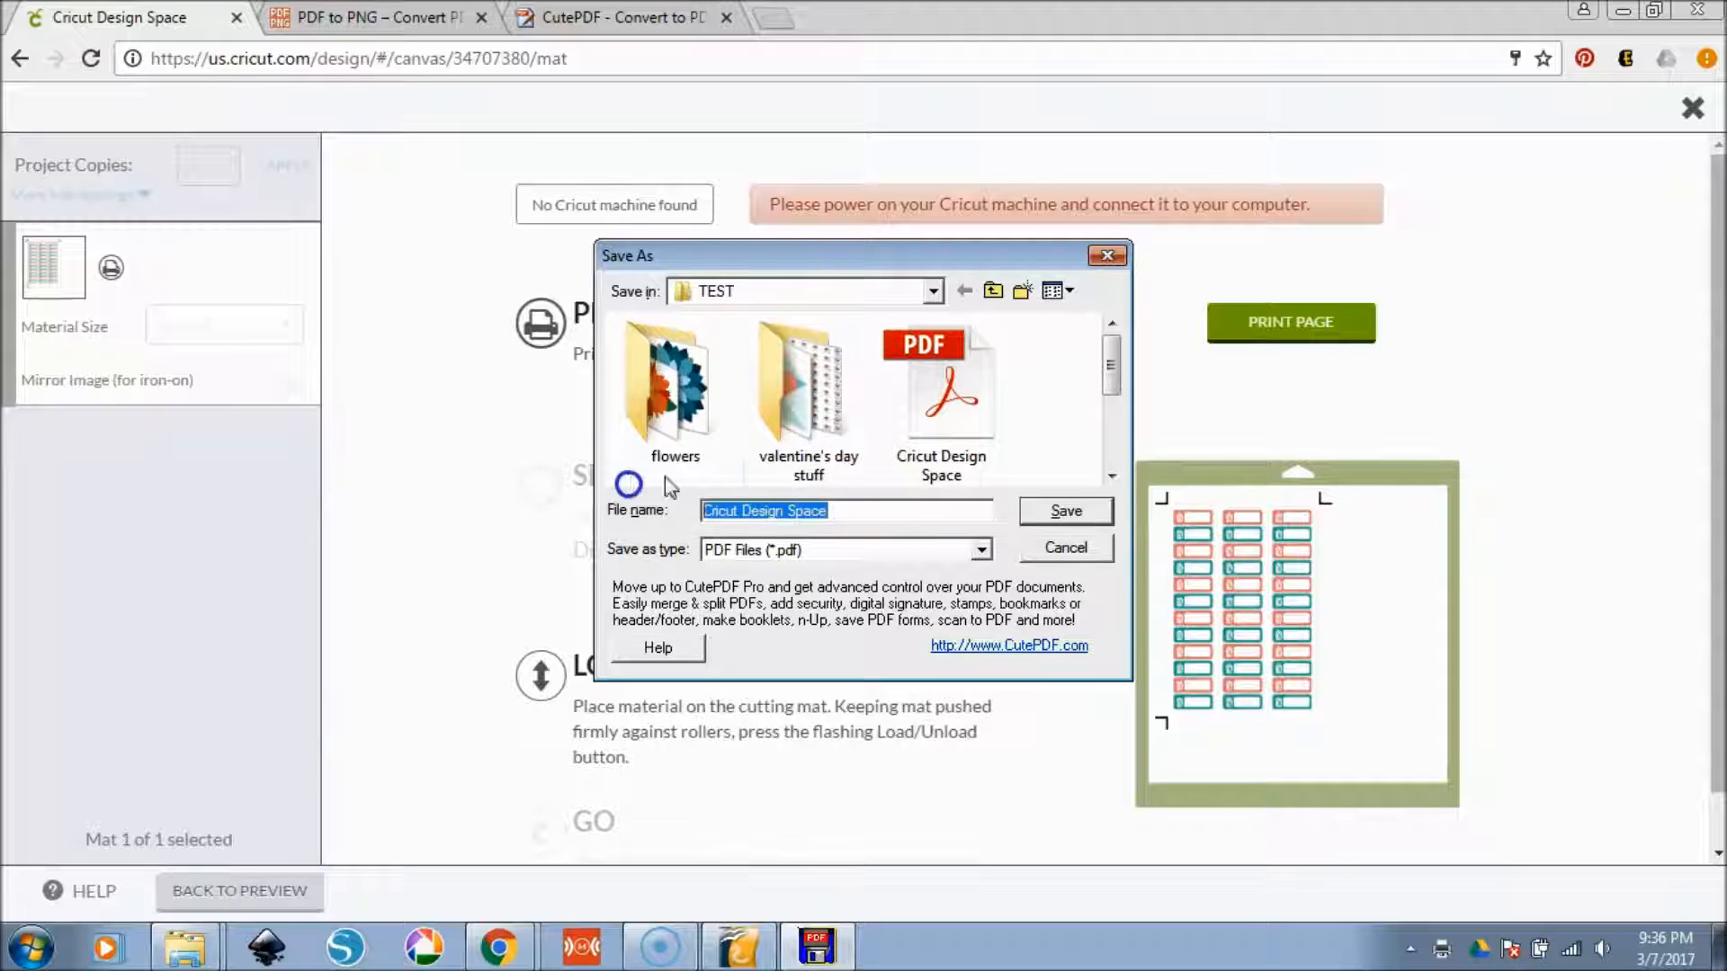
mouse_move(942, 396)
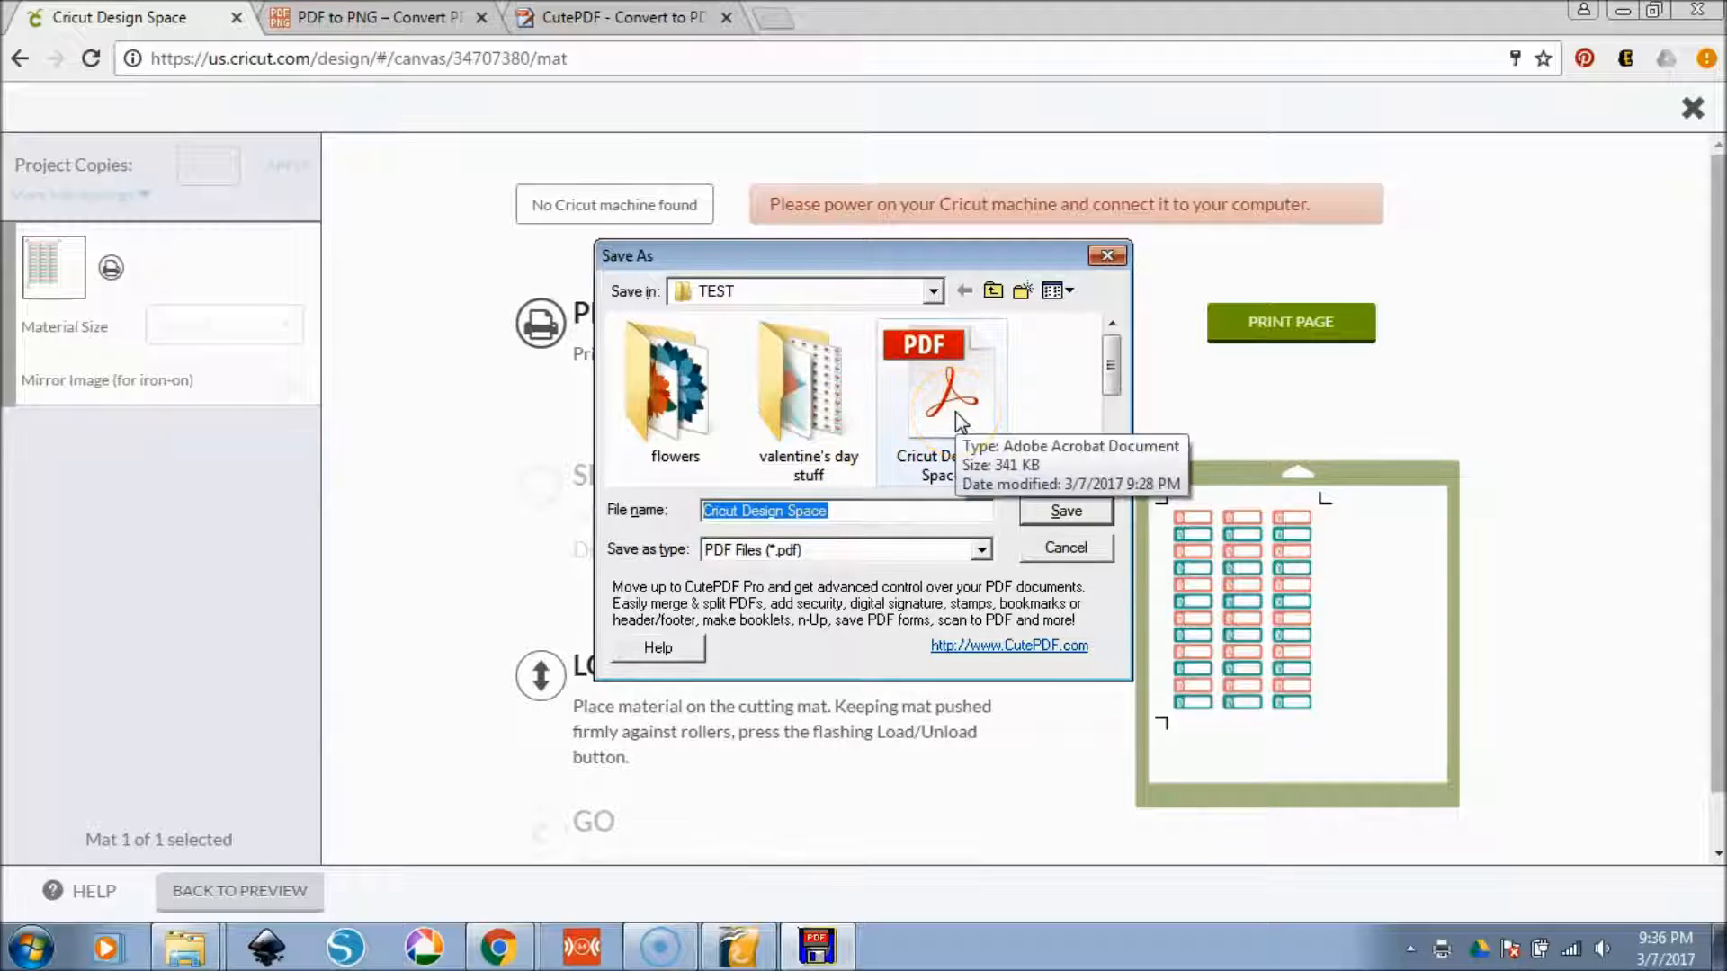
text(popcor)
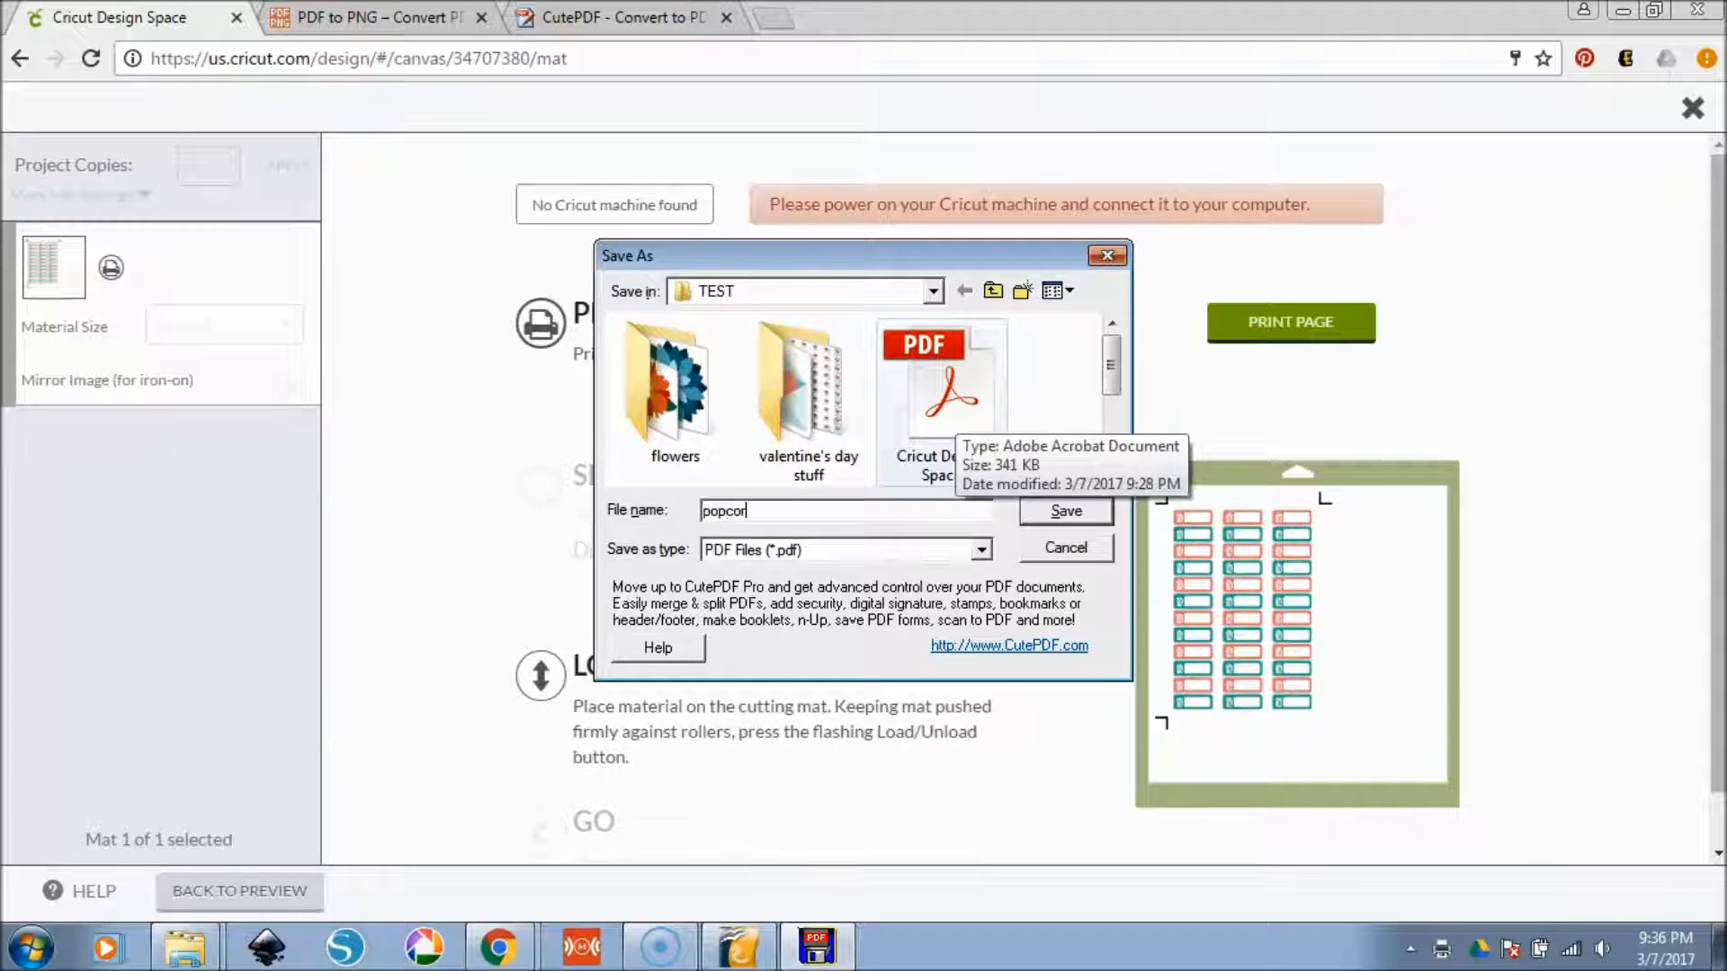
key(BackSpace)
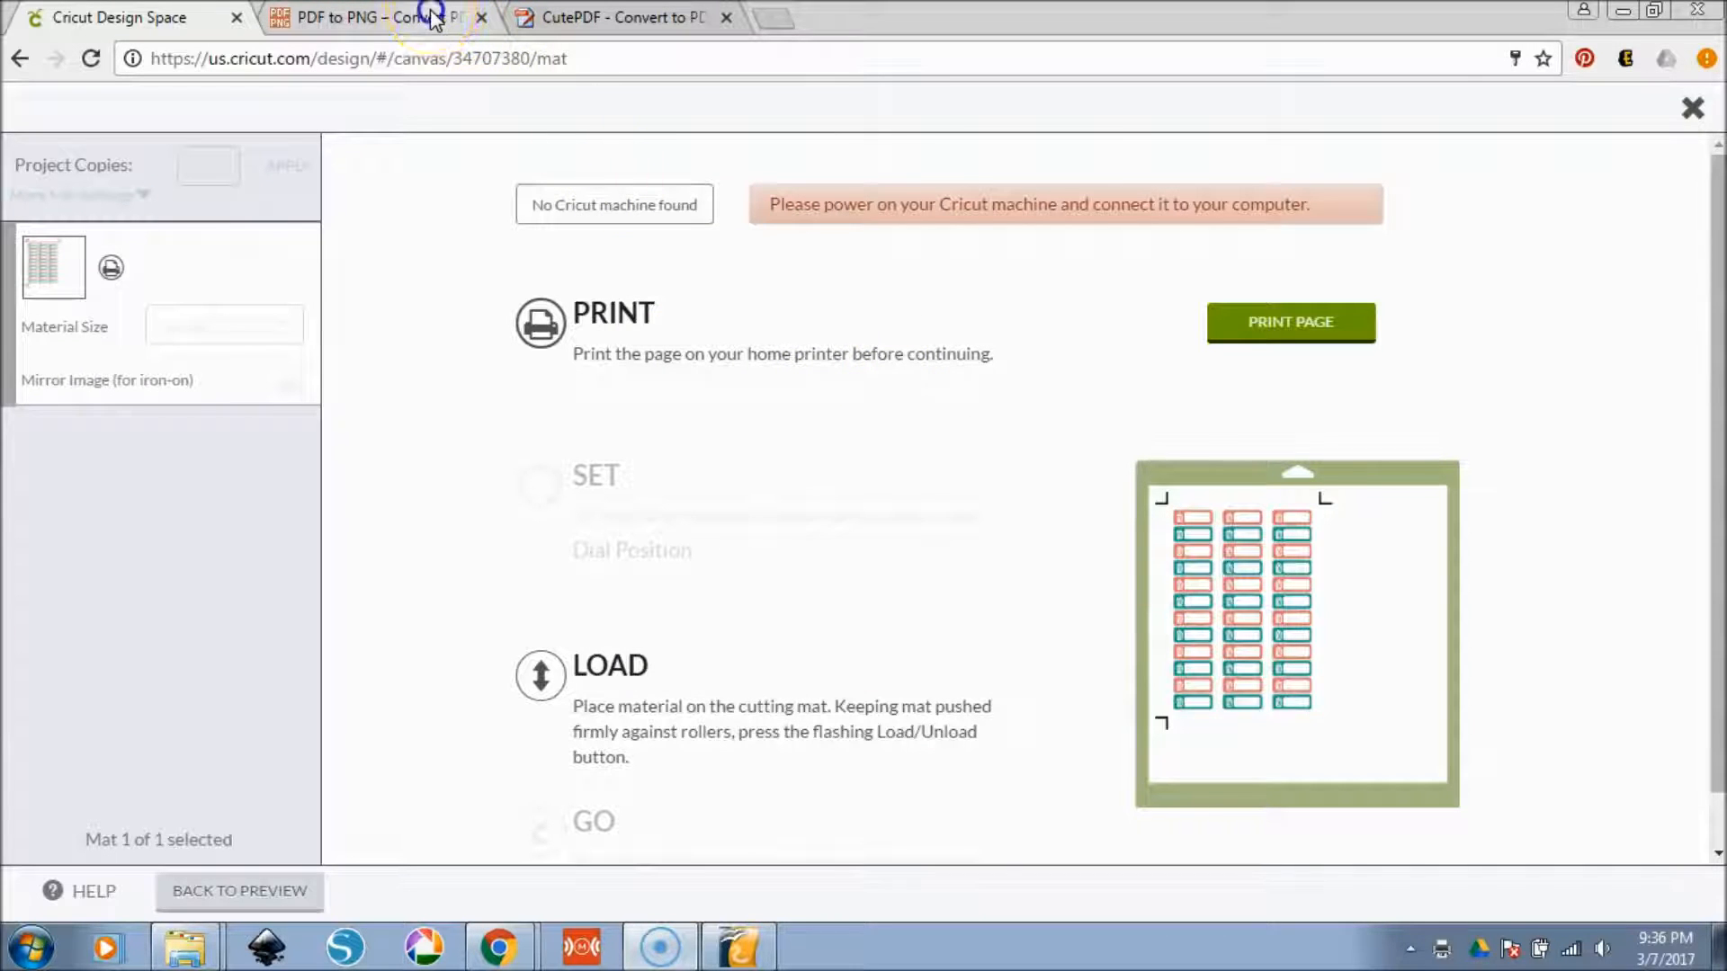
- Convert the popcorn label PDF on pdf2png.com and download the resulting PNG
click(374, 18)
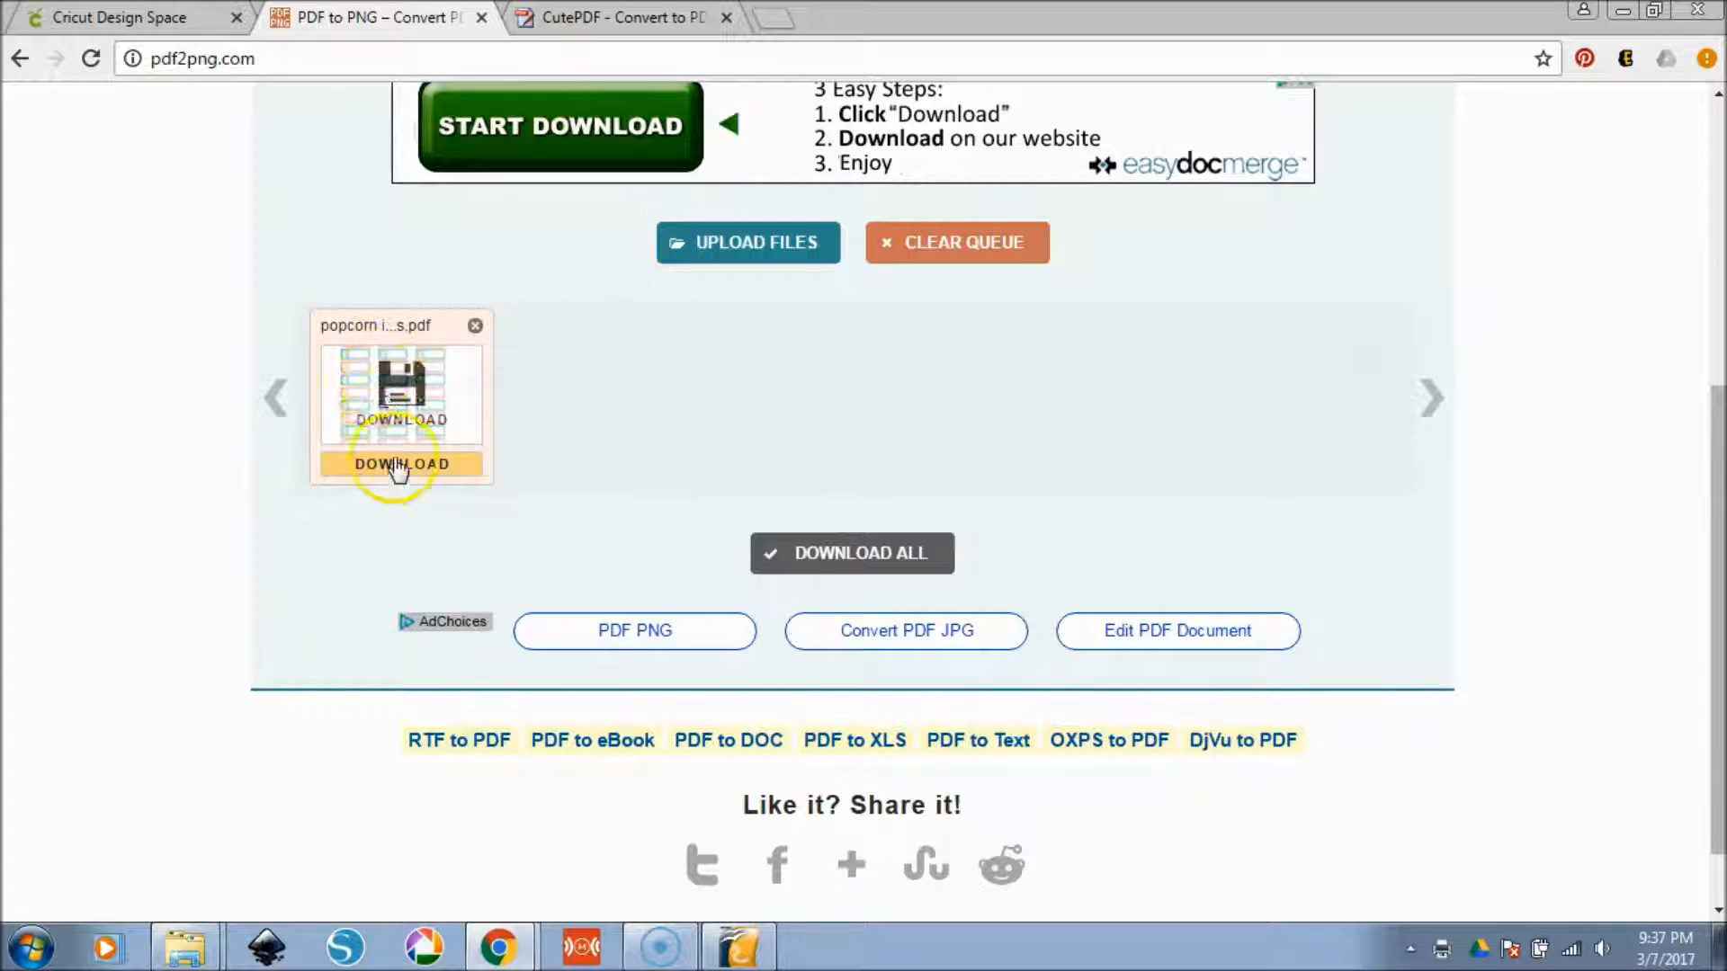
click(402, 464)
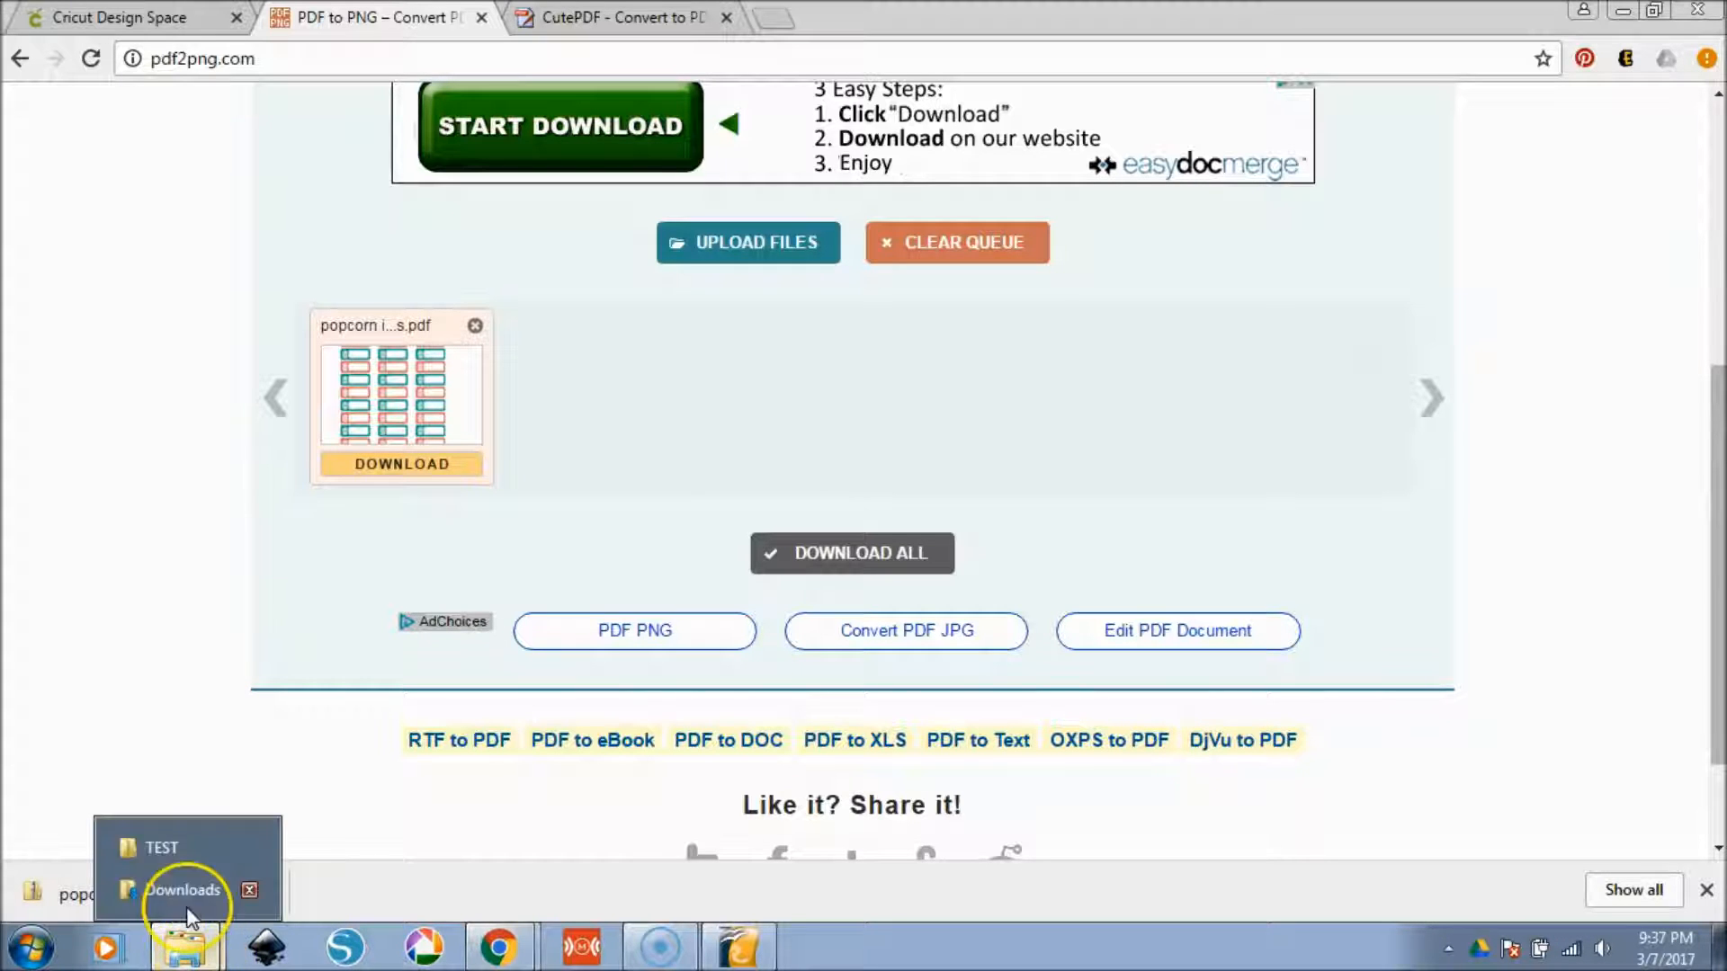
- Extract the popcorn icons zip in Downloads into its own popcorn icons folder
click(182, 890)
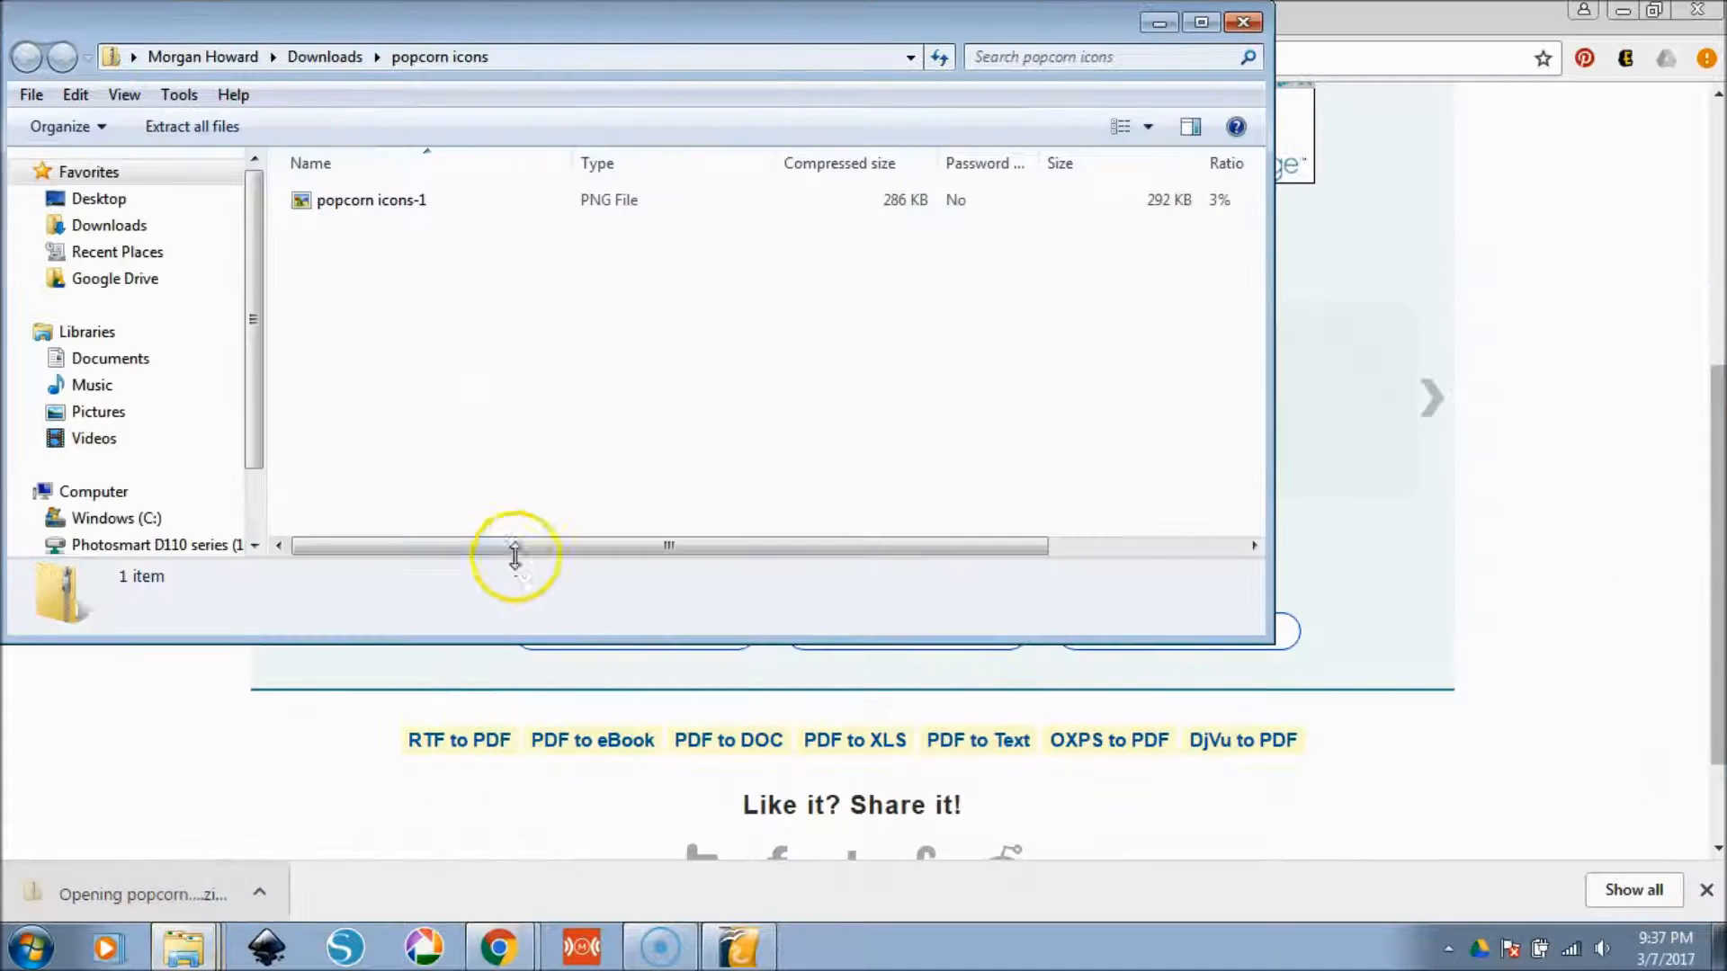
click(191, 126)
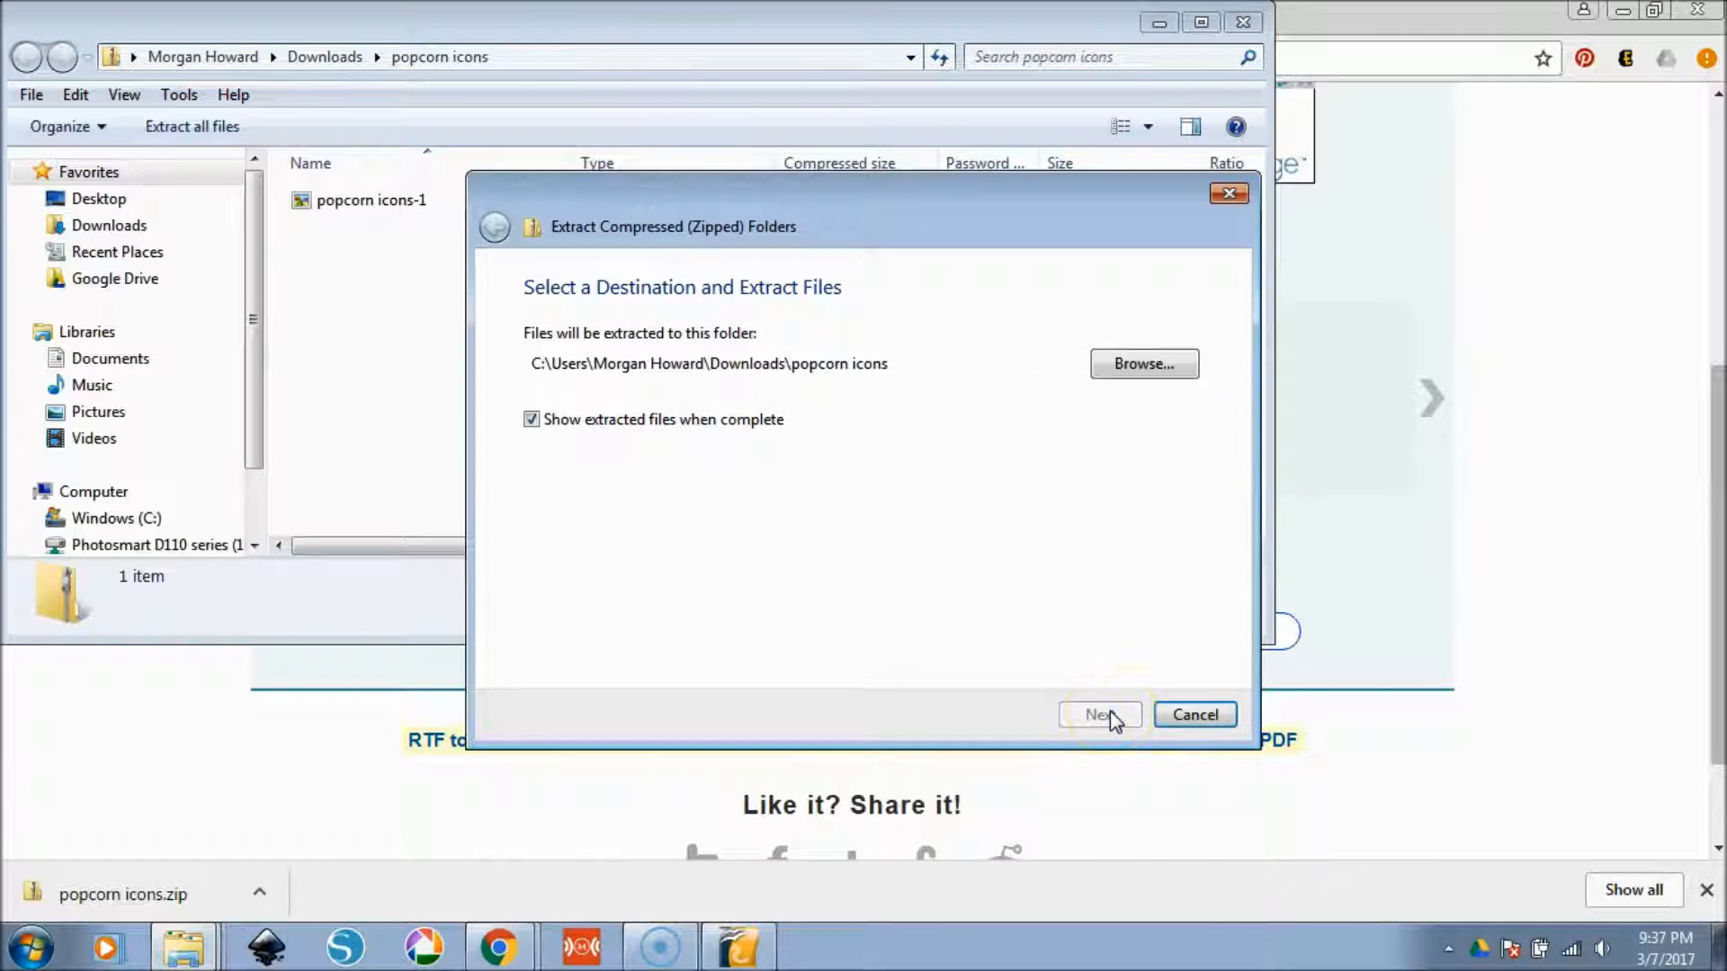
click(1098, 715)
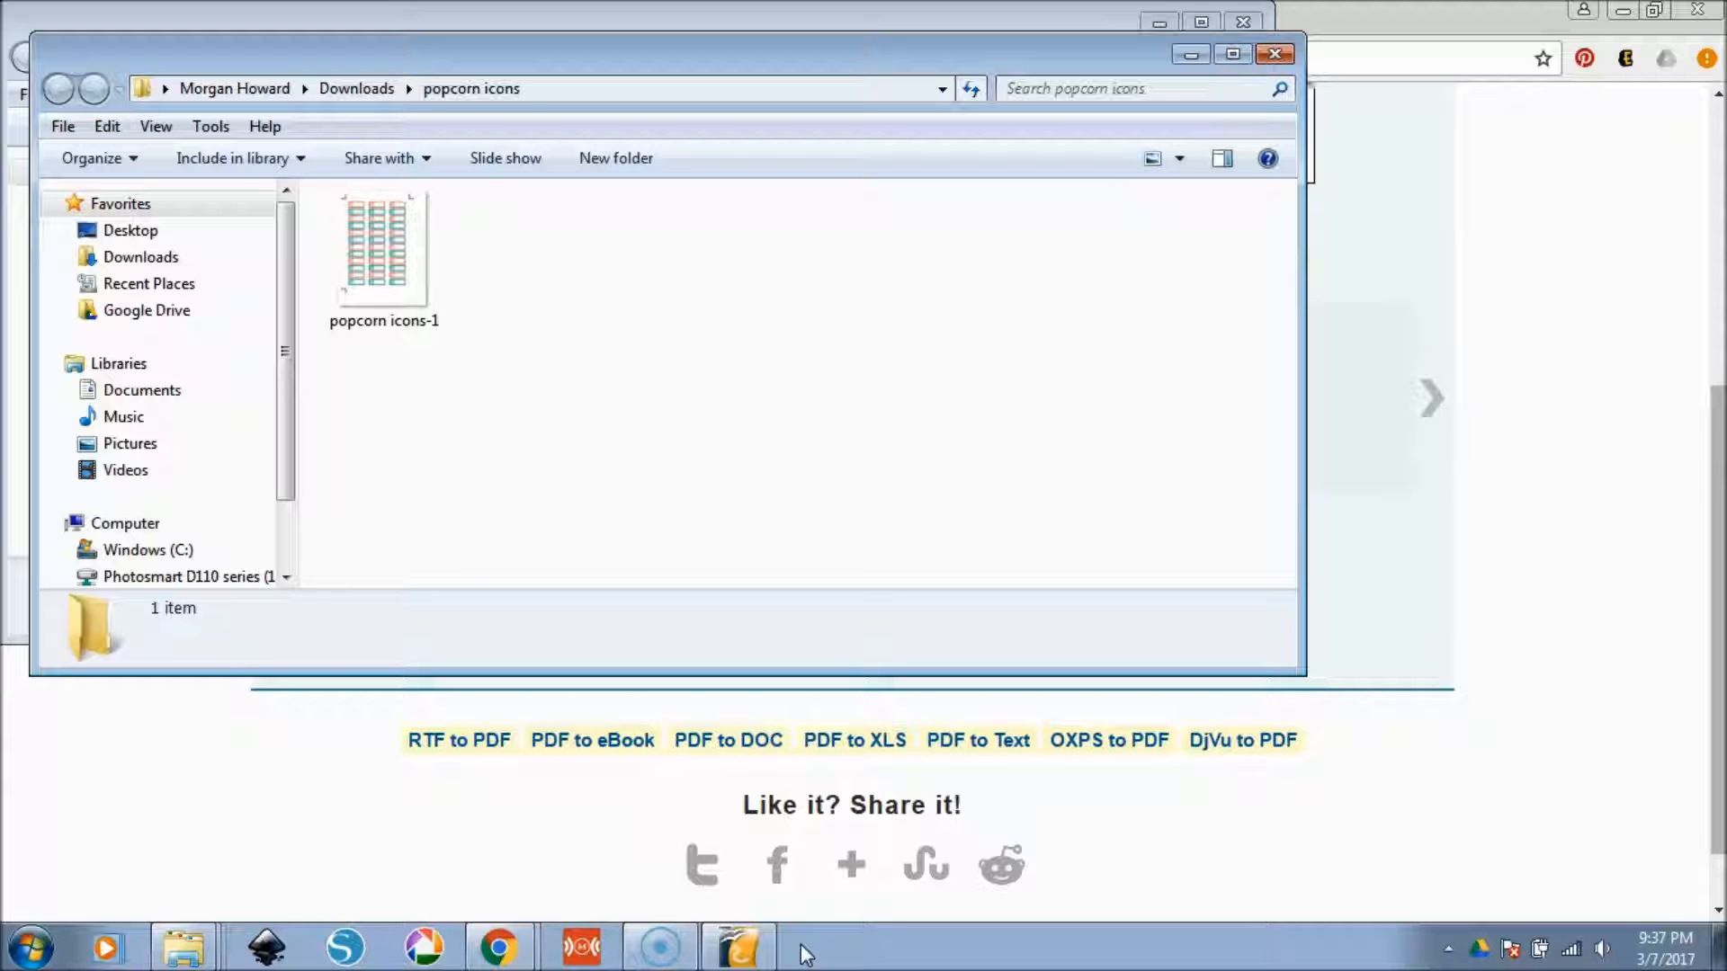
mouse_move(1630, 540)
text(open offi)
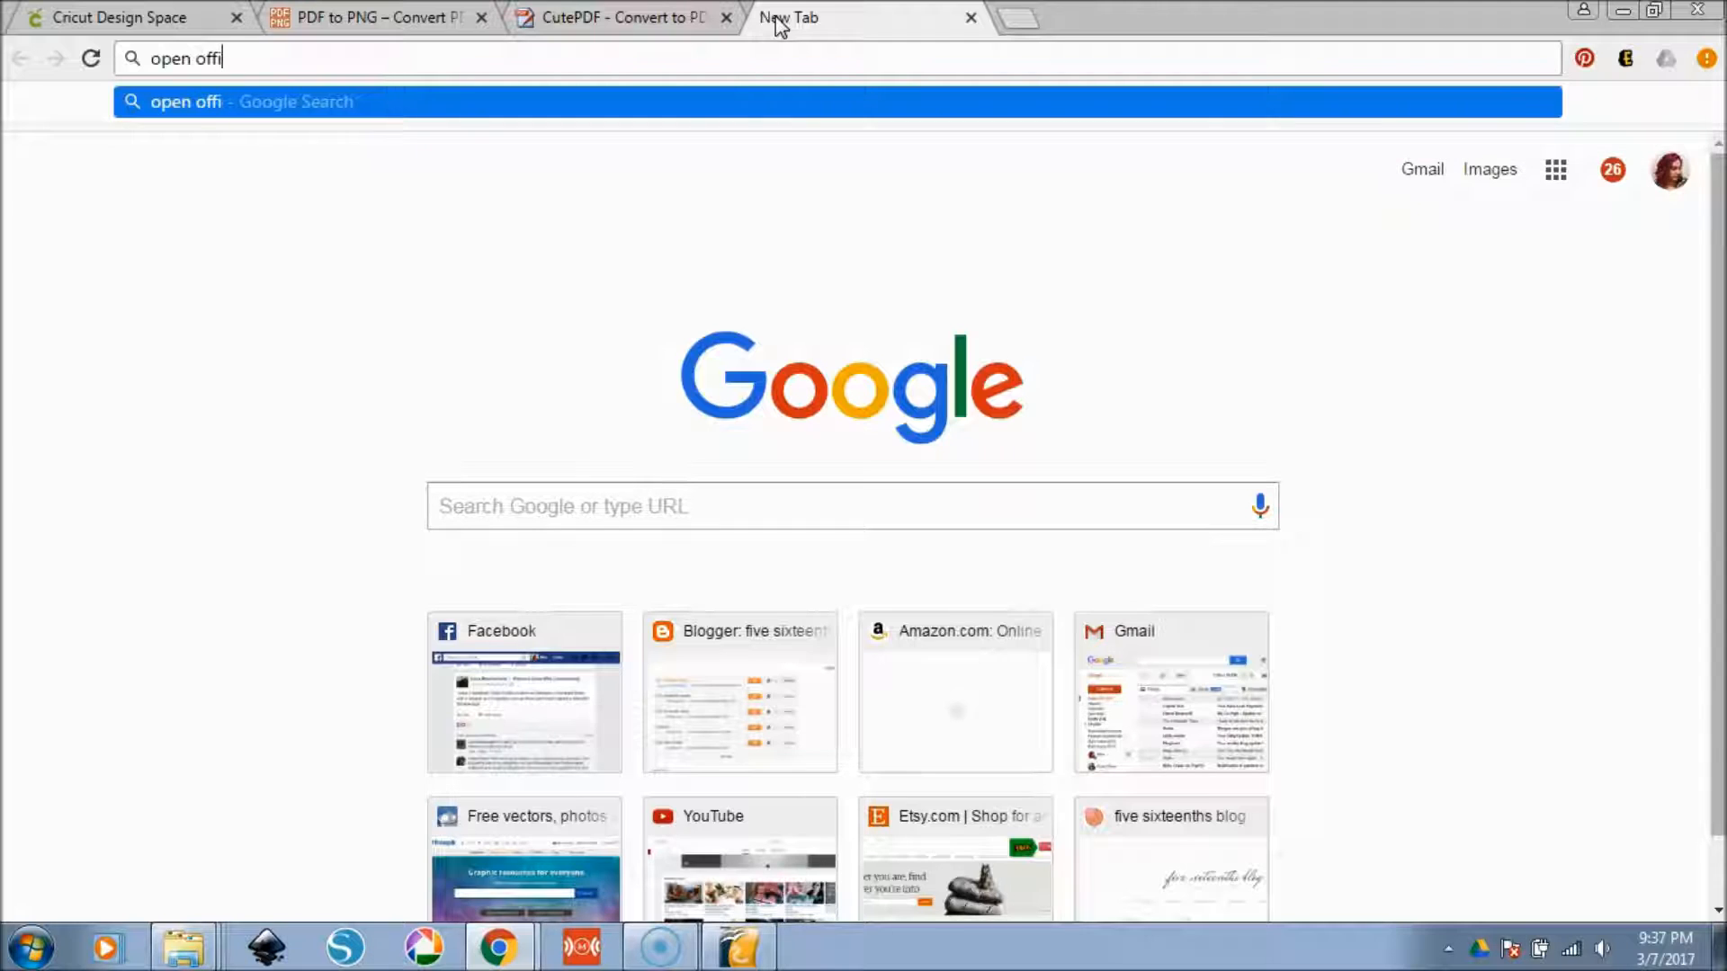
- Search for OpenOffice and reach the Apache OpenOffice 4.1.3 Windows download page
key(backspace)
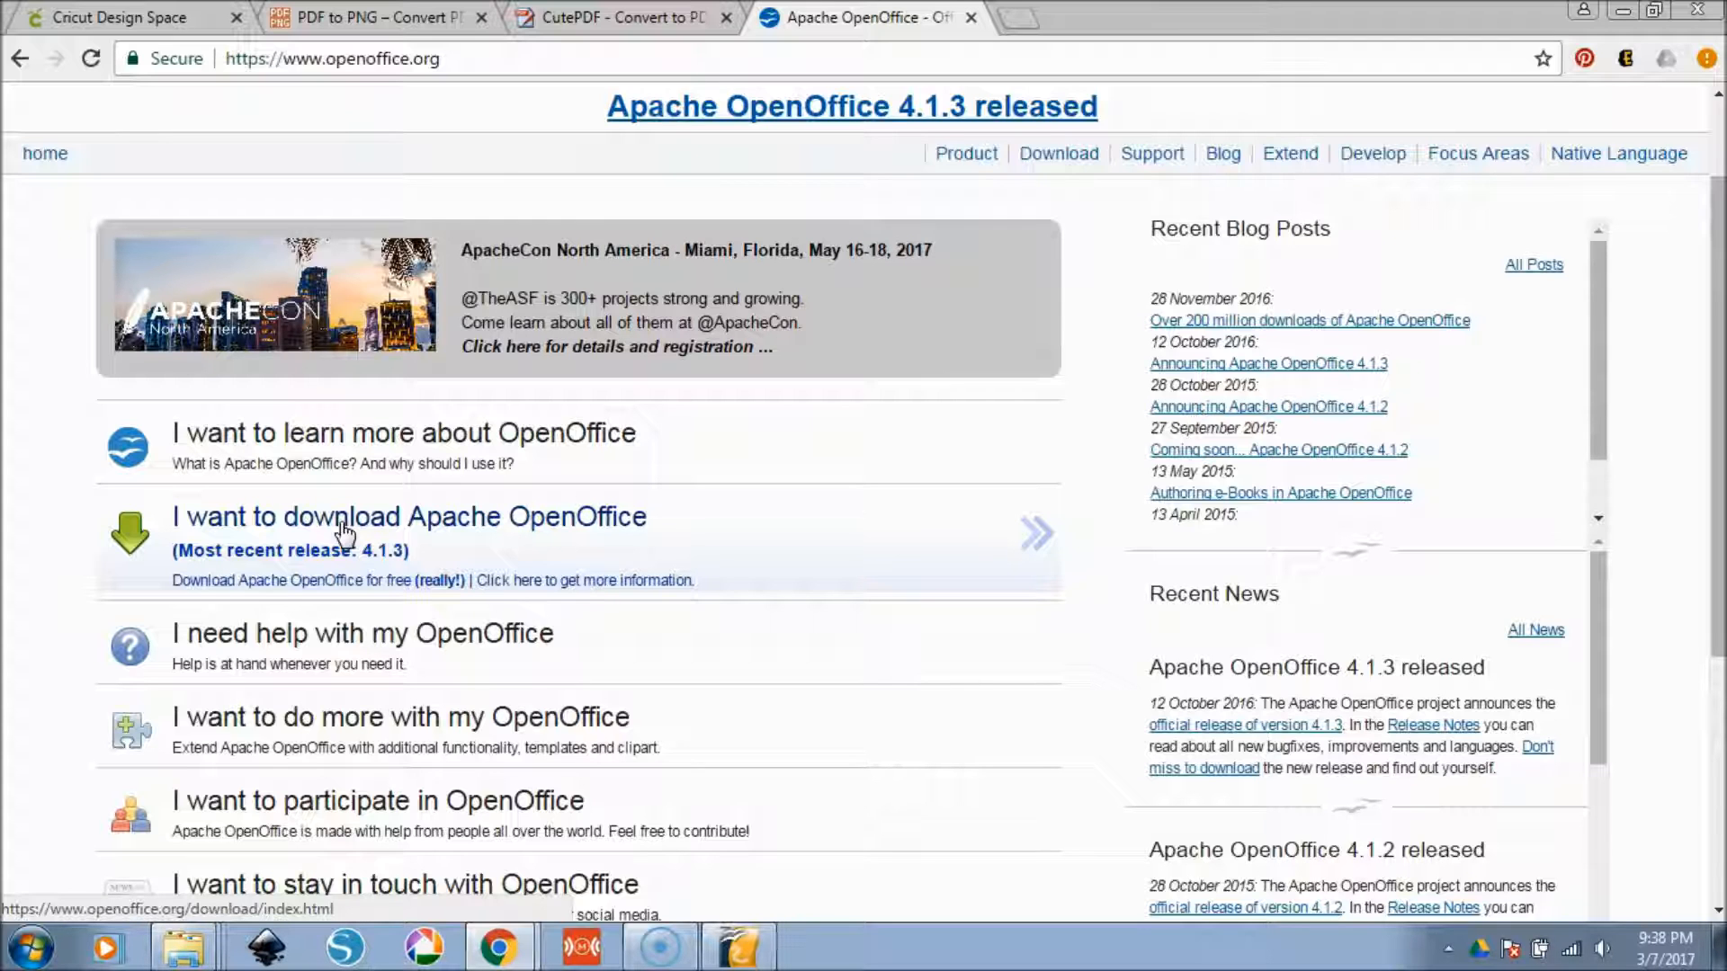
click(407, 516)
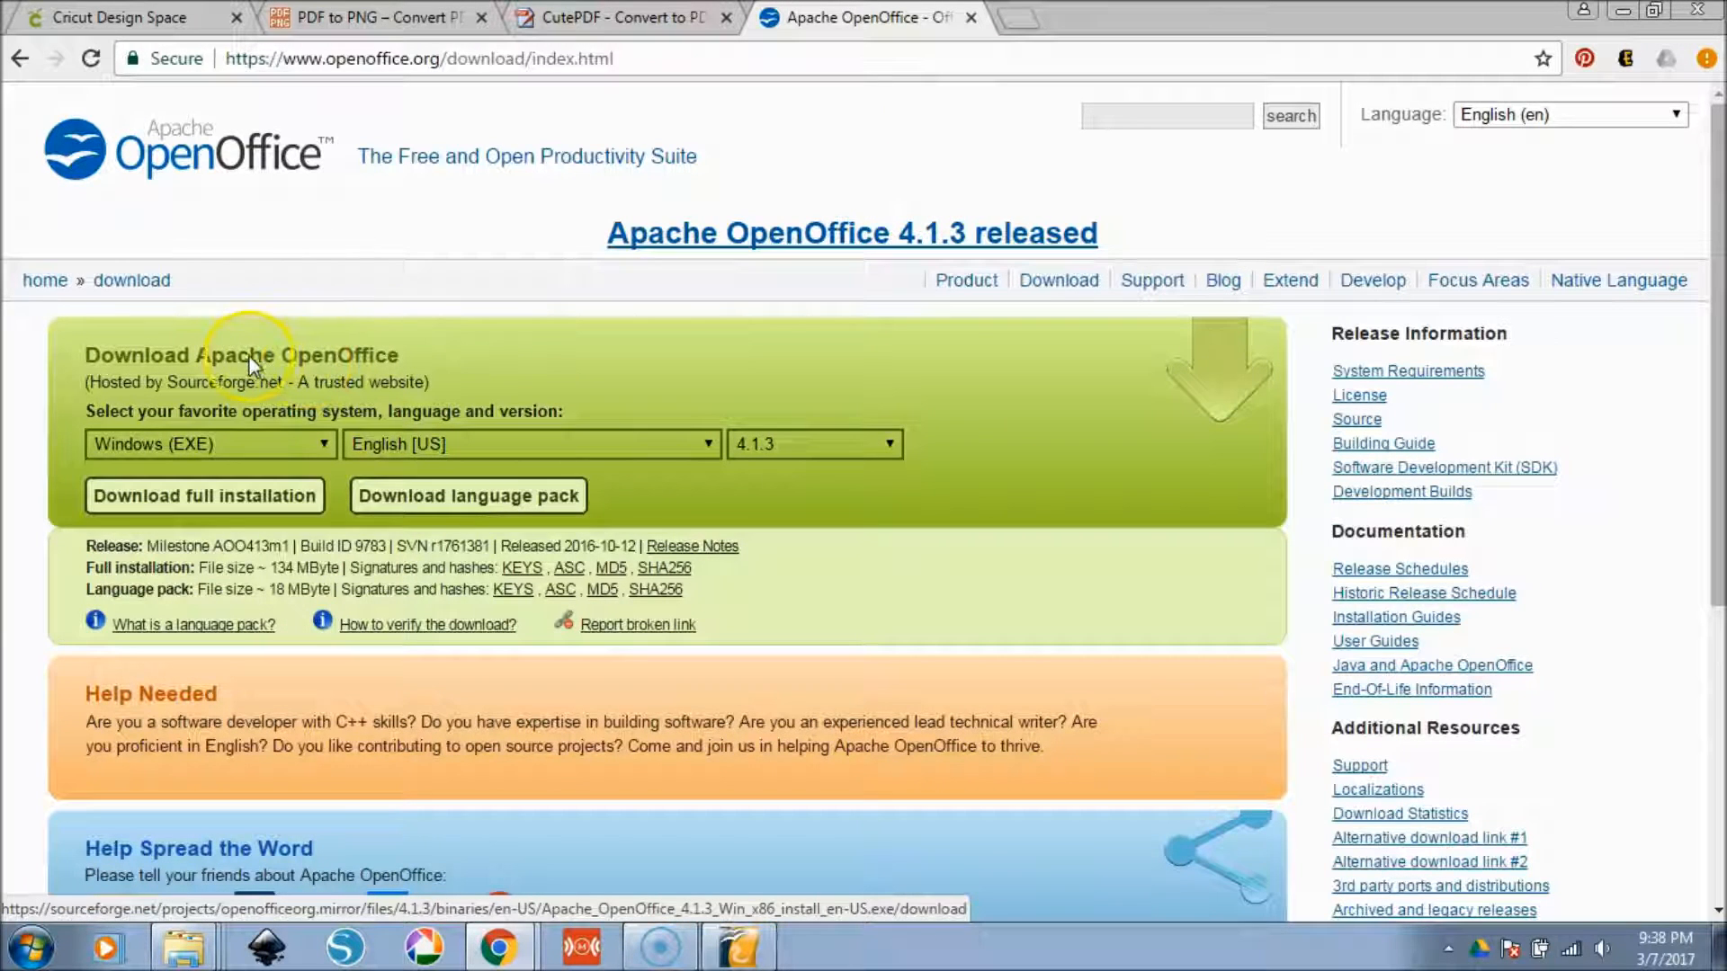
scroll(down, 3)
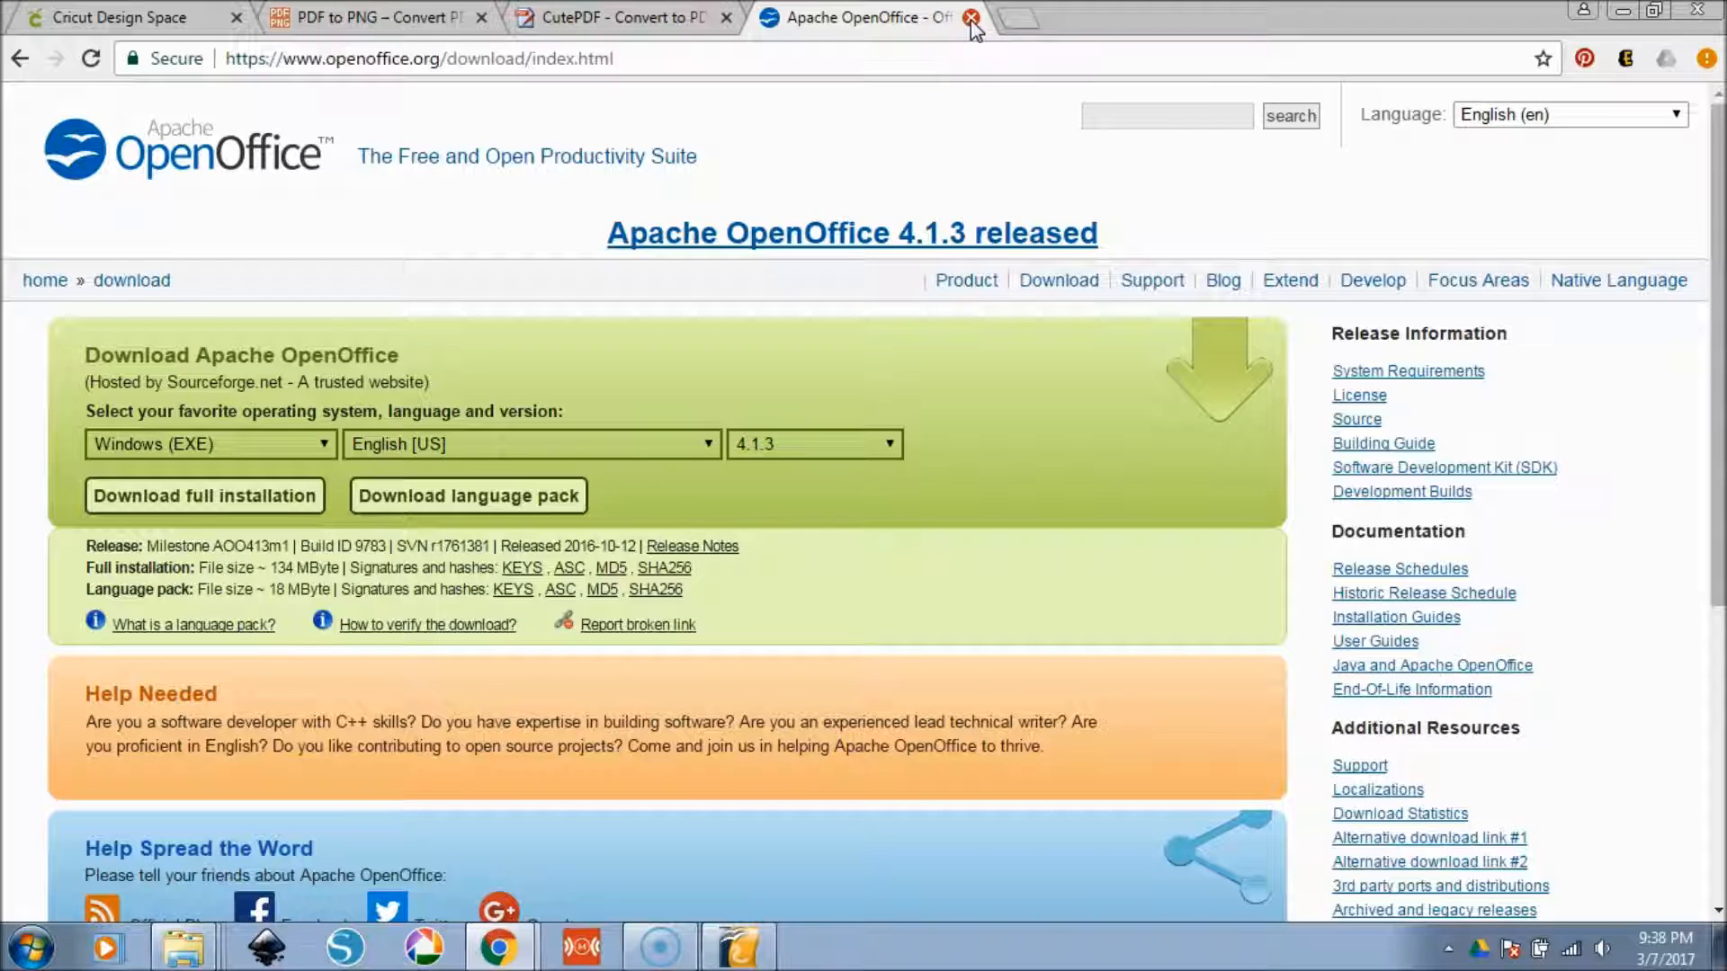
- Close the OpenOffice tab, return to PDF to PNG, and open the Start menu search
click(970, 18)
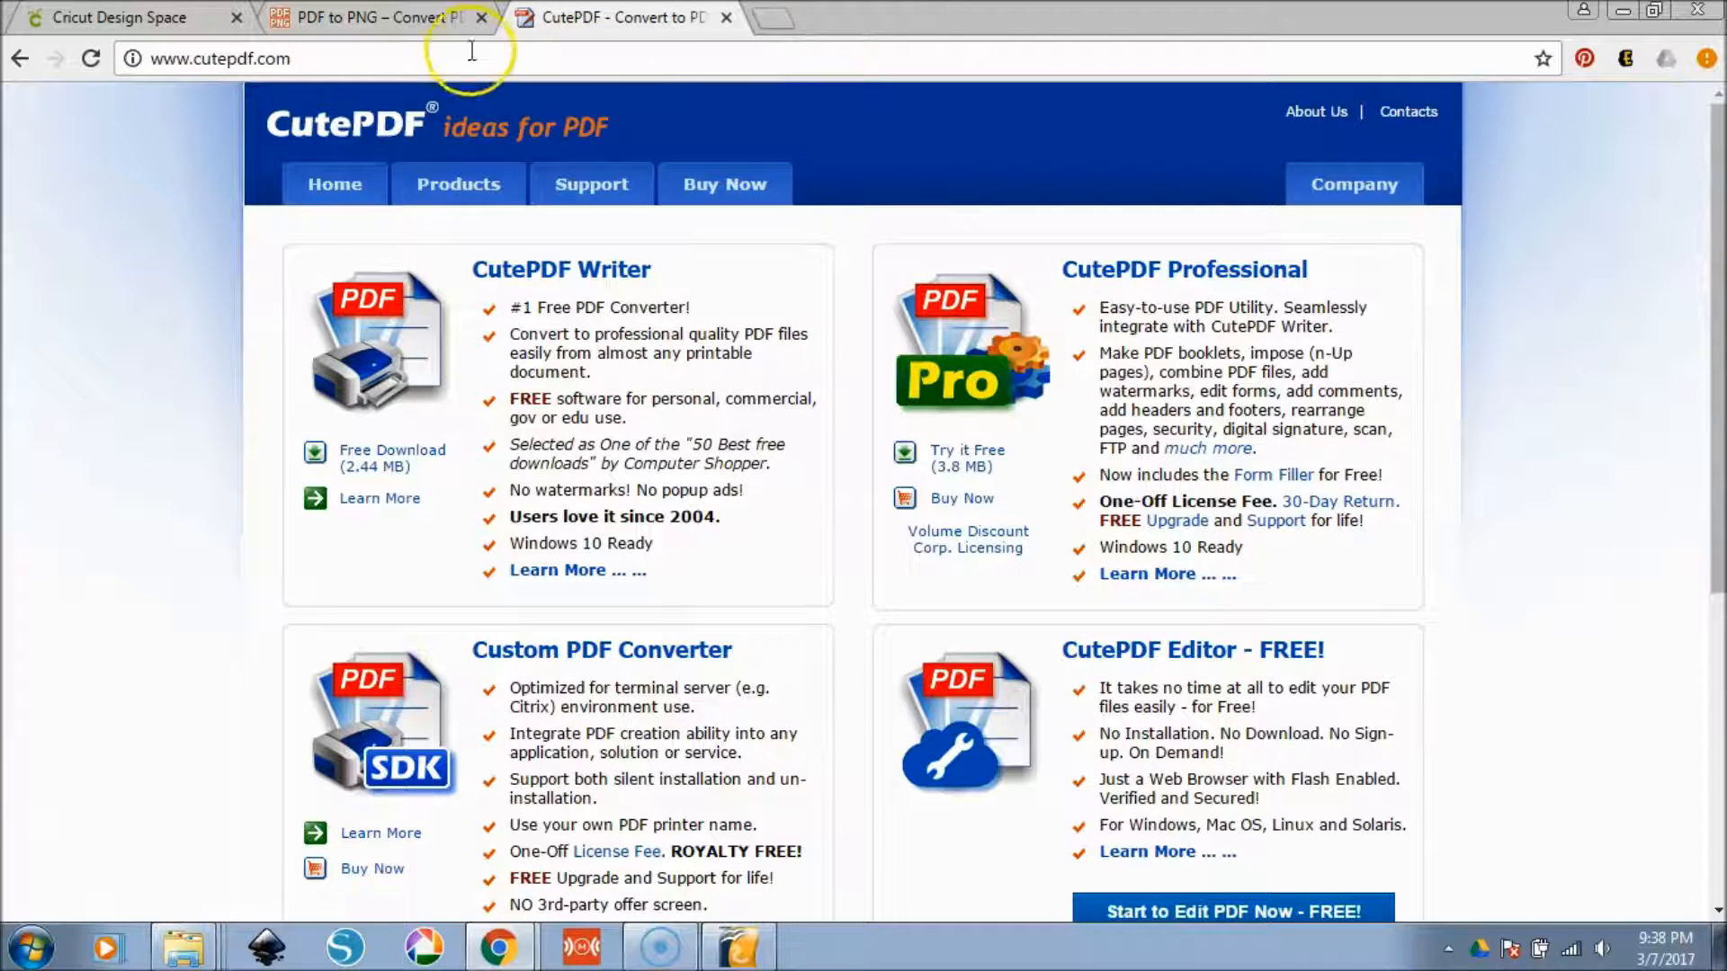
click(379, 16)
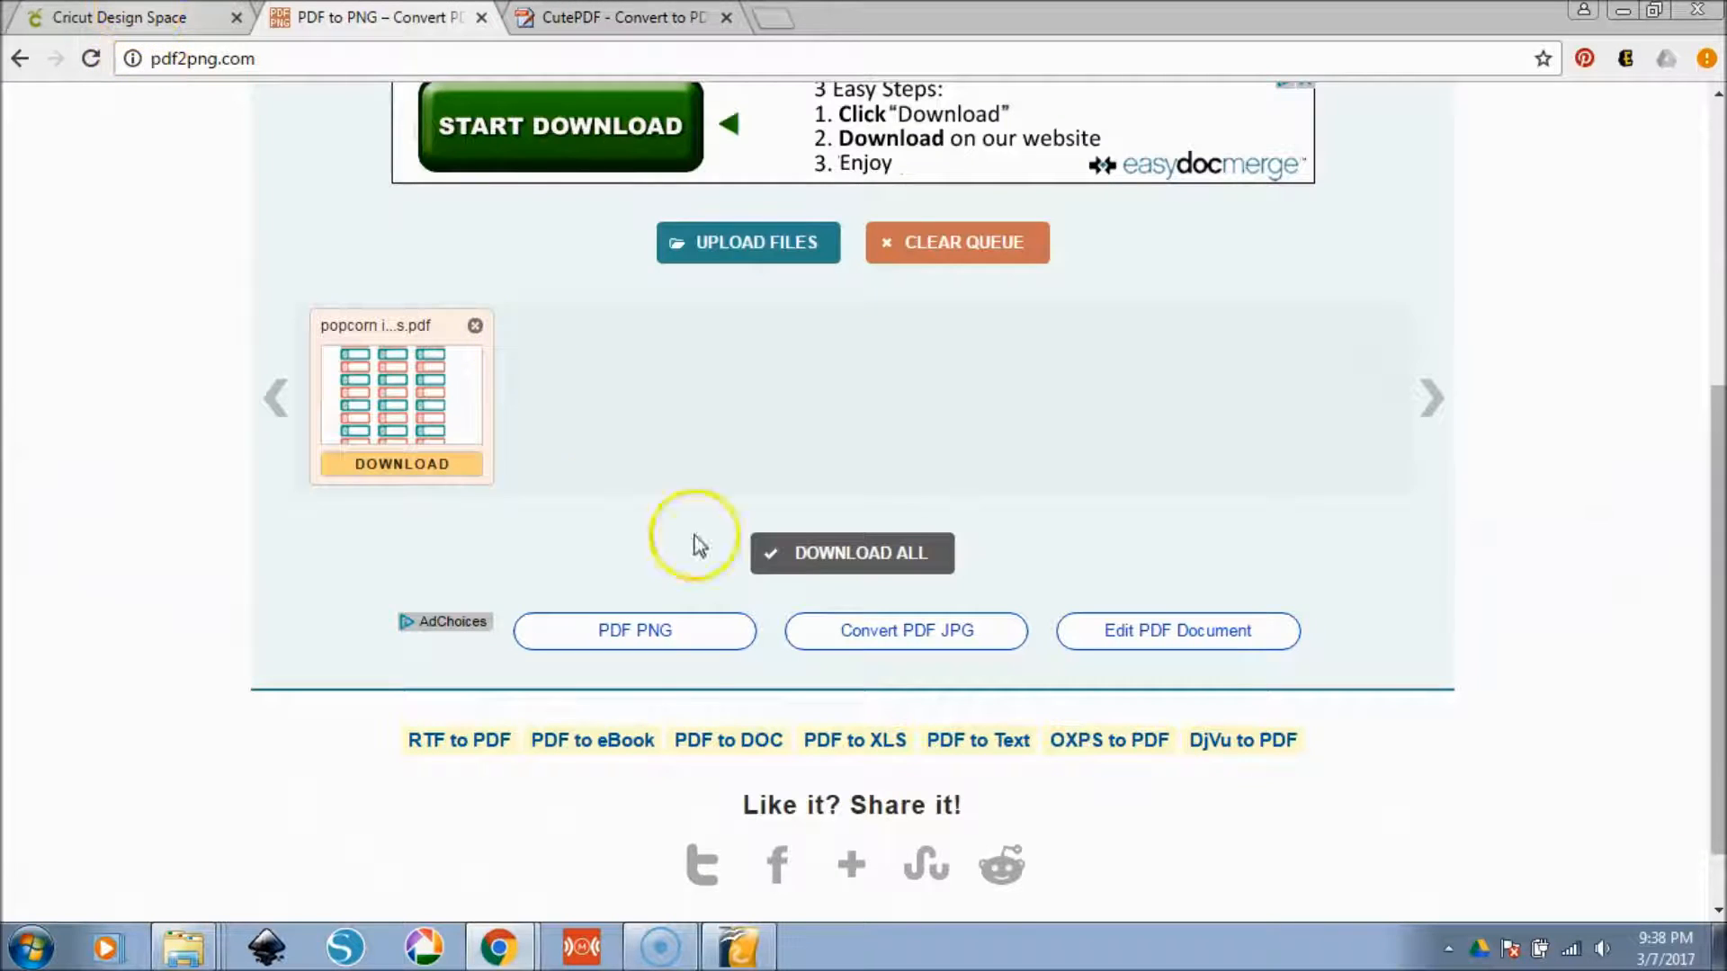
click(28, 945)
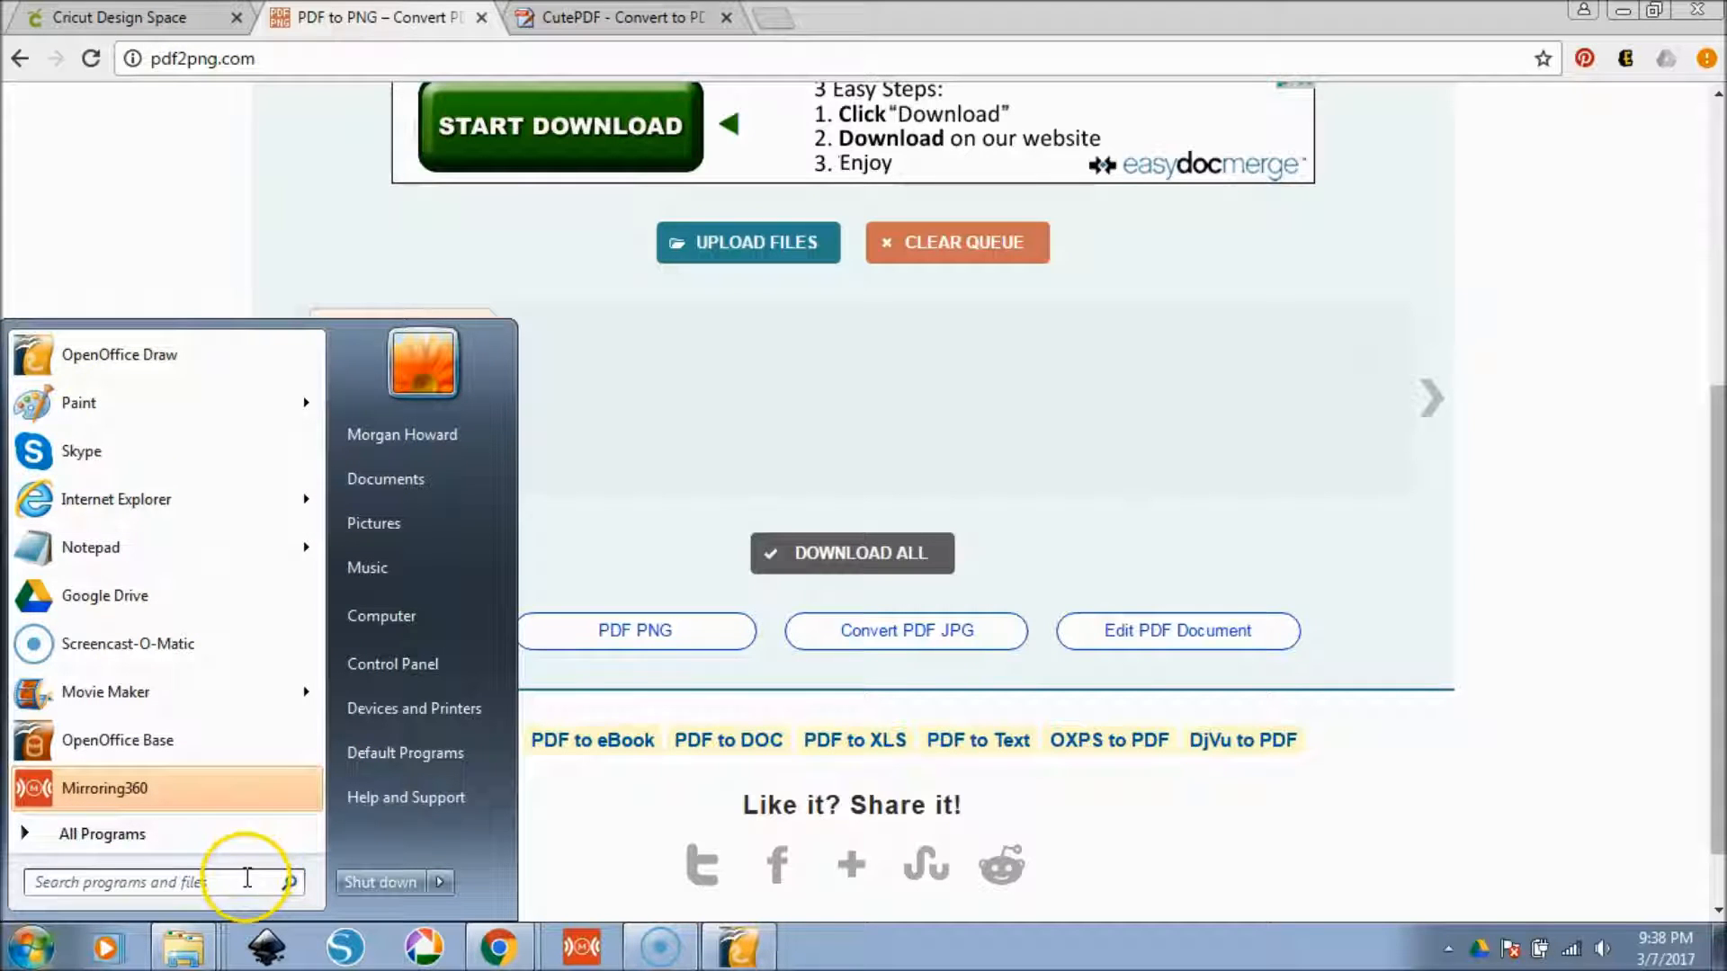
click(102, 833)
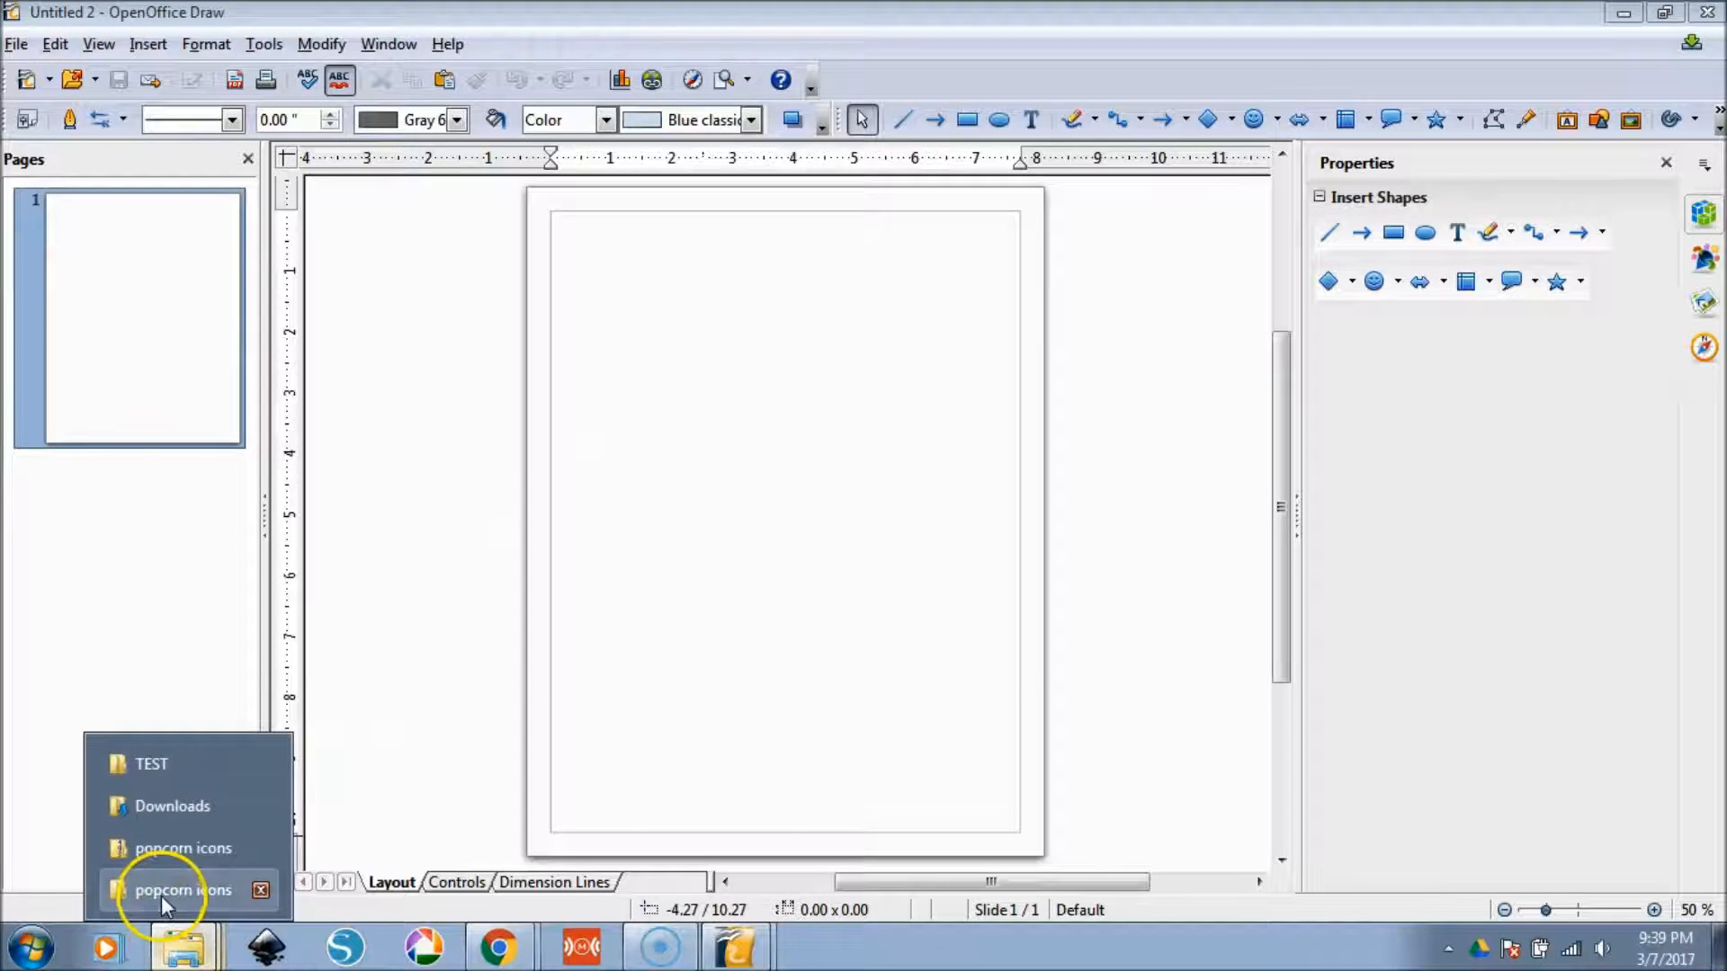
- Drag popcorn icons-1.png from the popcorn icons folder onto the Draw page
click(183, 889)
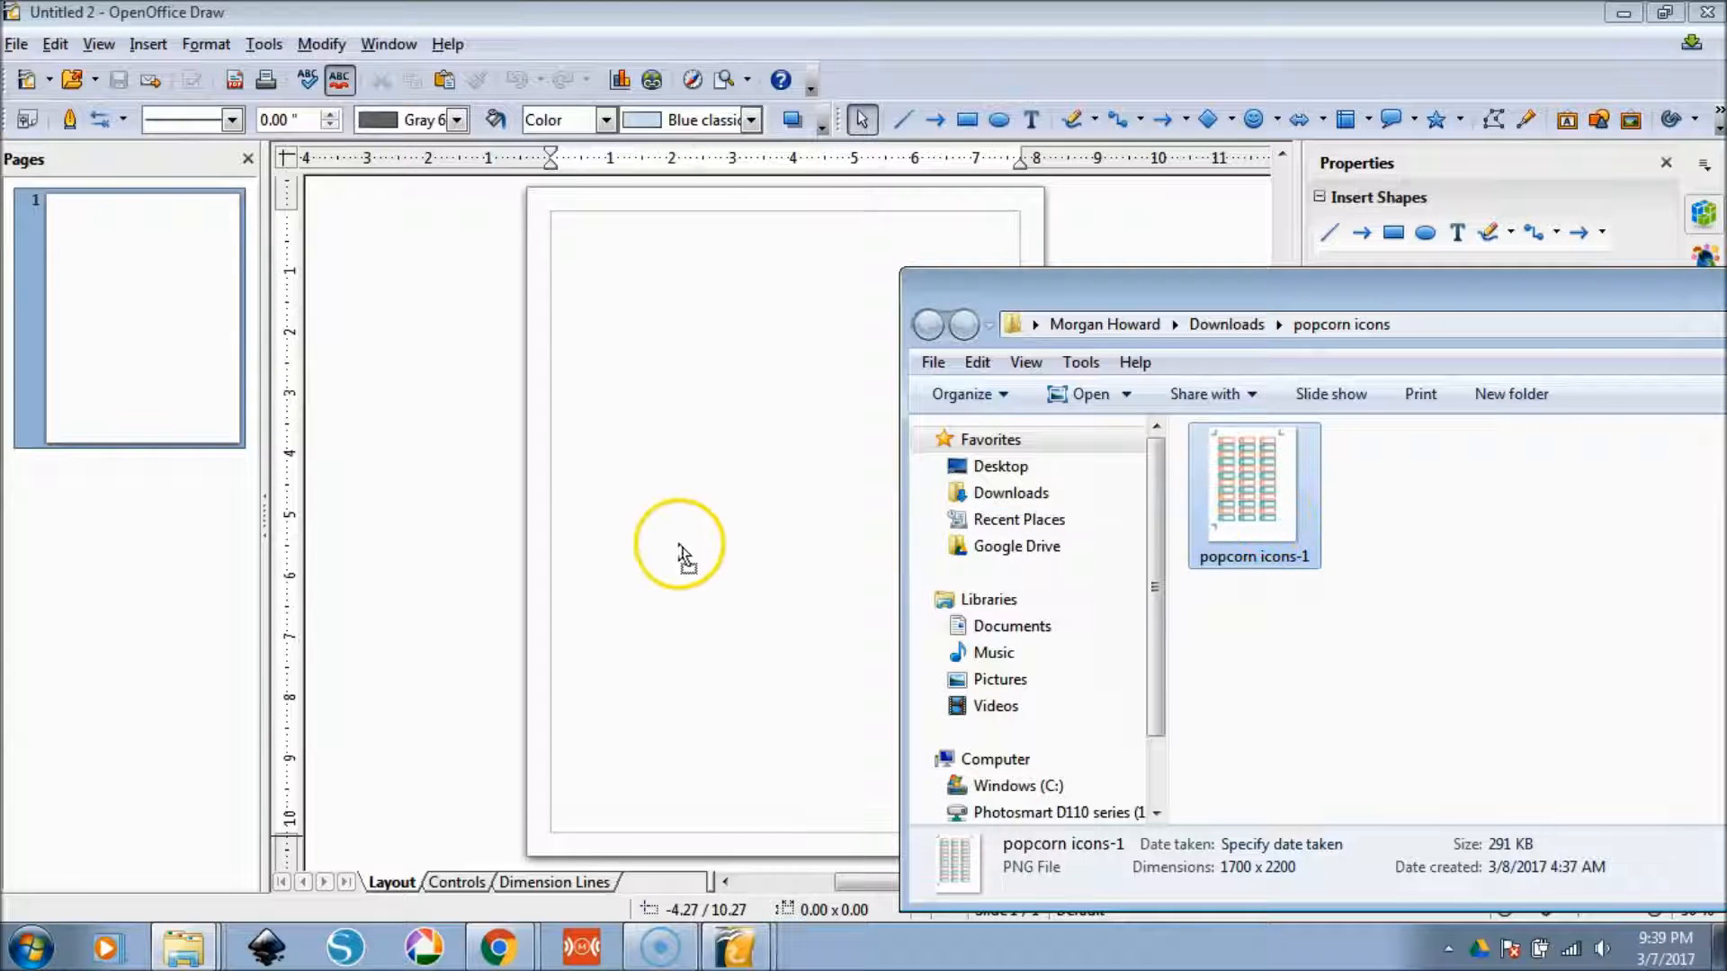
drag(1253, 490, 668, 539)
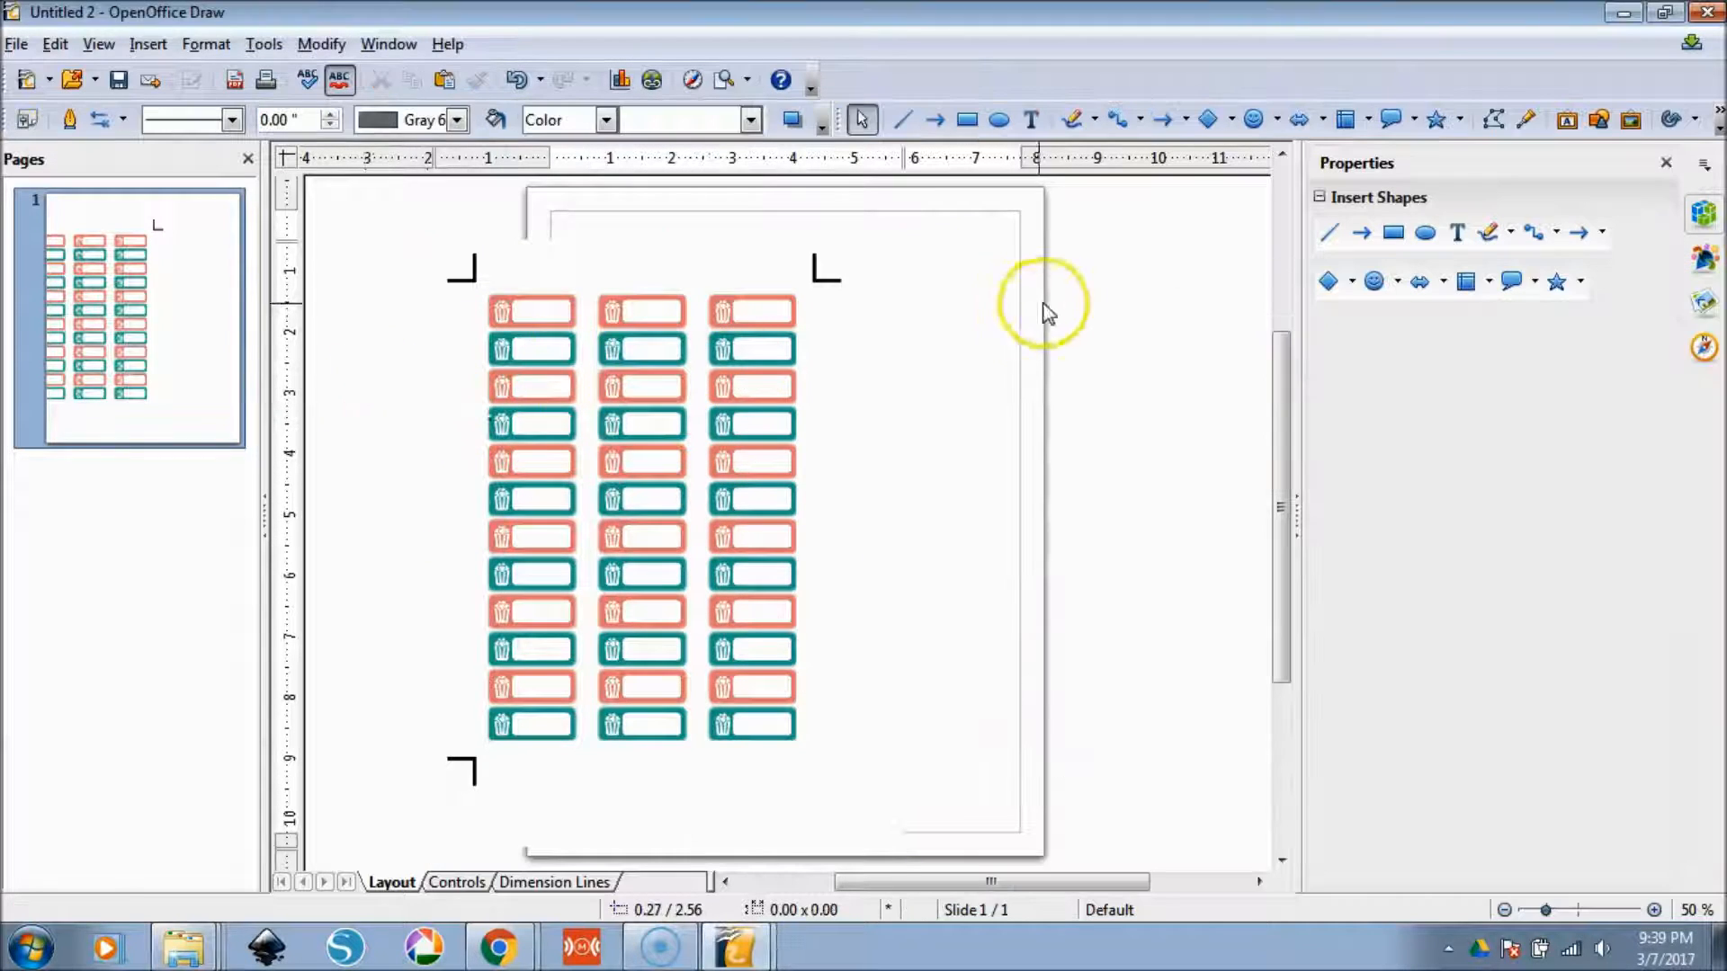
- Set the sticker sheet image to 8.5 by 11.00 inches and align it to the page
click(641, 463)
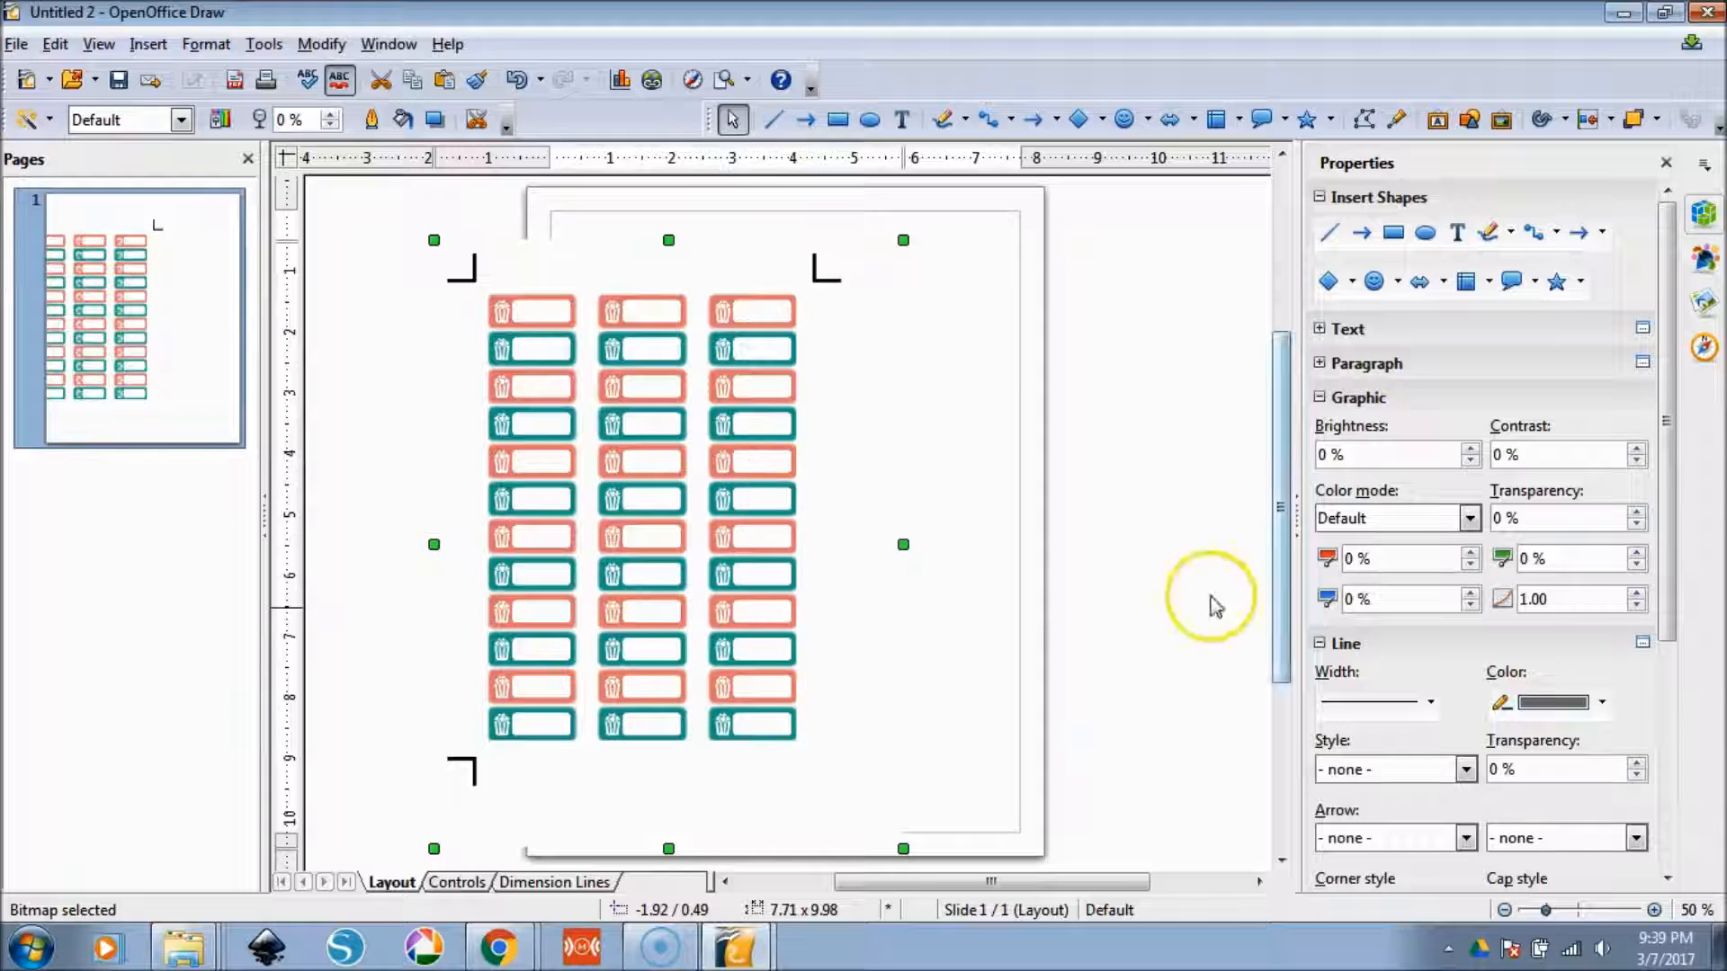
scroll(down, 3)
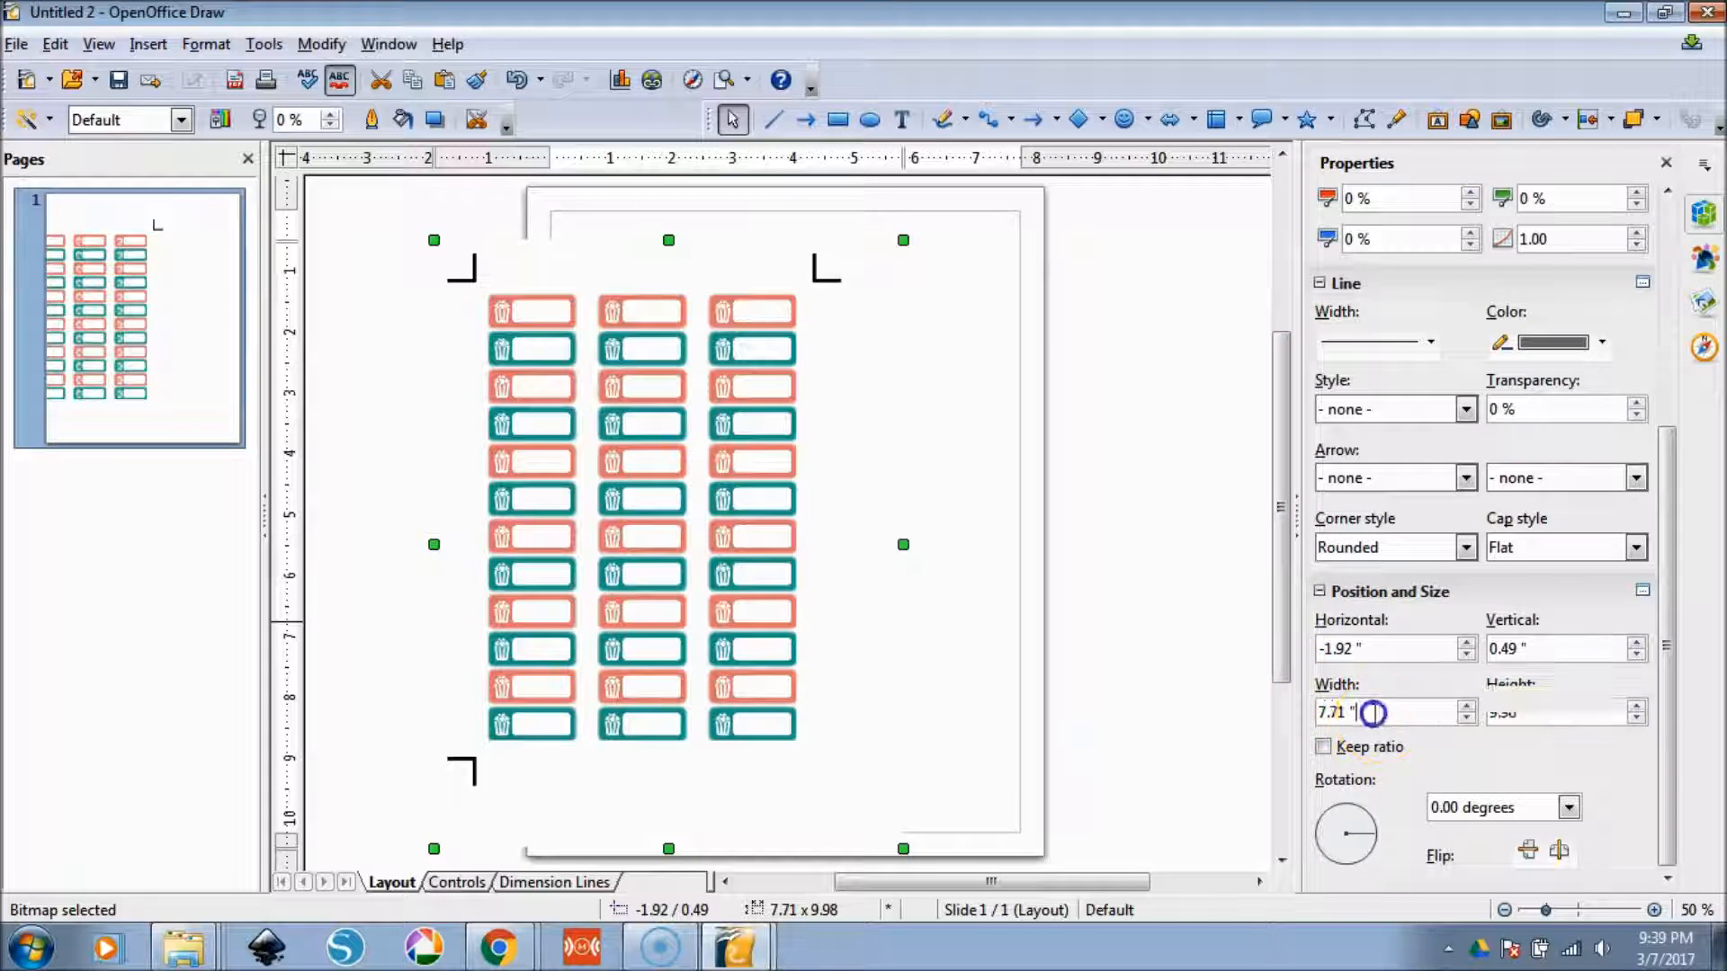
triple_click(1365, 713)
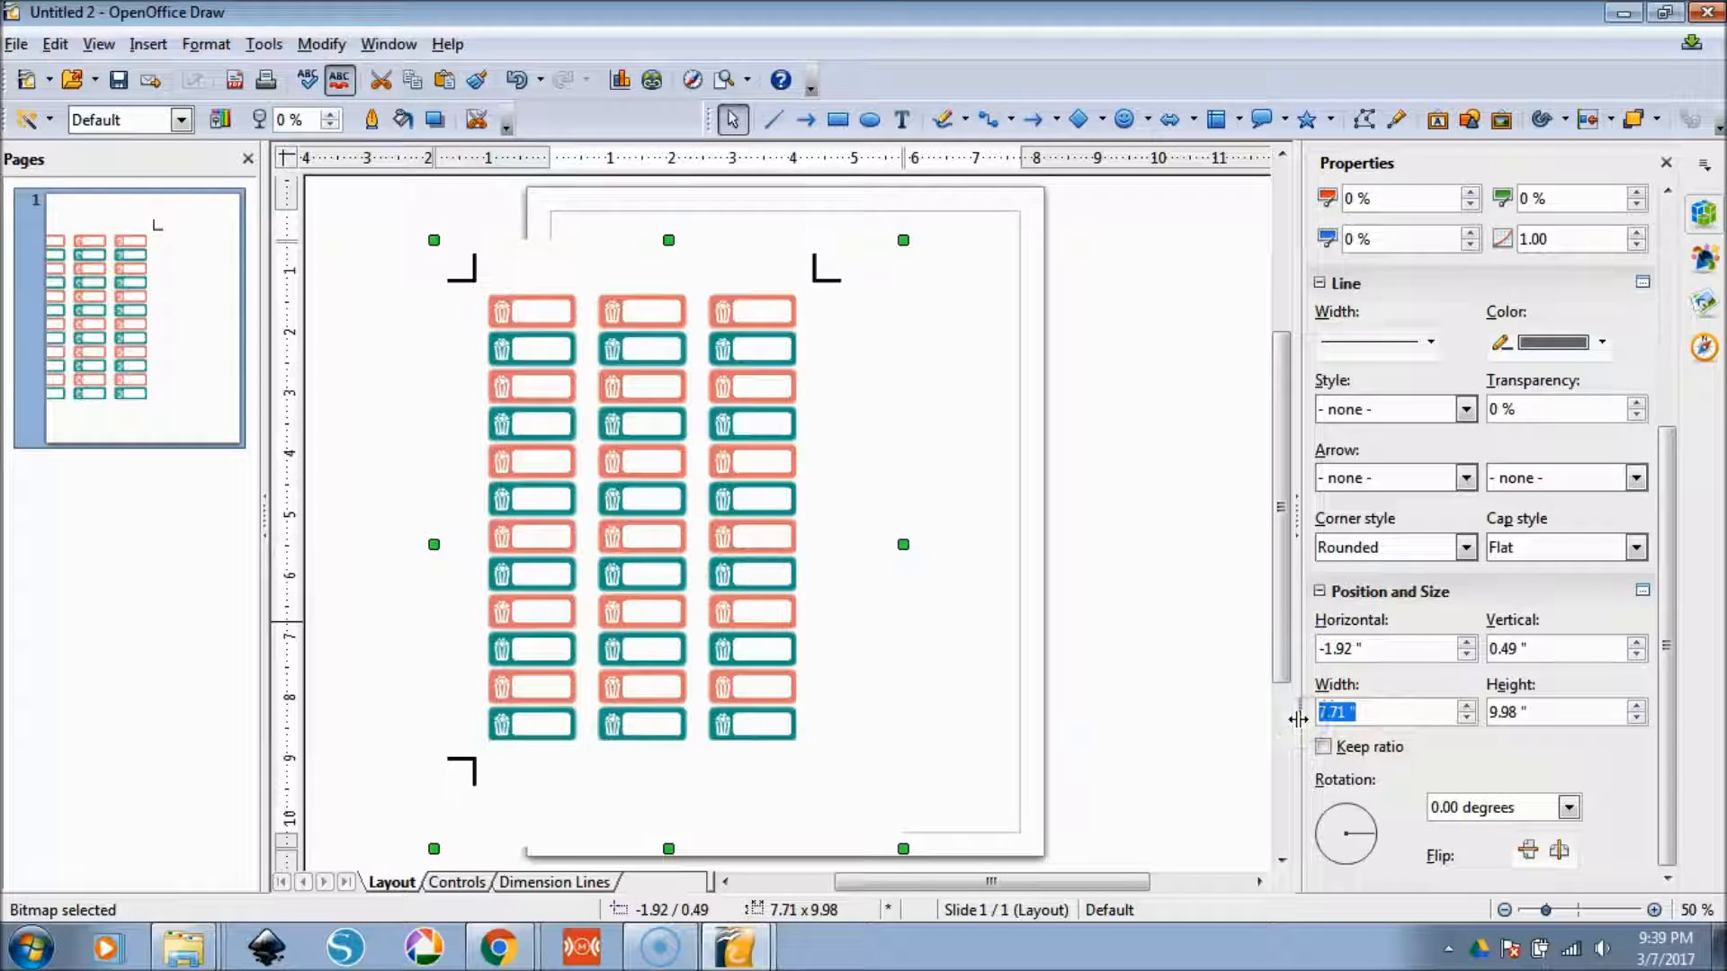
text(8.500)
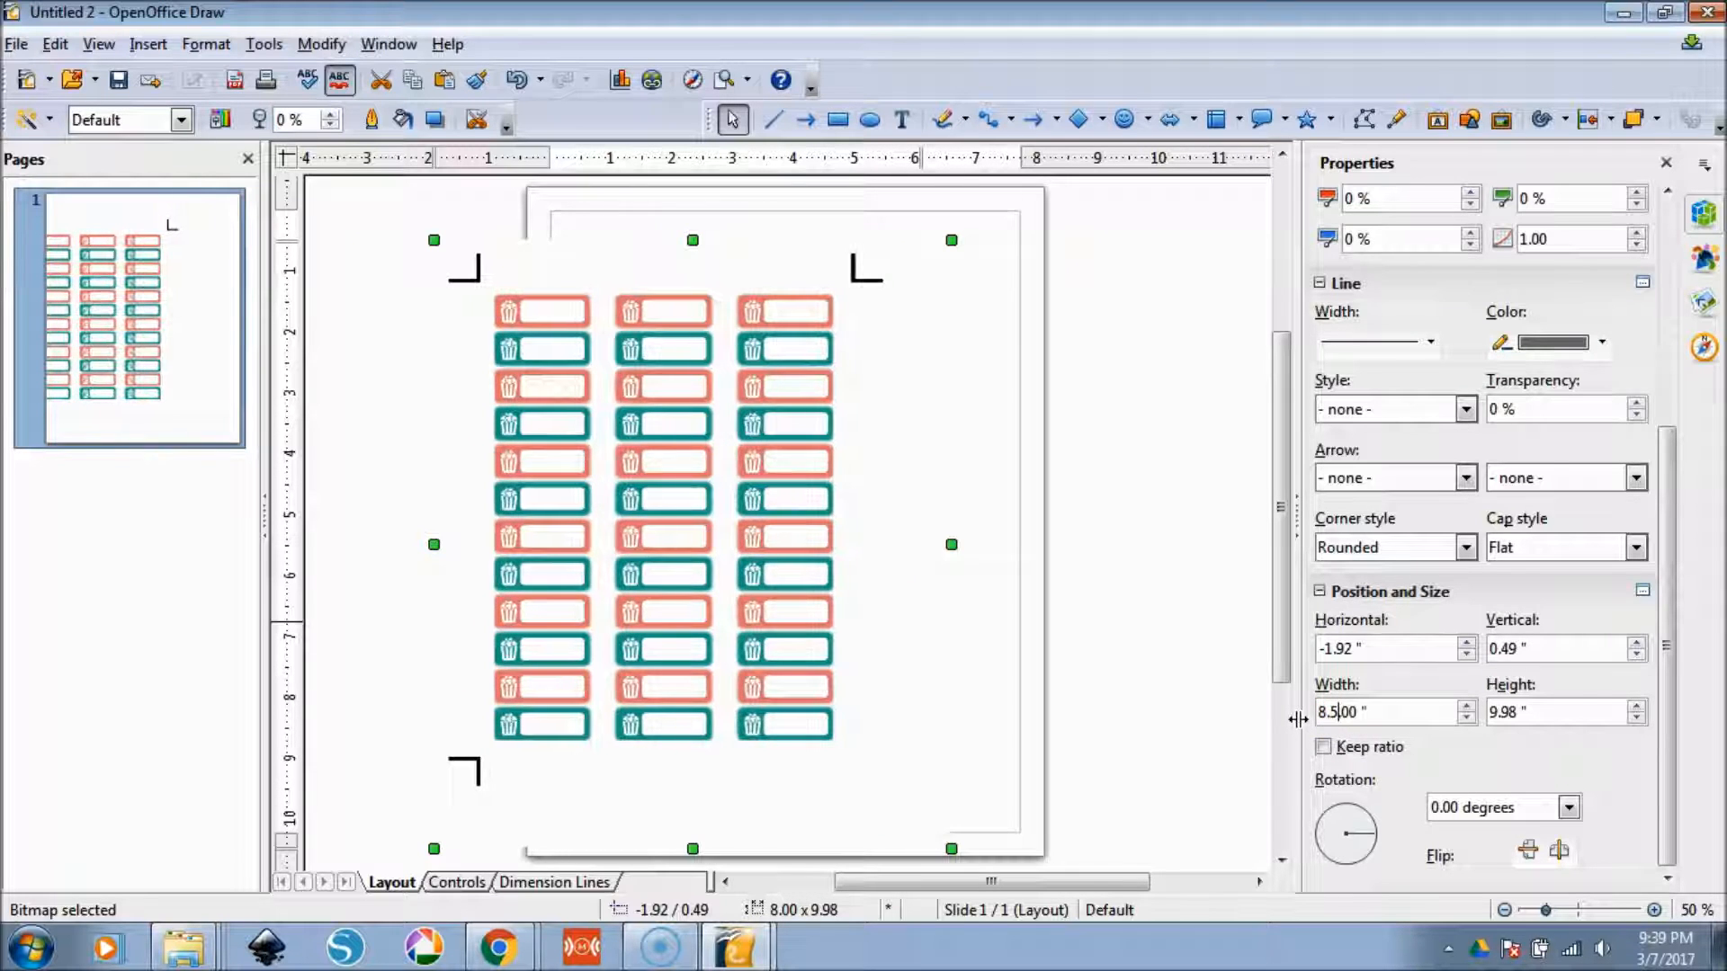
text(11.00)
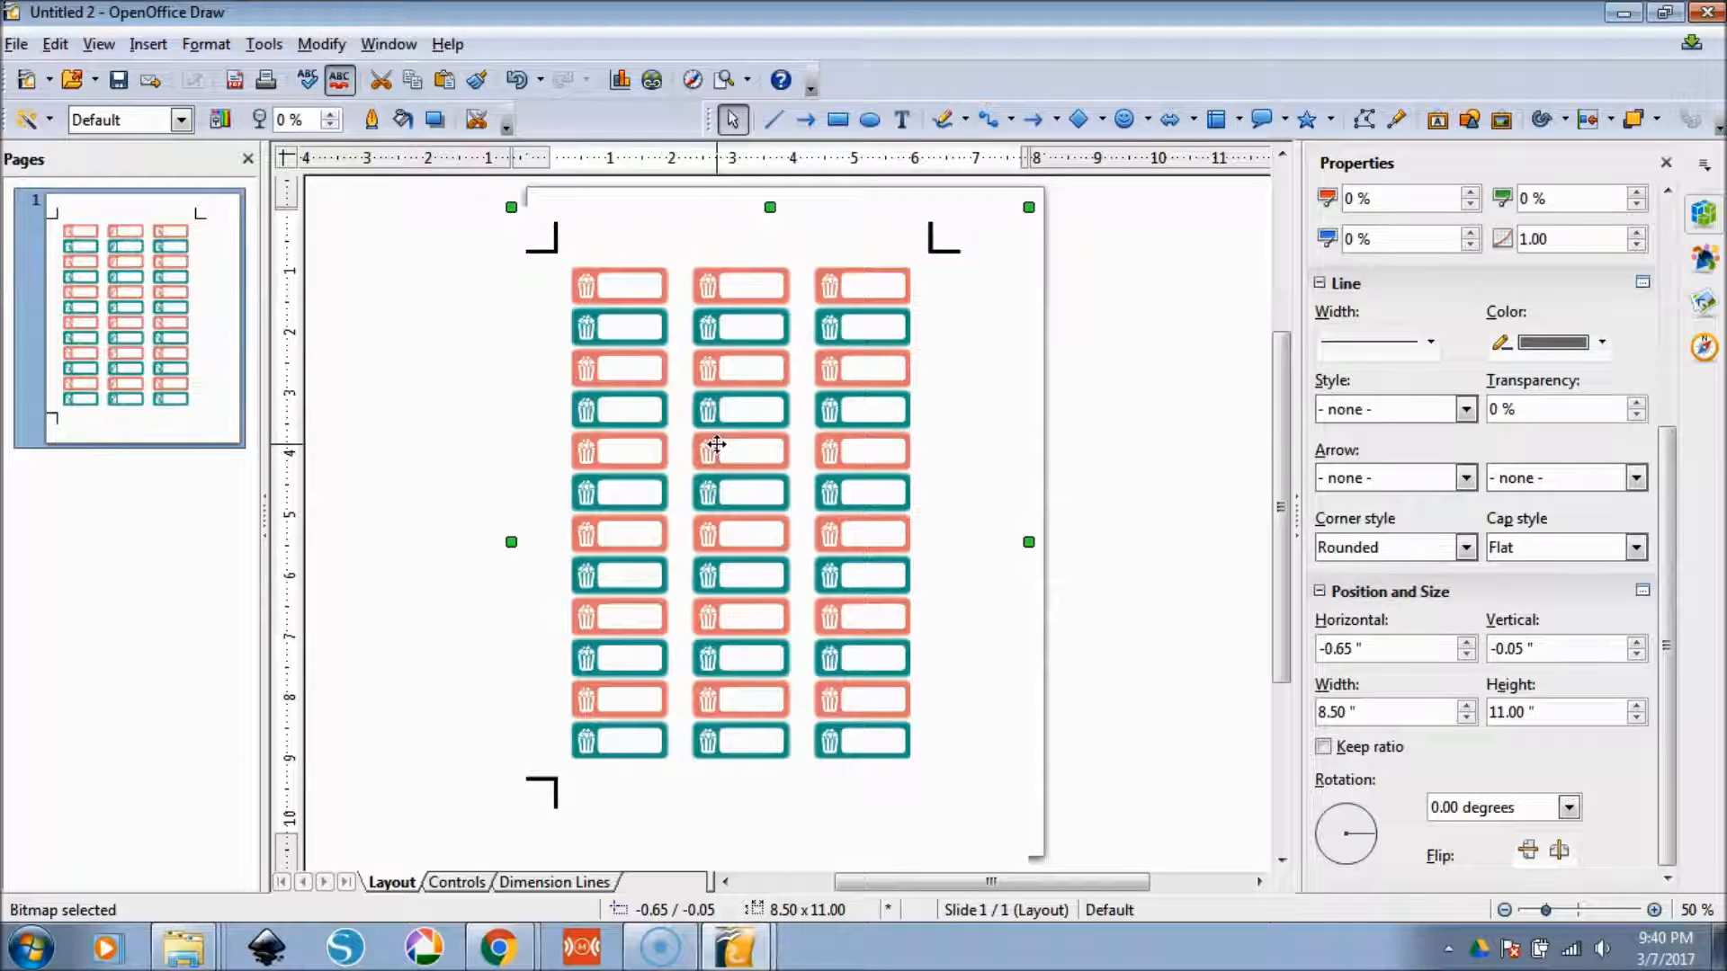
right_click(716, 445)
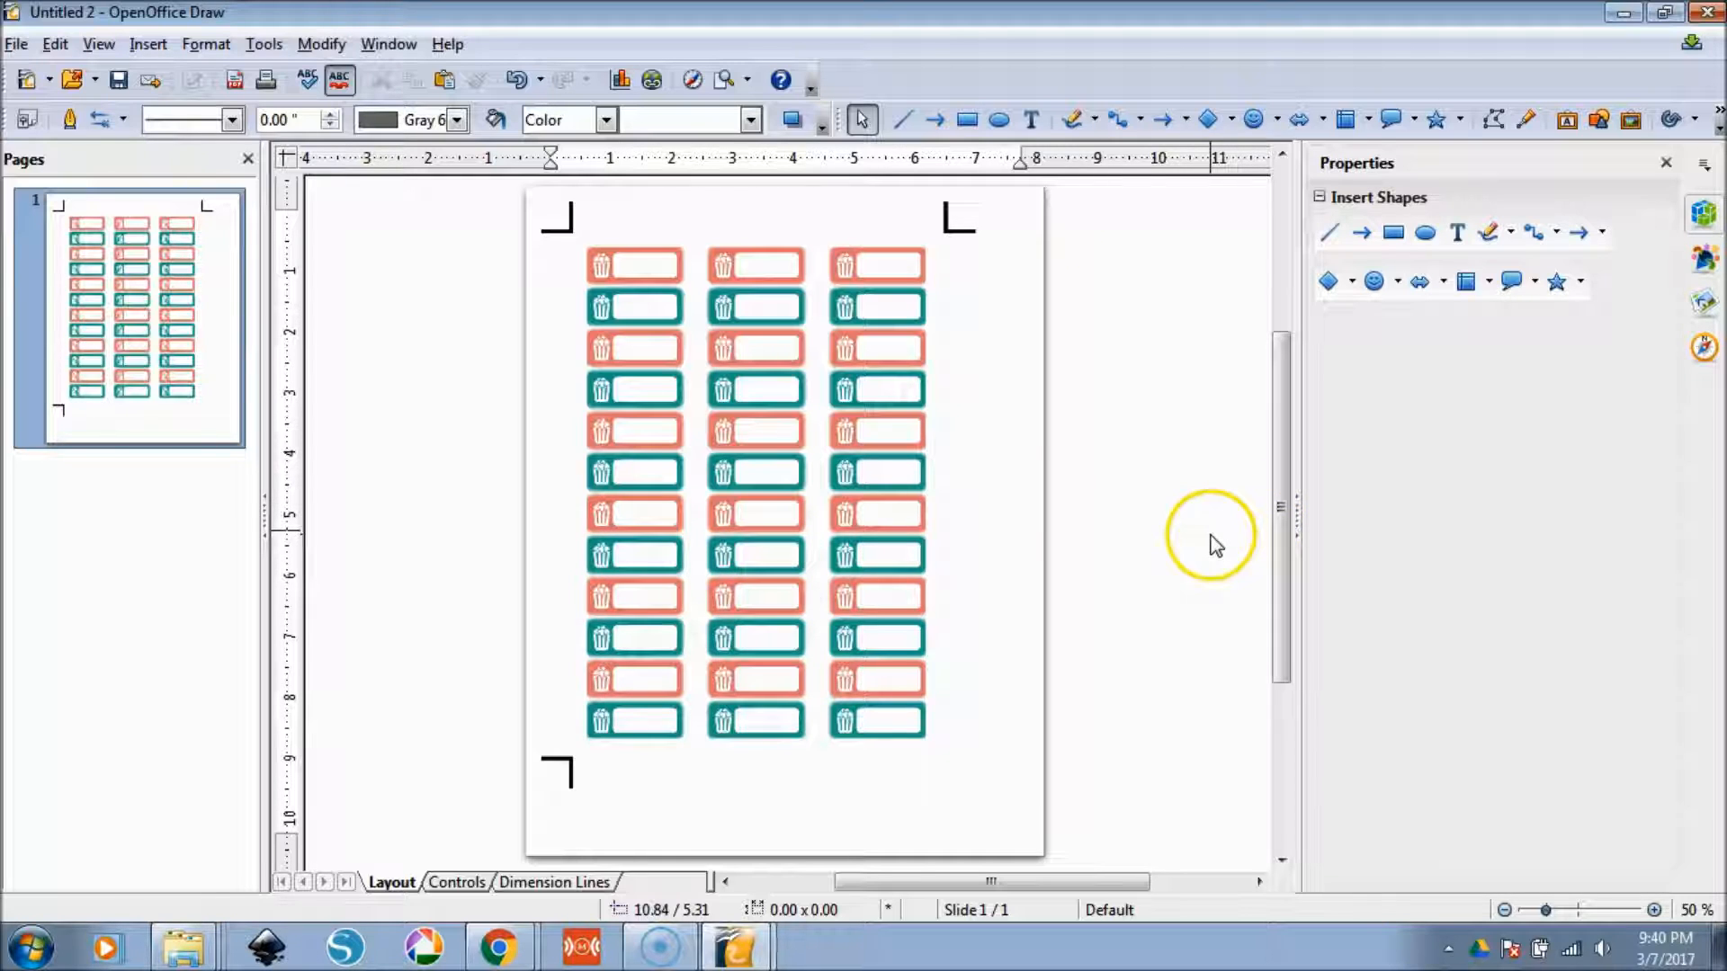
click(146, 44)
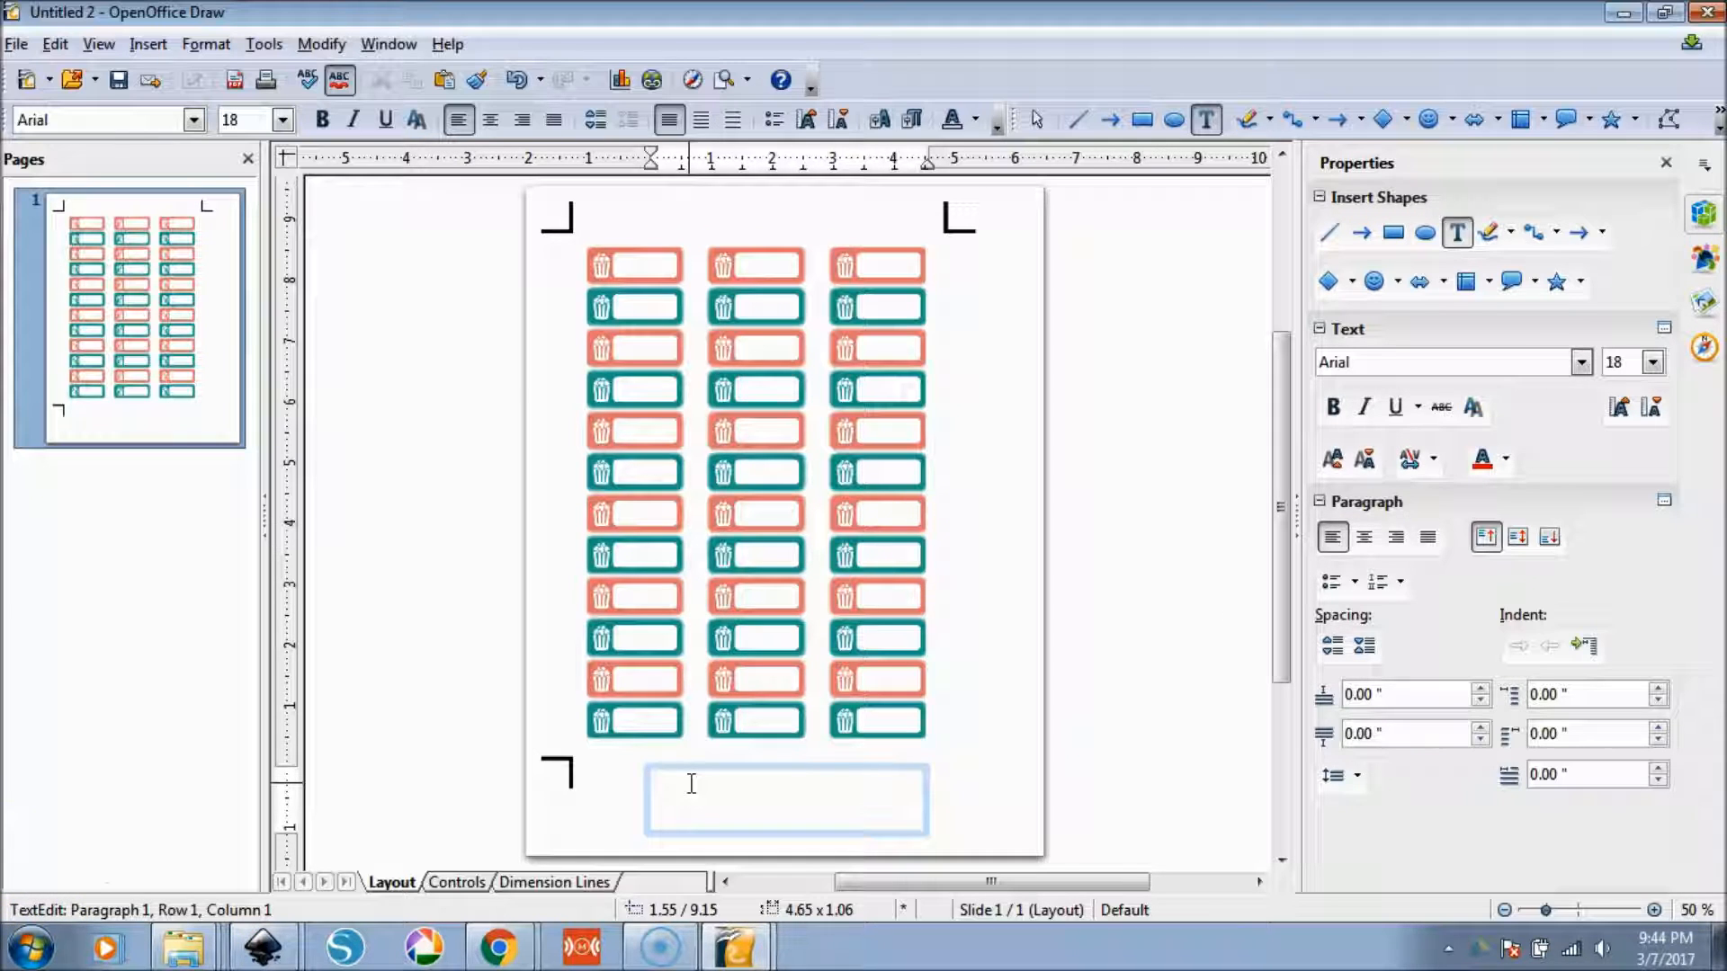
text(C)
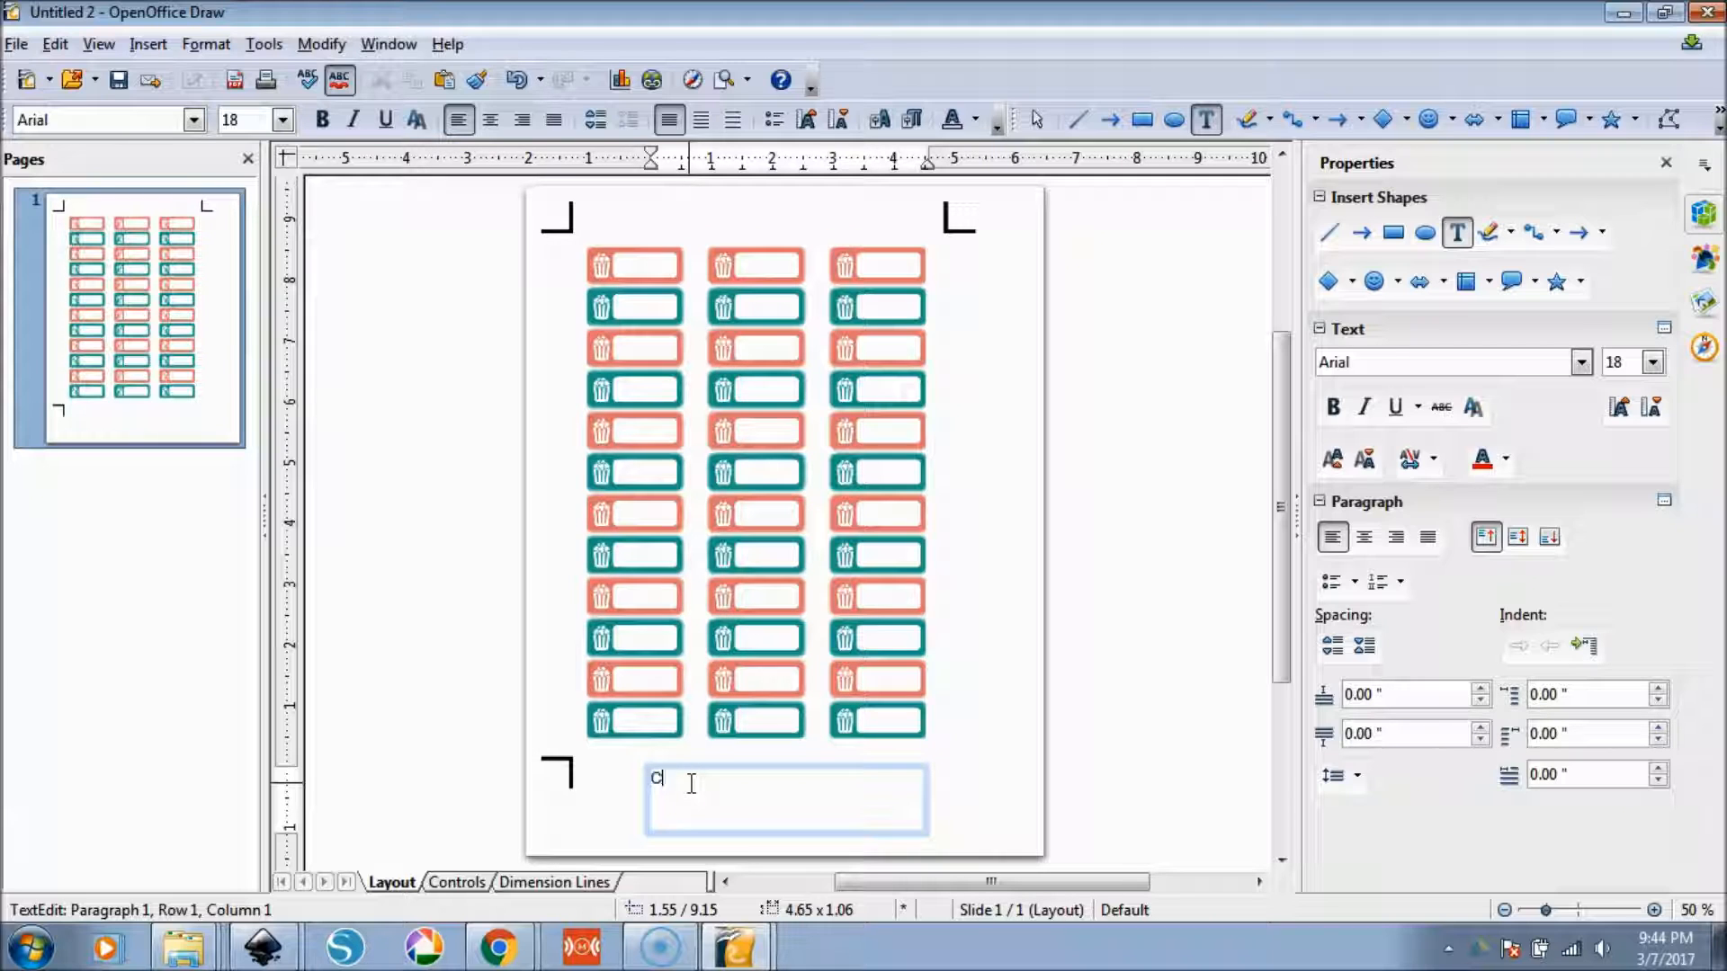
text(OFFEE)
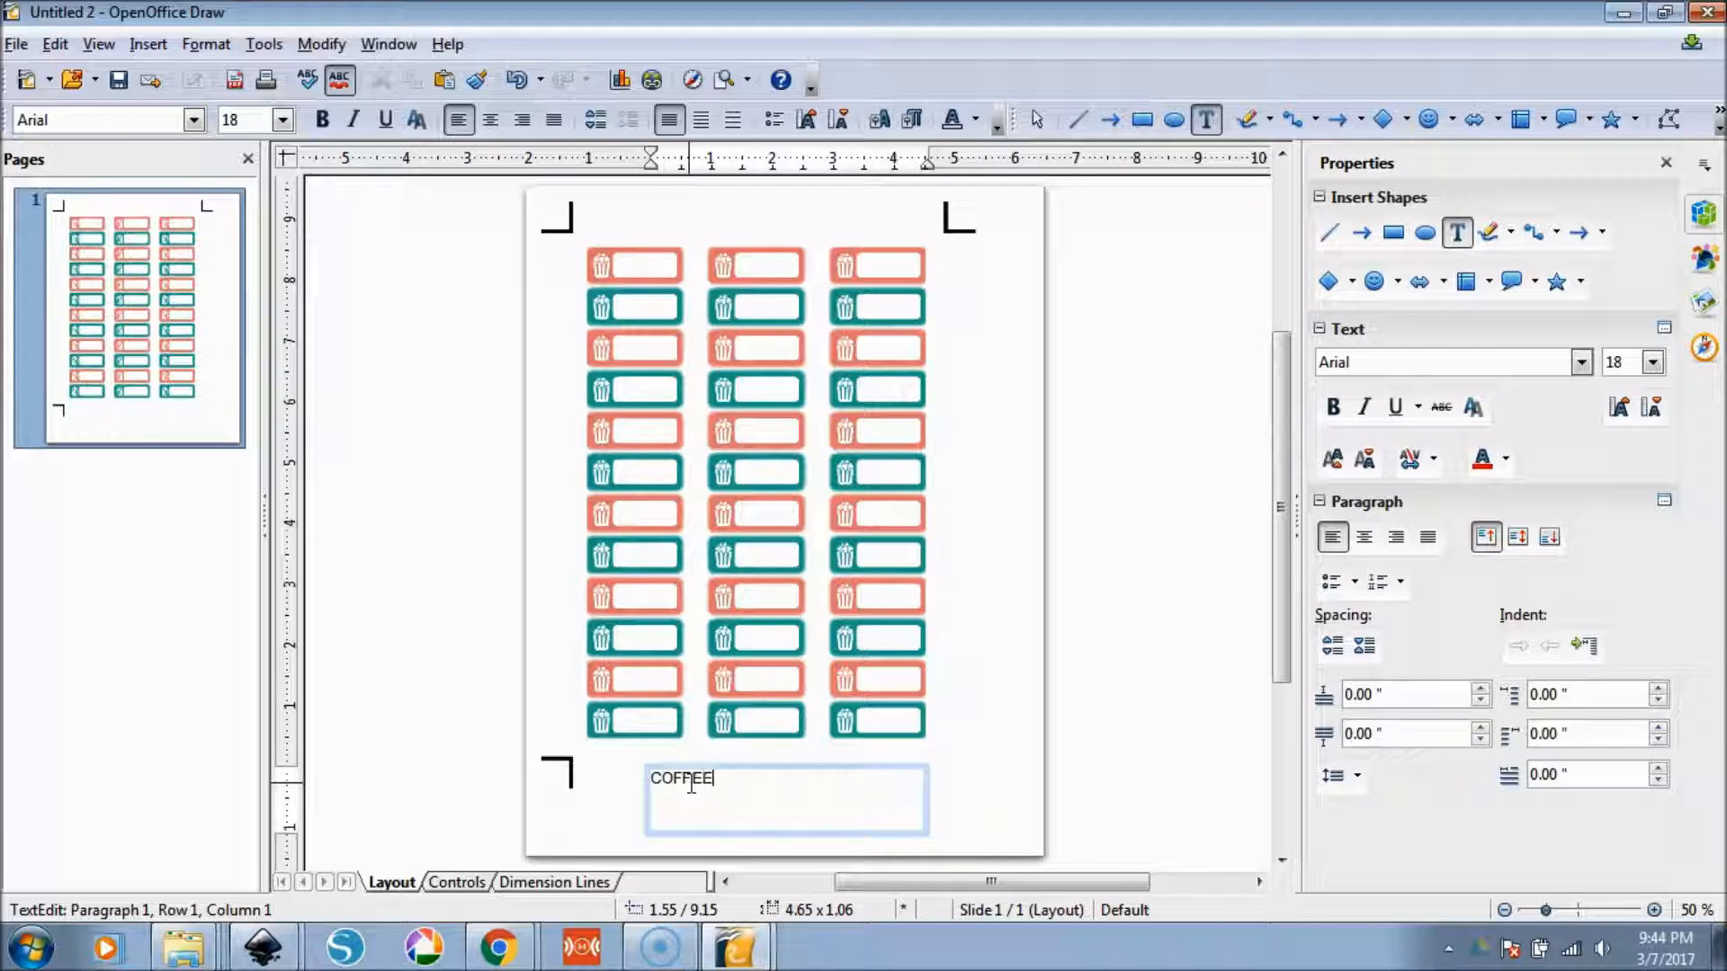
text(CUP PRINTS)
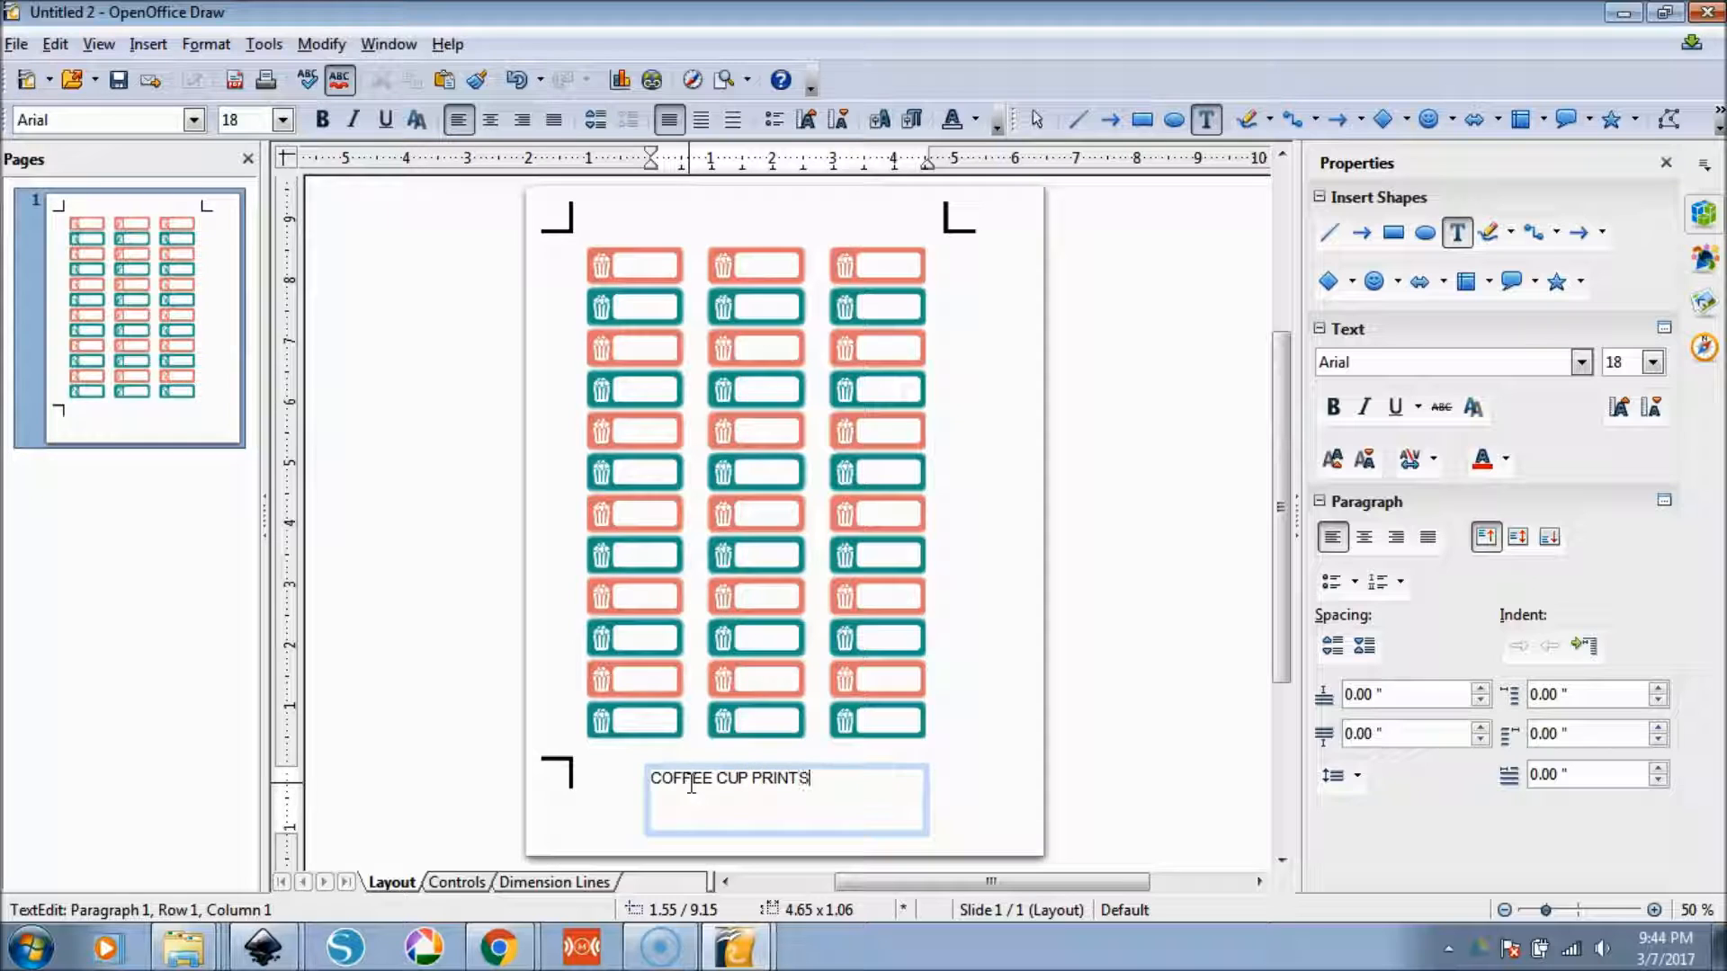
text(WWW.)
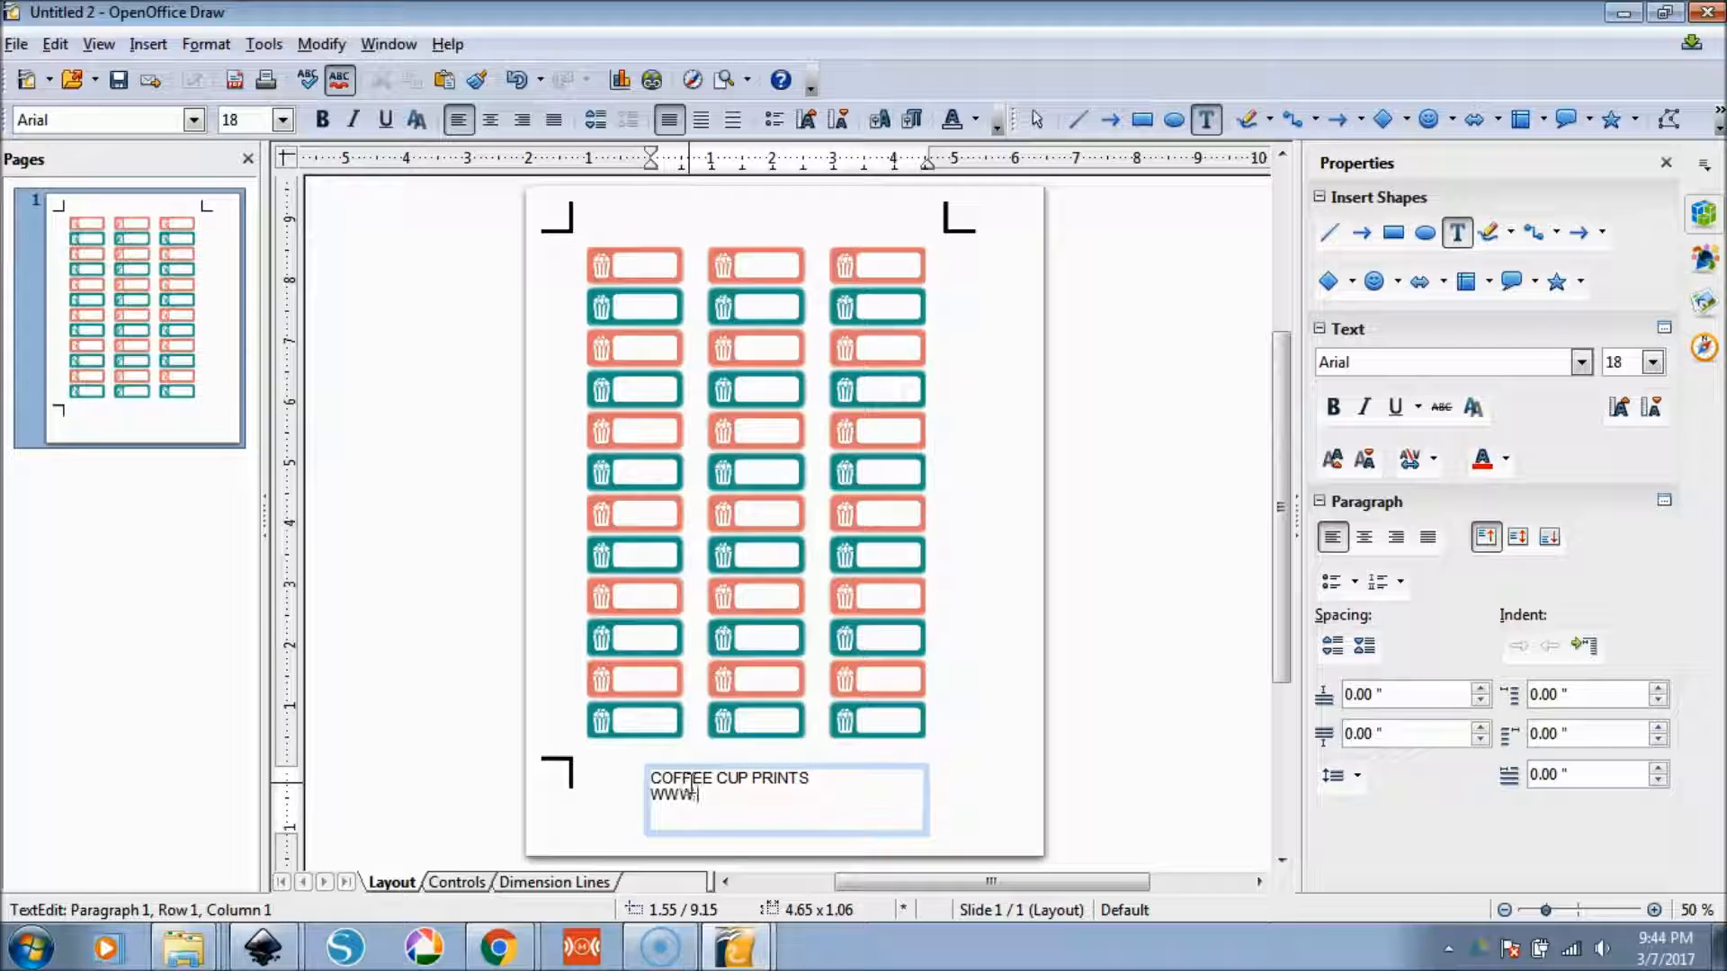
text(WEBSITE.C)
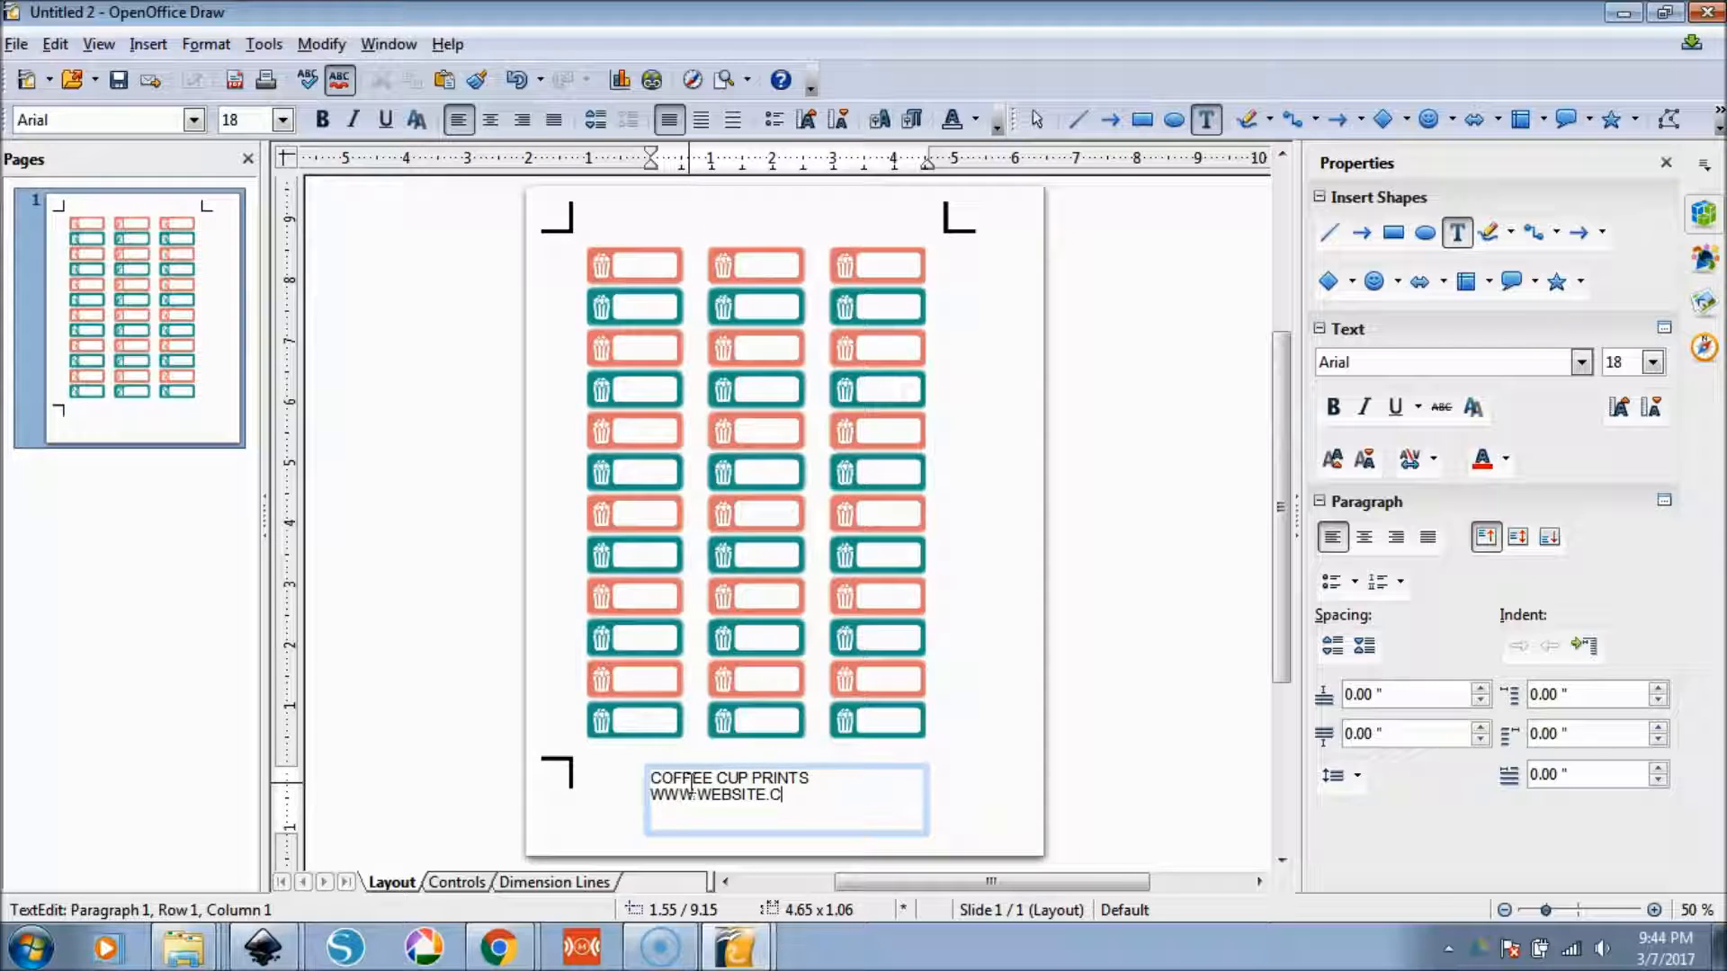
text(DOMAIN.COM)
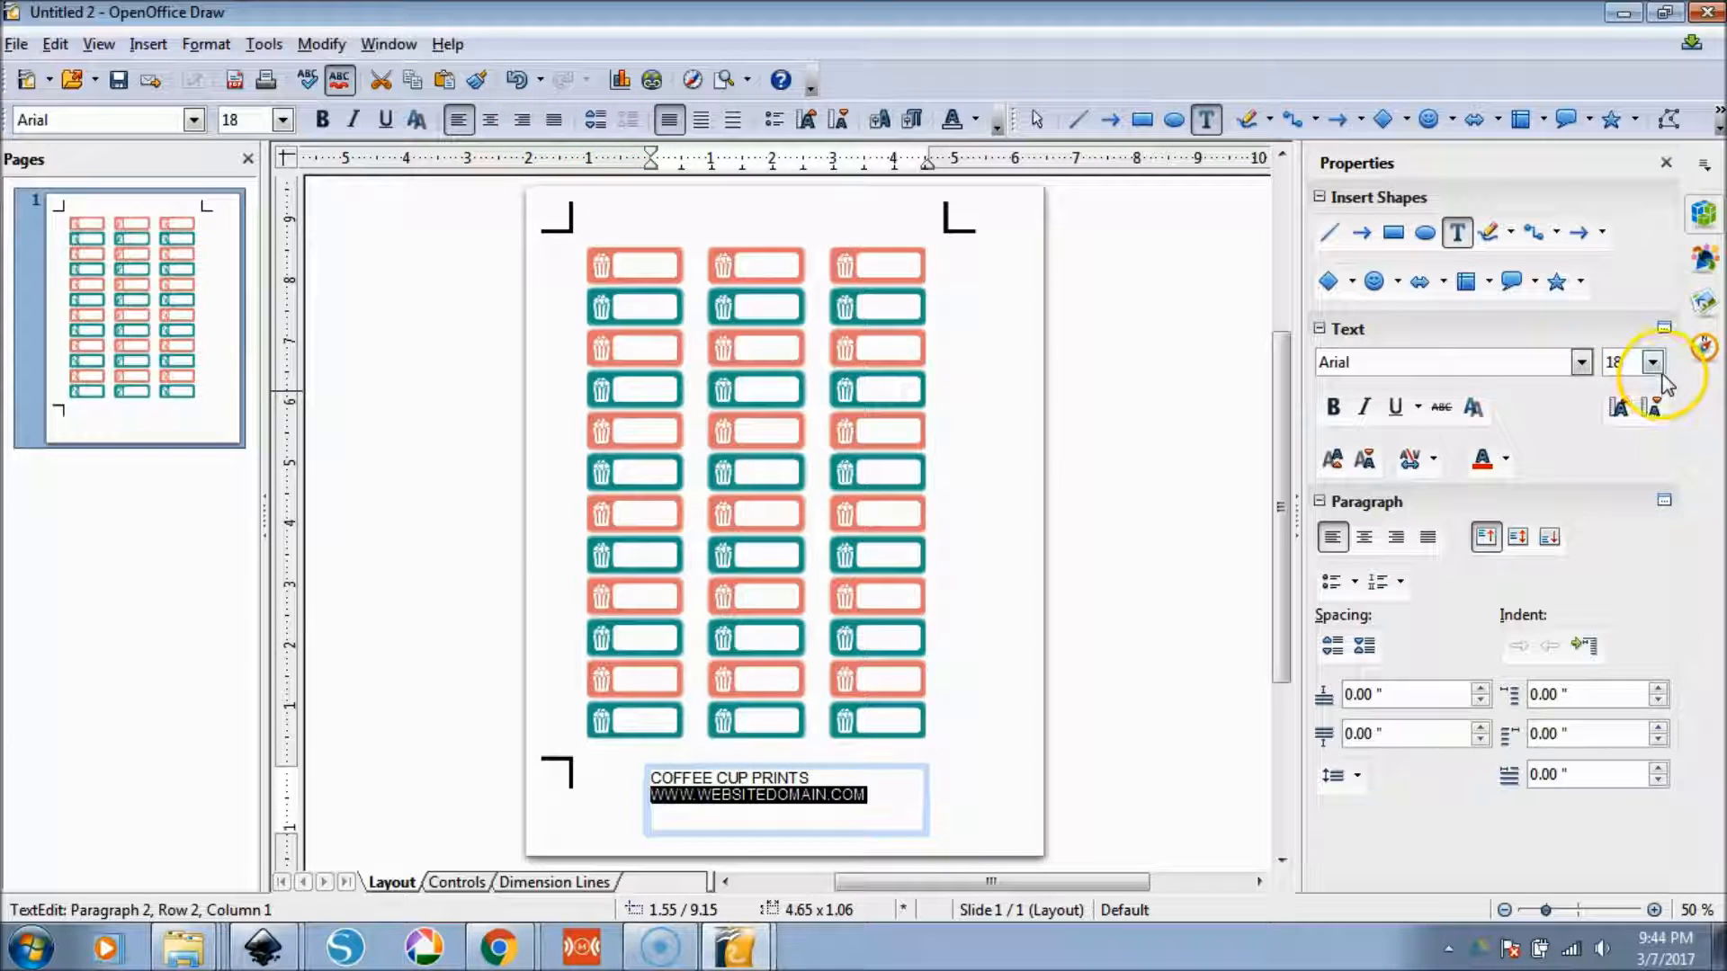
click(1651, 361)
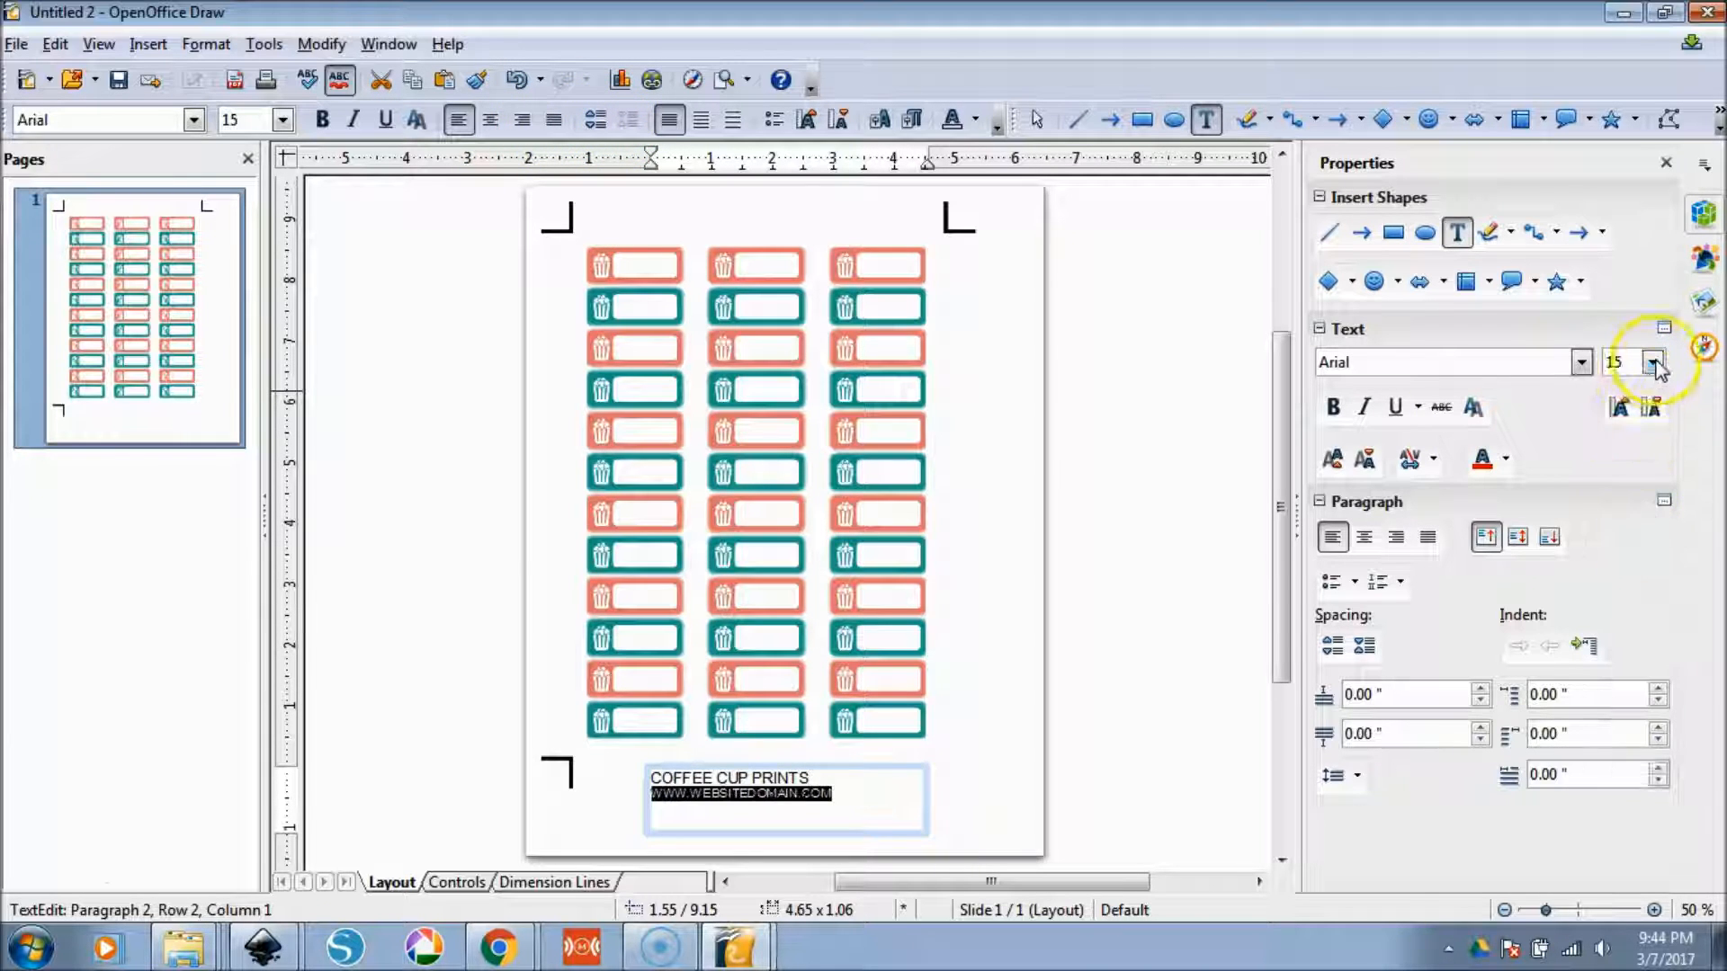
click(1652, 369)
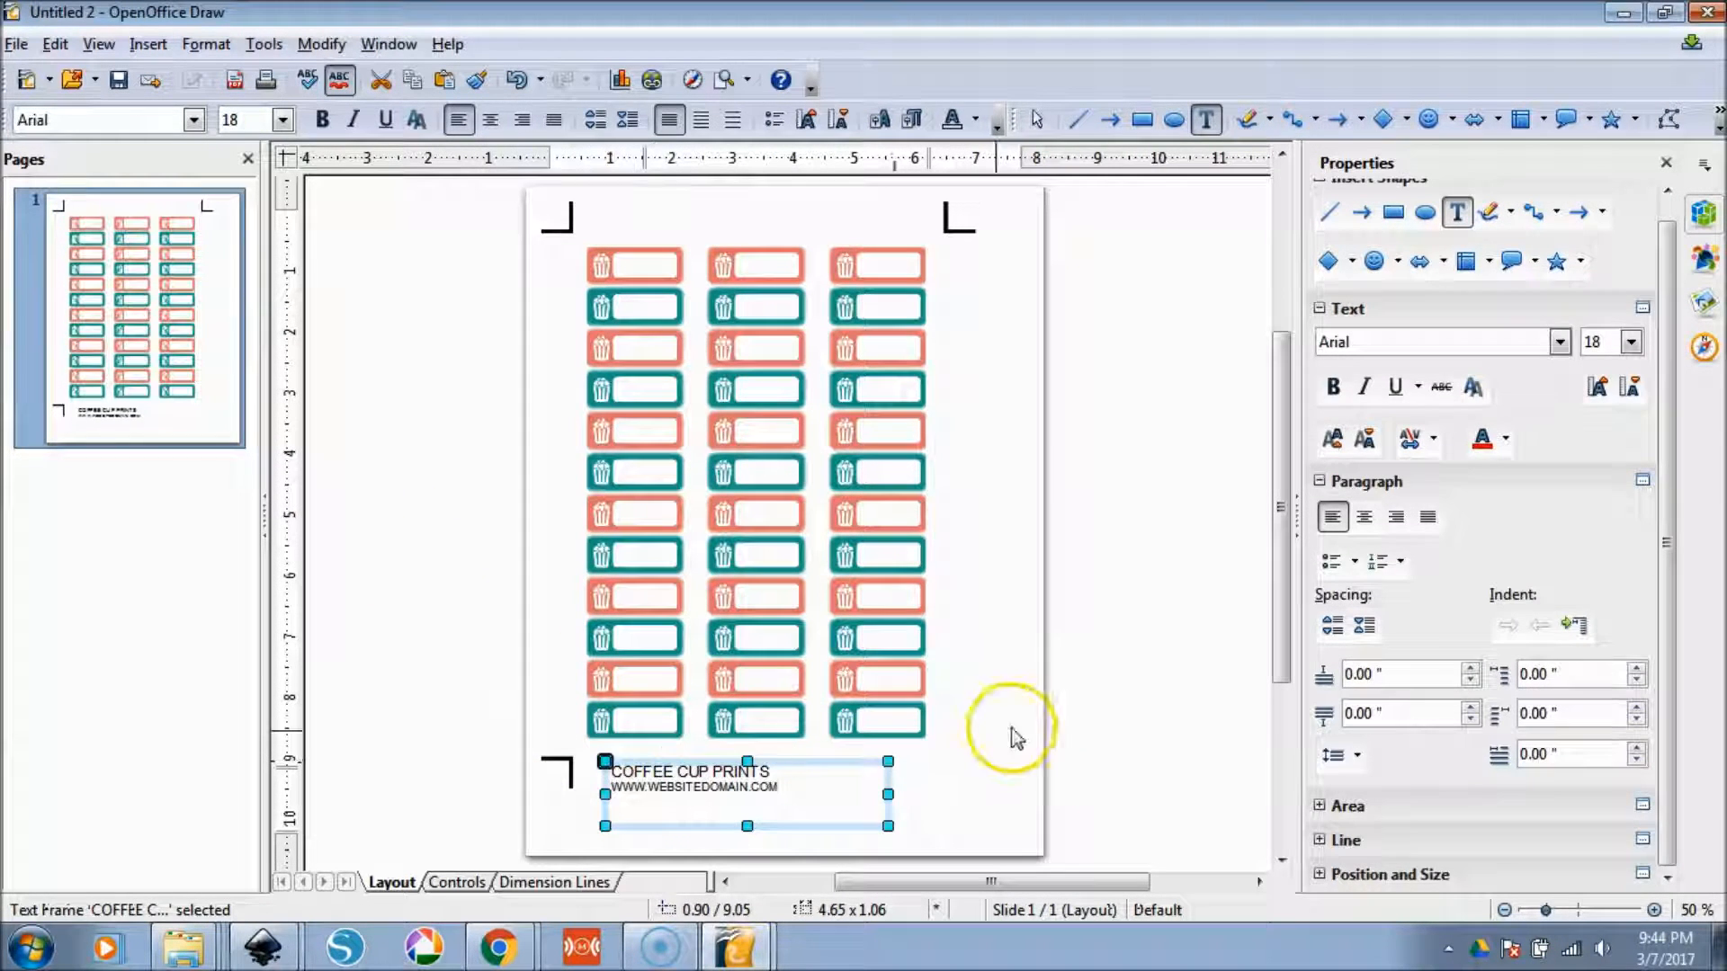
- Center the COFFEE CUP PRINTS text frame under the sticker columns and deselect it
double_click(656, 788)
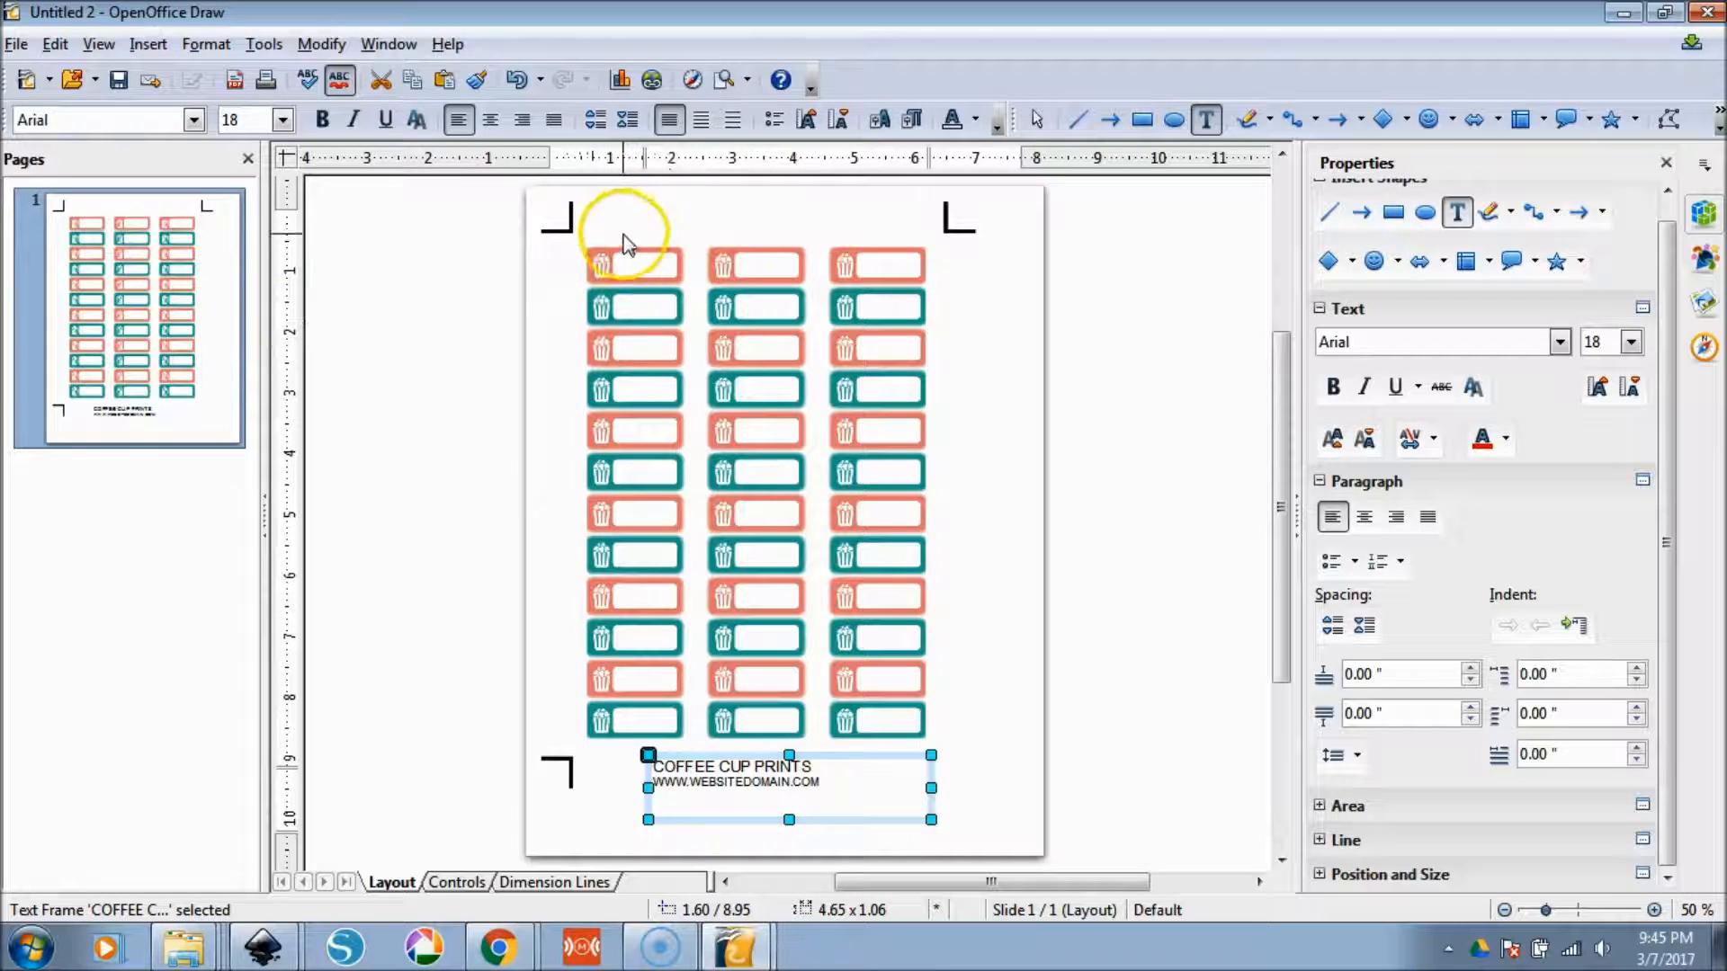
mouse_move(584, 379)
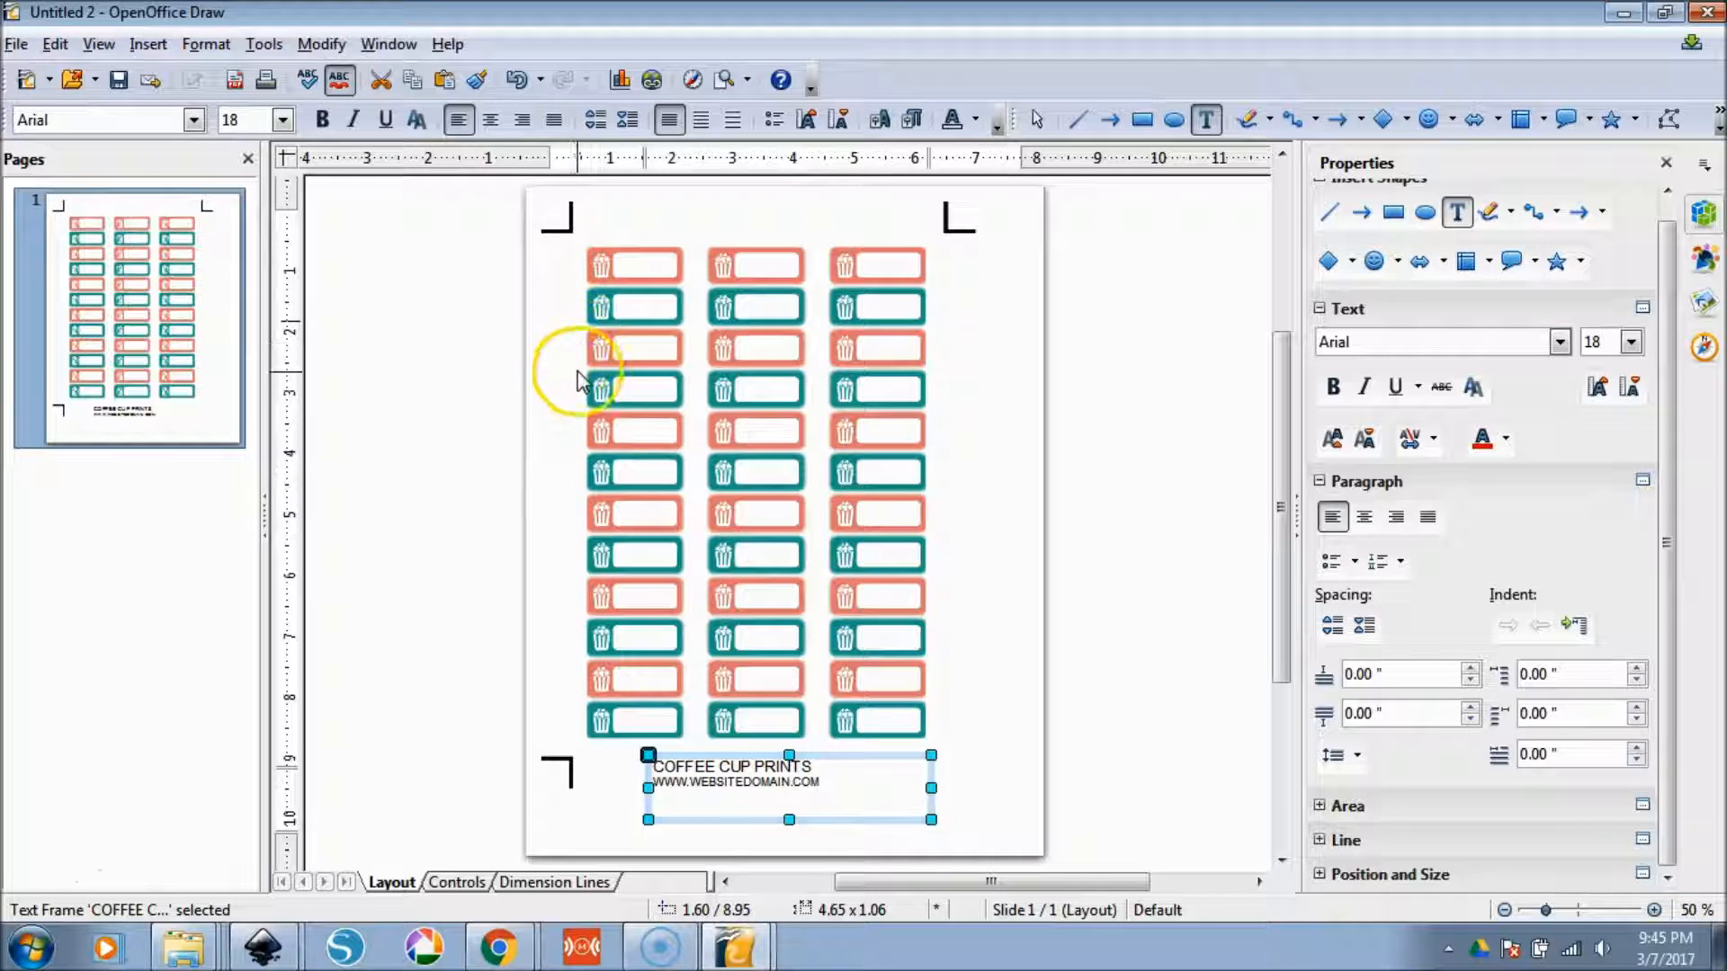
mouse_move(589, 798)
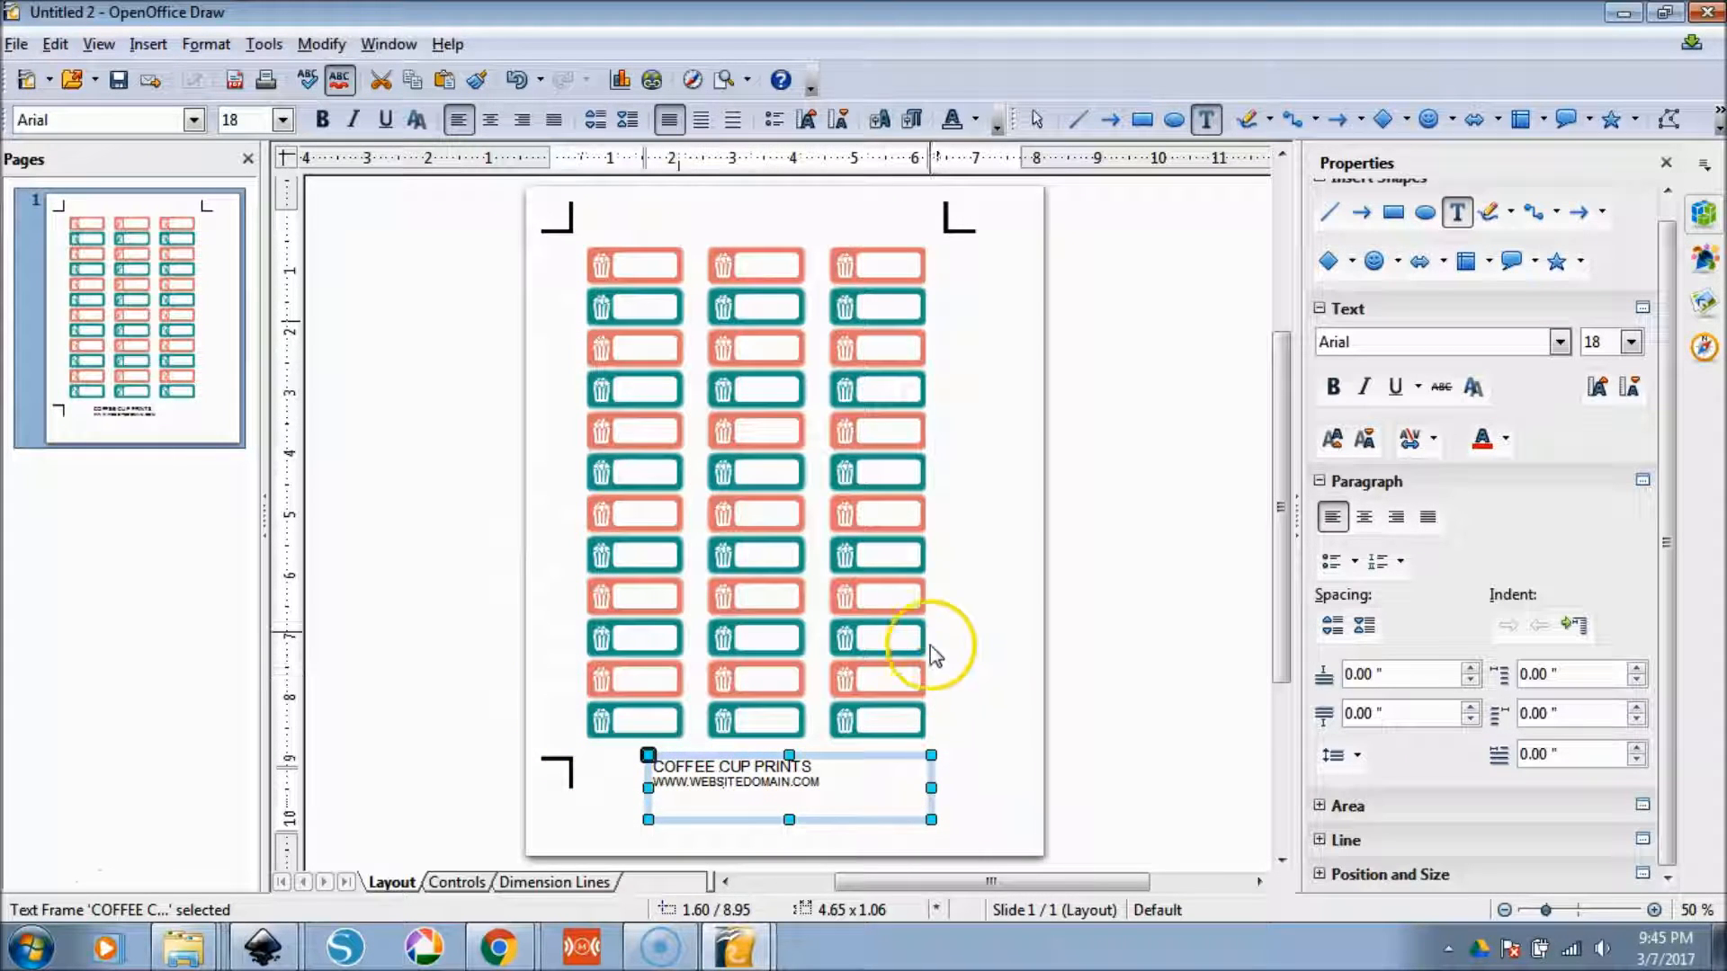
mouse_move(628, 292)
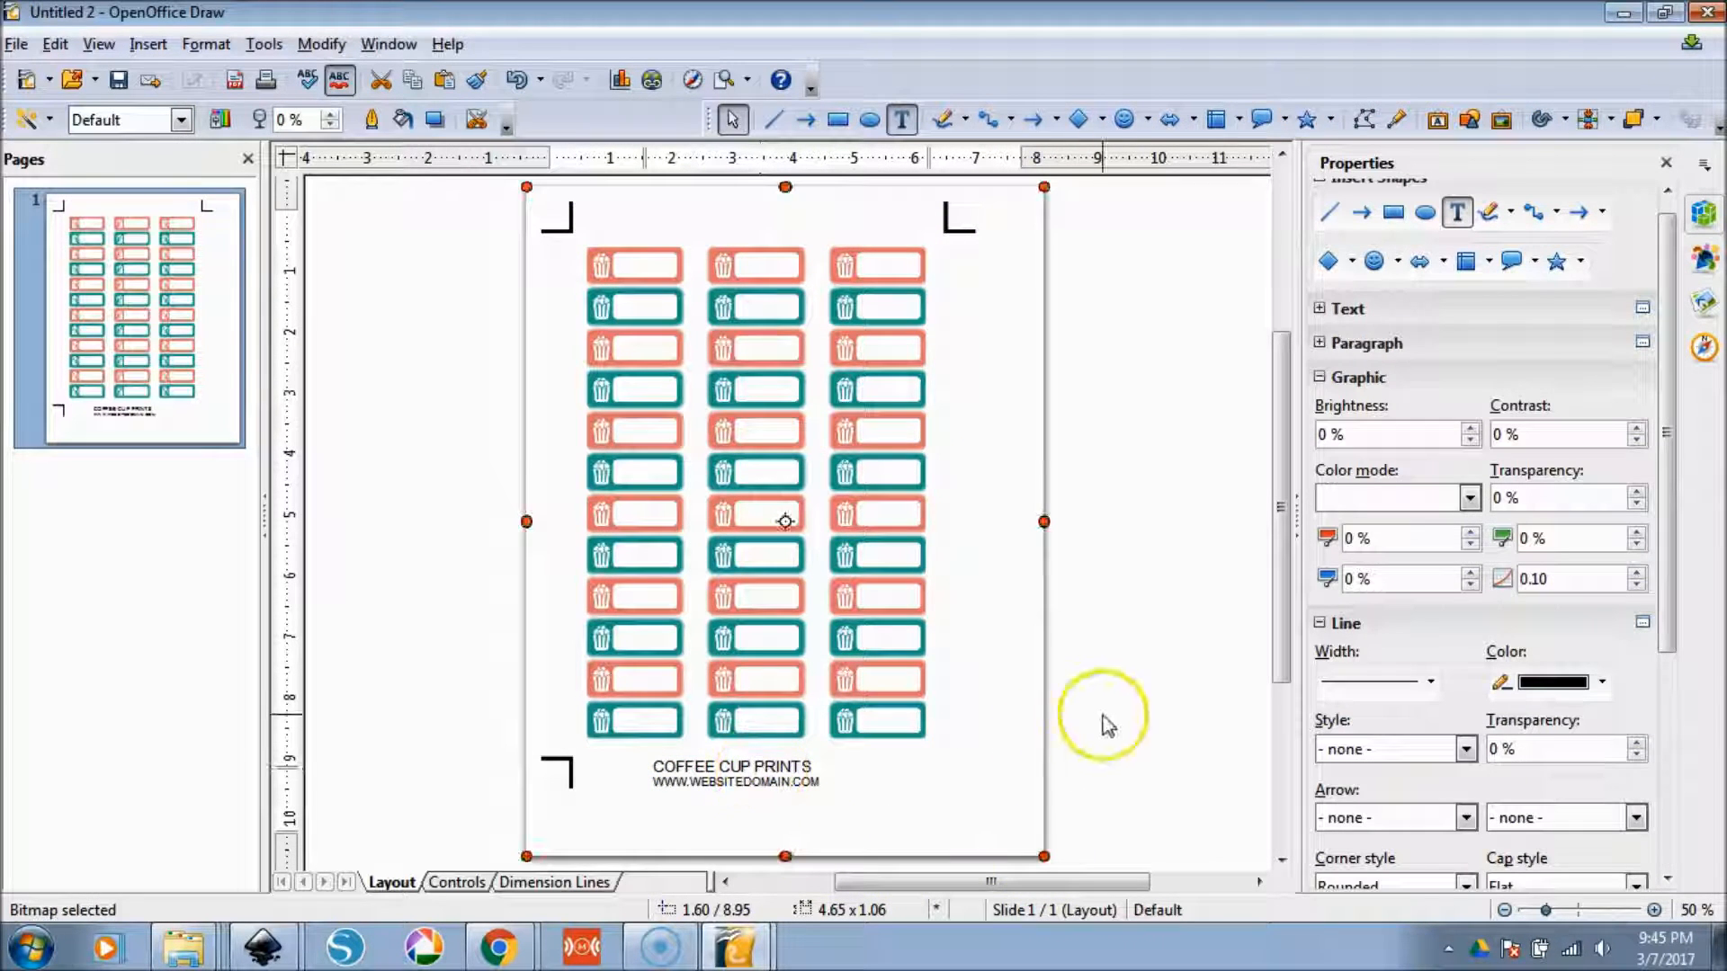
double_click(733, 767)
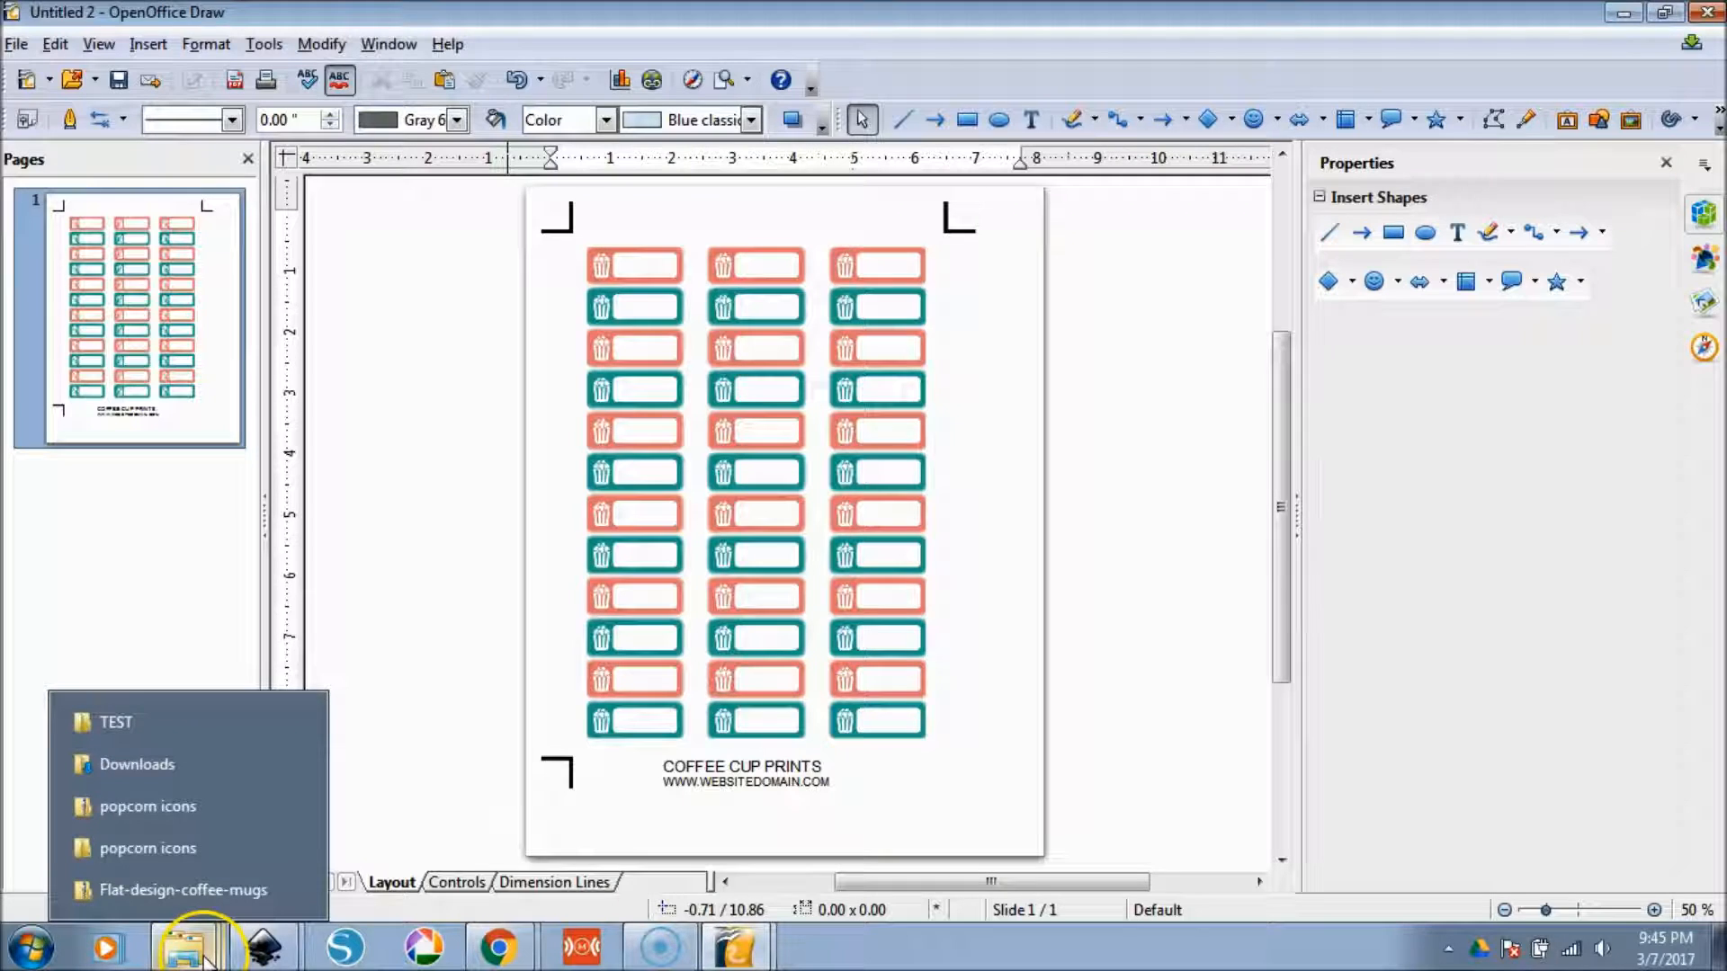
- Bring the Coffee Cup Prints logo image from the TEST folder onto the page
click(741, 773)
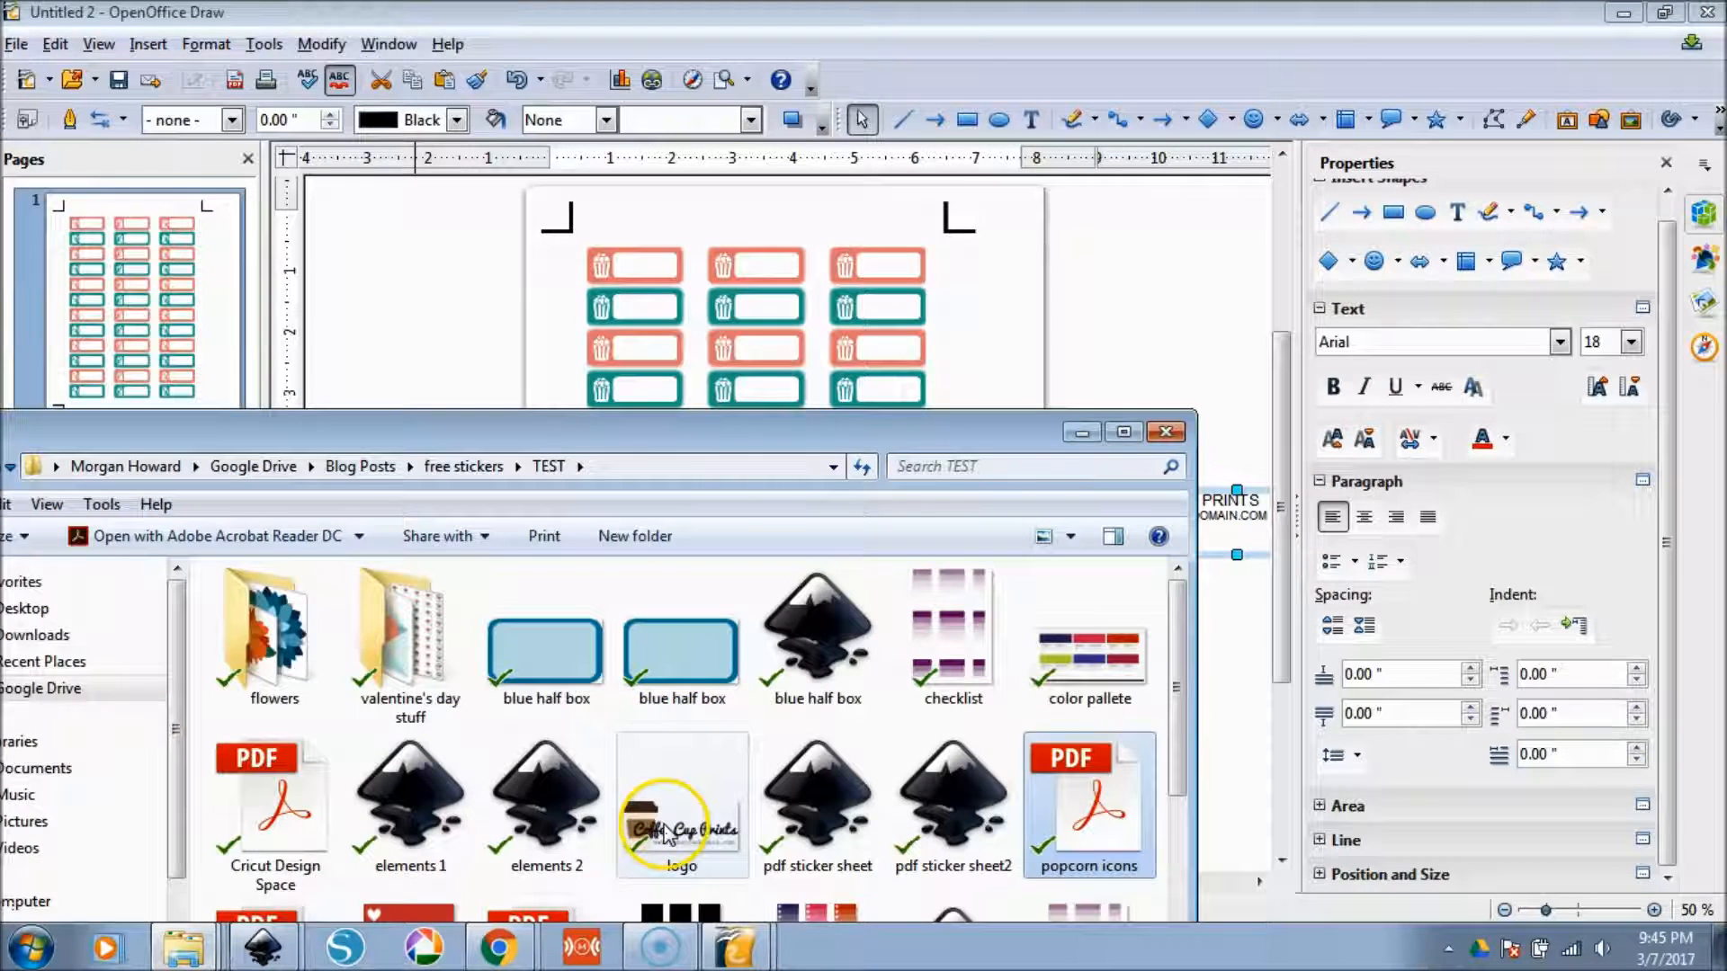
click(681, 804)
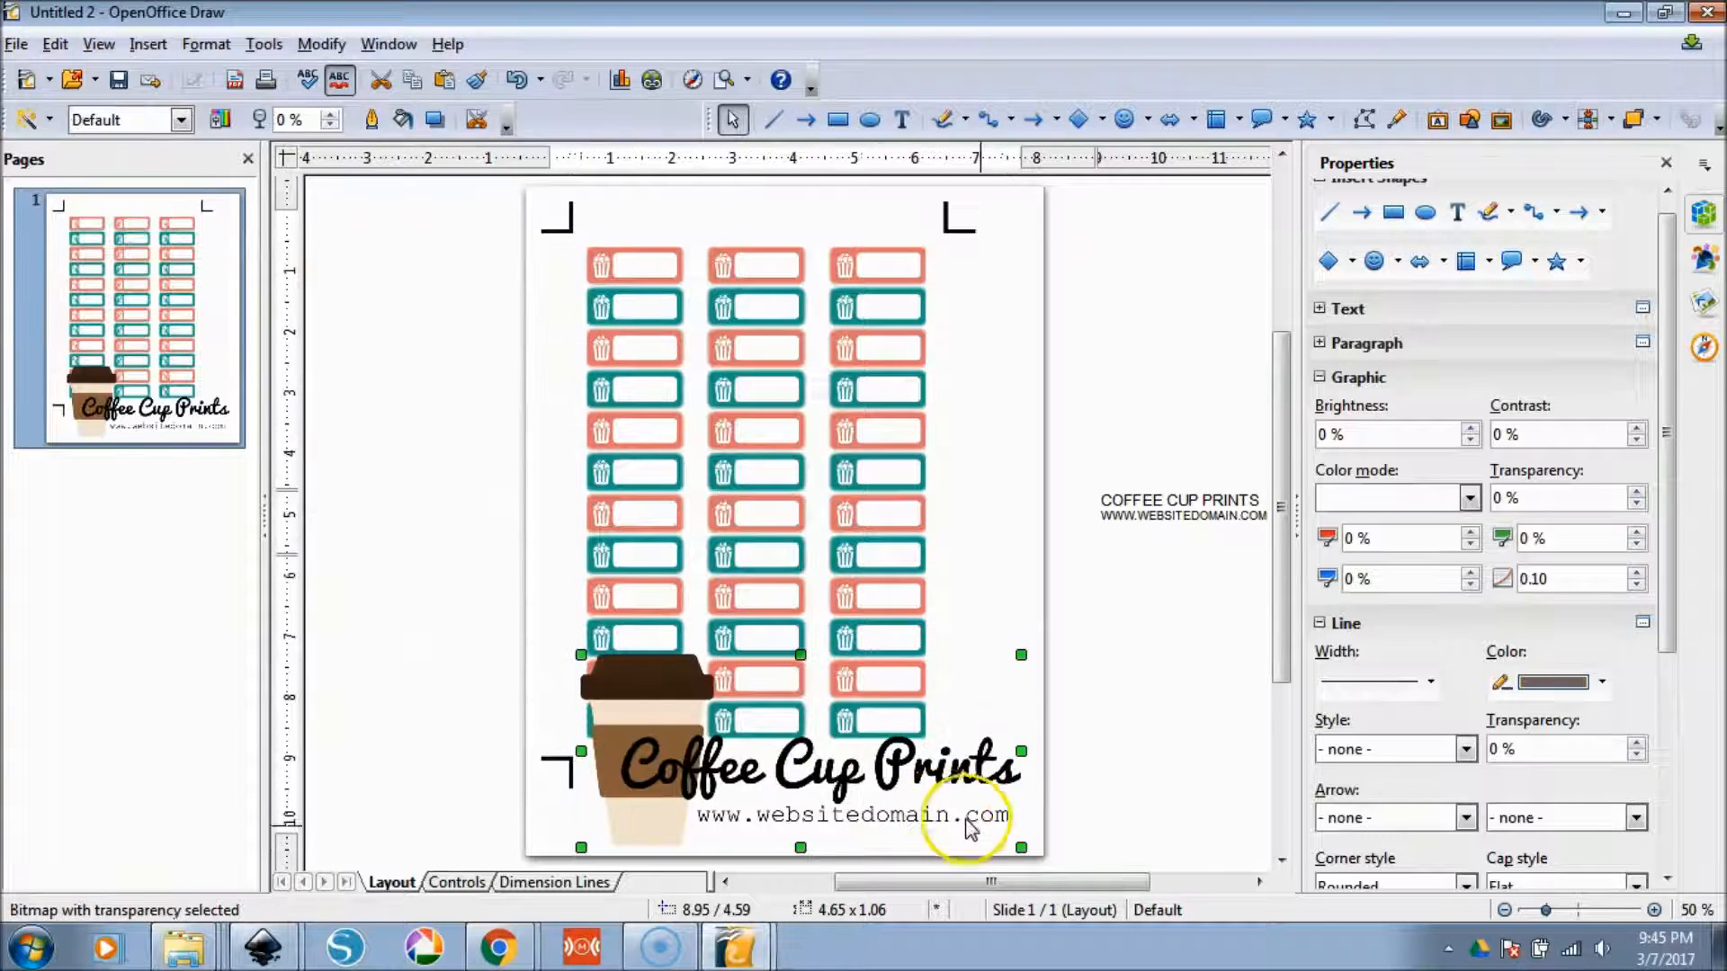
scroll(down, 3)
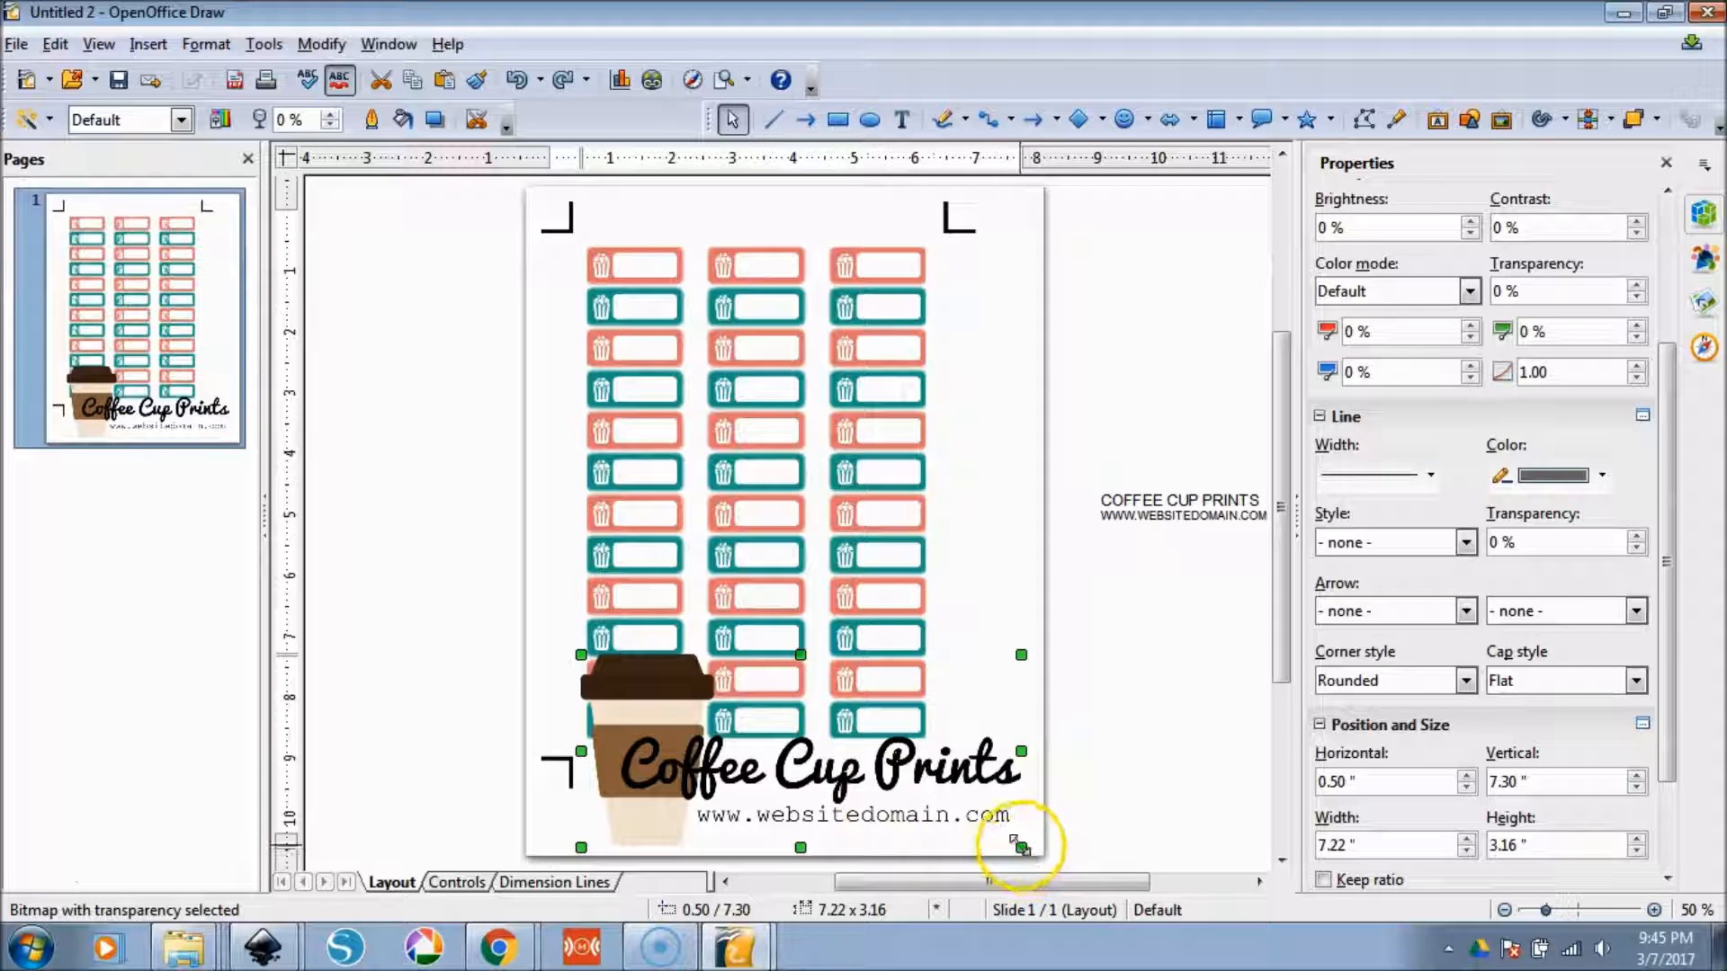
- Shrink the logo to a small size and place it centered below the sticker grid
drag(1020, 847, 786, 692)
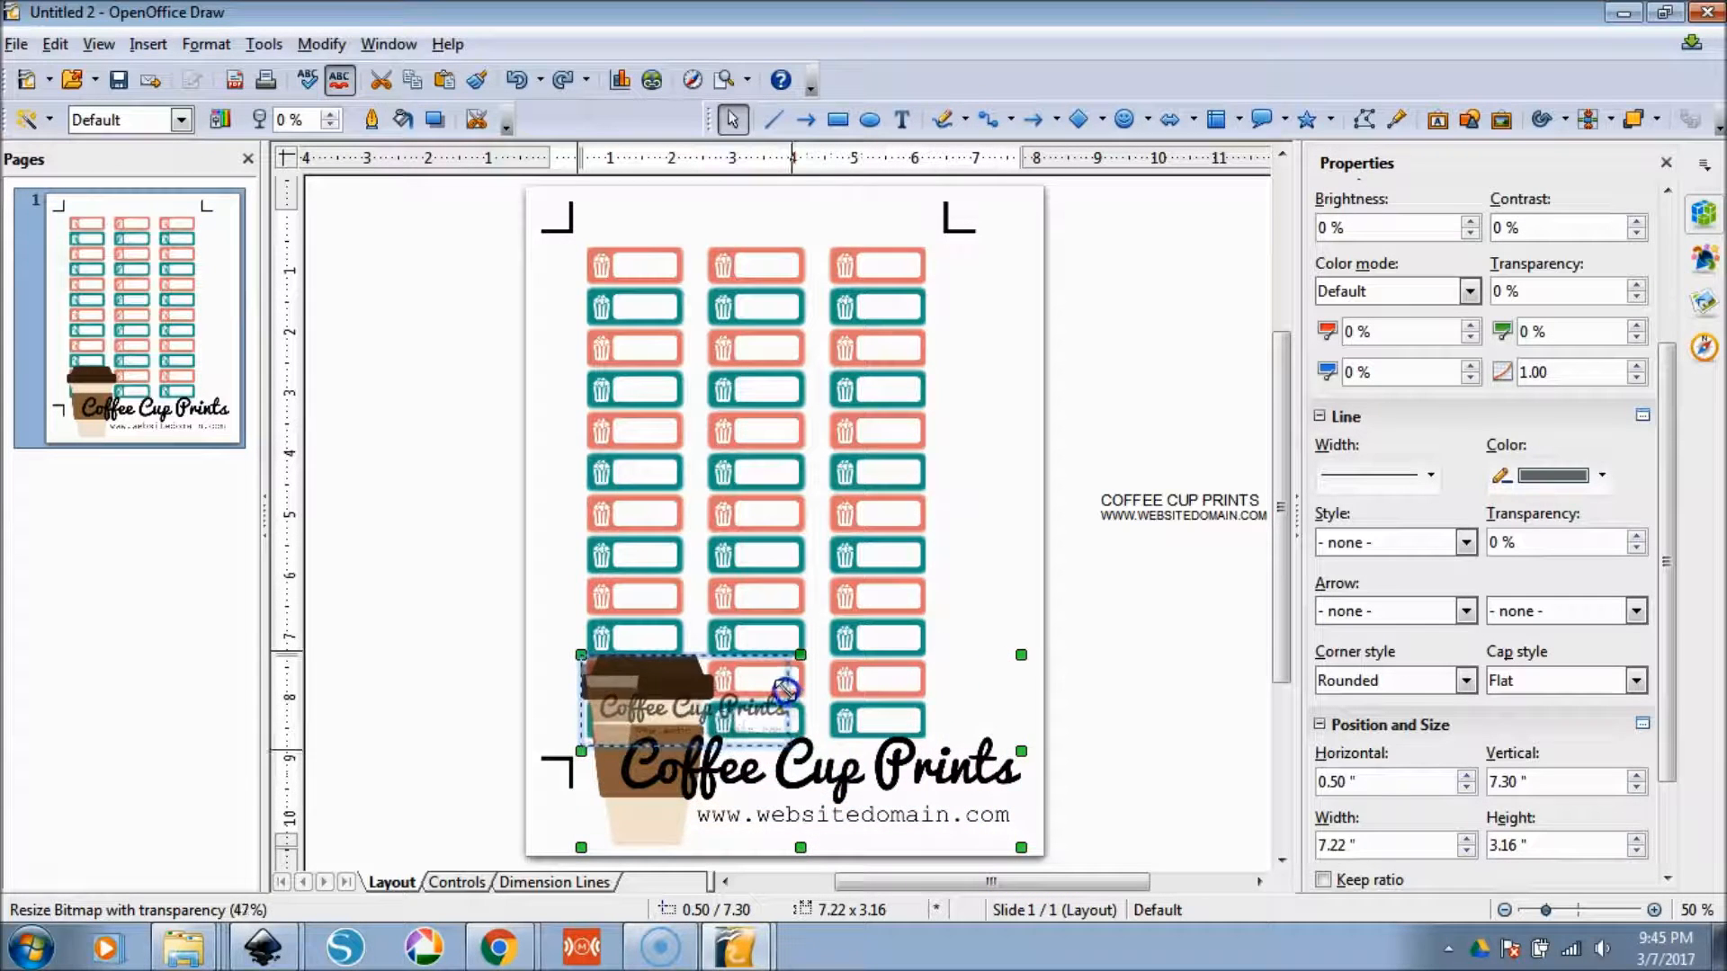
drag(785, 691, 700, 764)
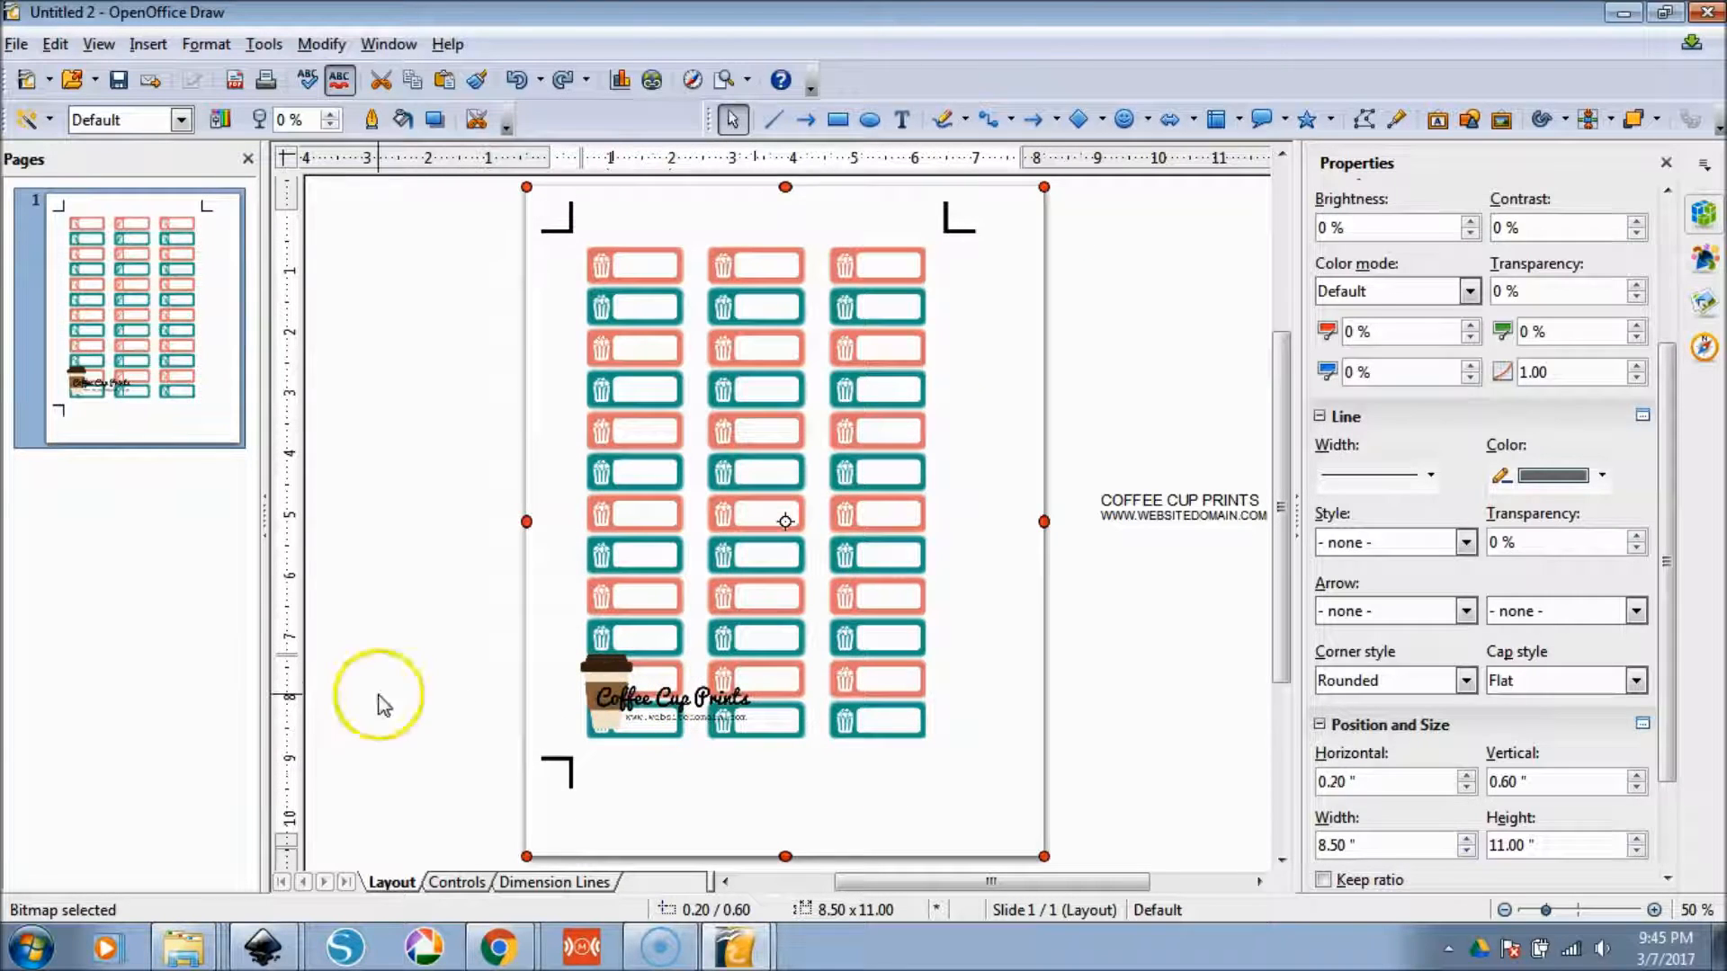
drag(672, 697, 699, 784)
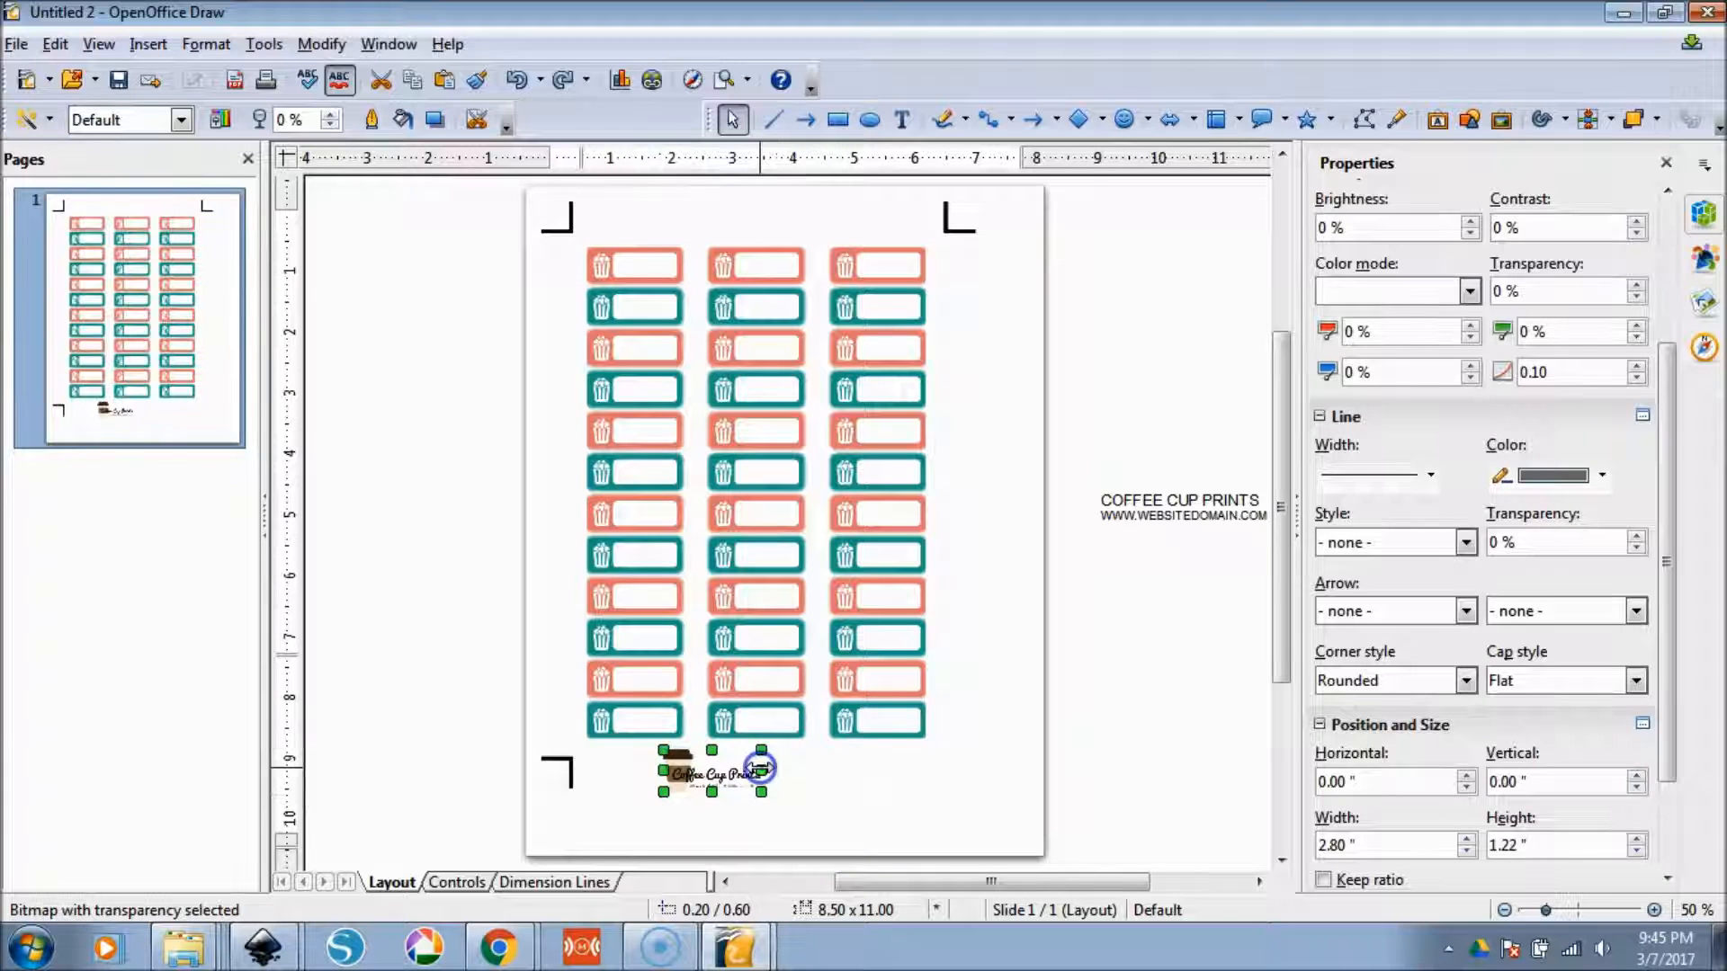
drag(755, 767, 781, 766)
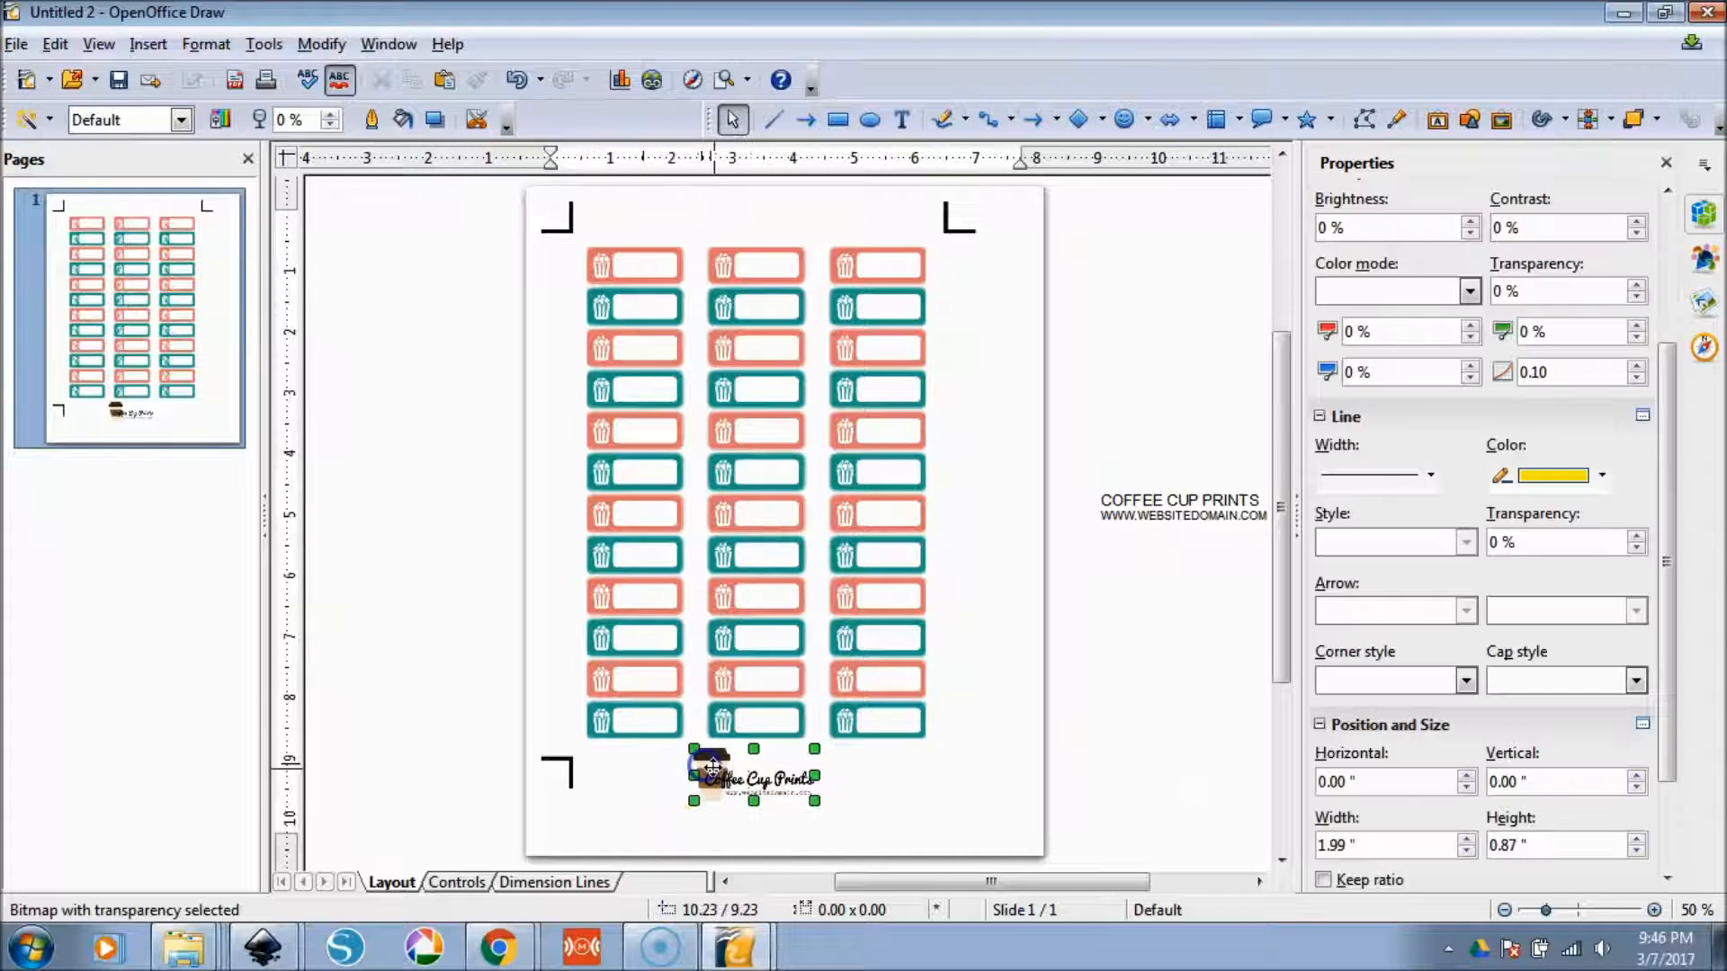
double_click(1182, 506)
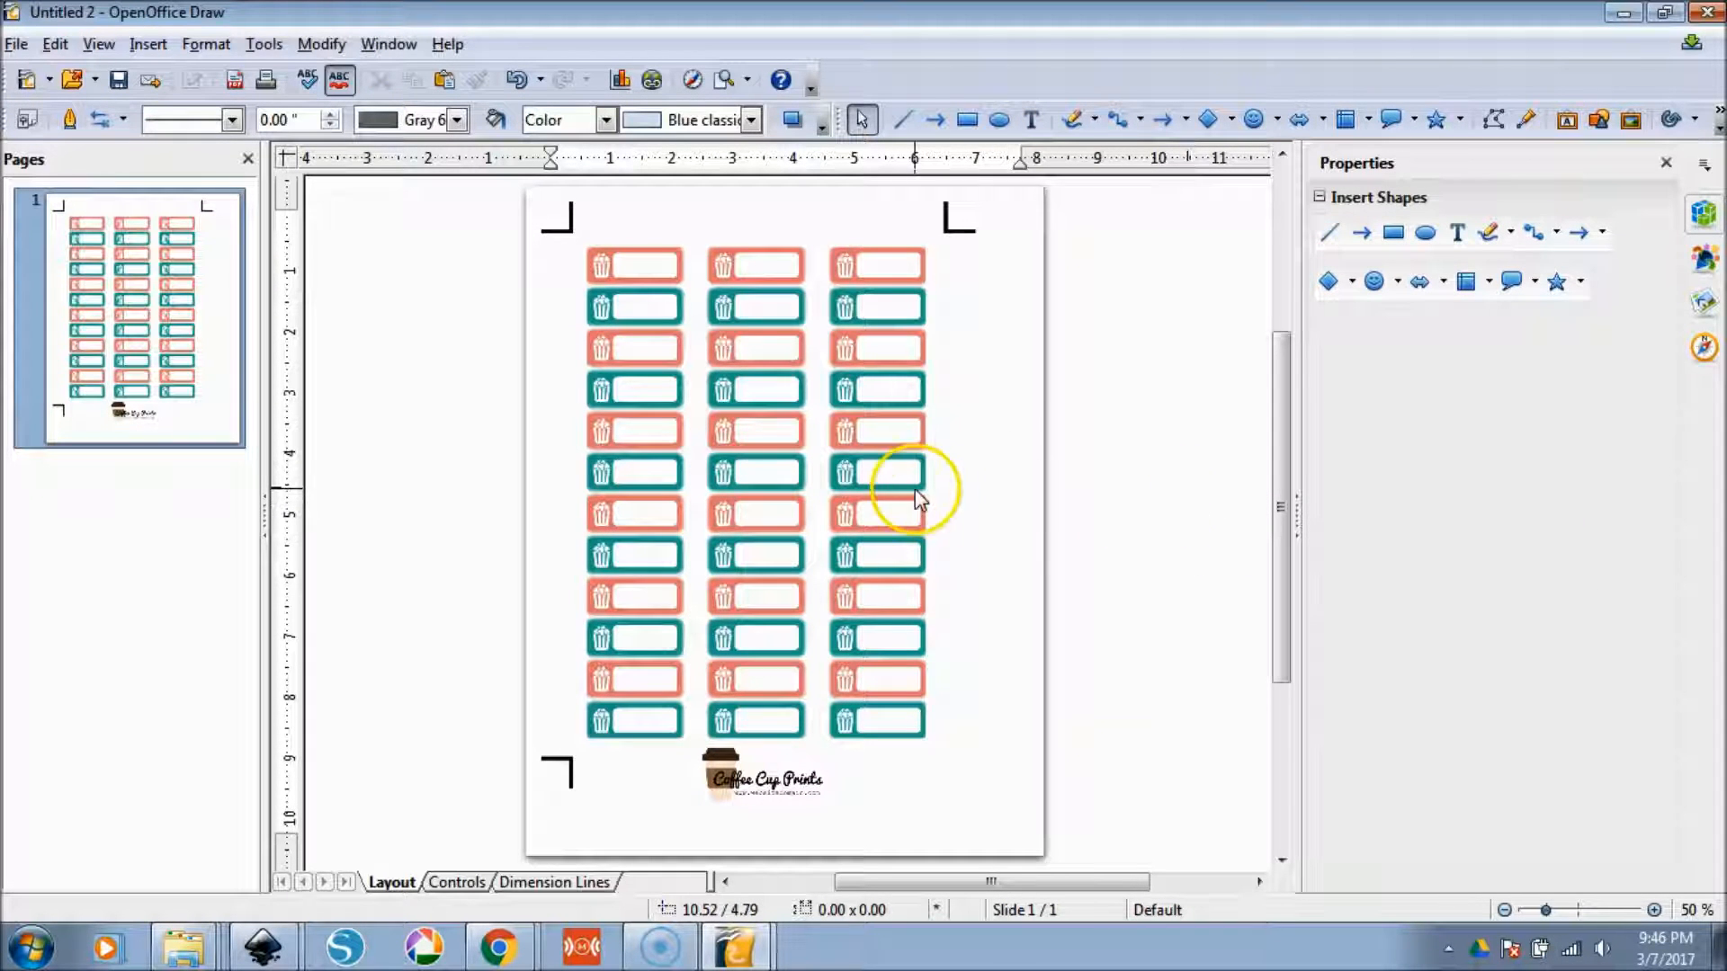
- Select and delete the sticker sheet image, leaving only the small logo
click(763, 776)
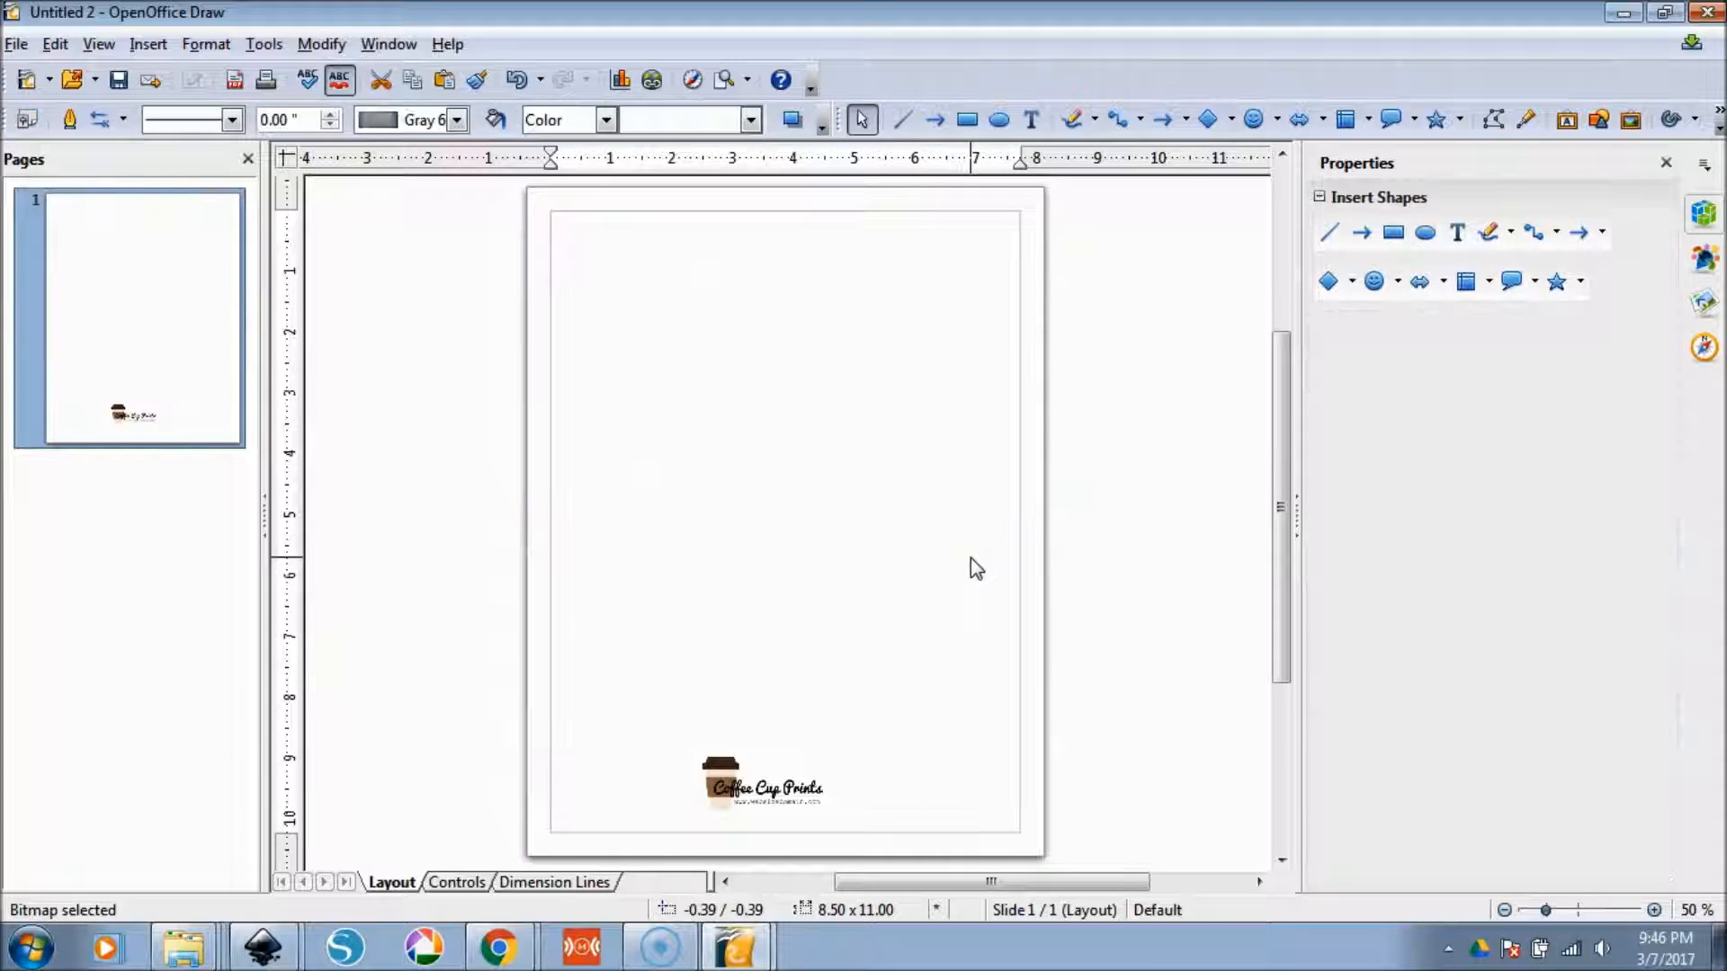
- Save the drawing as 'logo template' in Google Drive > Blog Posts > free stickers > TEST
click(16, 45)
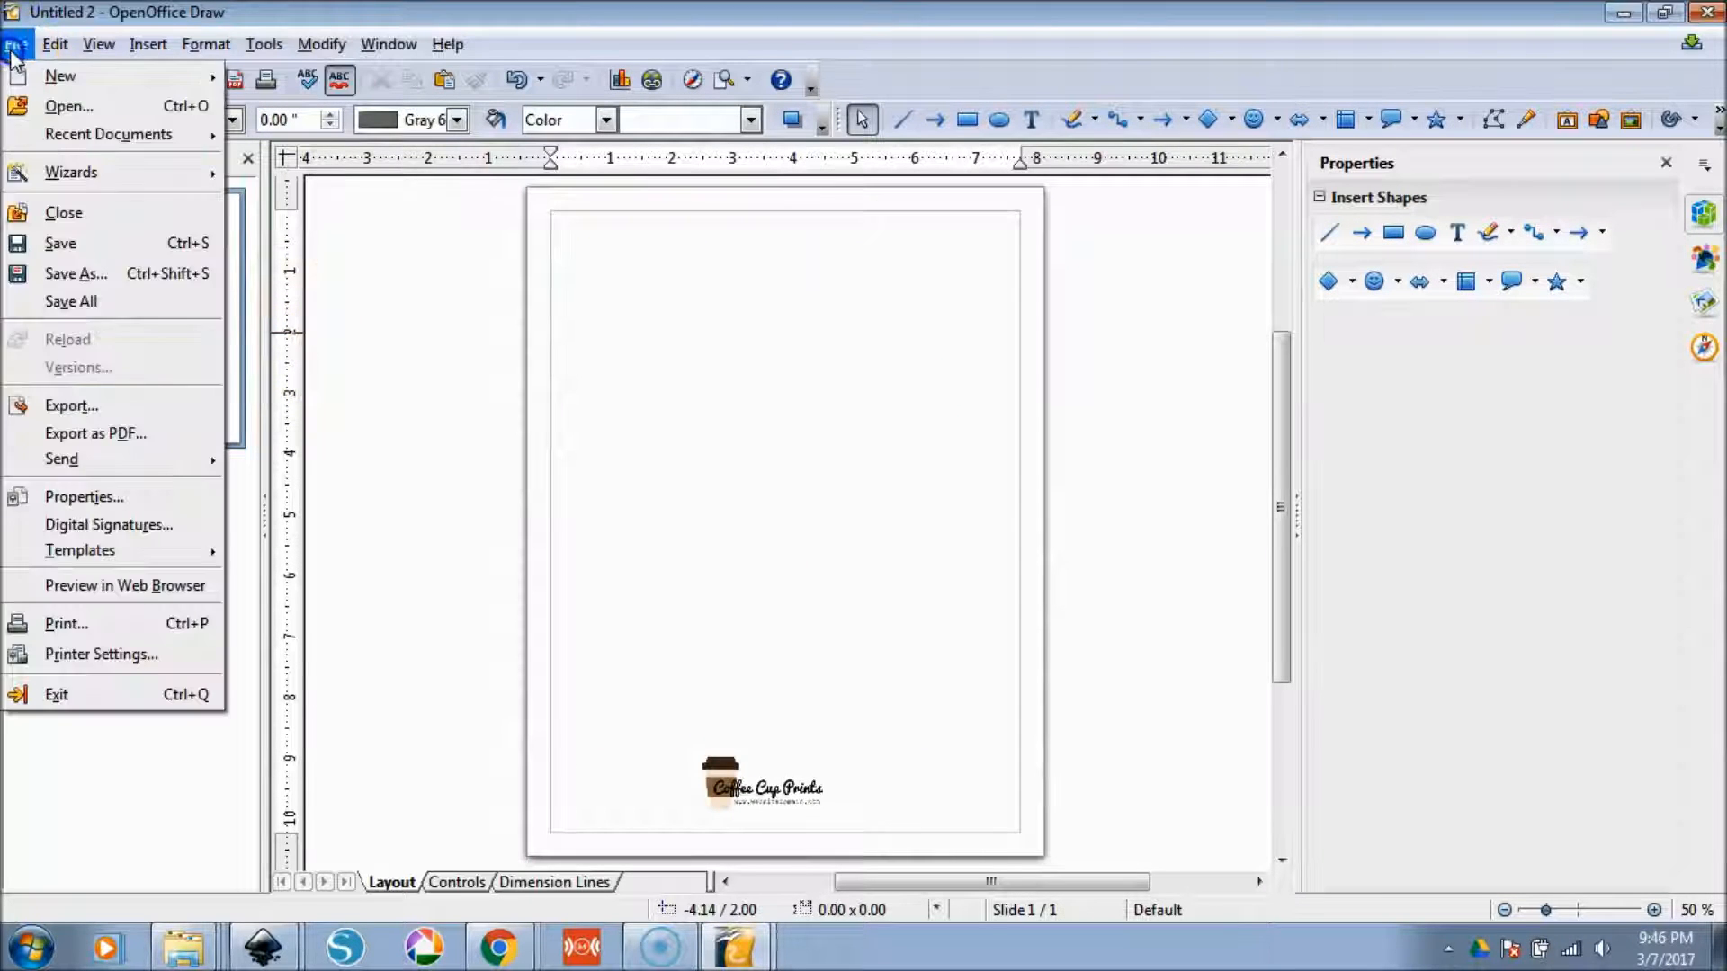
click(75, 273)
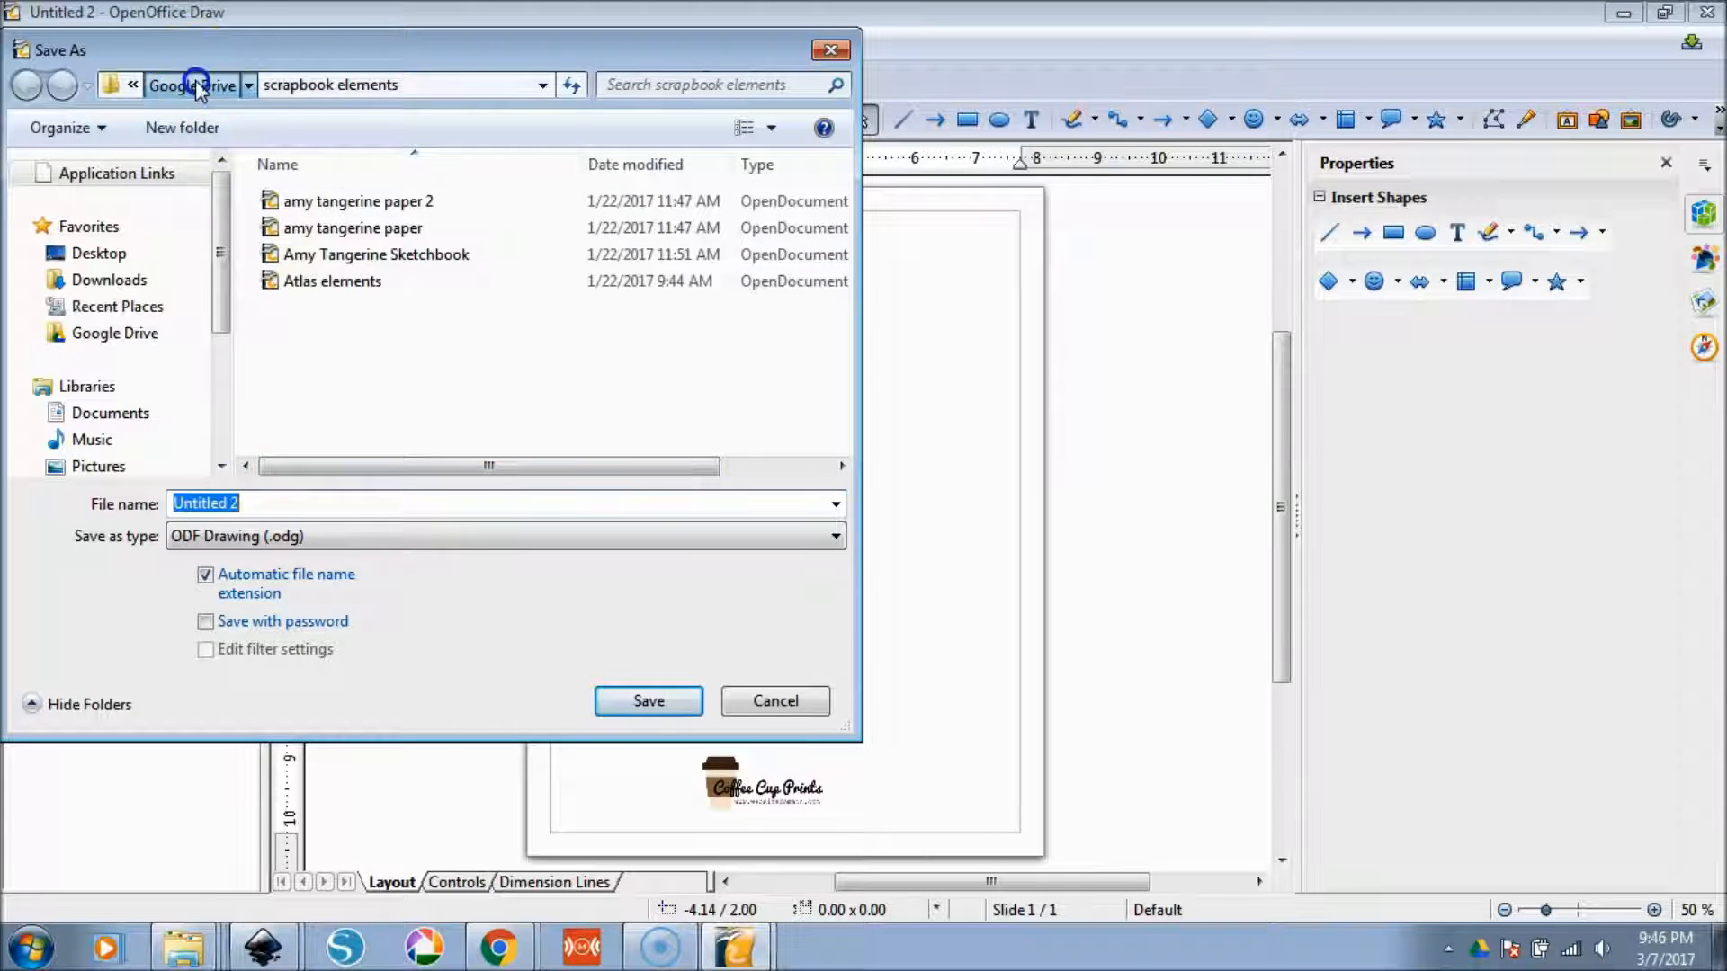
click(190, 84)
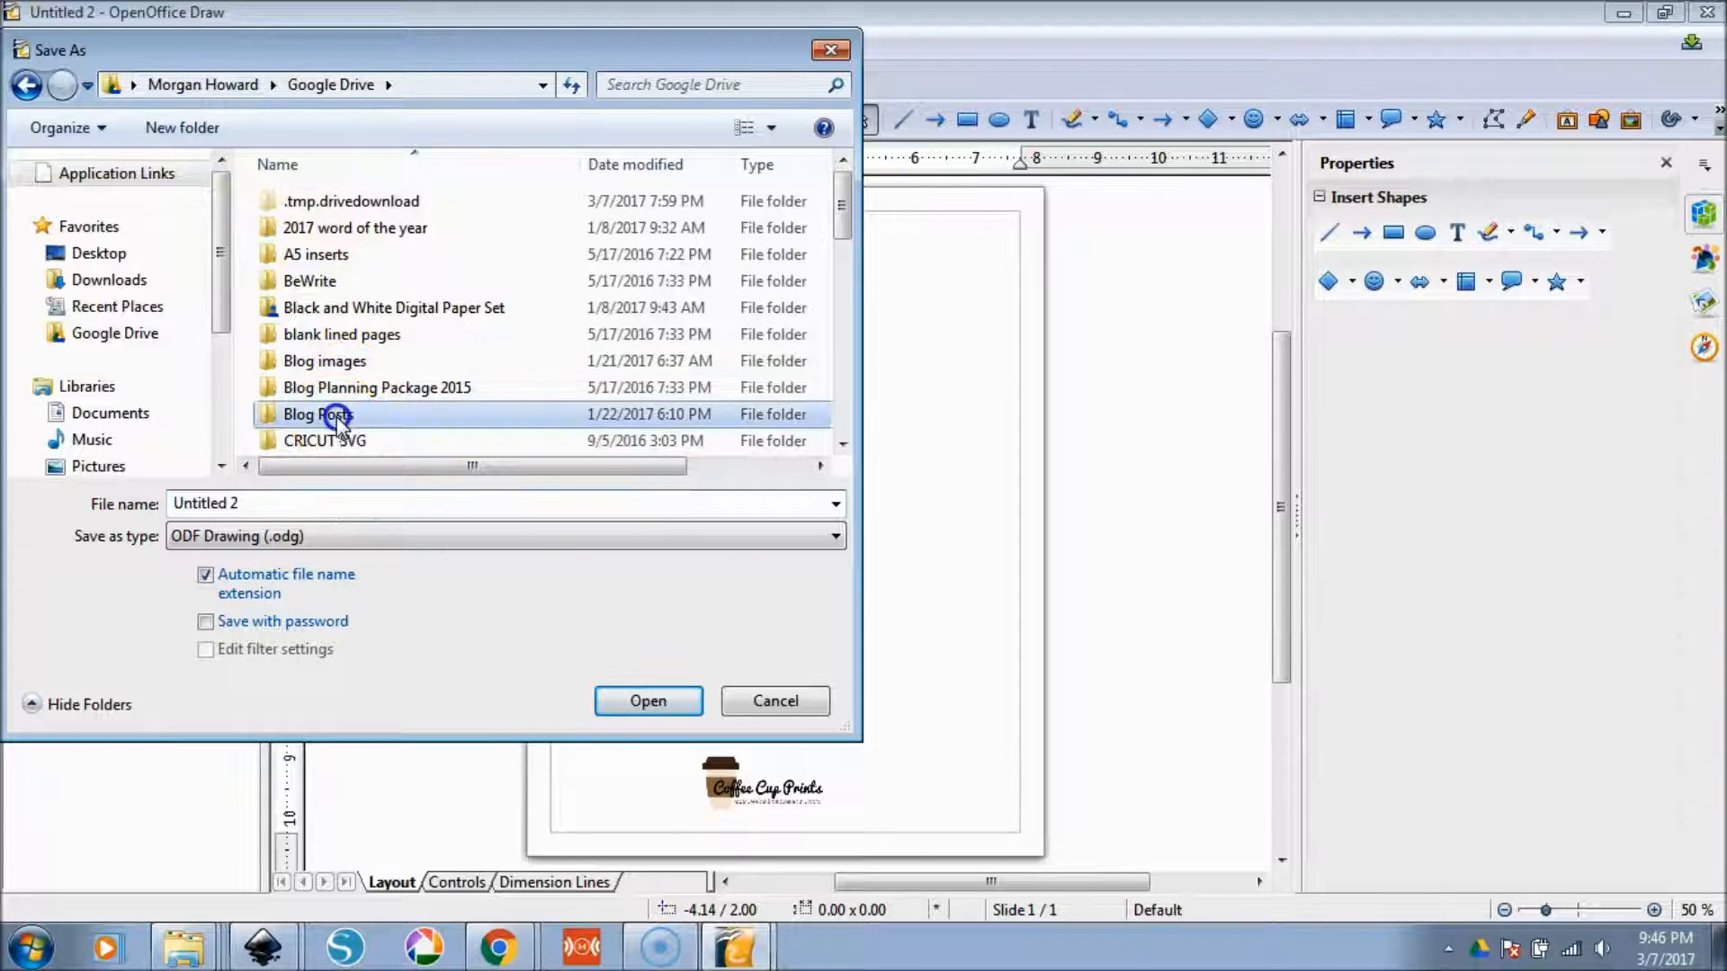
double_click(324, 413)
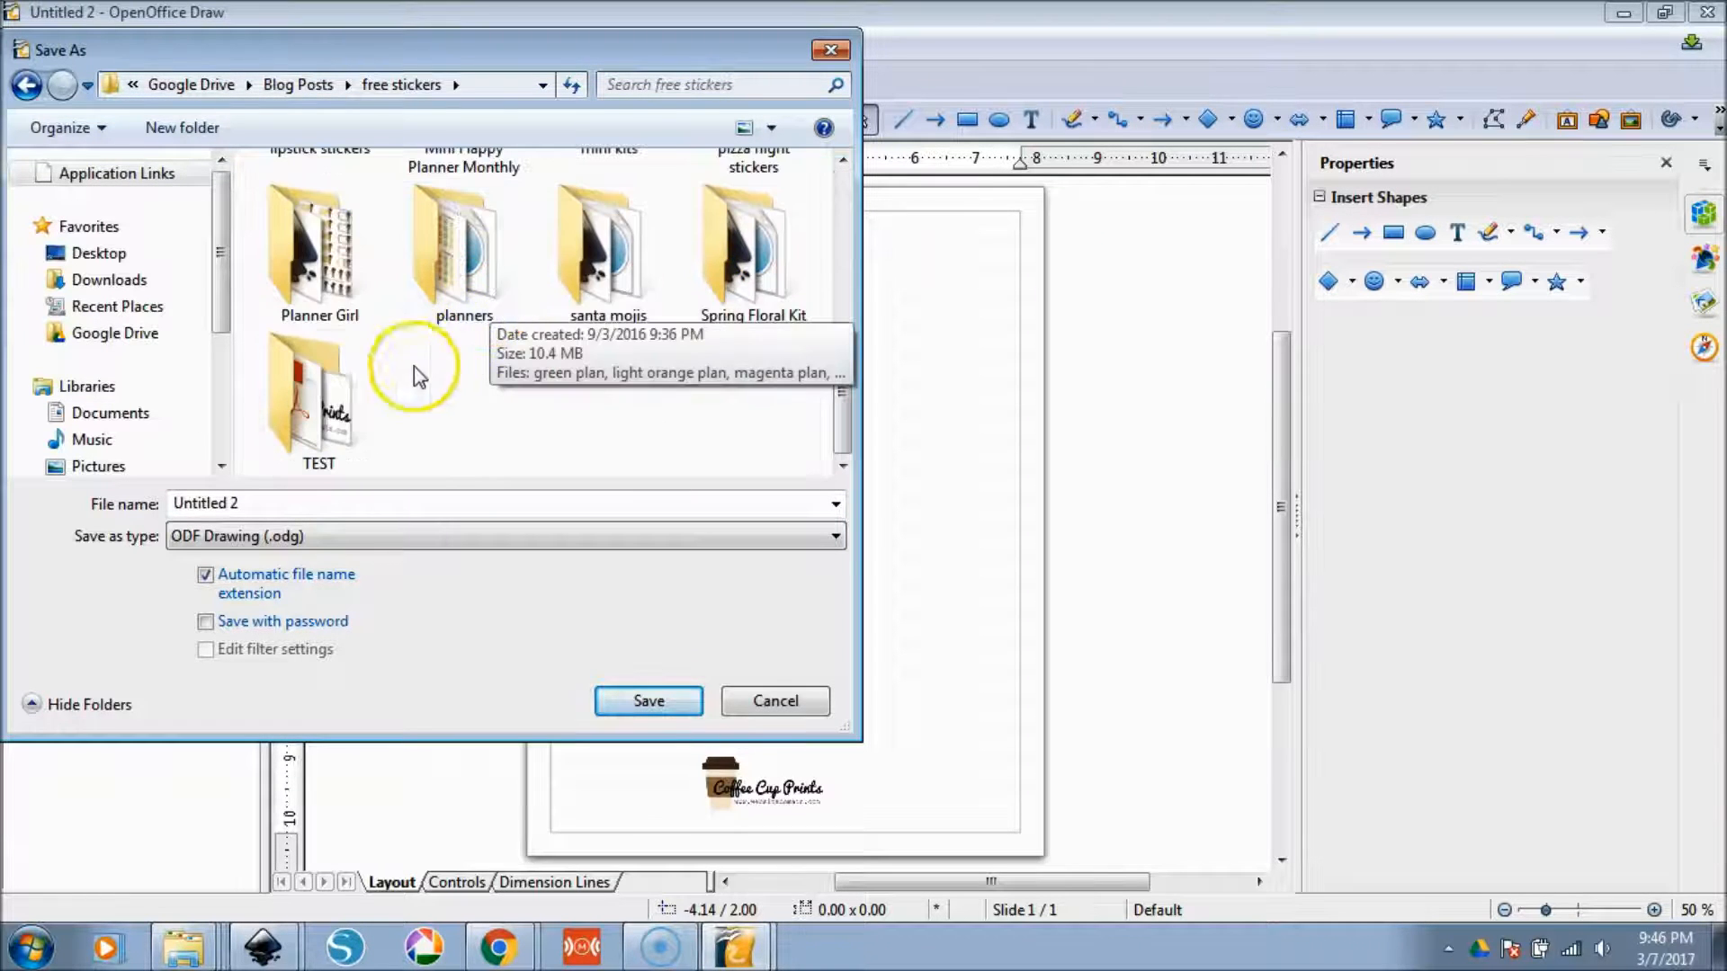
double_click(319, 396)
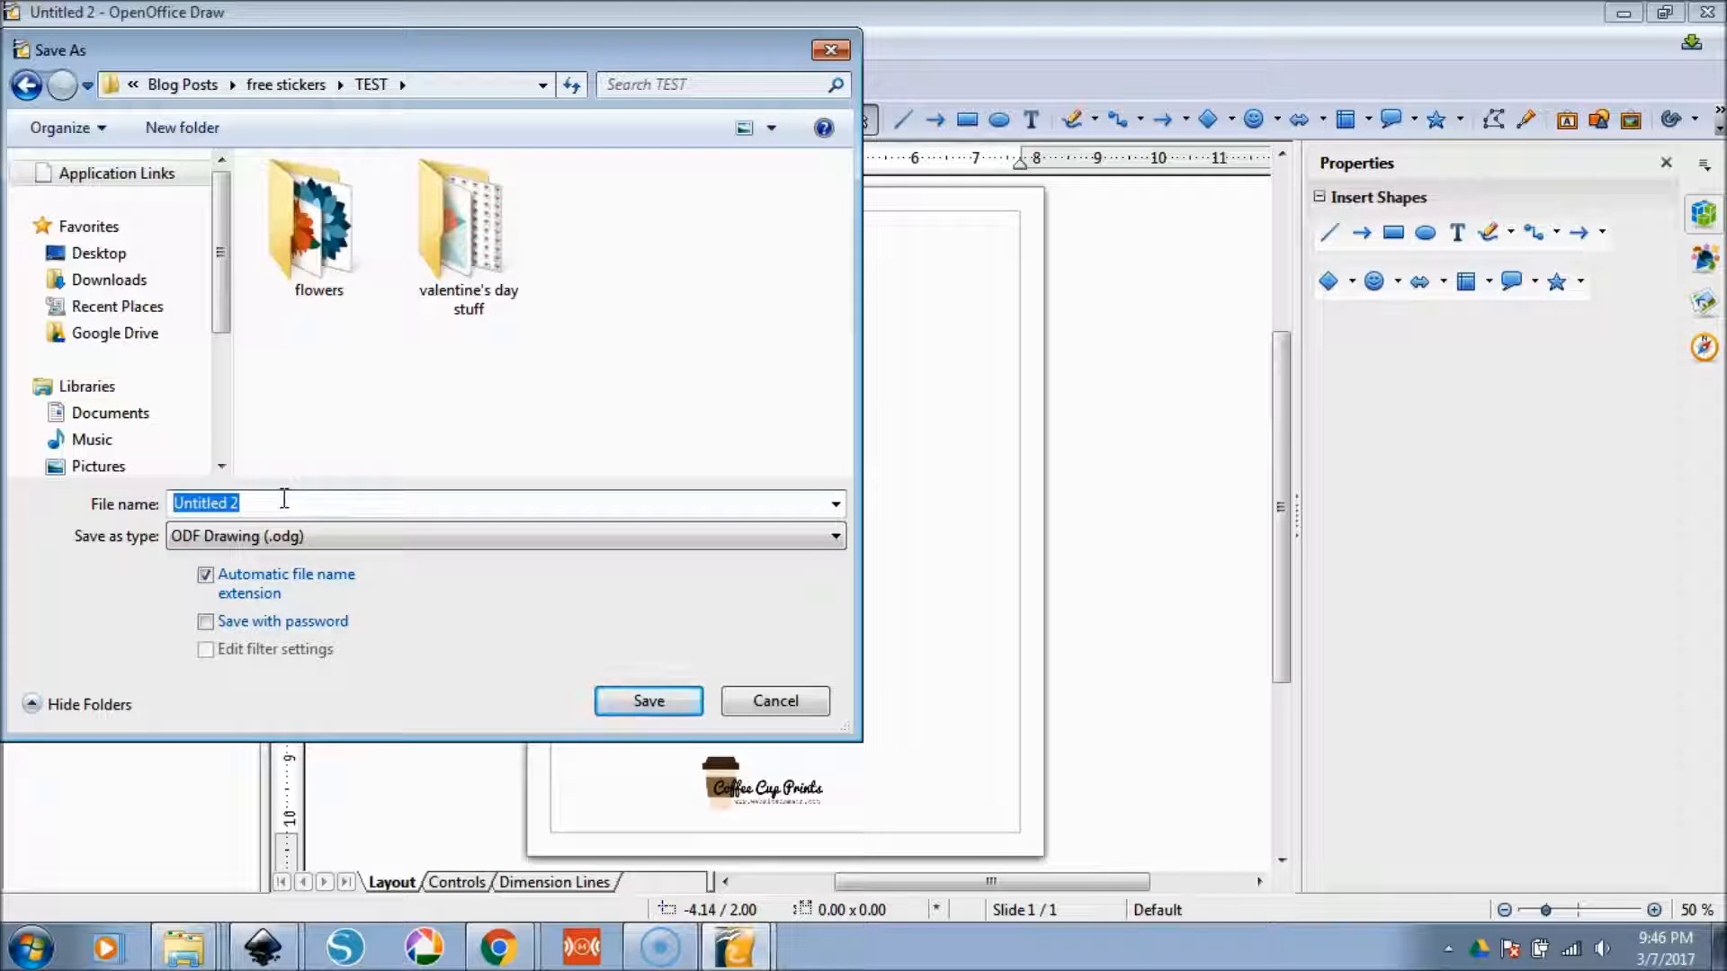
key(Delete)
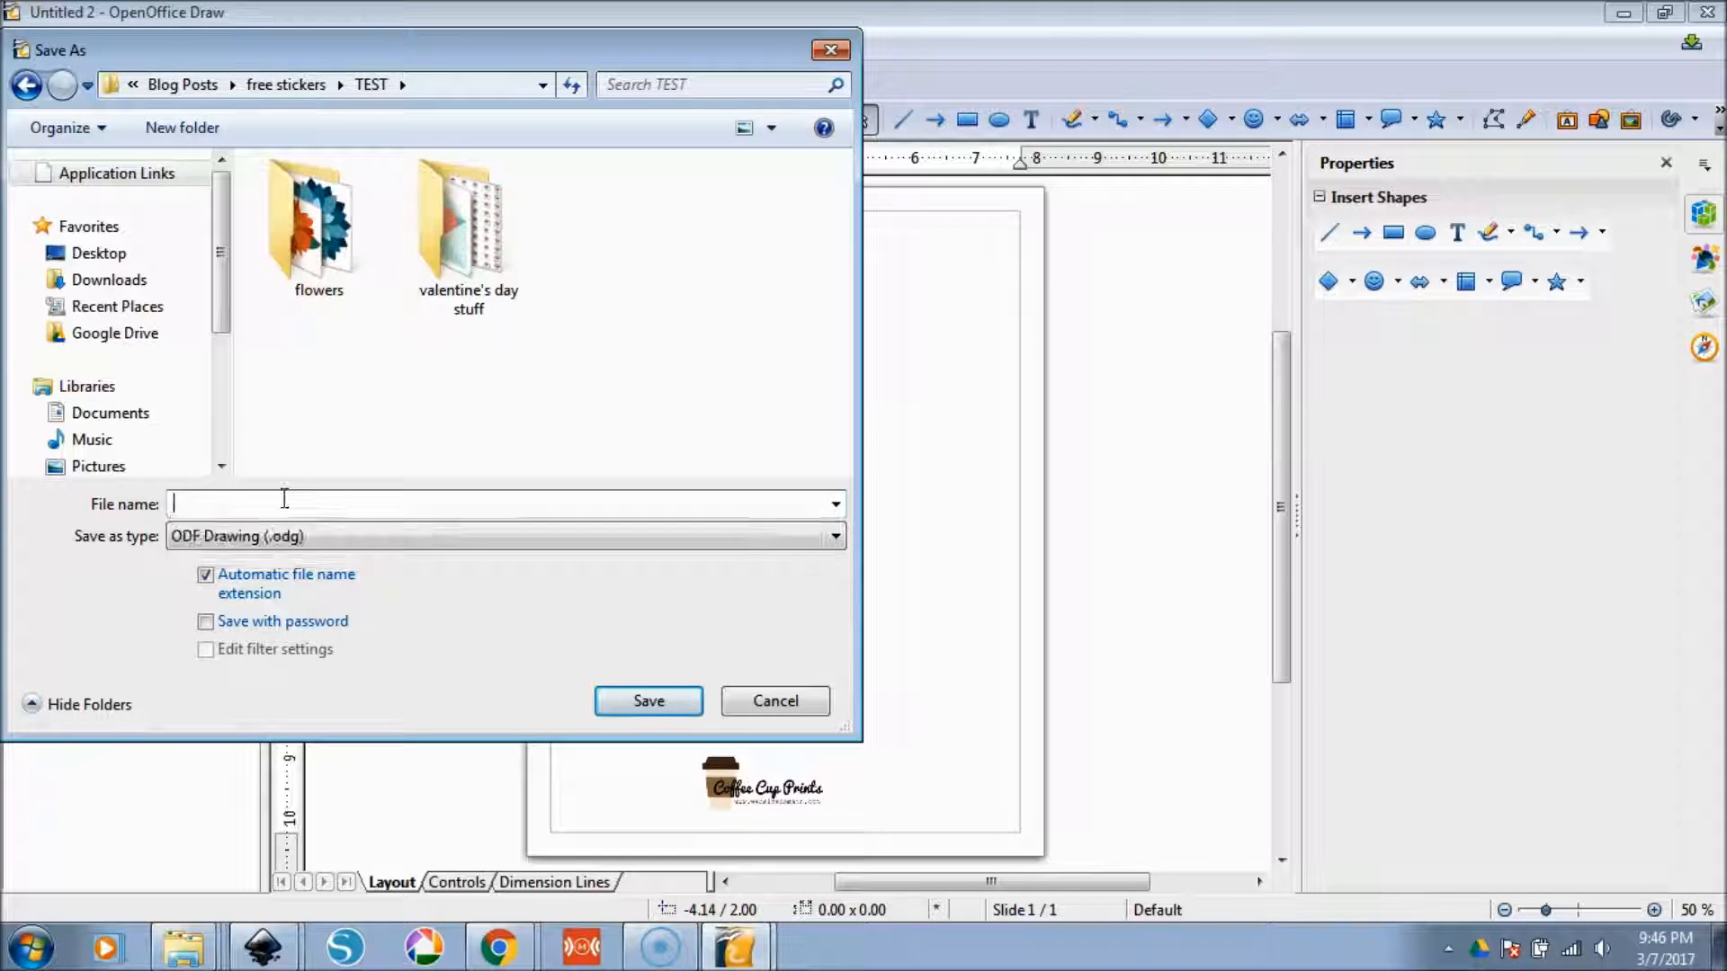
text(logo)
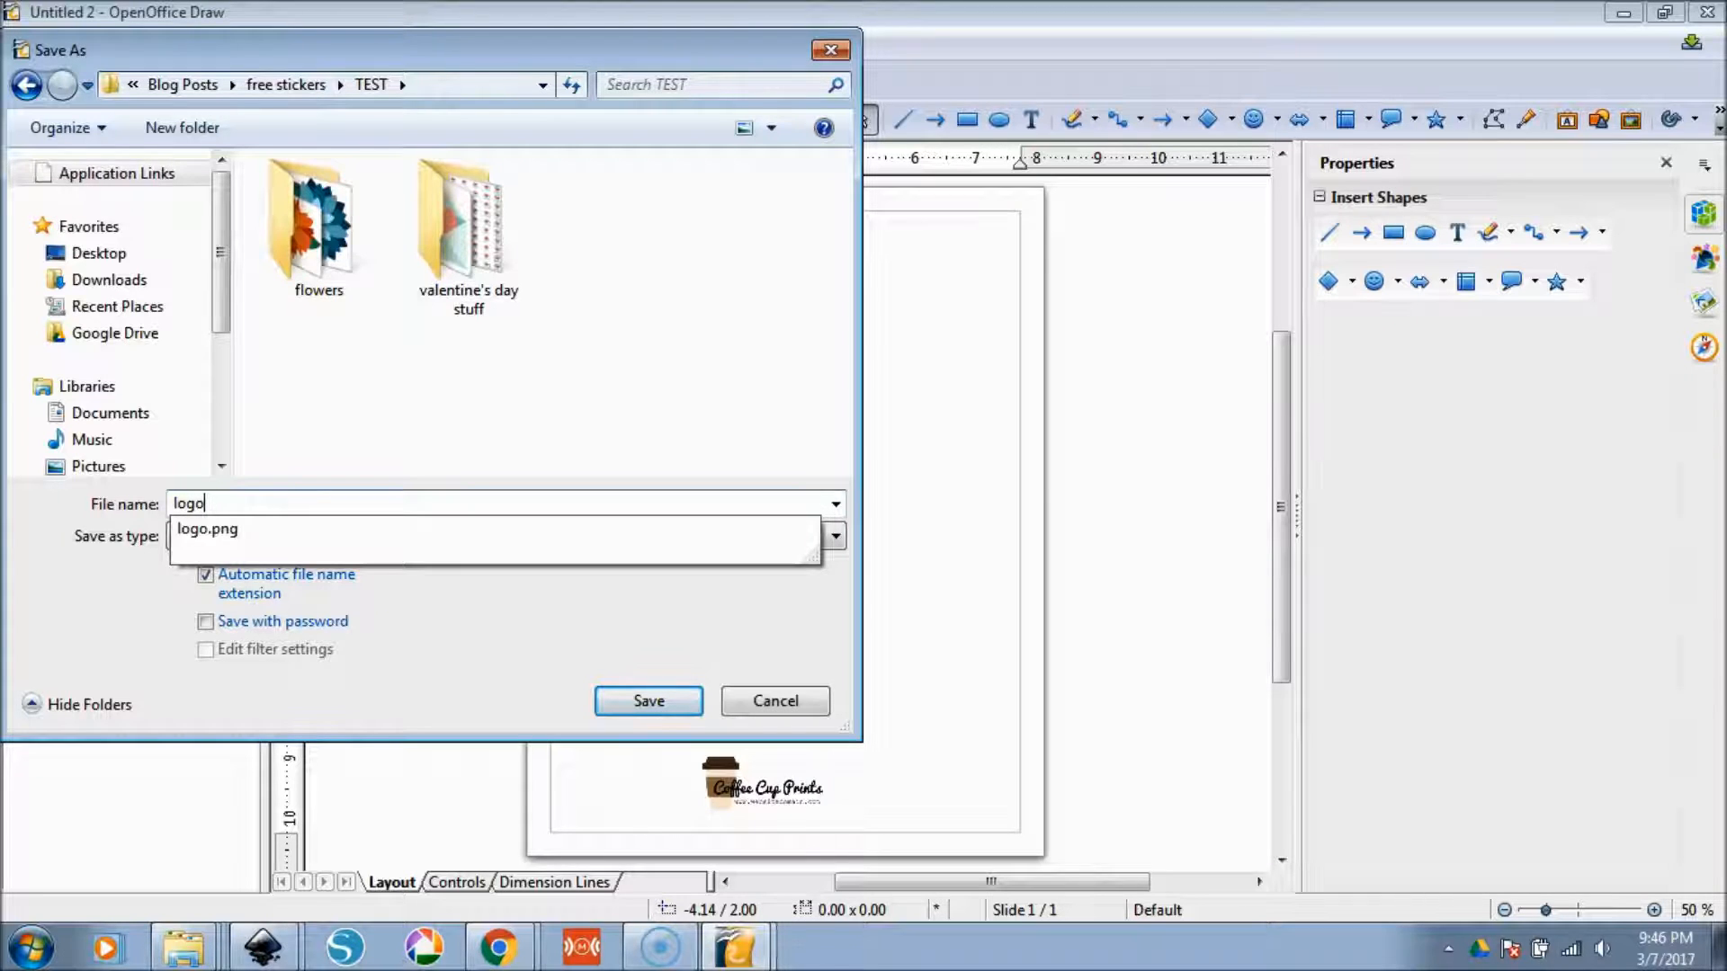
text(tempo)
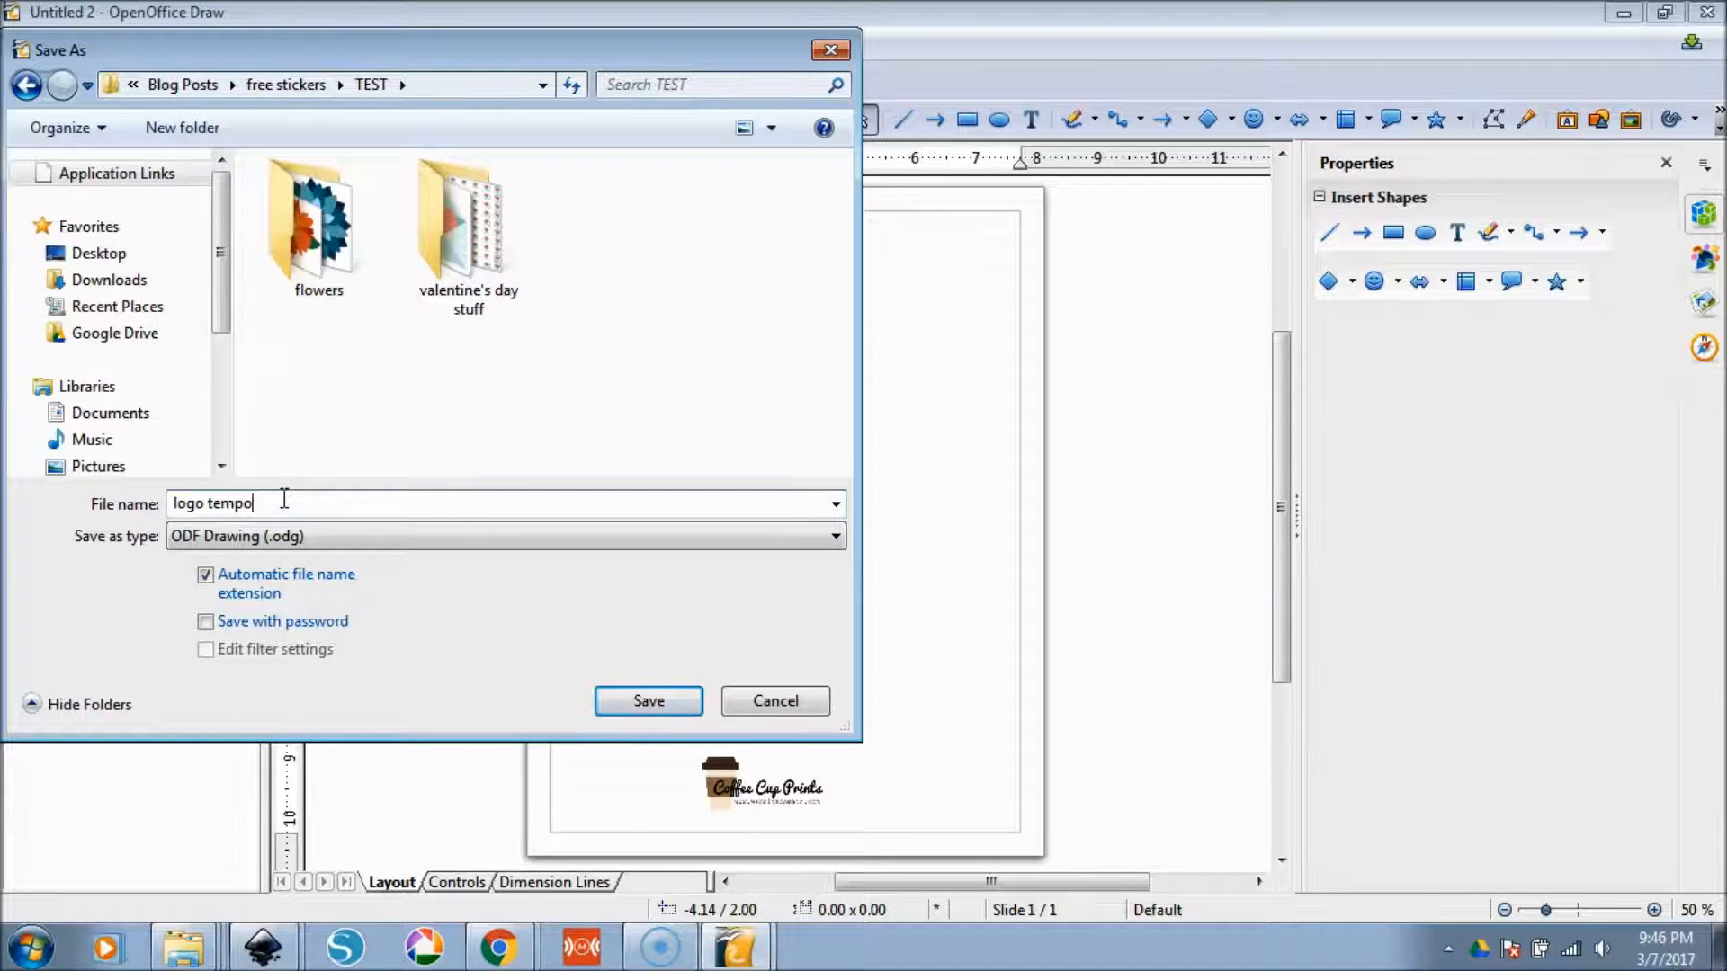
click(648, 701)
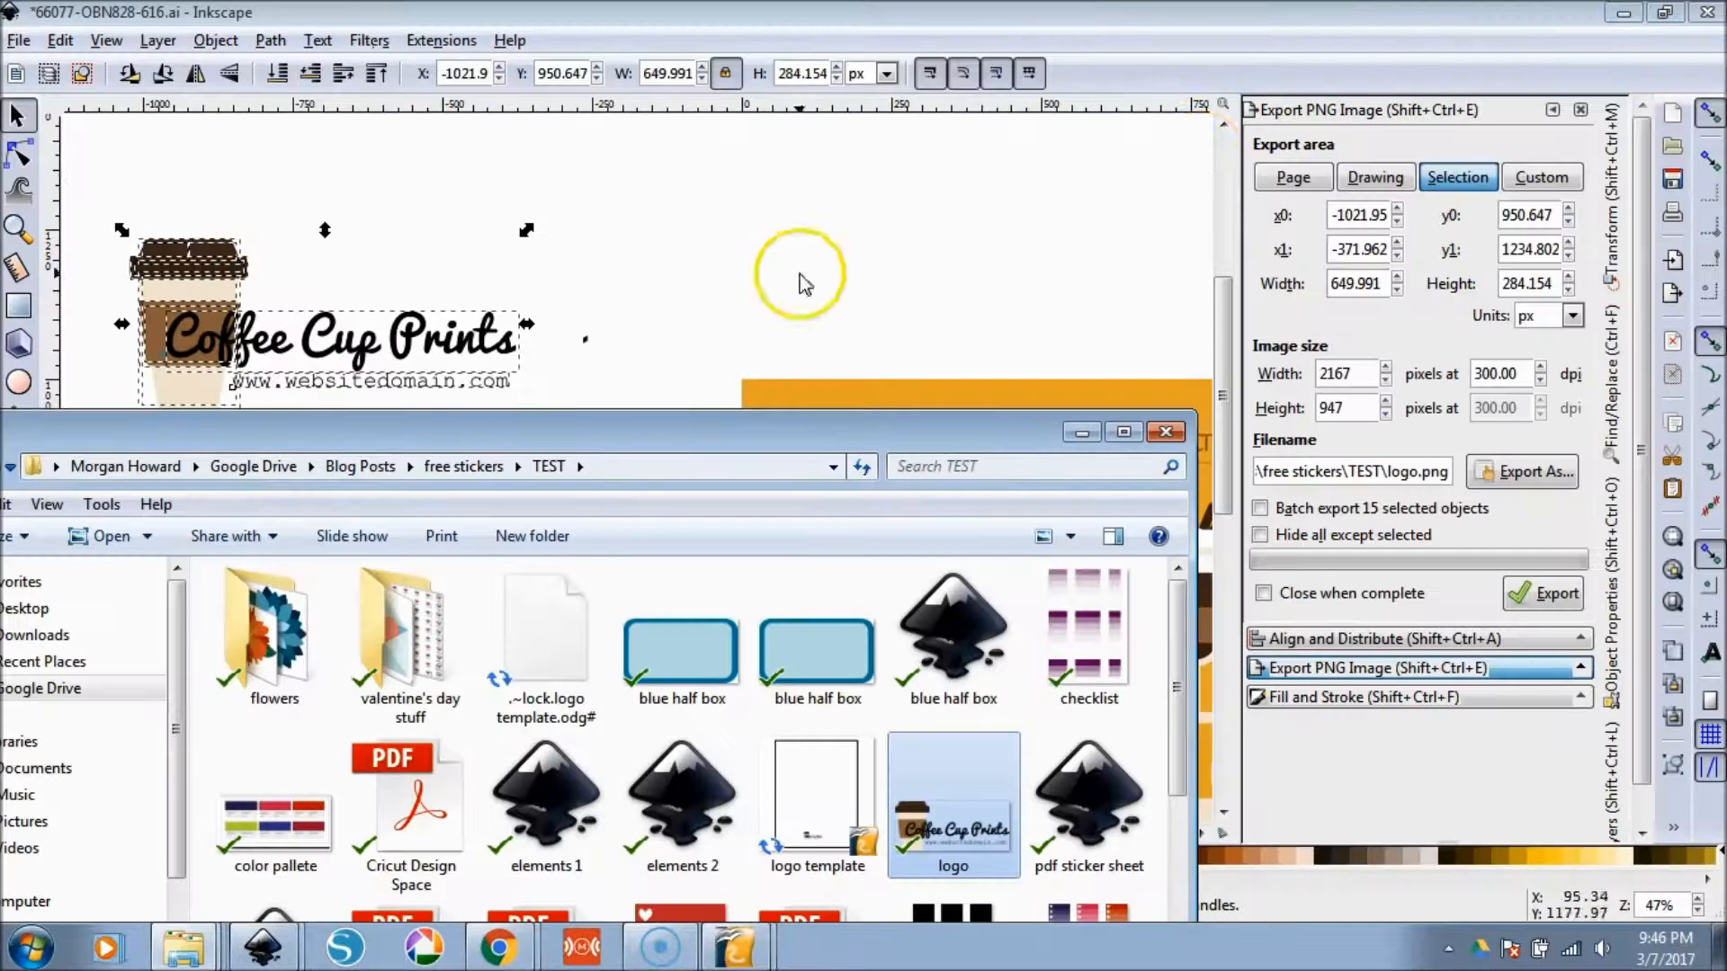
mouse_move(495, 945)
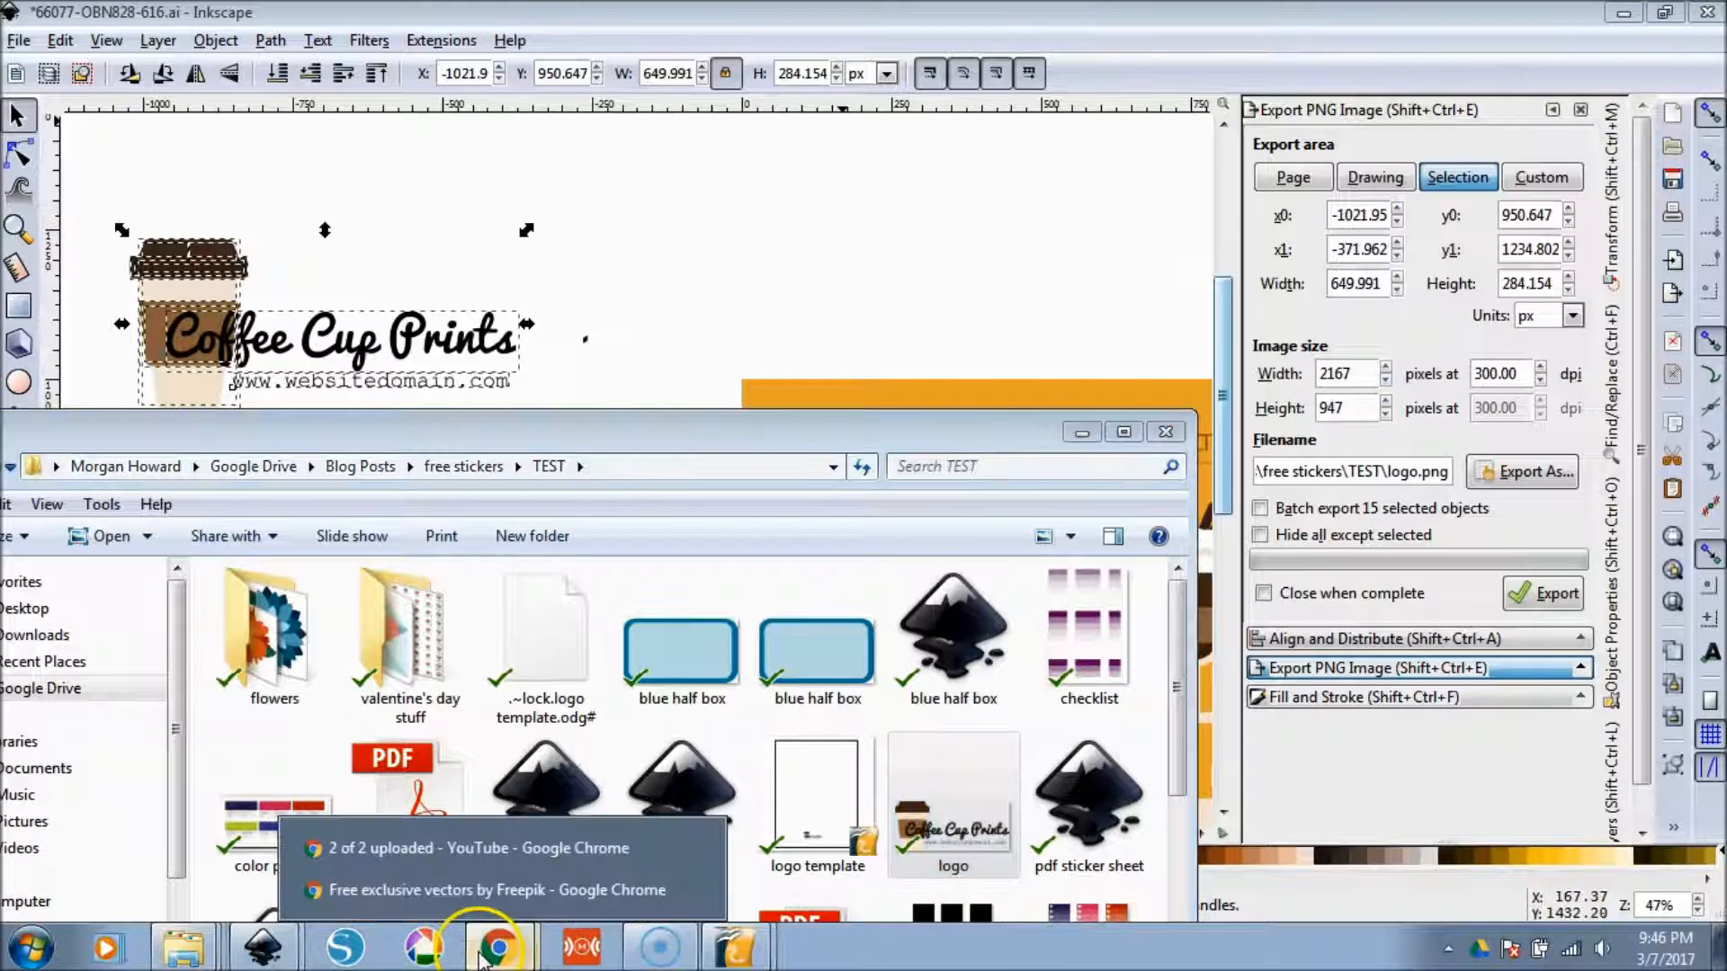
- Bring the Chrome window with the Freepik download page to the front
click(496, 946)
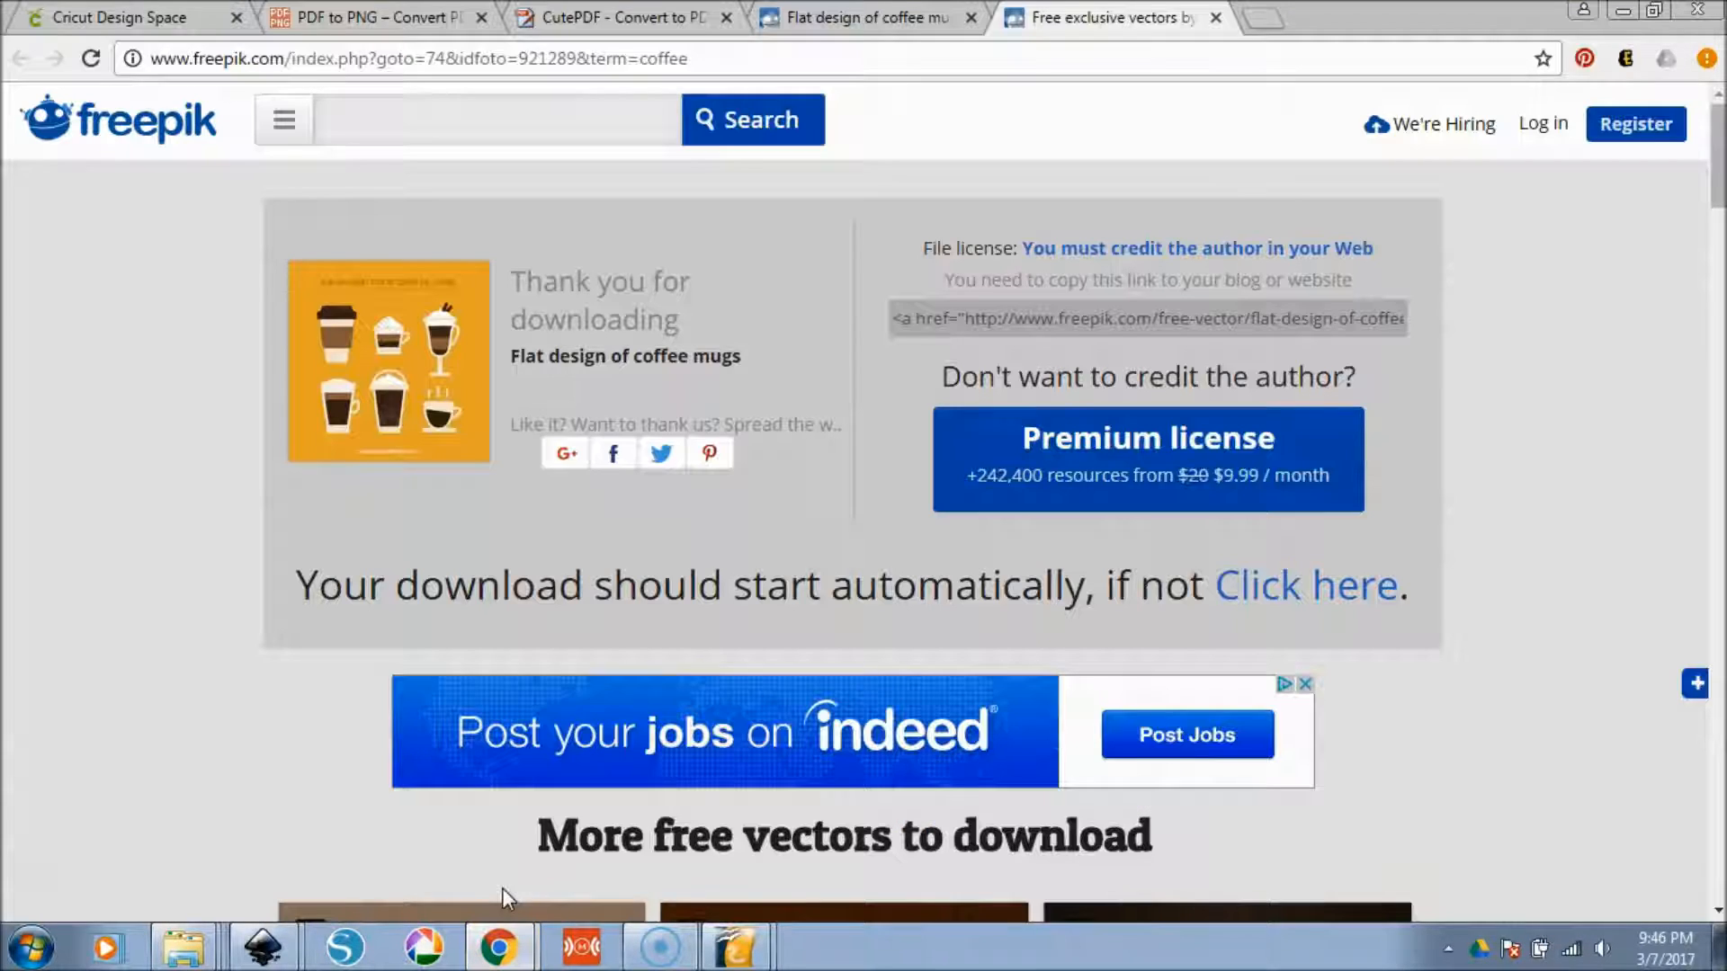
- Set up Cricut Design Space's sticker sheet print with HP Photosmart 'best for stickers' preferences
click(122, 18)
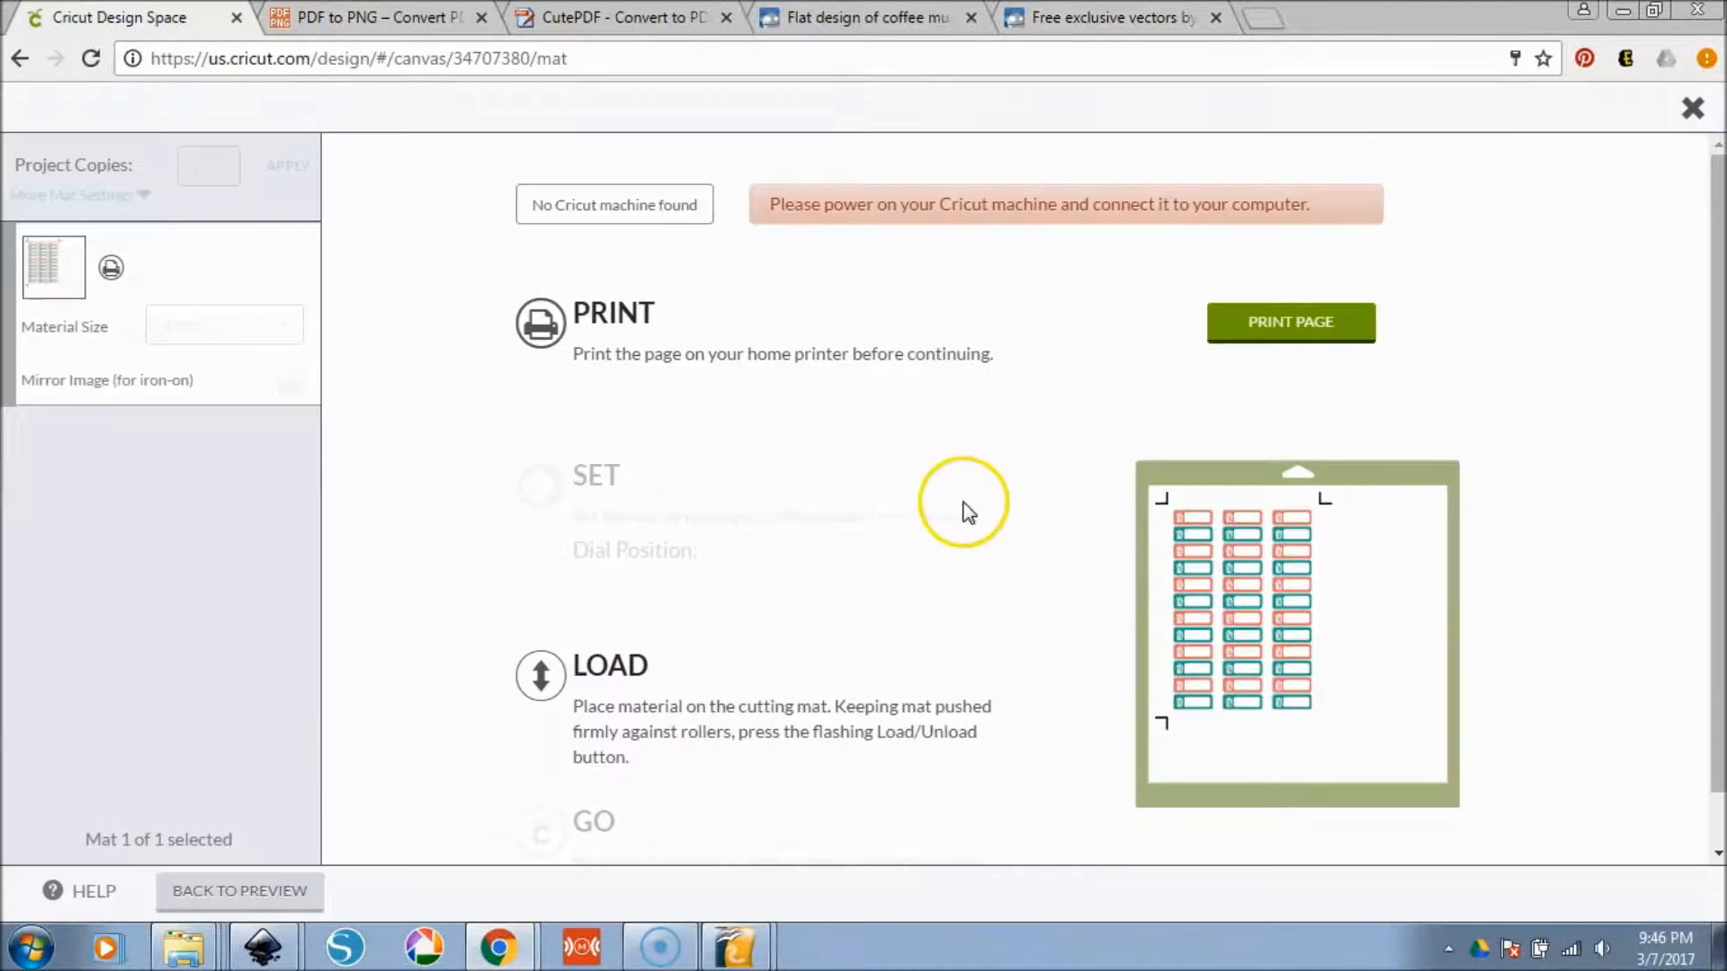
mouse_move(1140, 578)
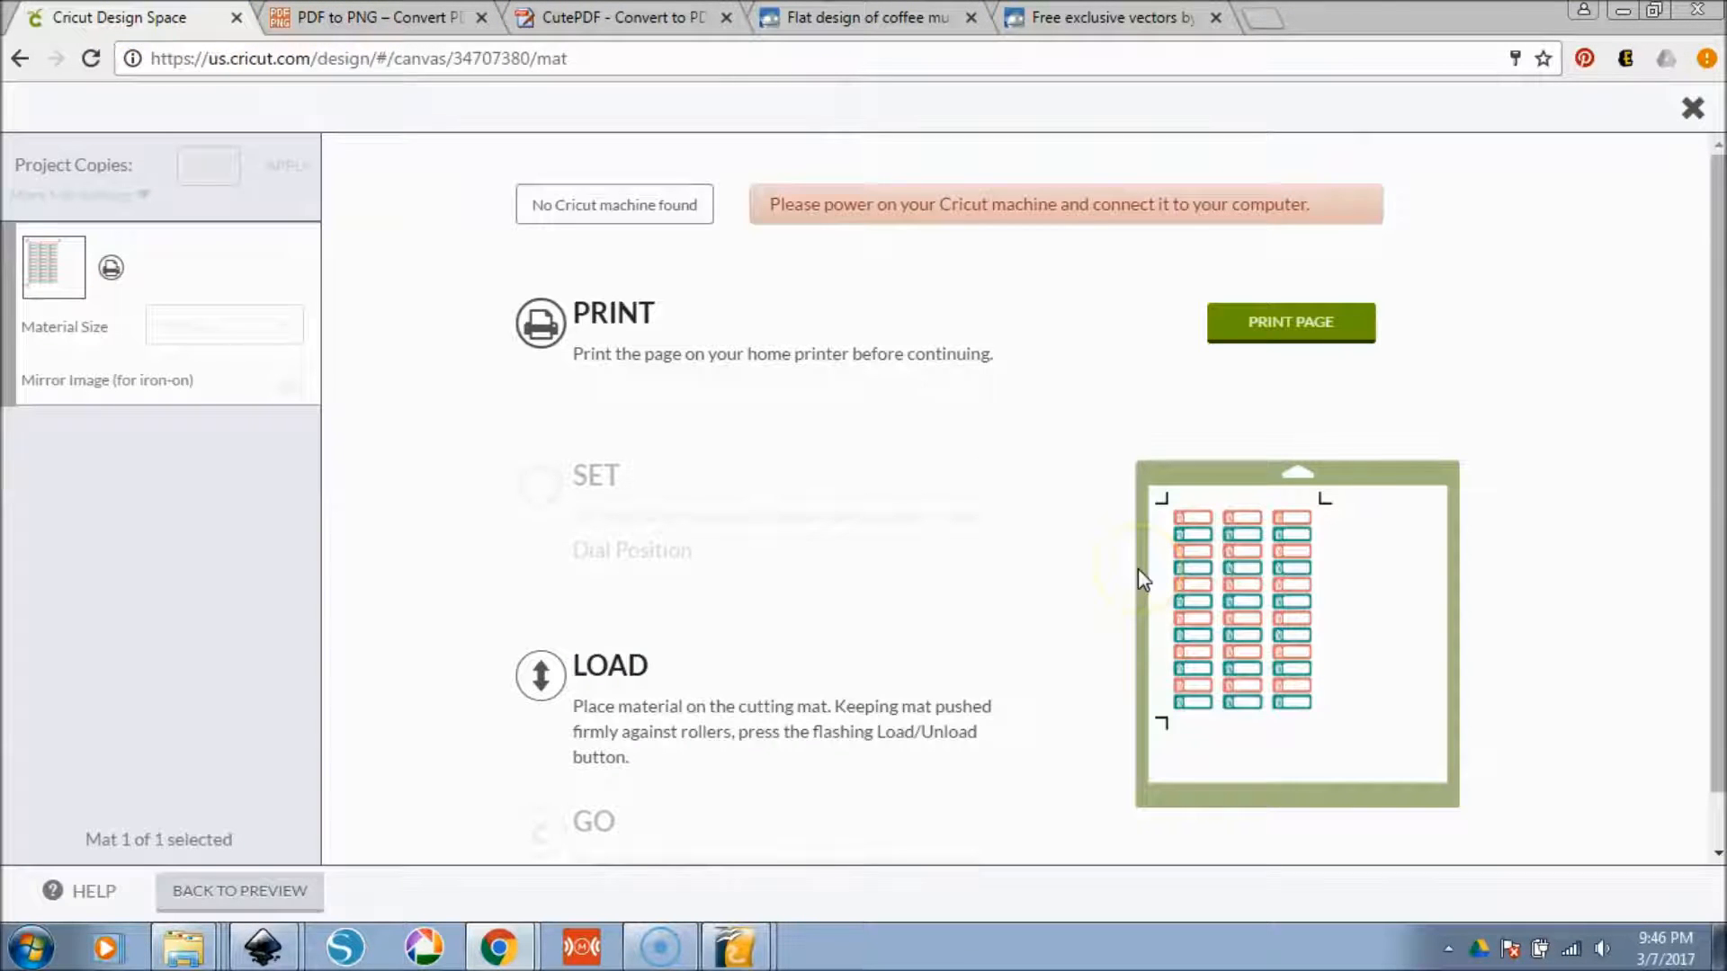
click(1290, 322)
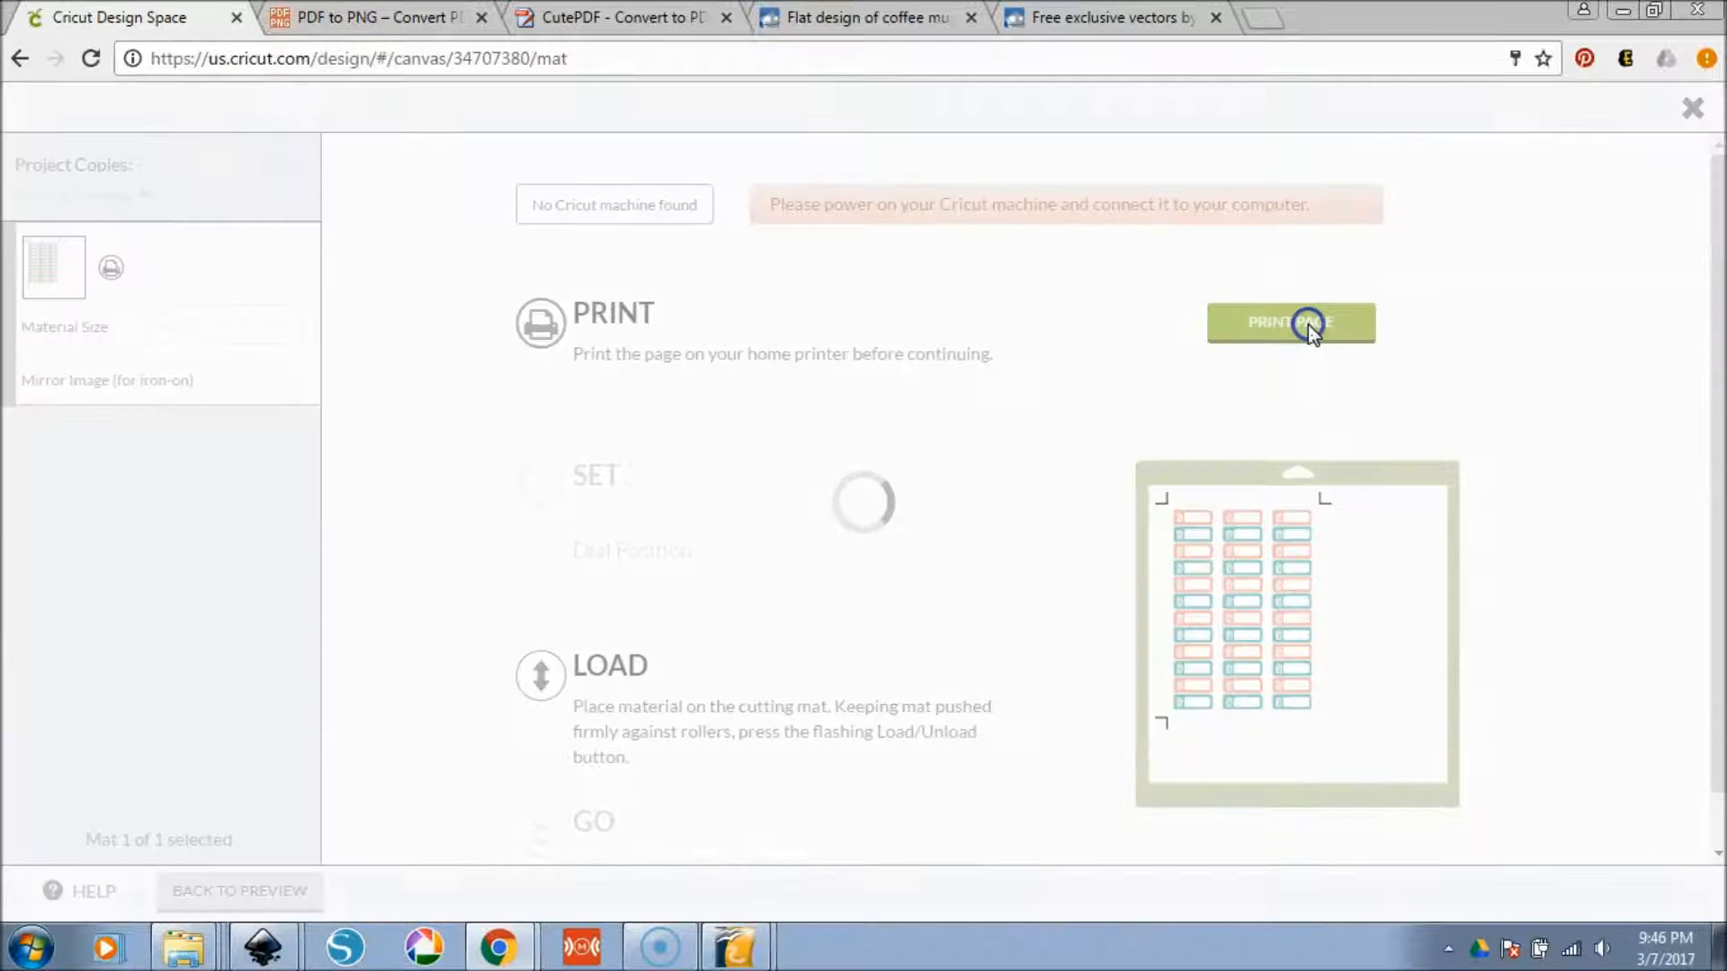
click(1290, 323)
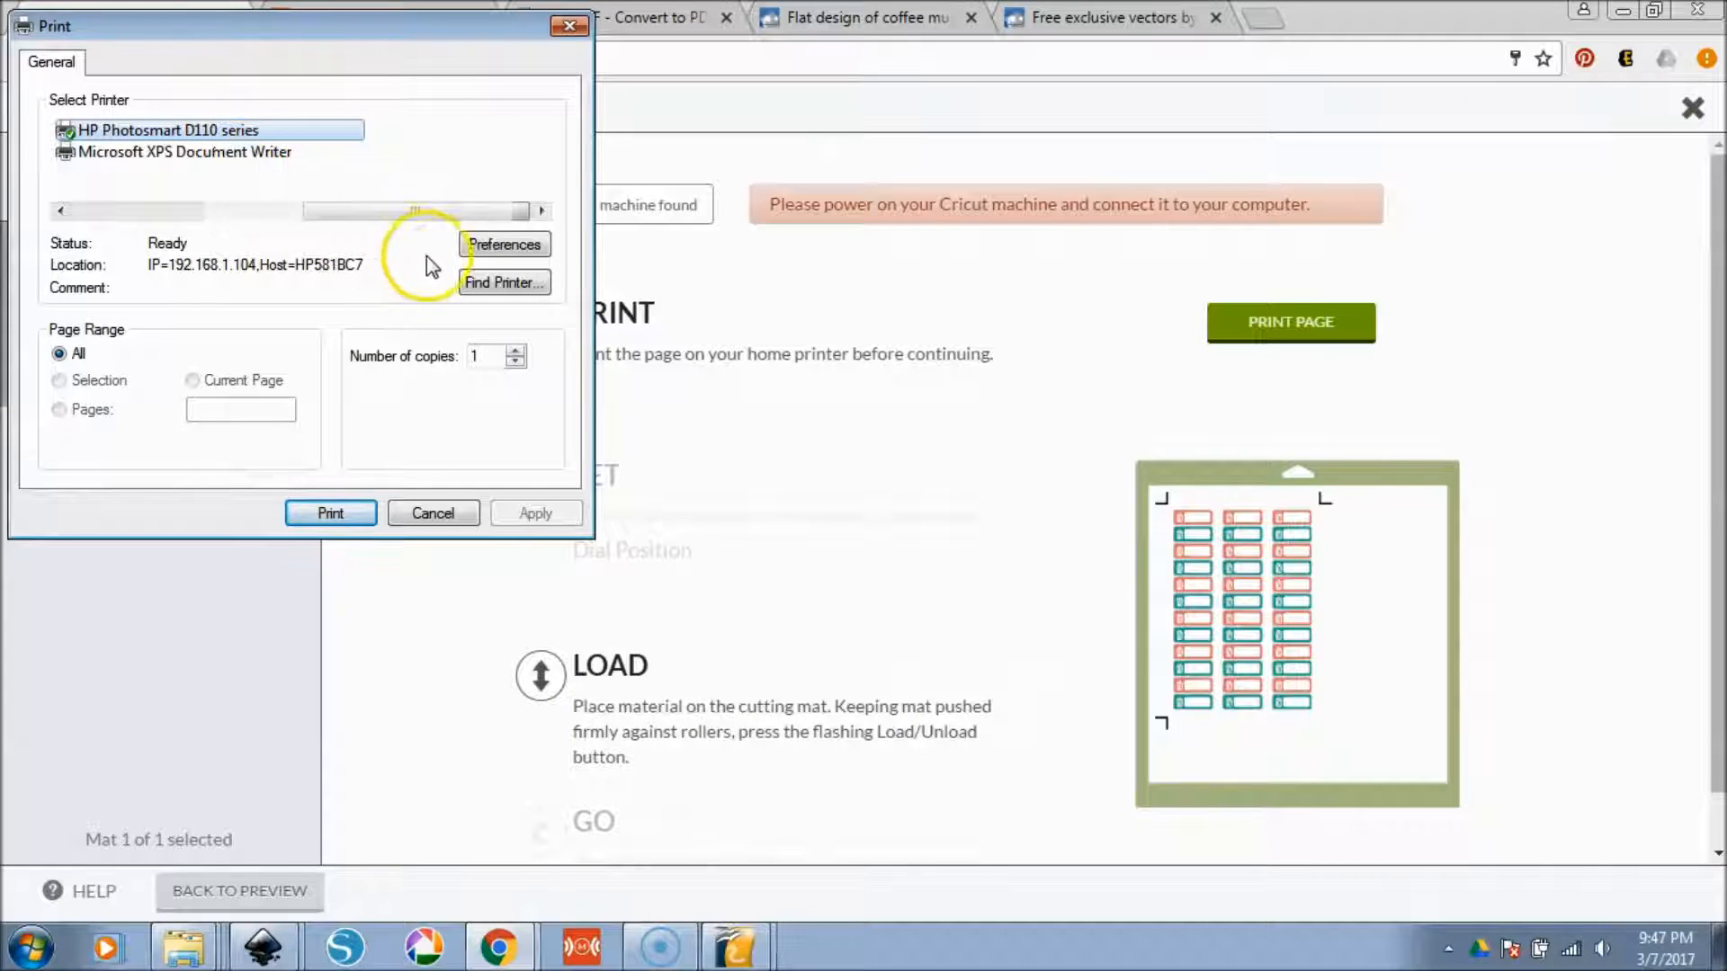
click(503, 244)
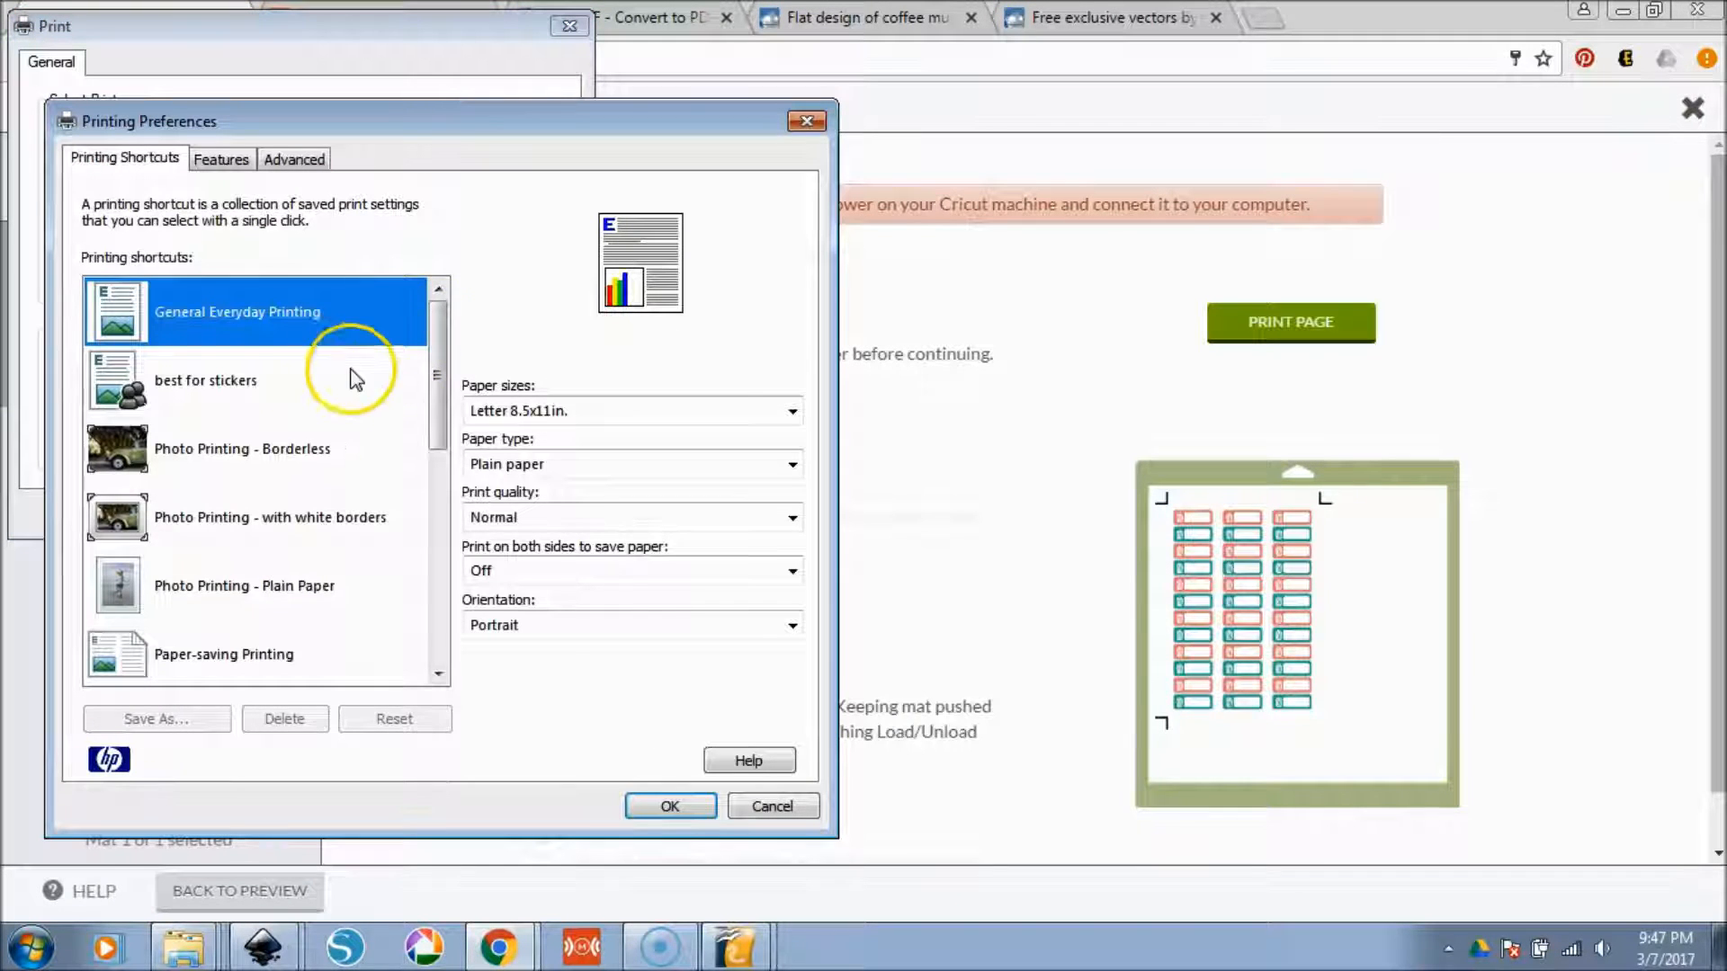
click(205, 379)
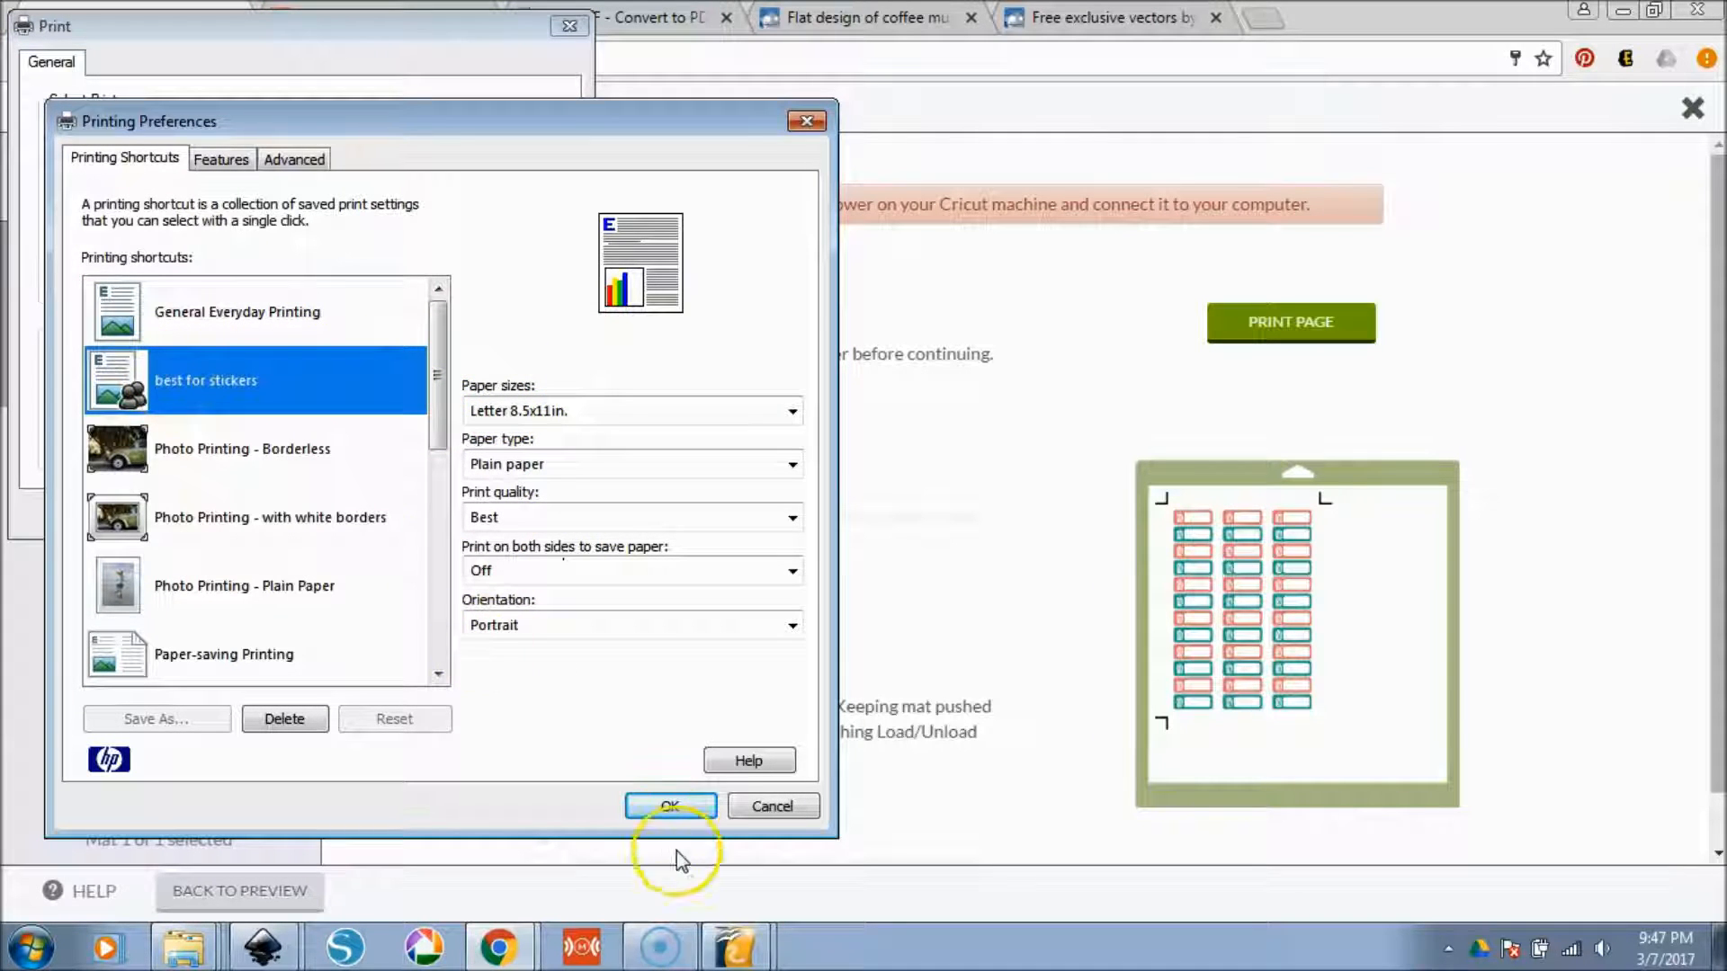
click(670, 806)
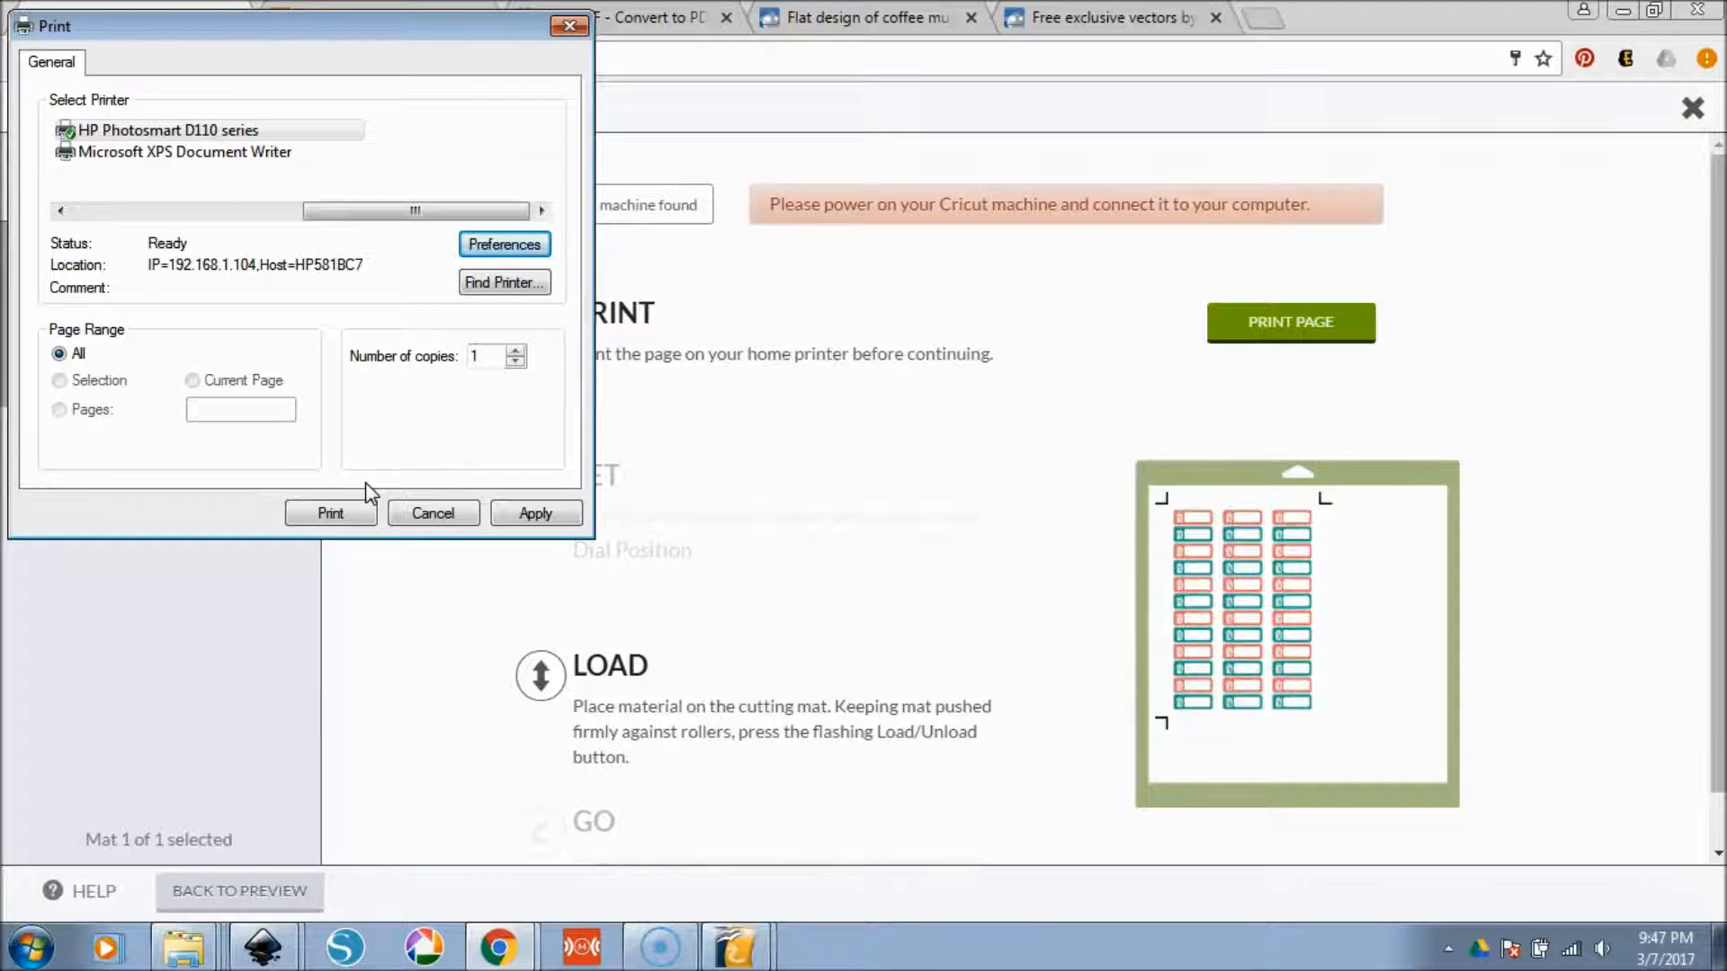
mouse_move(34, 889)
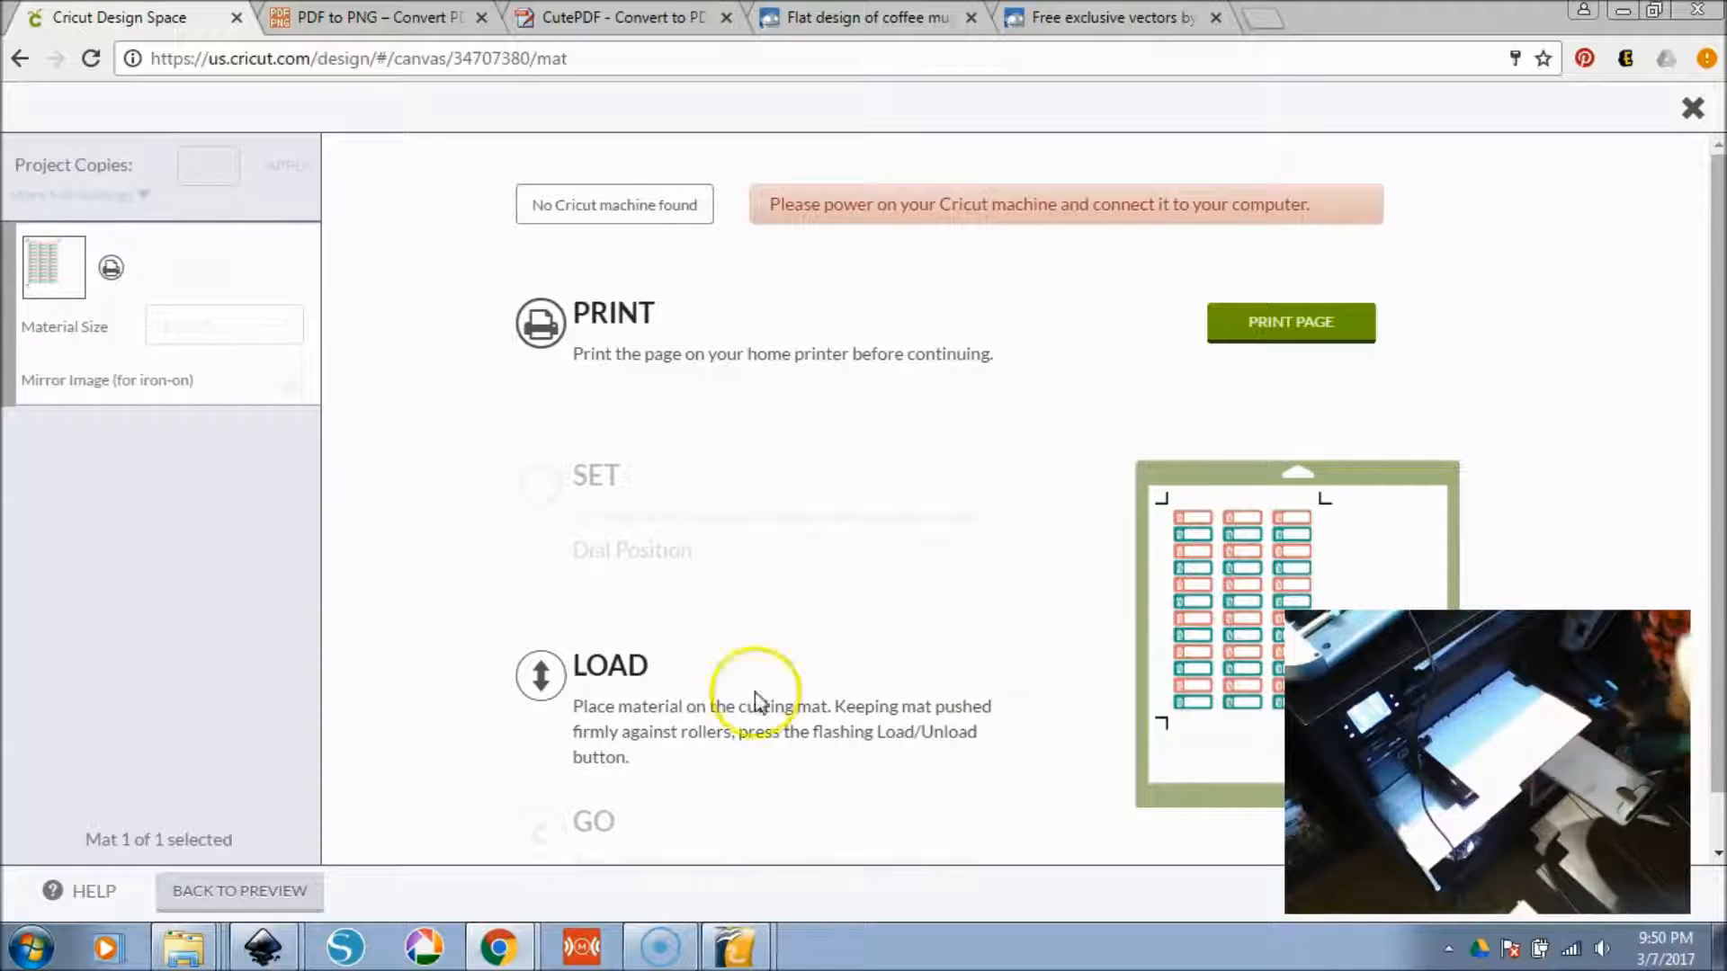
- Print the sticker sheet on the HP Photosmart, keeping the 'best for stickers' preferences
click(1290, 322)
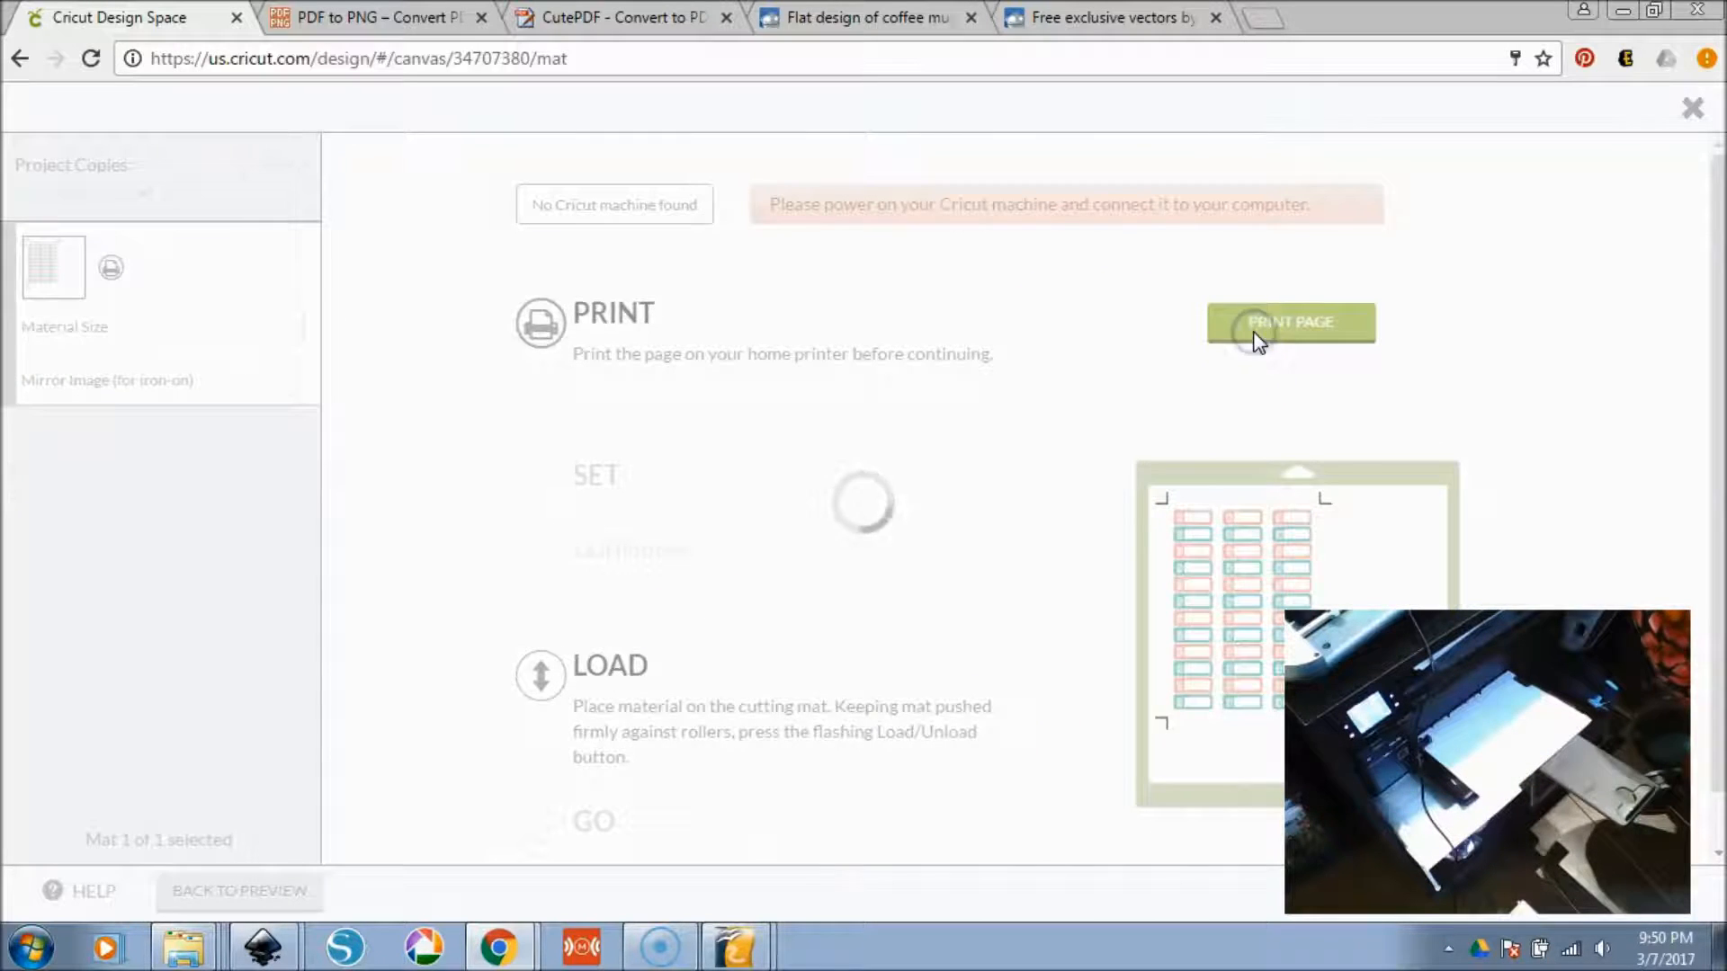
click(1290, 323)
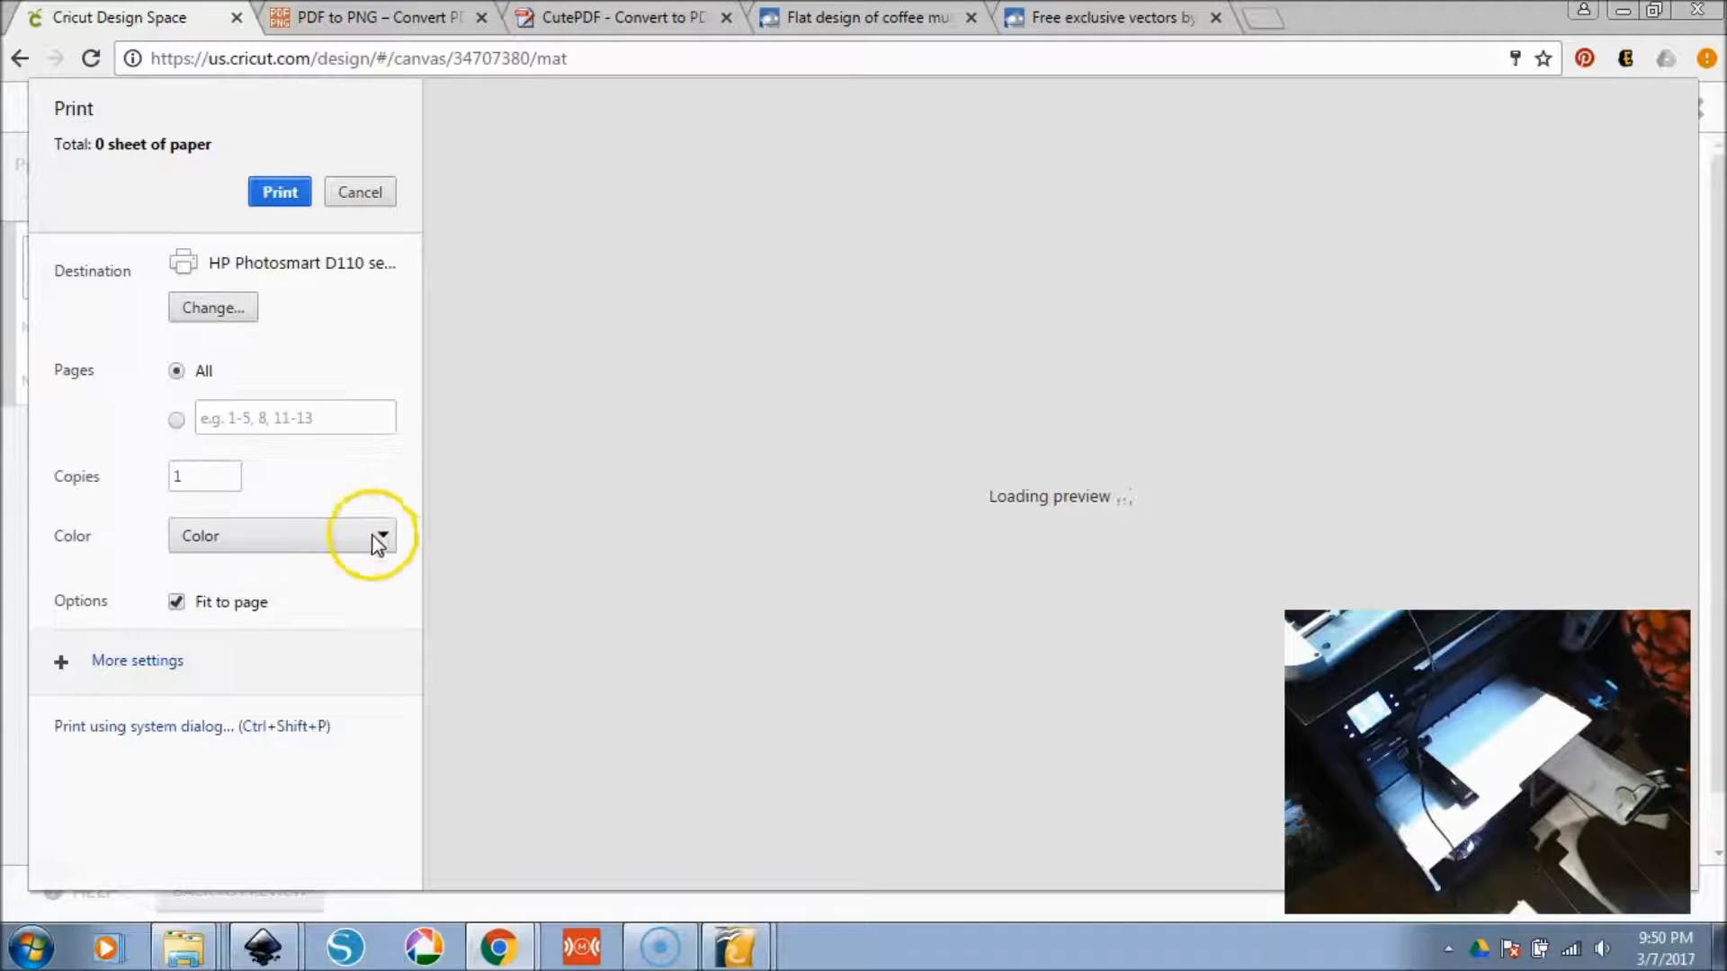
click(191, 726)
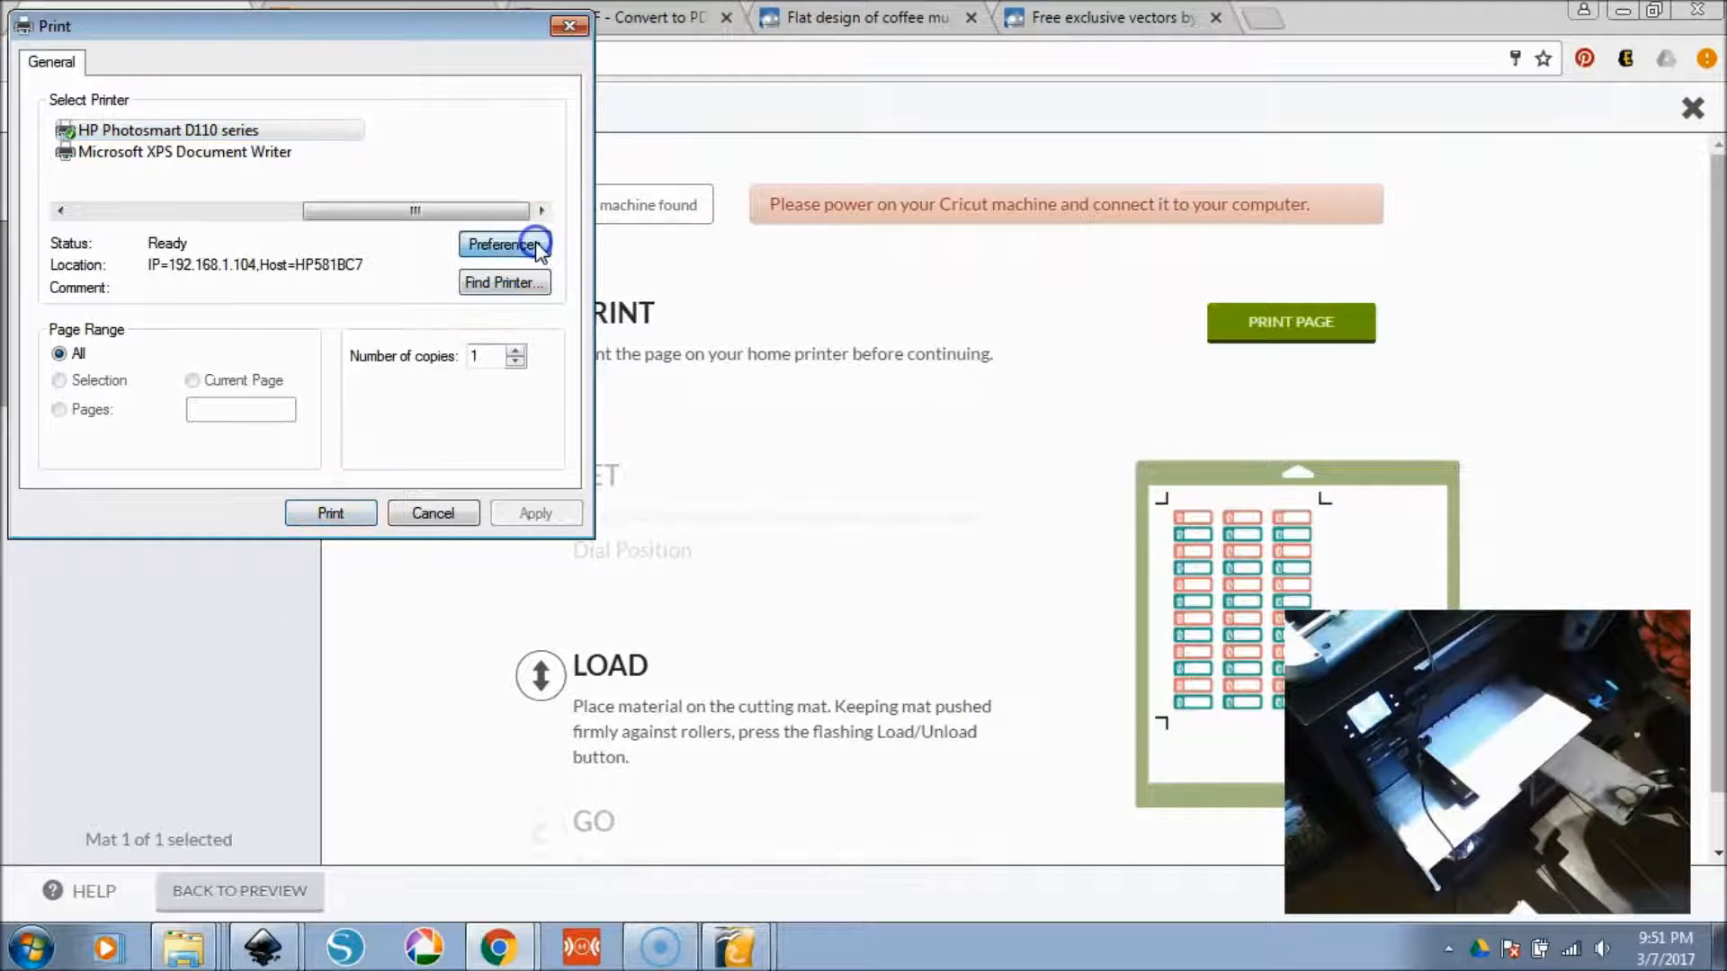
click(504, 244)
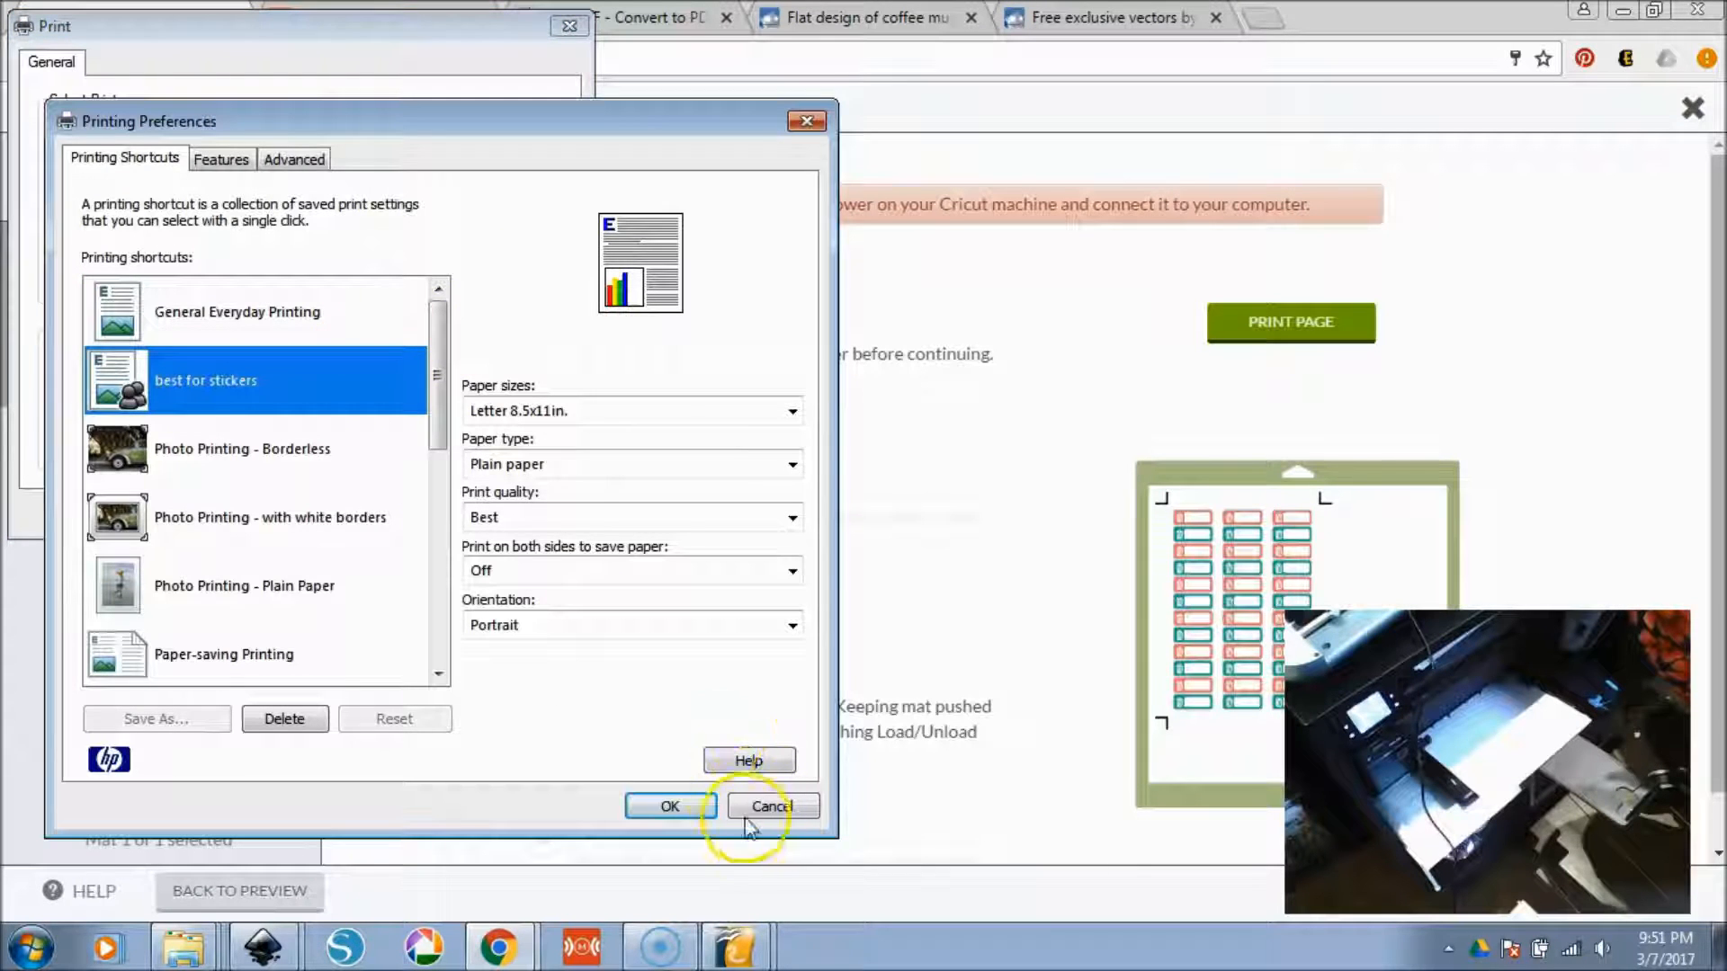
click(771, 805)
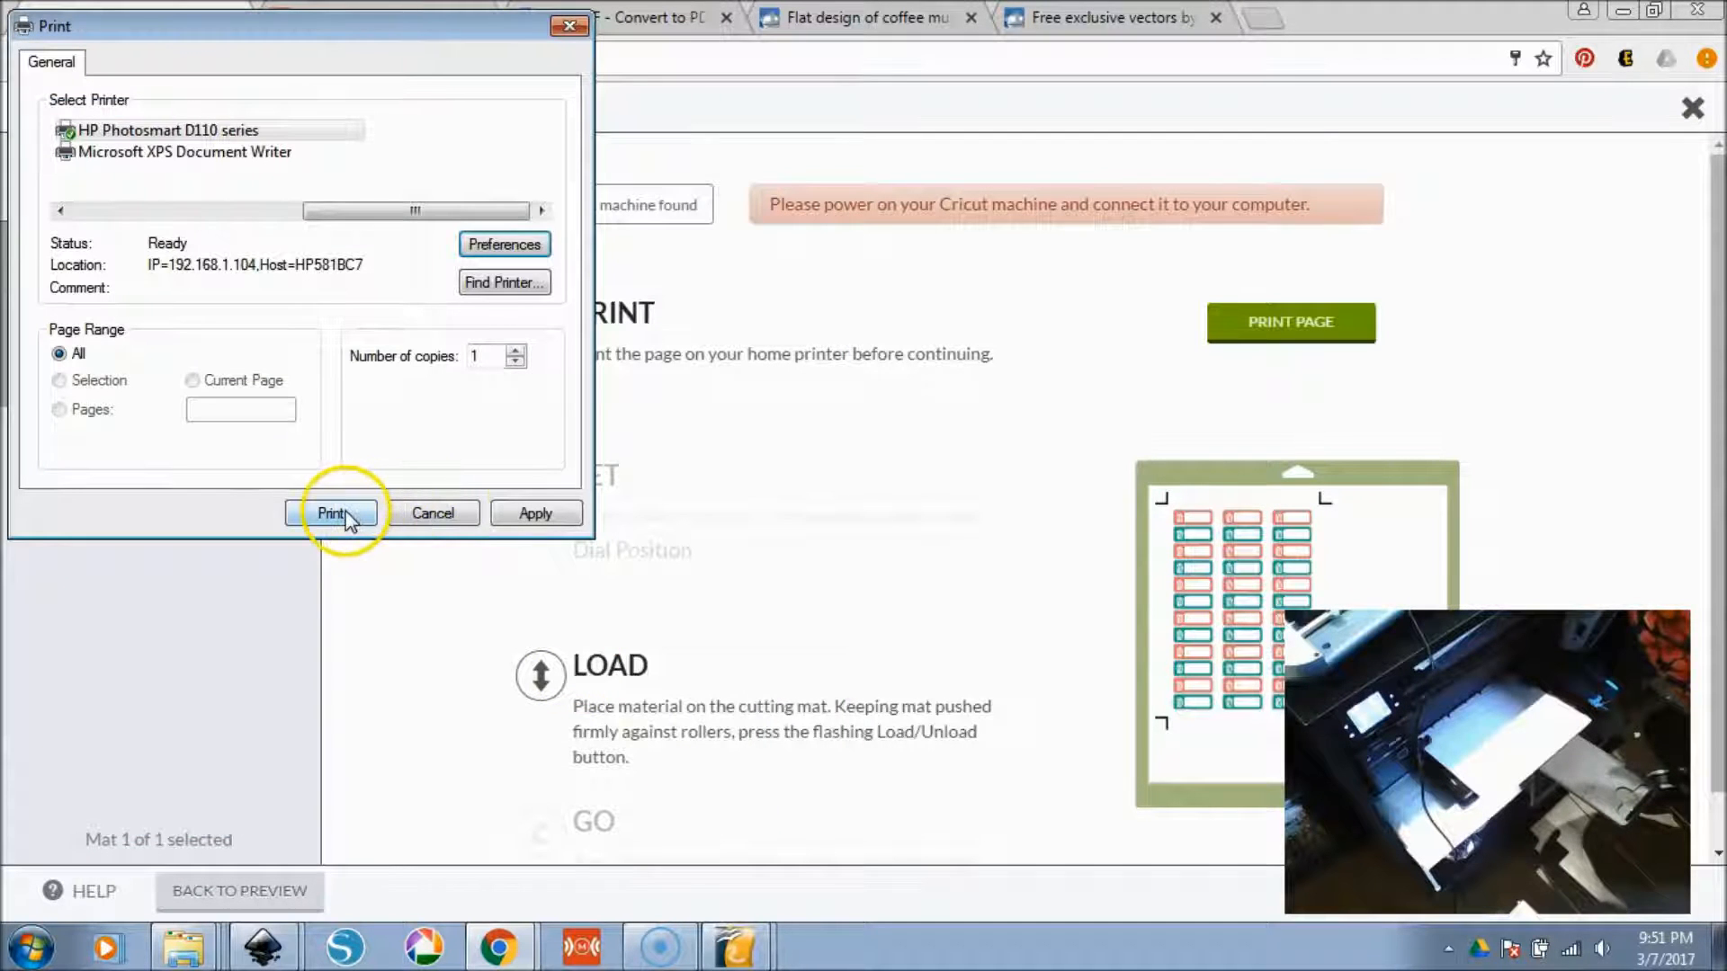
click(333, 513)
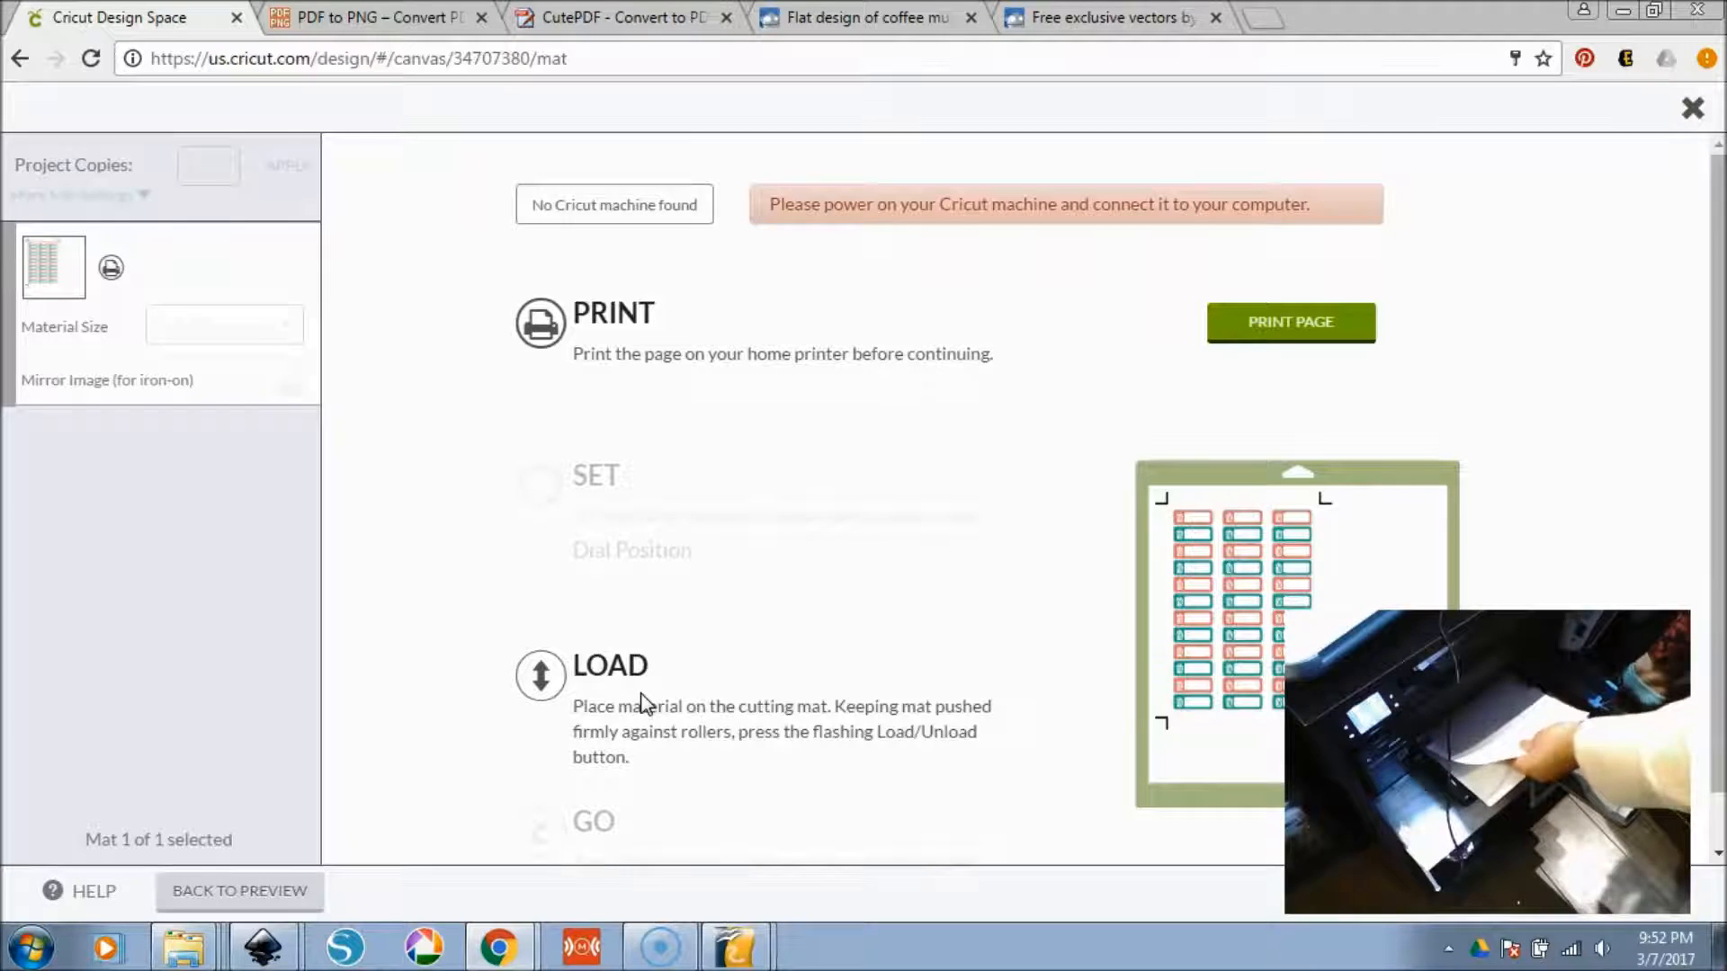
mouse_move(736, 946)
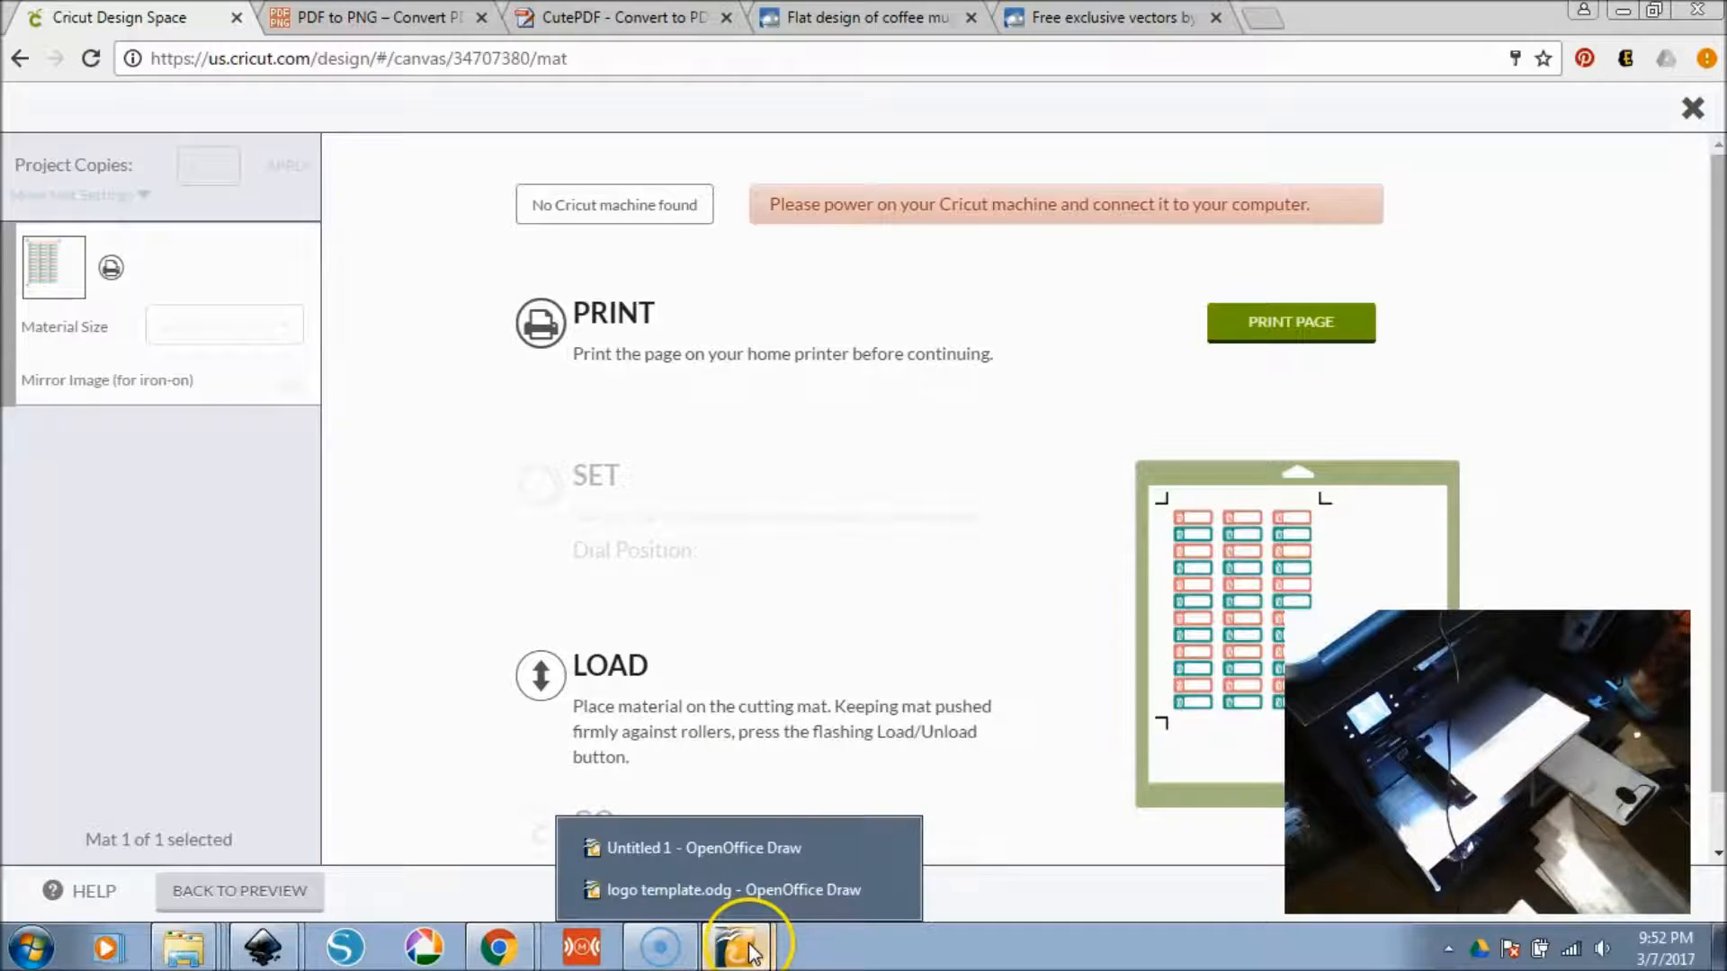
- Print logo template.odg on the HP Photosmart with 'best for stickers' properties
click(730, 889)
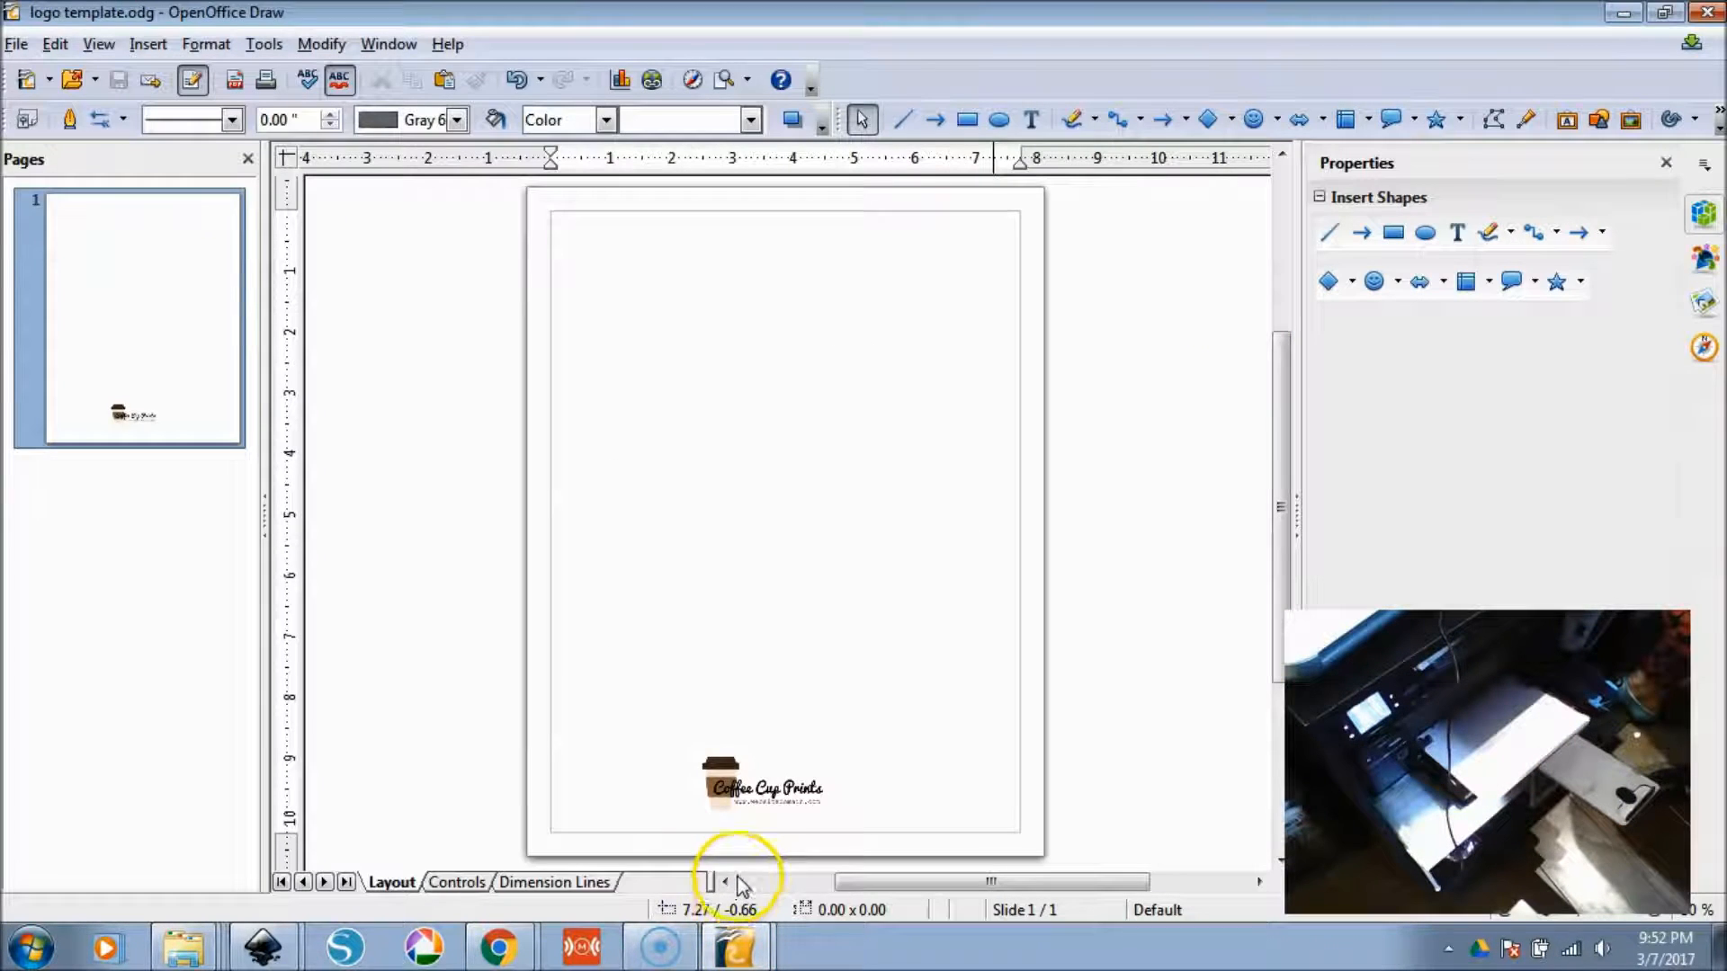
click(16, 44)
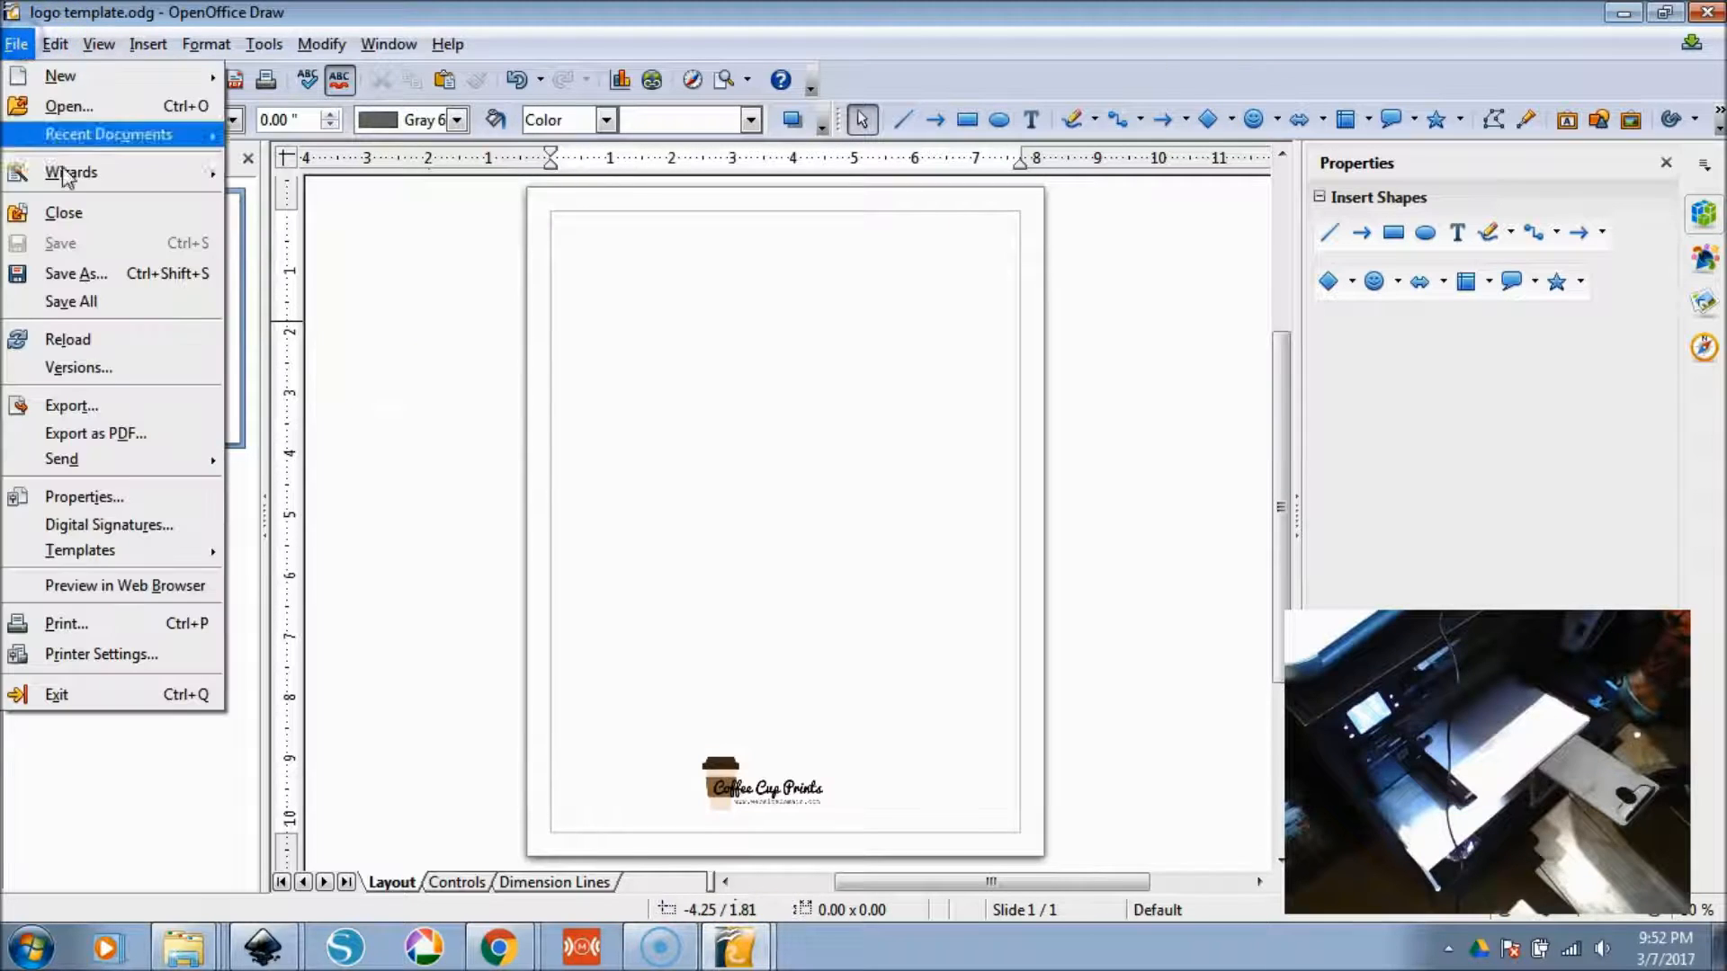
click(63, 623)
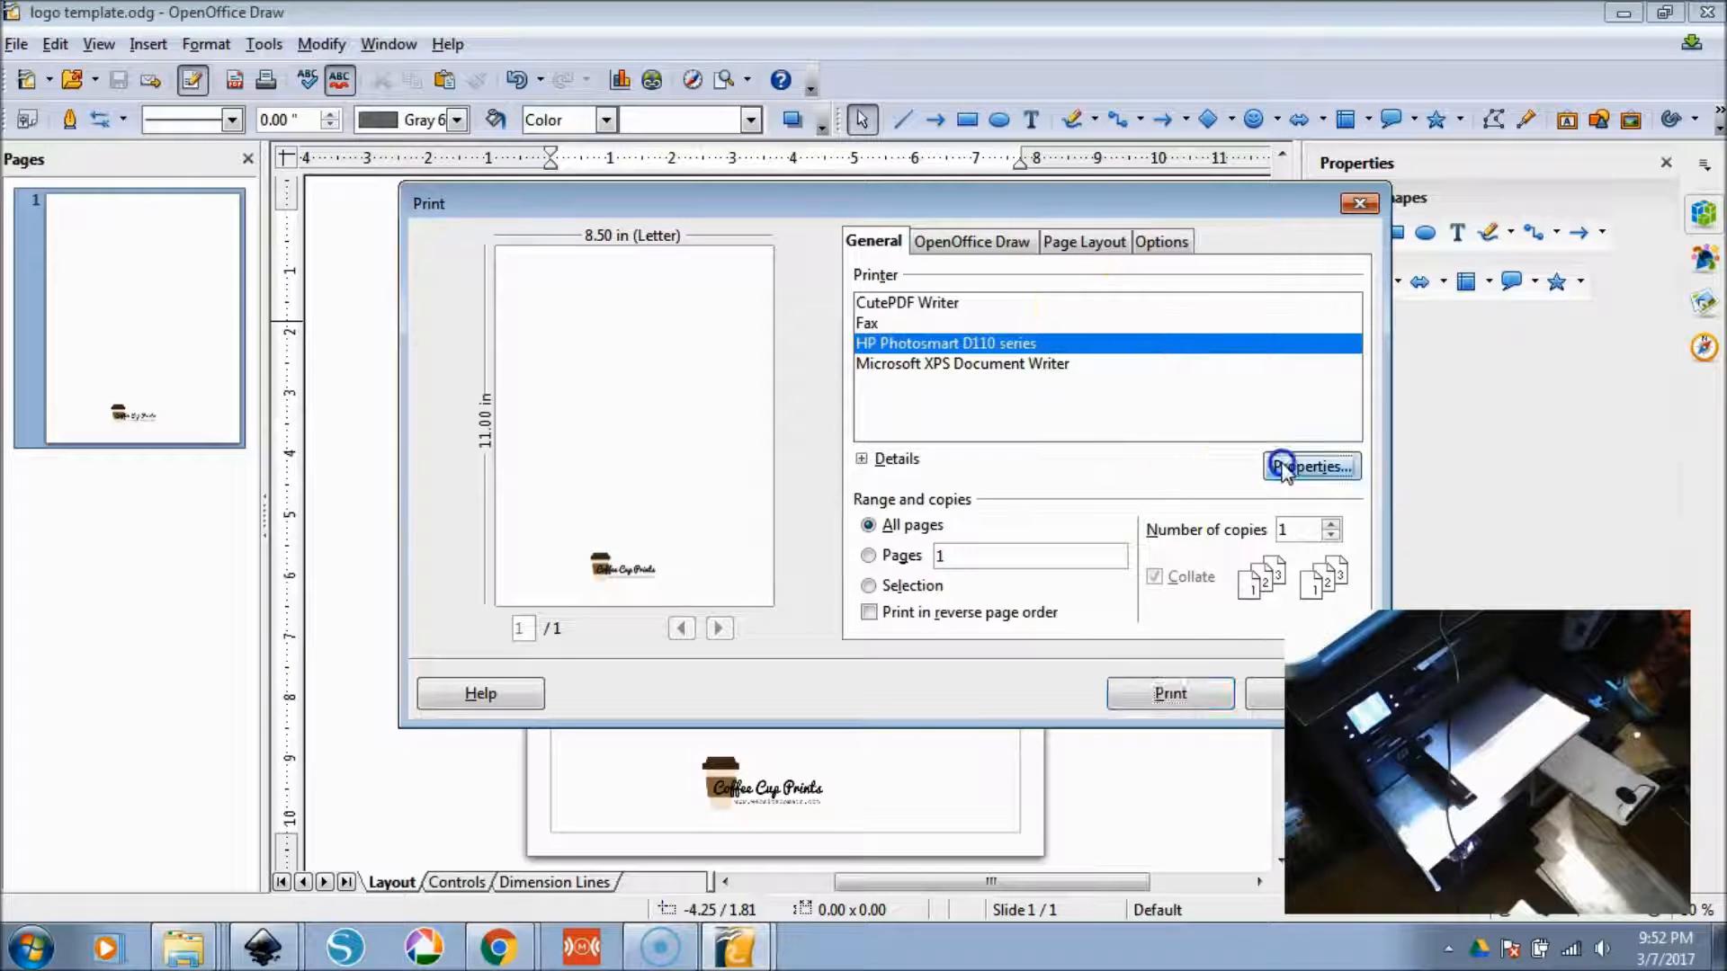
click(1310, 466)
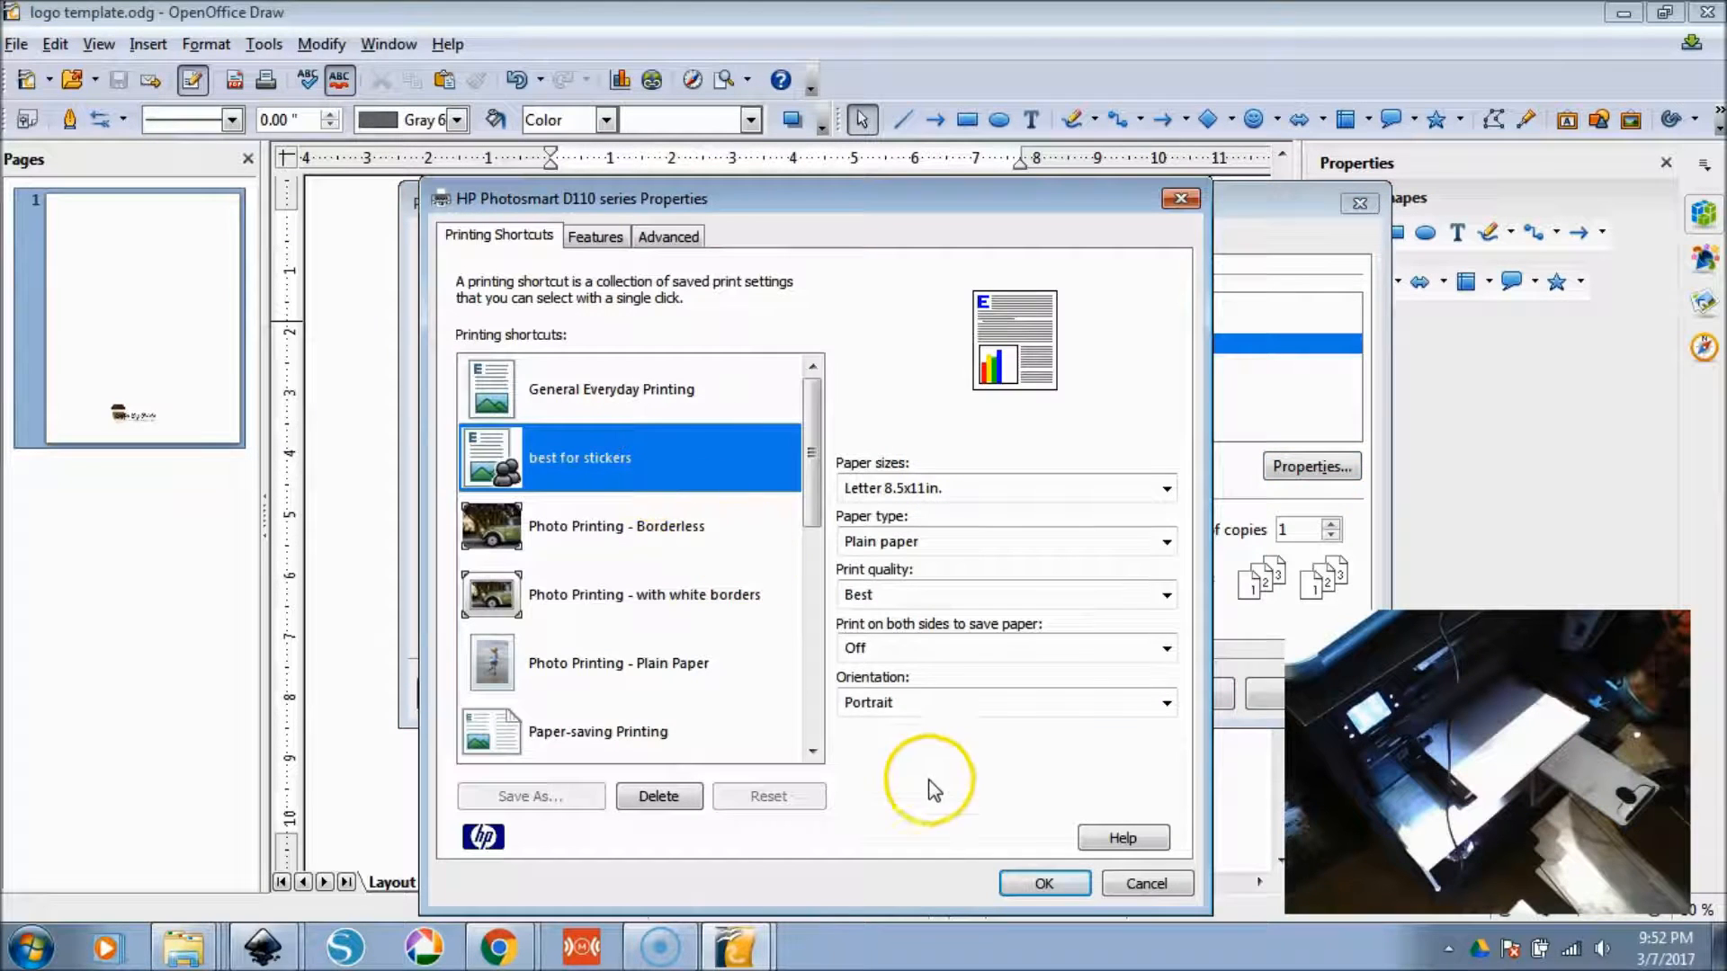
click(1041, 883)
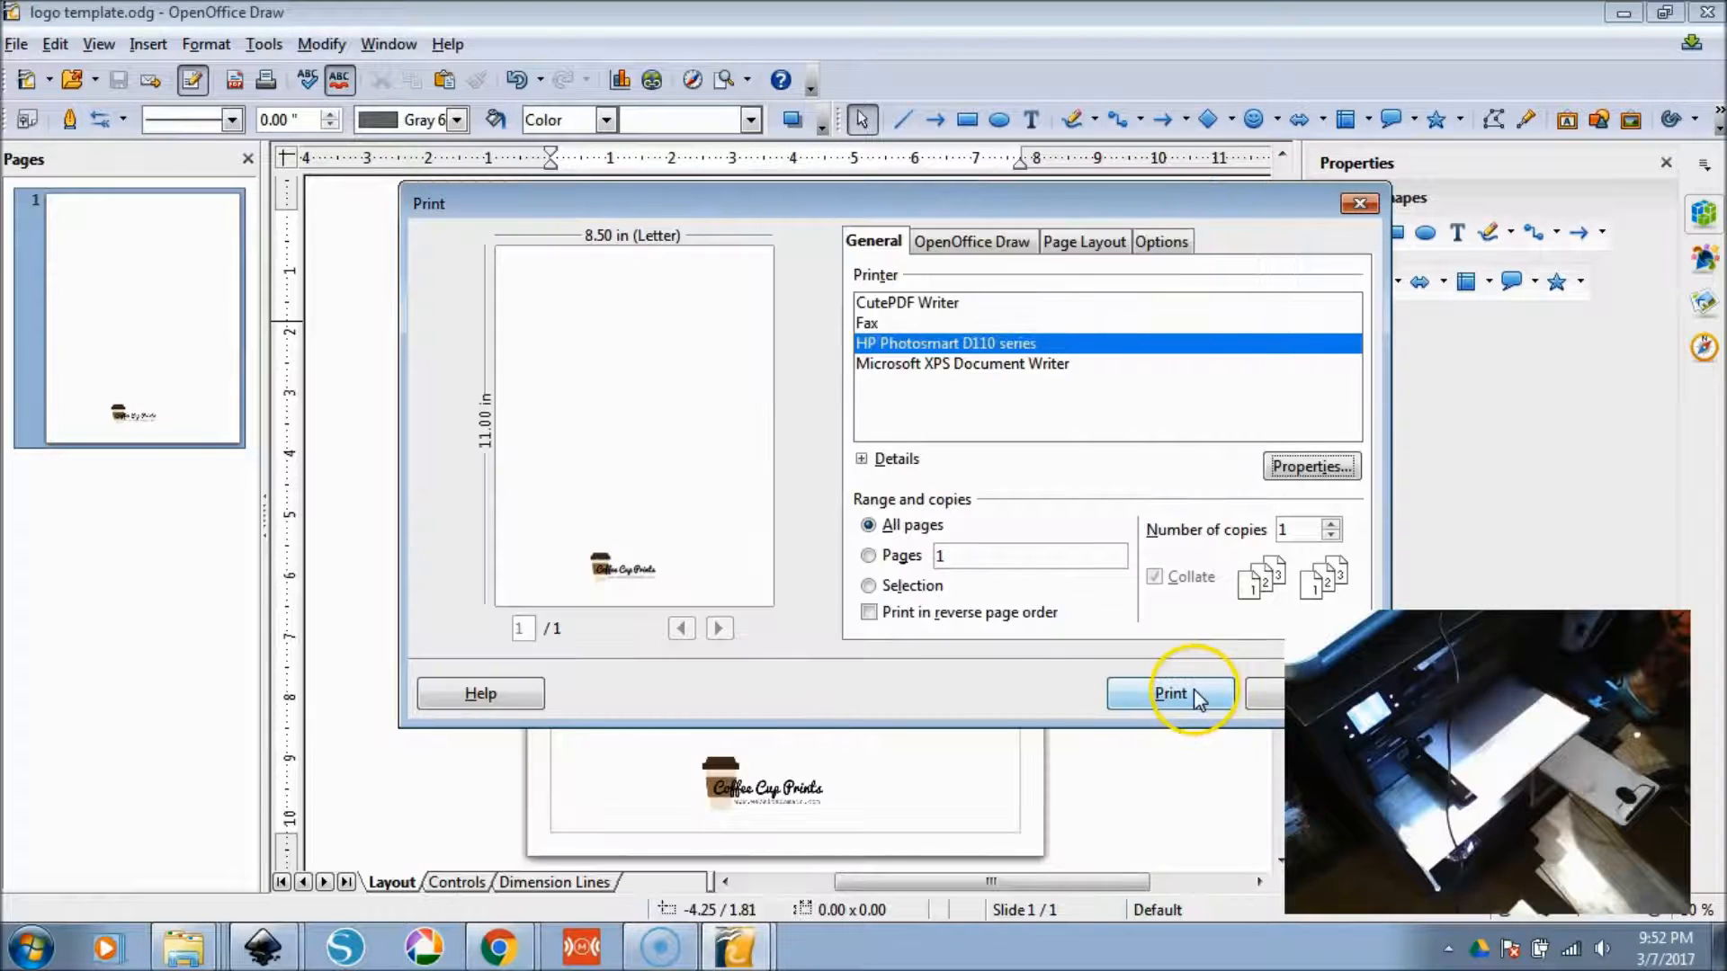
click(1169, 693)
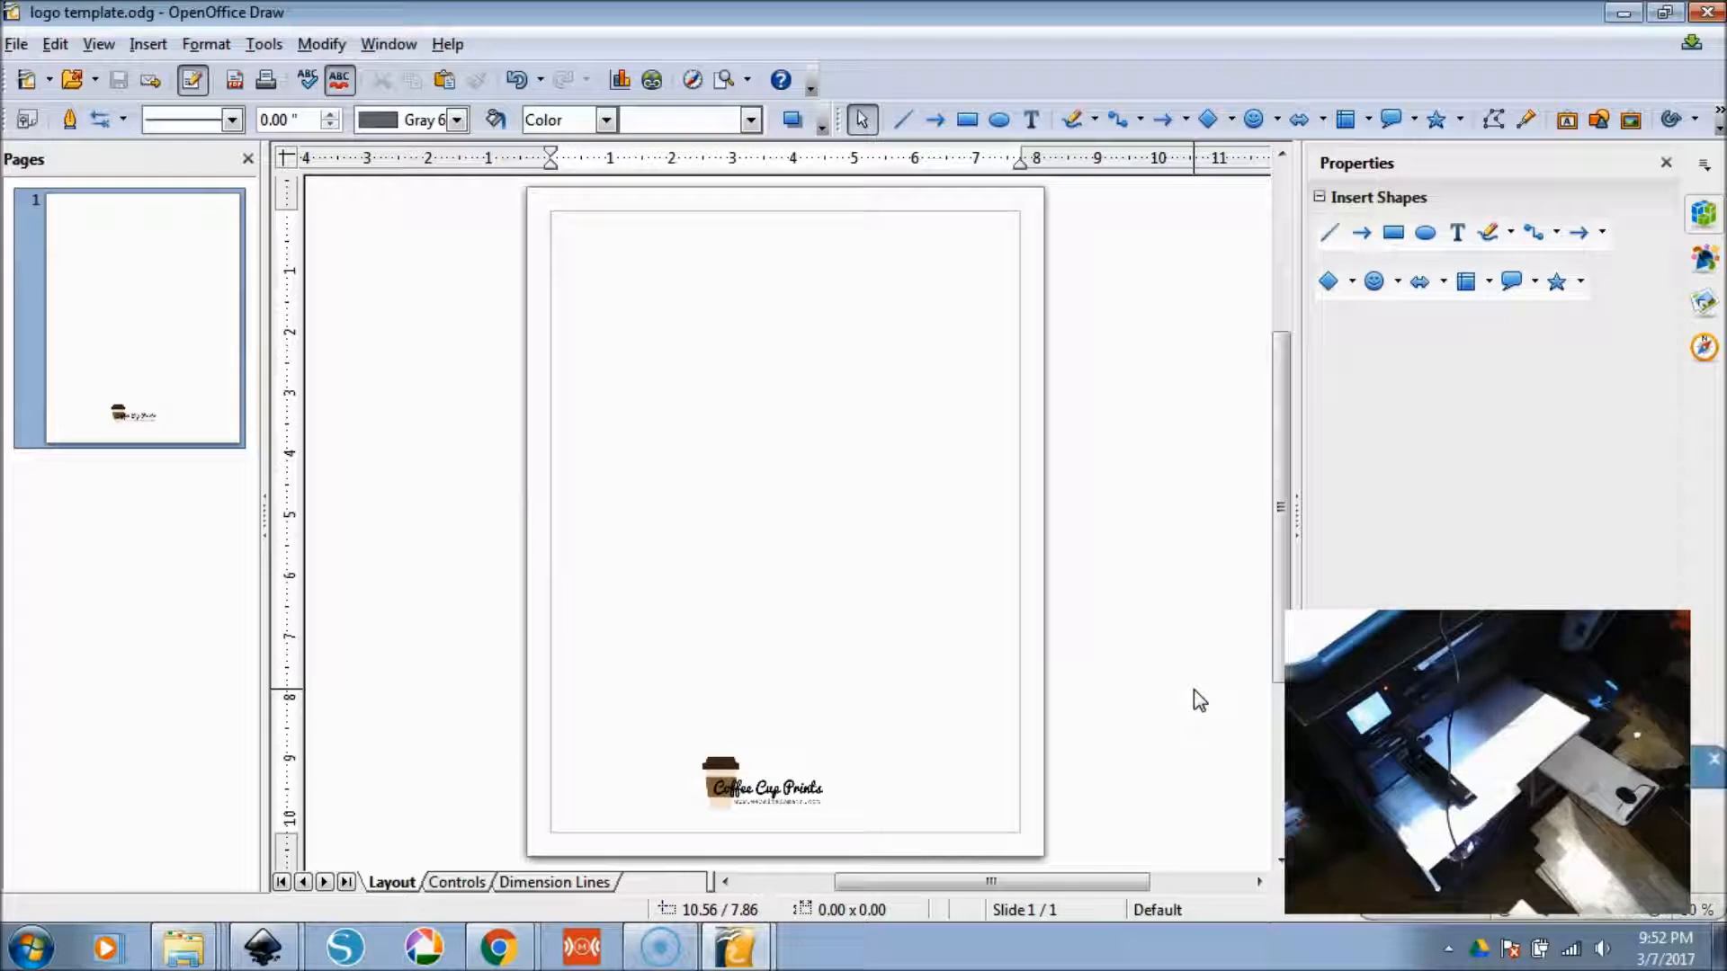